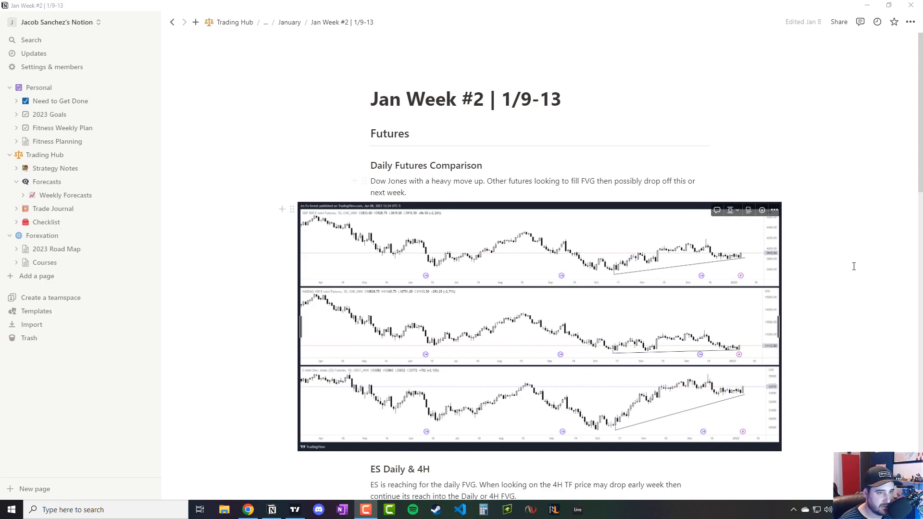
pyautogui.moveTo(799, 331)
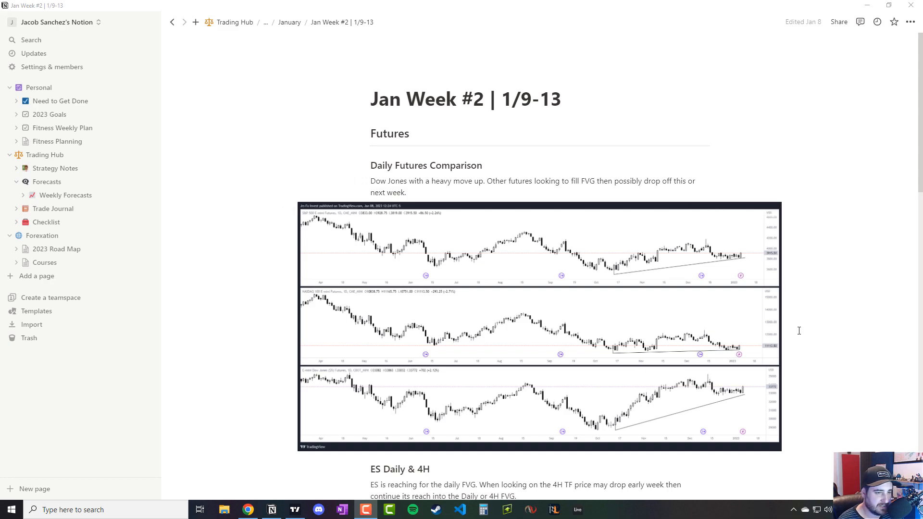
pyautogui.moveTo(698, 354)
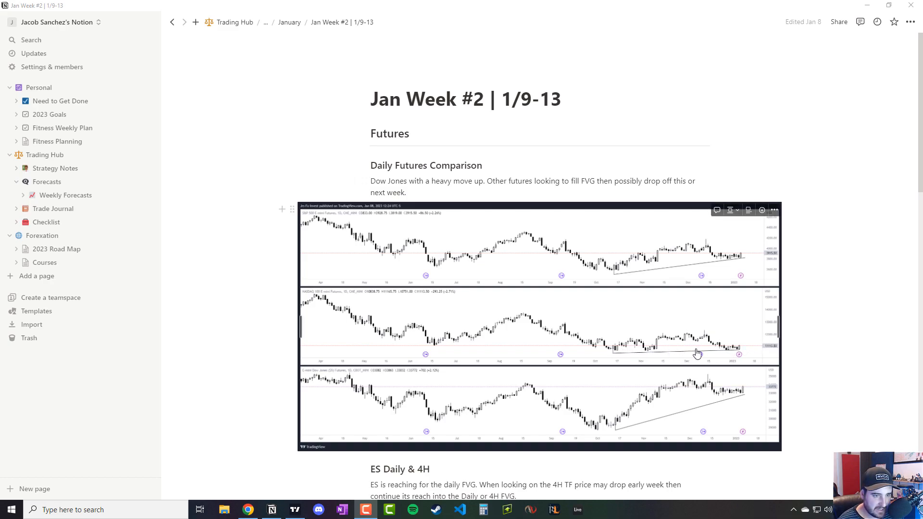
pyautogui.moveTo(664, 356)
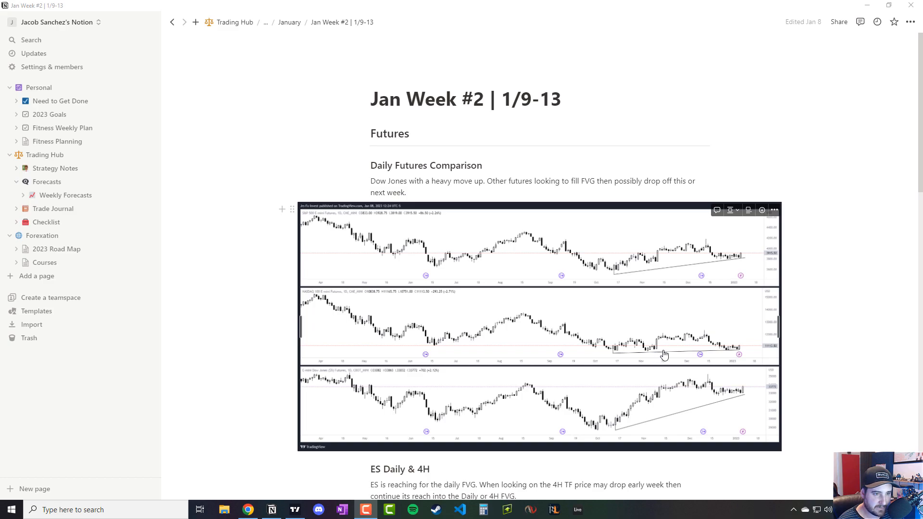
pyautogui.moveTo(726, 352)
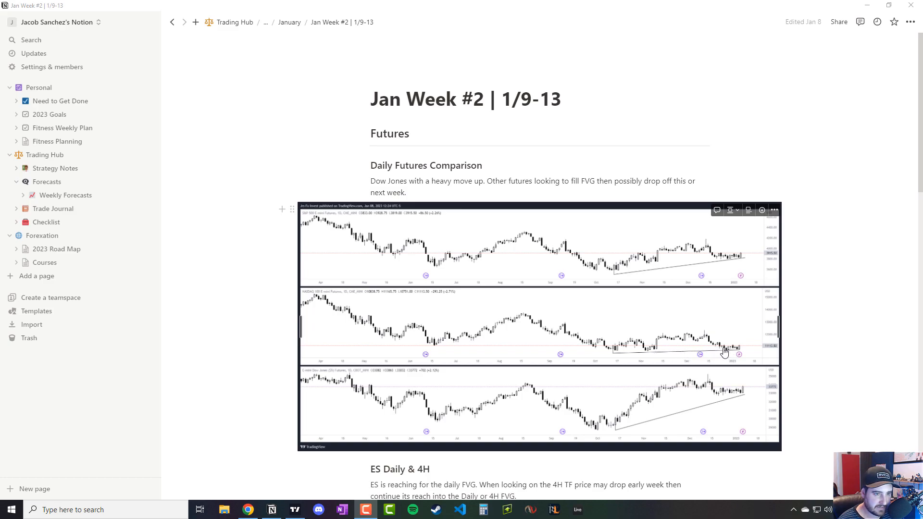
pyautogui.moveTo(726, 414)
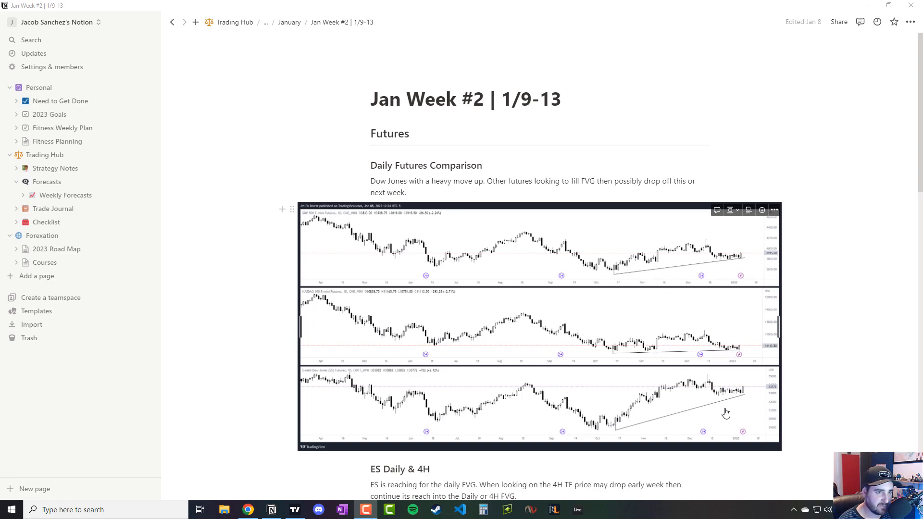
# - Scroll through the Jan Week #3 | 1/16-20 journal page to review its contents
pyautogui.scroll(-3)
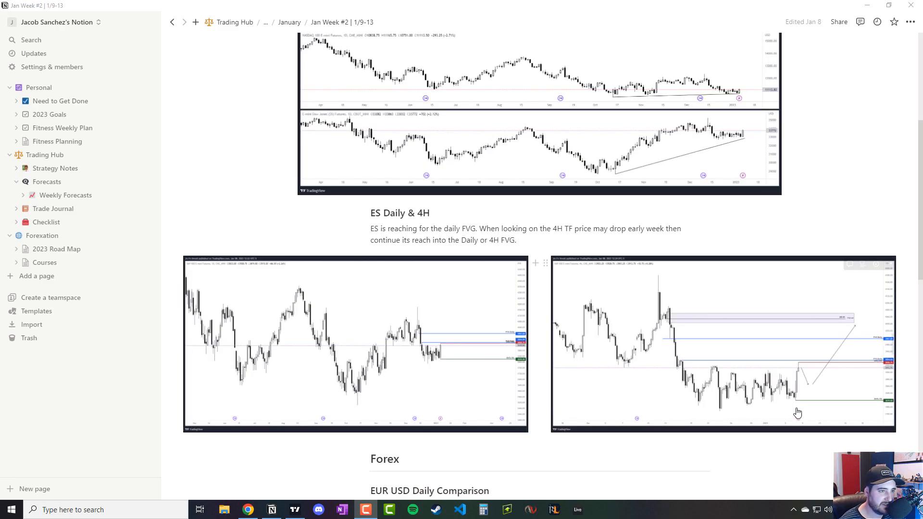
pyautogui.scroll(-3)
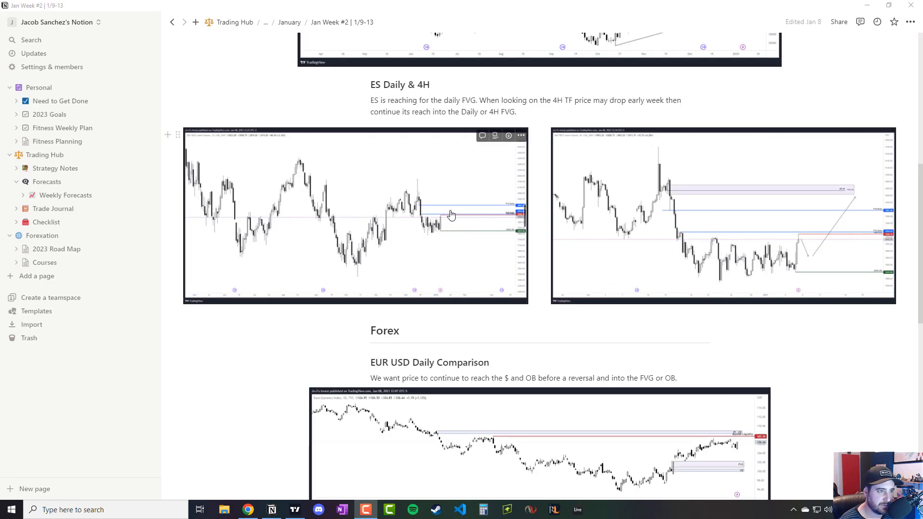
pyautogui.moveTo(850, 191)
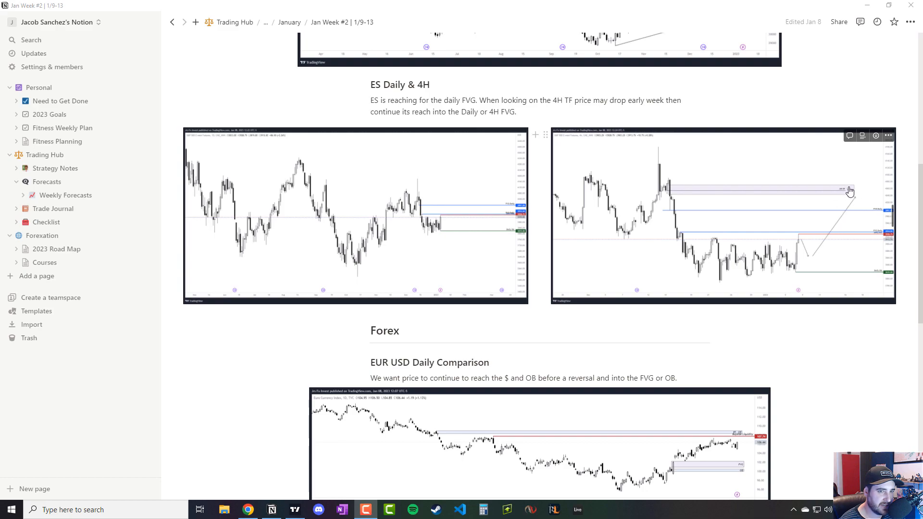
pyautogui.moveTo(853, 195)
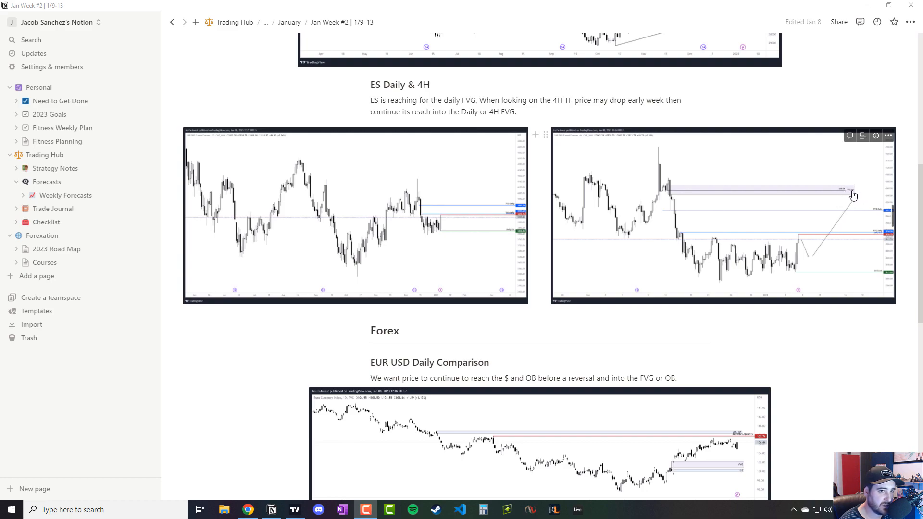
pyautogui.moveTo(852, 196)
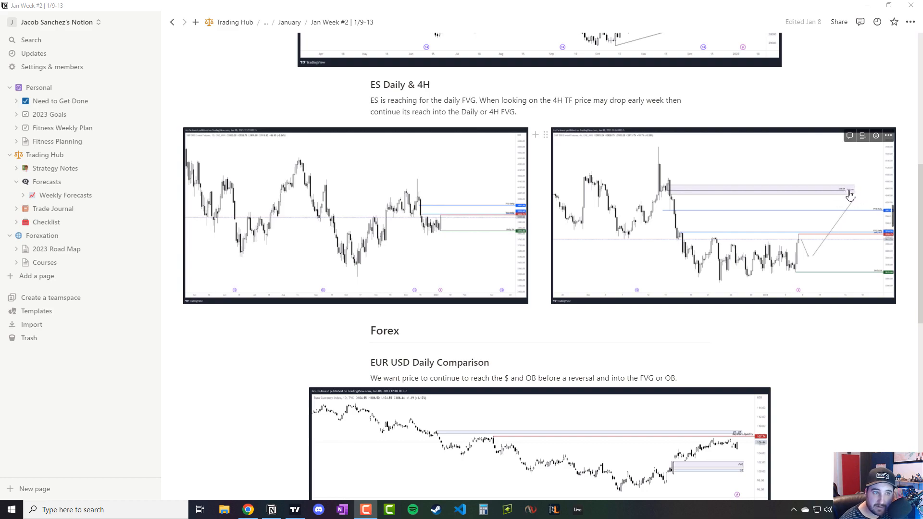
pyautogui.scroll(-3)
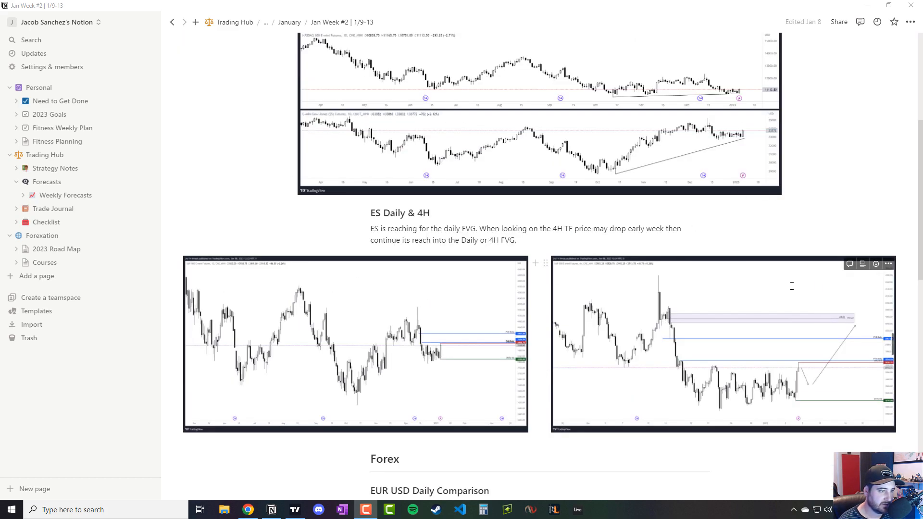
pyautogui.scroll(3)
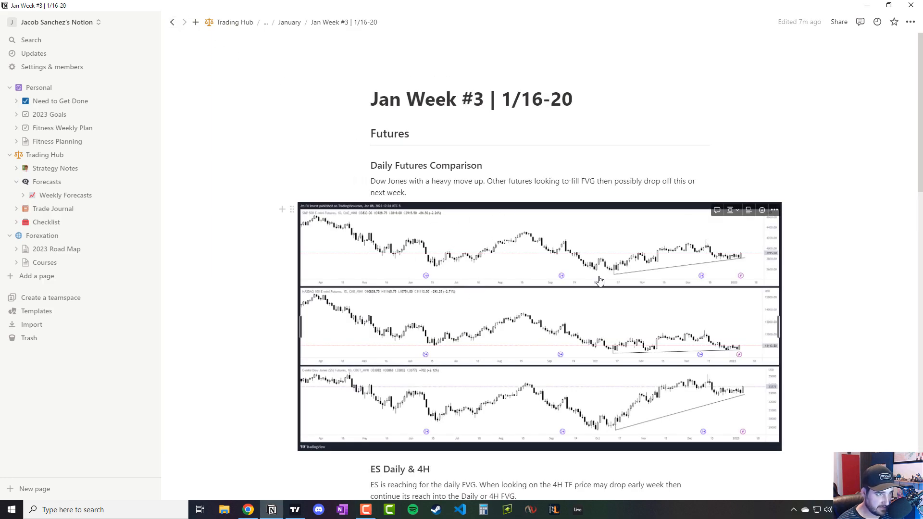
pyautogui.moveTo(541, 300)
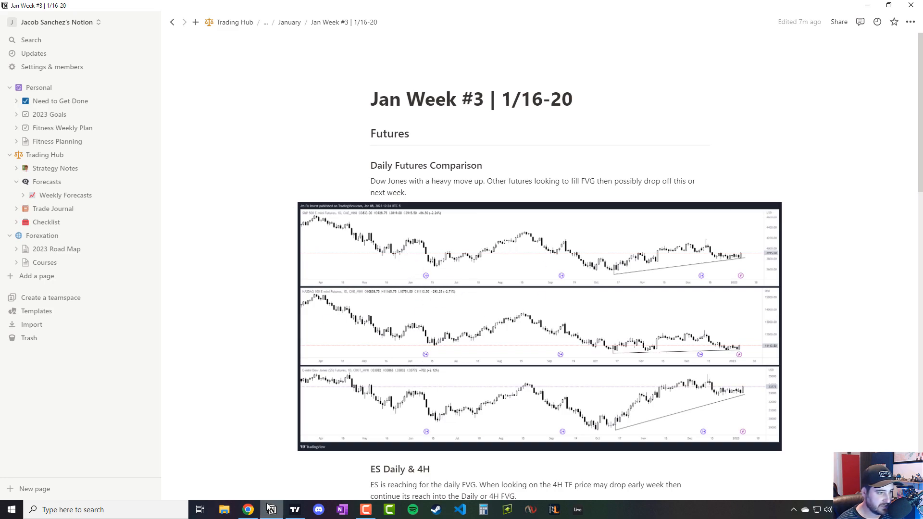
# - Switch to TradingView's three-pane daily S&P 500, NASDAQ 100 and Dow futures layout
pyautogui.click(295, 509)
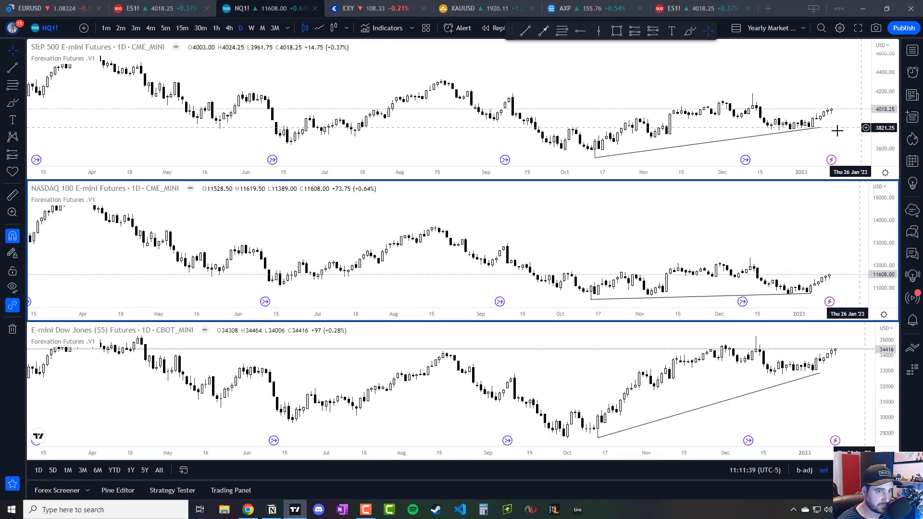
pyautogui.moveTo(818, 273)
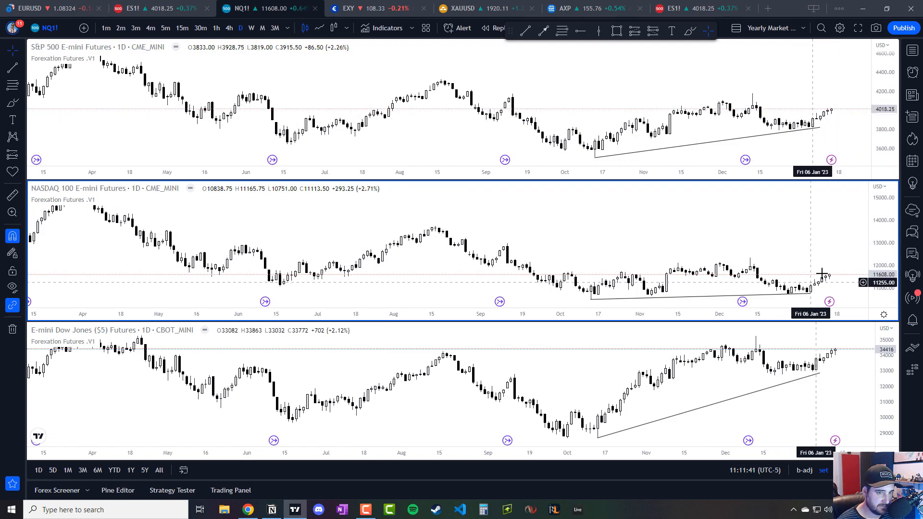
pyautogui.moveTo(768, 354)
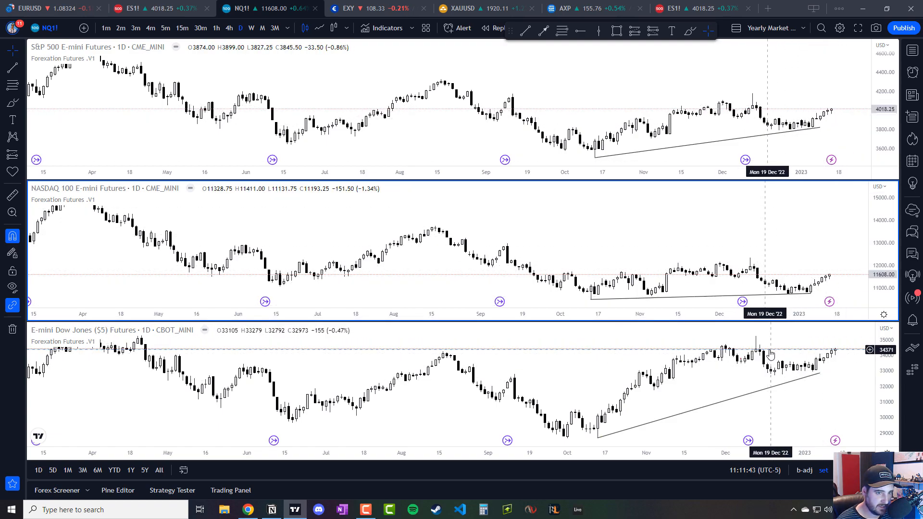
pyautogui.moveTo(768, 352)
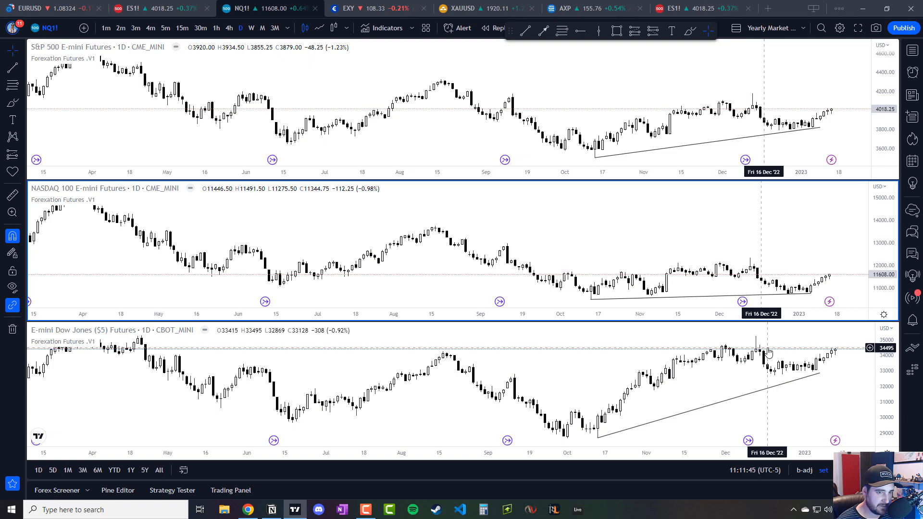
pyautogui.moveTo(771, 271)
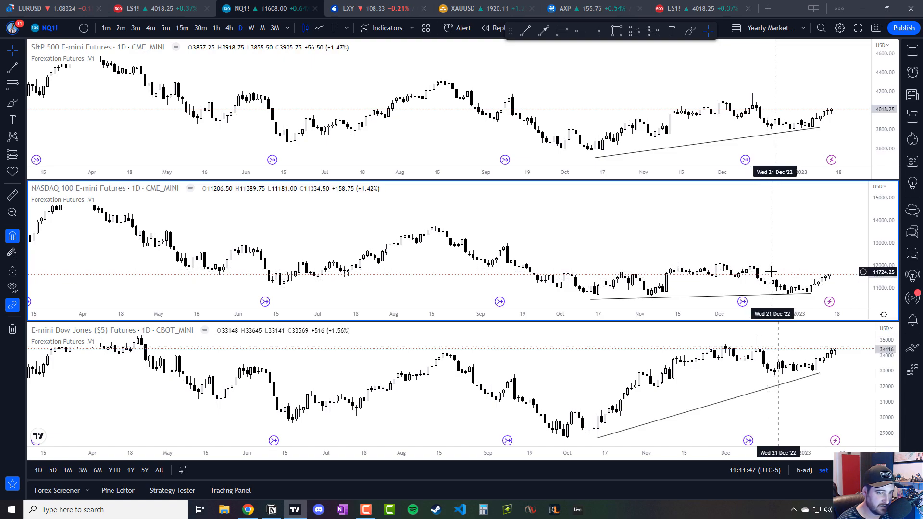
pyautogui.moveTo(774, 113)
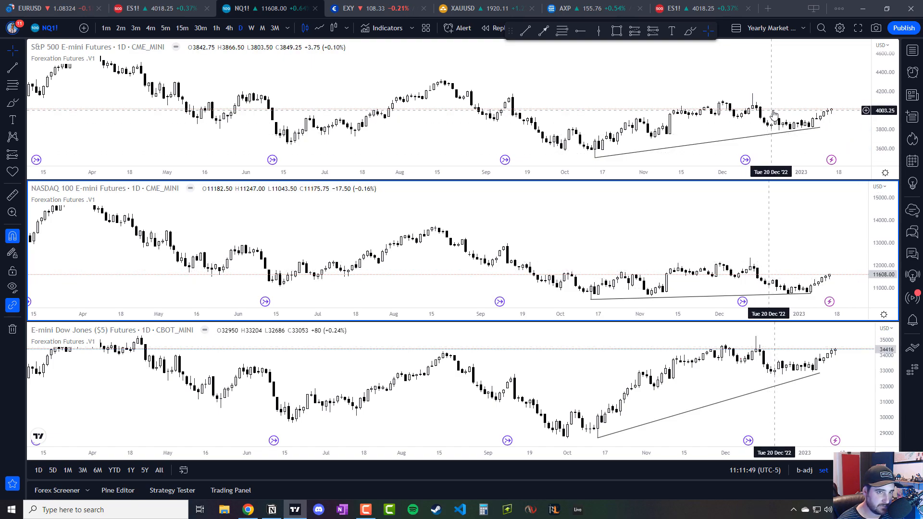
pyautogui.moveTo(780, 271)
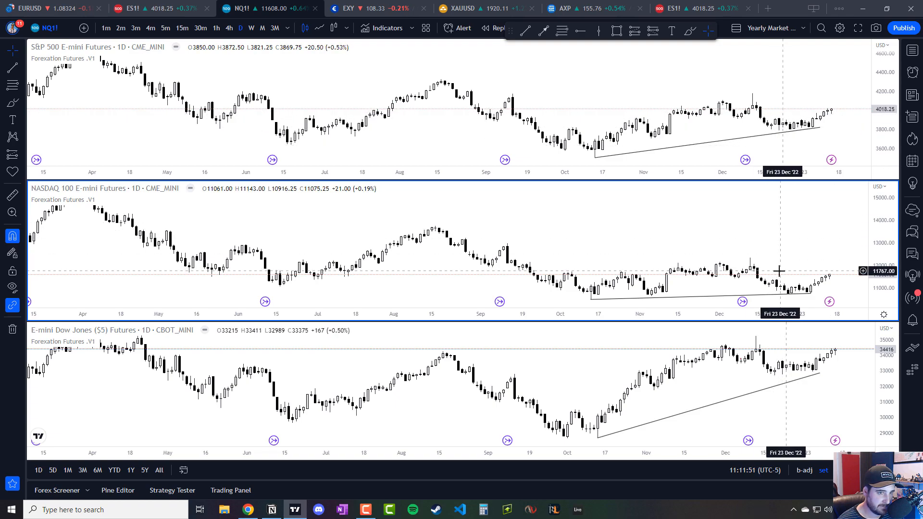
pyautogui.moveTo(783, 352)
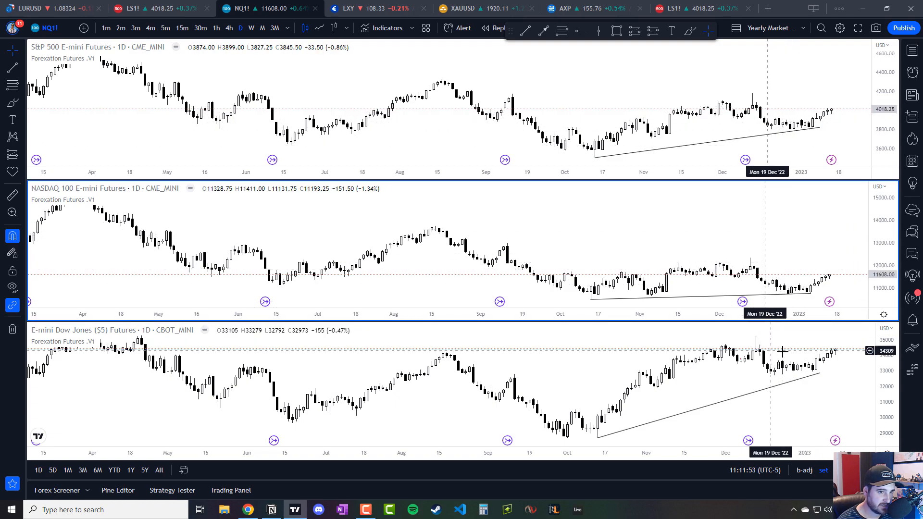
pyautogui.moveTo(790, 355)
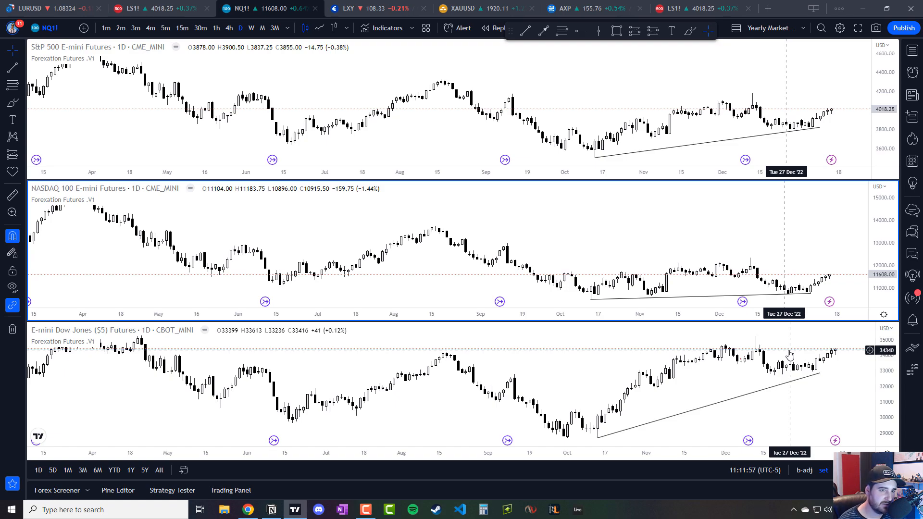
pyautogui.moveTo(753, 351)
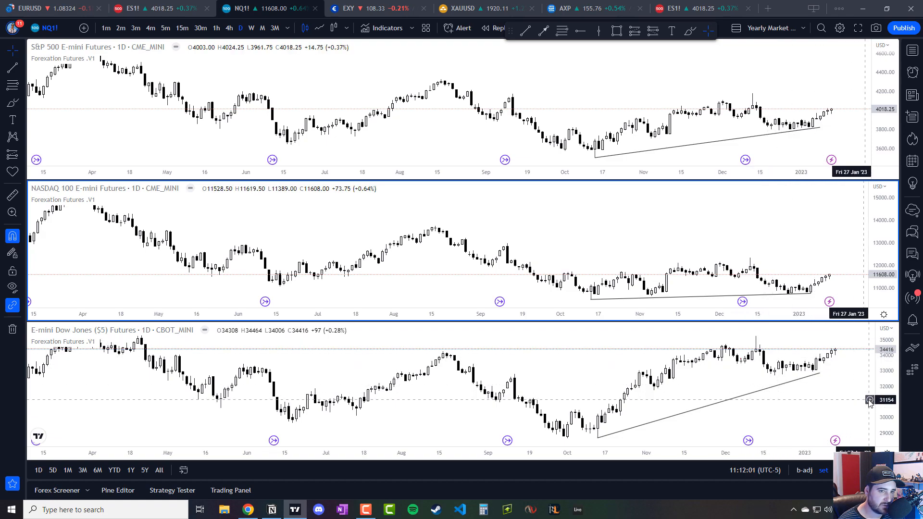
pyautogui.moveTo(622, 417)
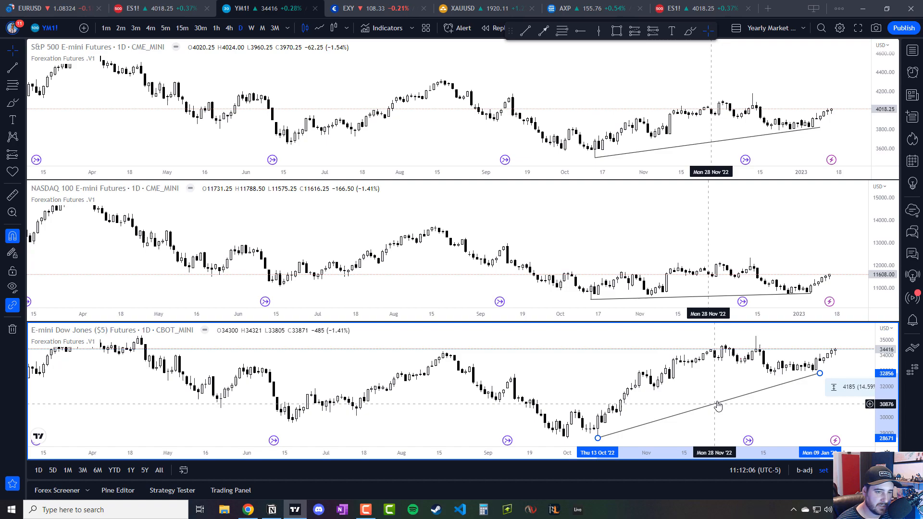
pyautogui.moveTo(677, 159)
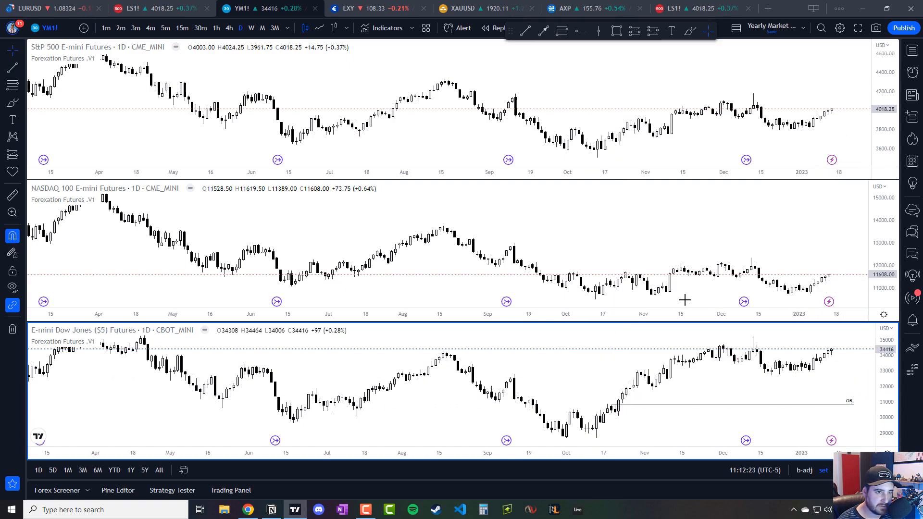
pyautogui.moveTo(670, 294)
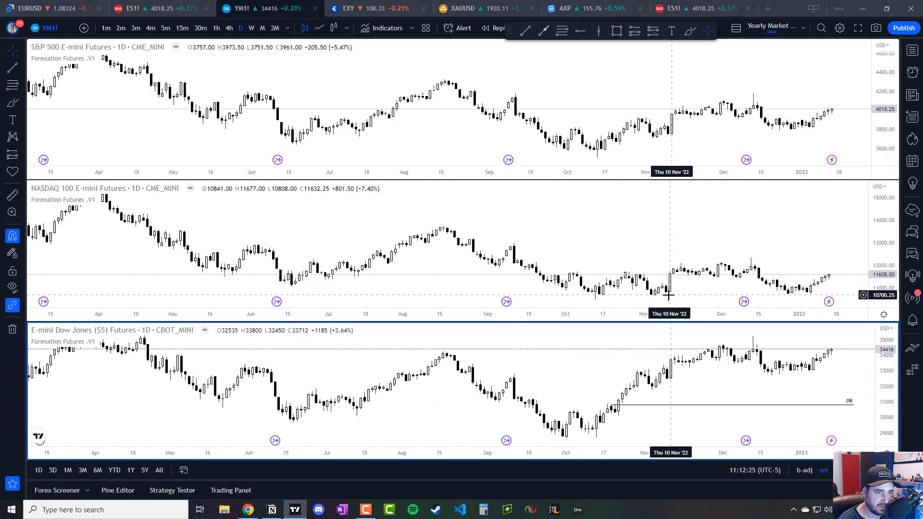
pyautogui.moveTo(785, 293)
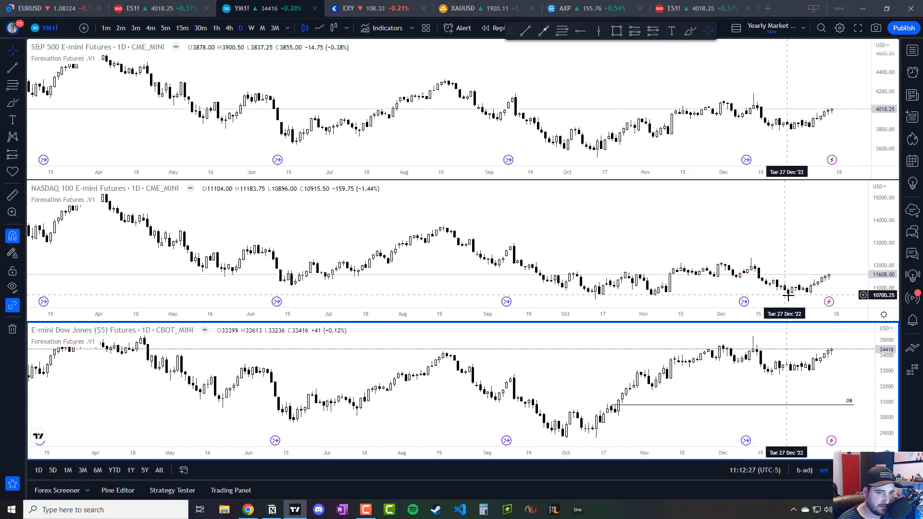
pyautogui.moveTo(664, 131)
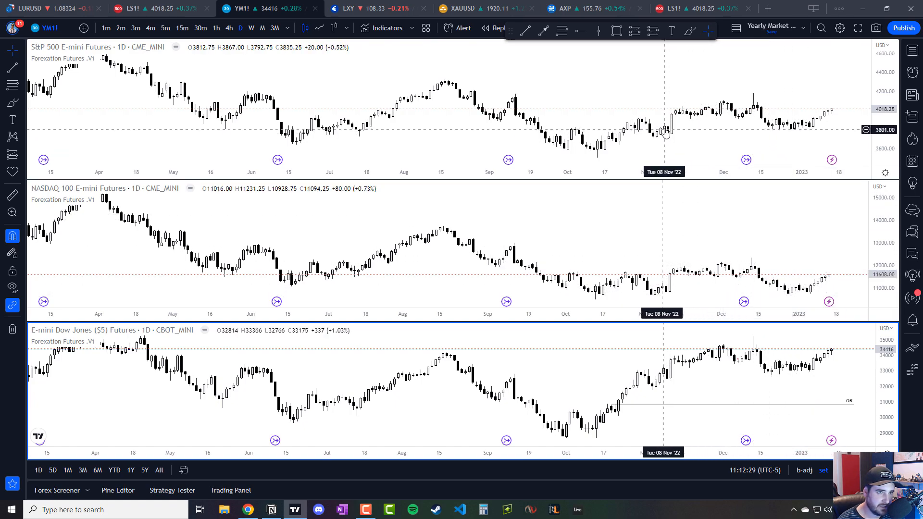
pyautogui.moveTo(770, 123)
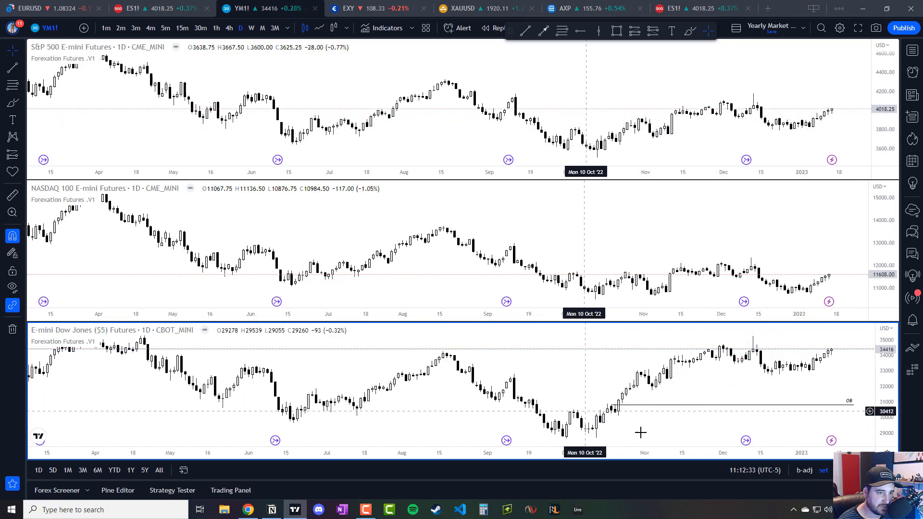
pyautogui.moveTo(617, 181)
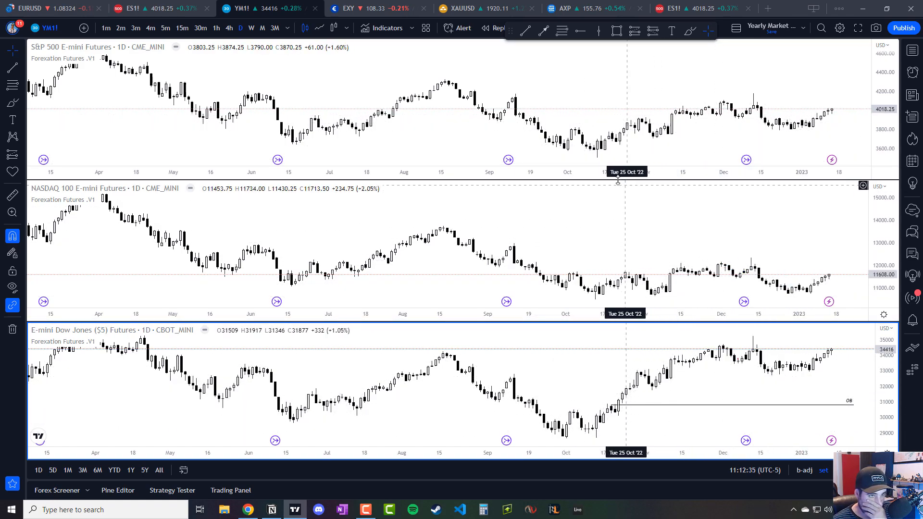
pyautogui.moveTo(624, 406)
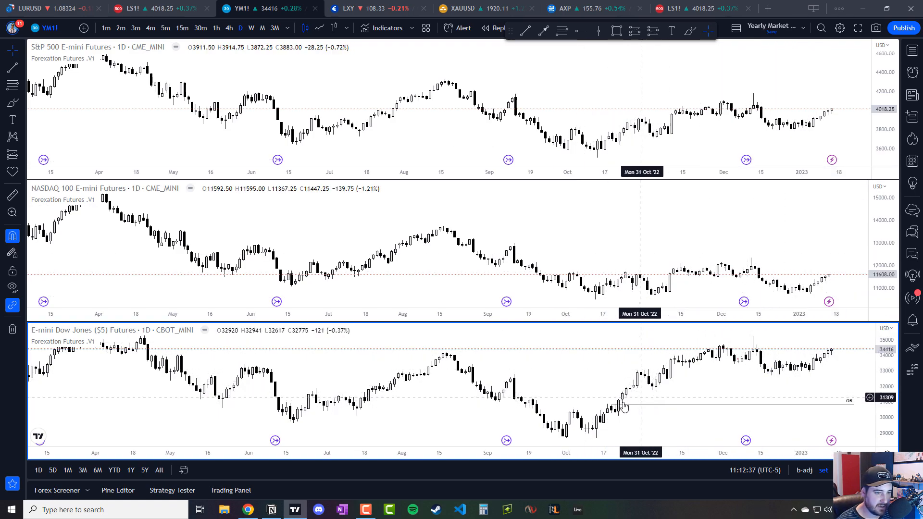
pyautogui.moveTo(625, 302)
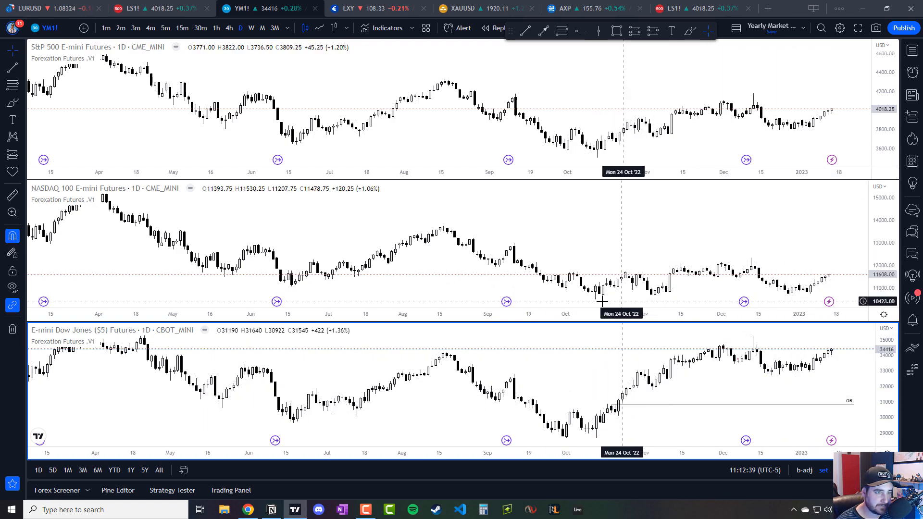
pyautogui.moveTo(708, 156)
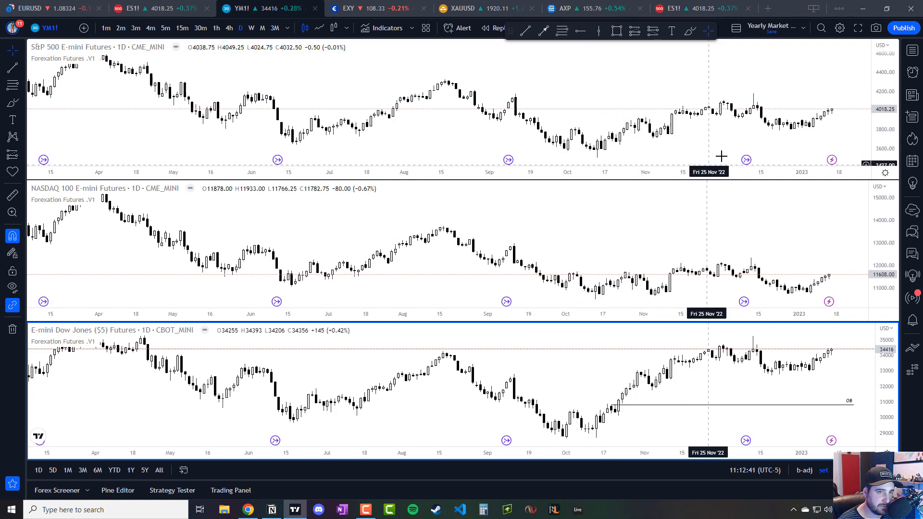
pyautogui.moveTo(477, 396)
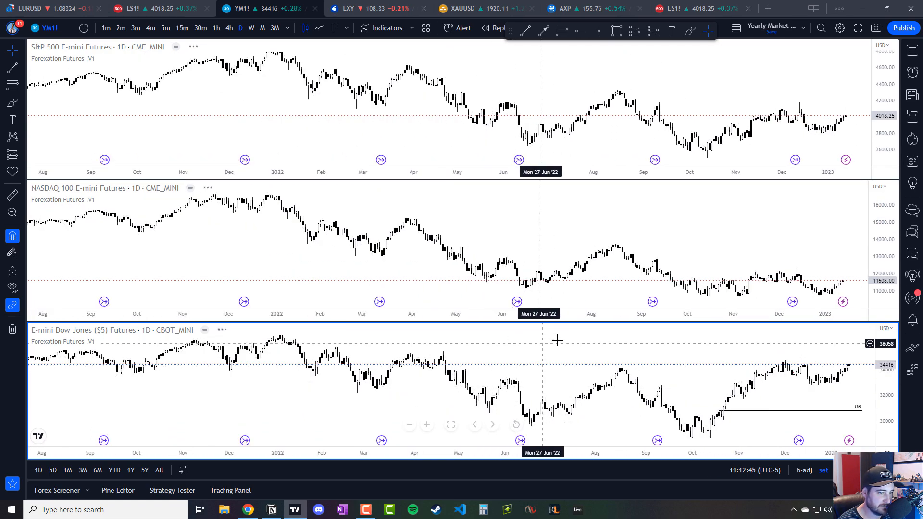
pyautogui.moveTo(713, 371)
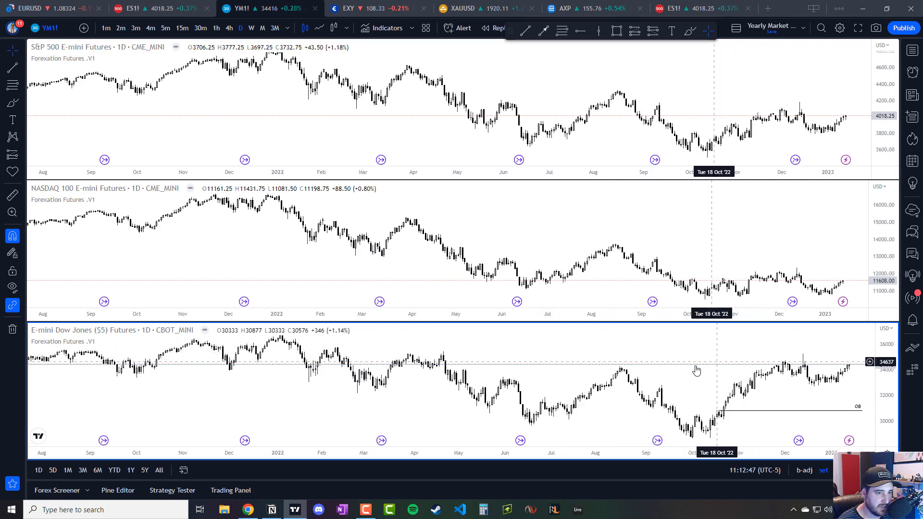
pyautogui.moveTo(571, 358)
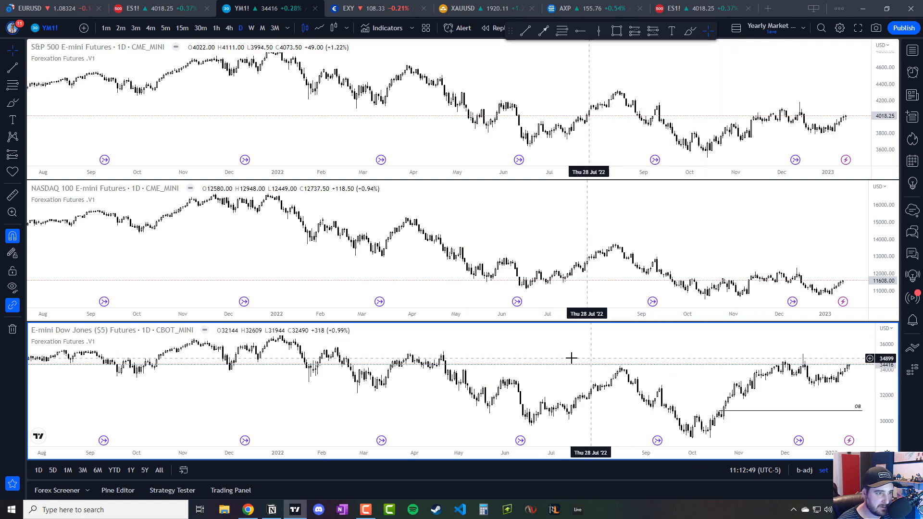
pyautogui.moveTo(458, 352)
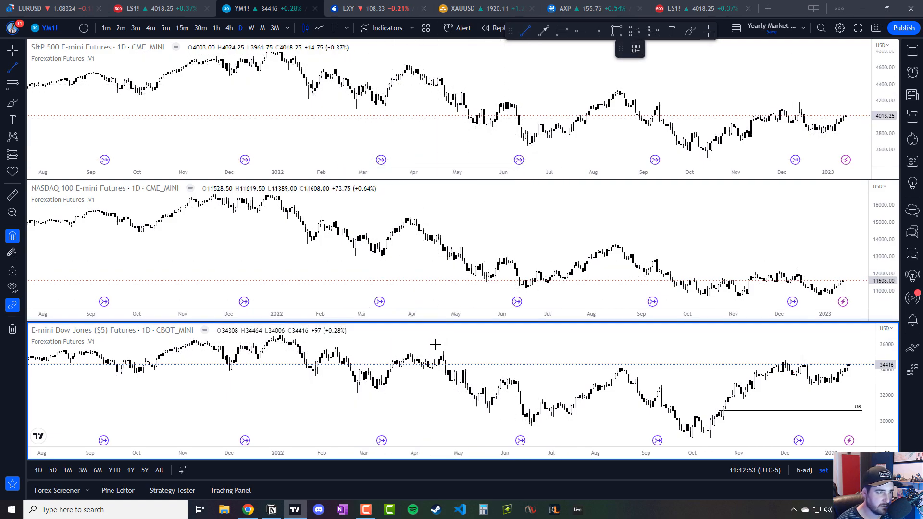
pyautogui.moveTo(676, 270)
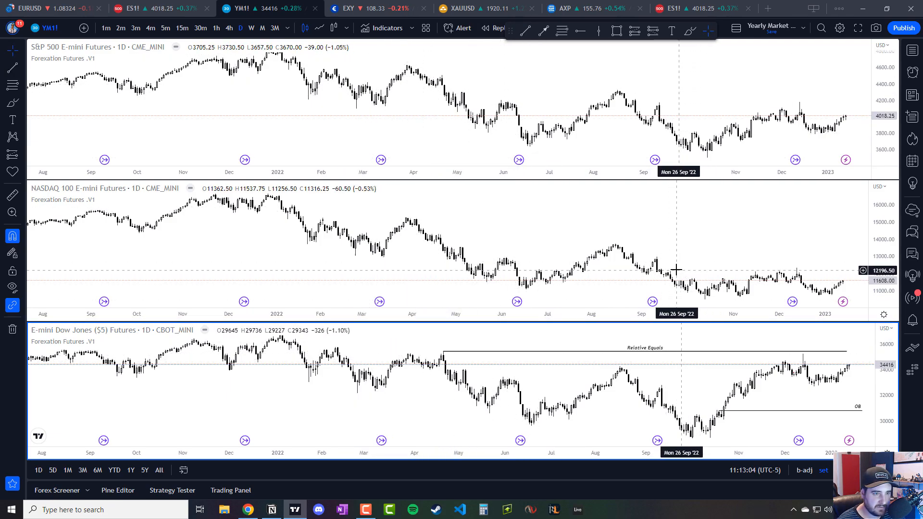
pyautogui.moveTo(740, 269)
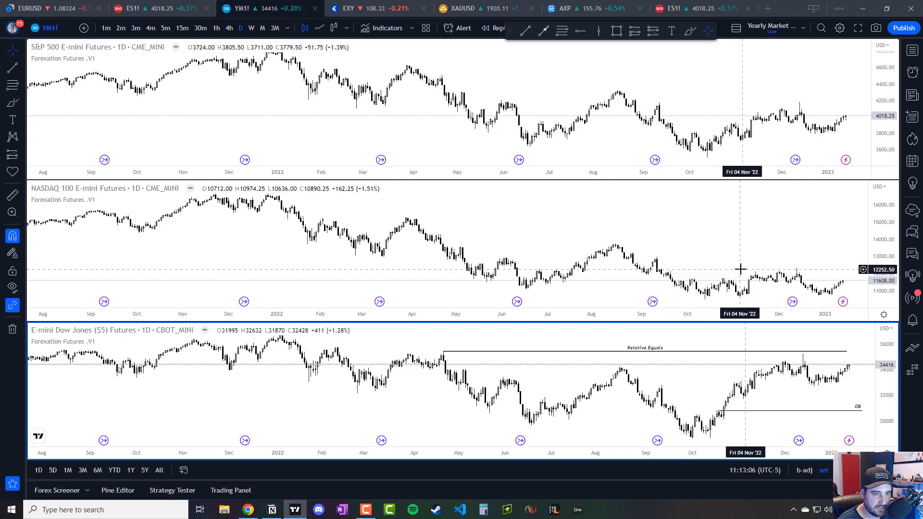
pyautogui.moveTo(660, 263)
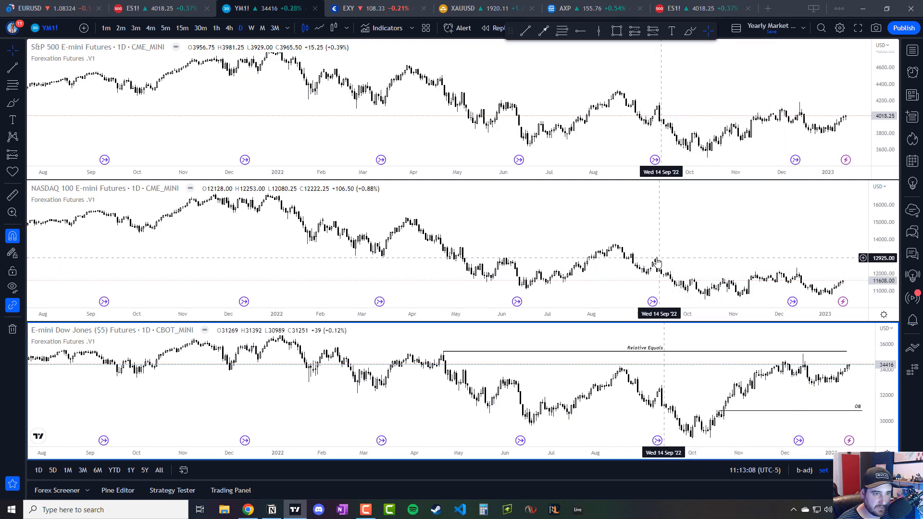
pyautogui.moveTo(656, 265)
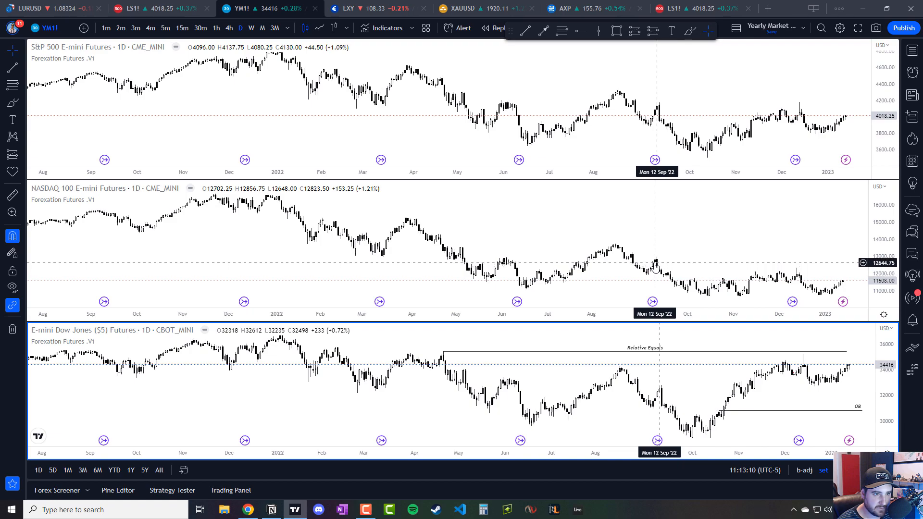
pyautogui.moveTo(664, 120)
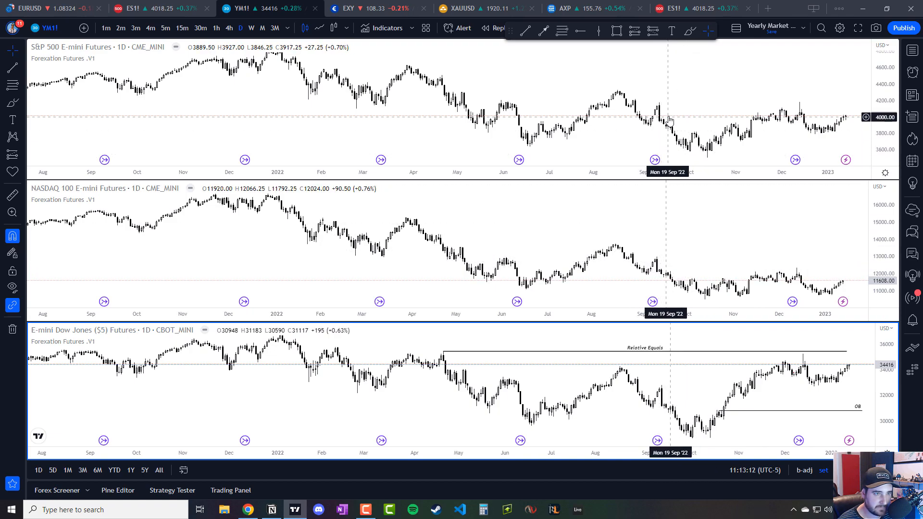
pyautogui.moveTo(593, 91)
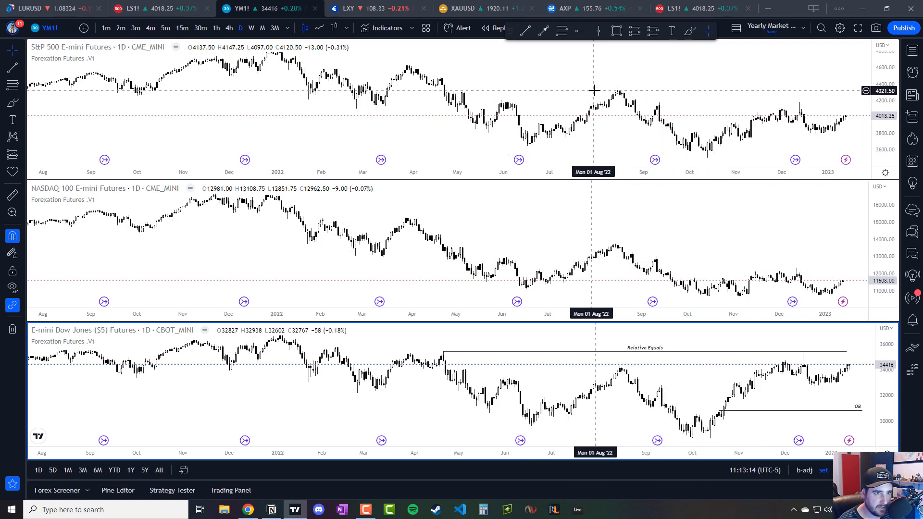
pyautogui.moveTo(797, 90)
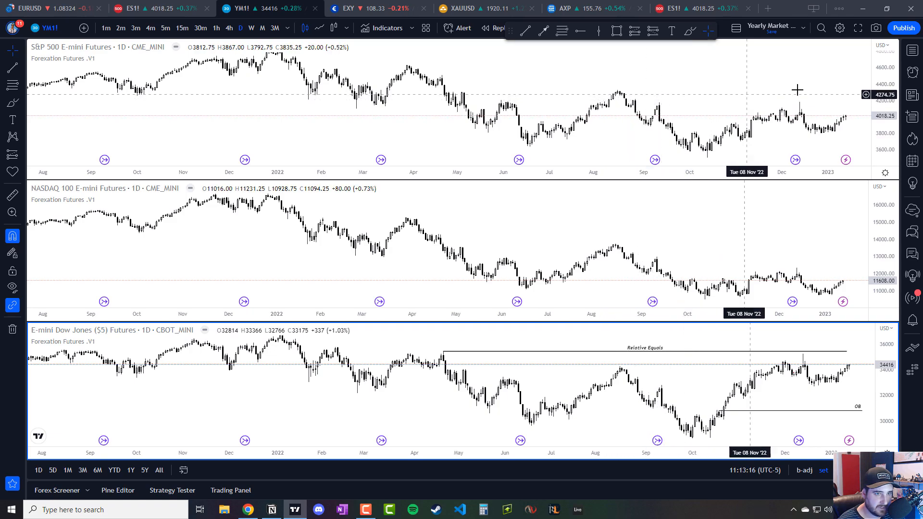
pyautogui.moveTo(658, 98)
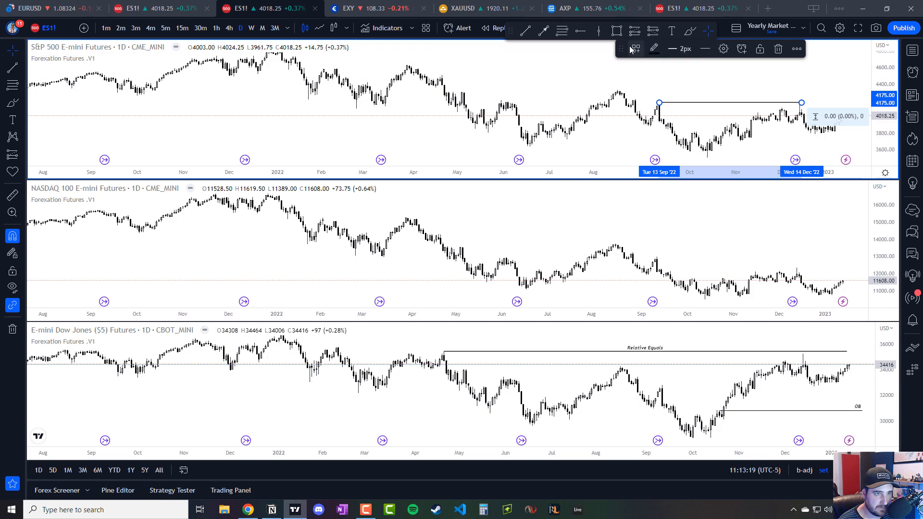
# - Apply the Relative Equals template style to the new line on the S&P 500 highs
pyautogui.click(636, 48)
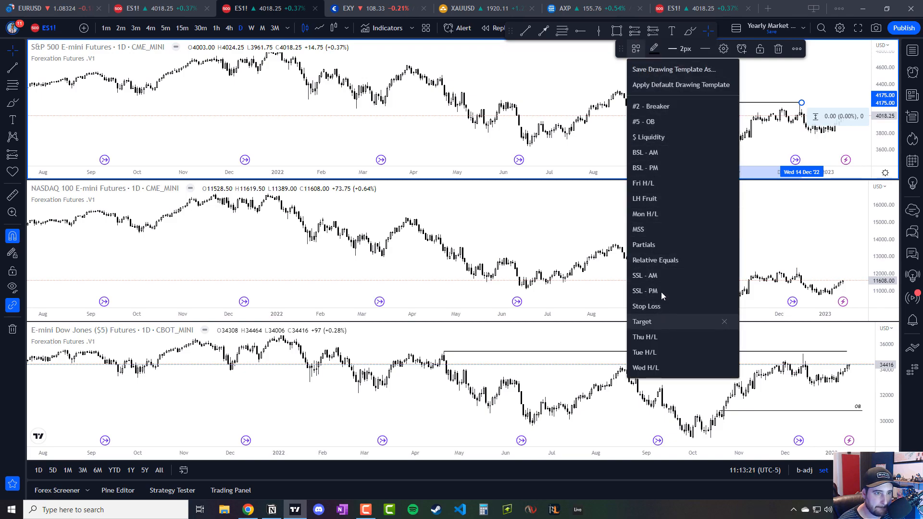
pyautogui.click(655, 260)
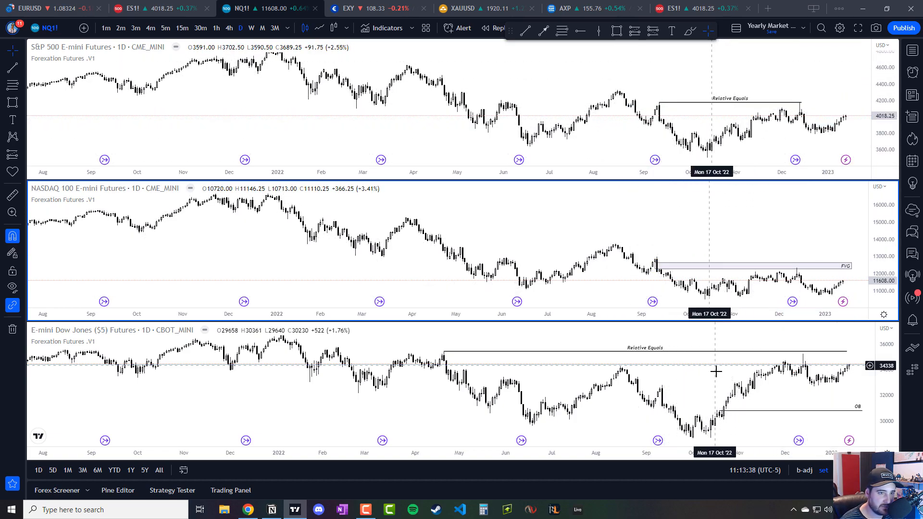
pyautogui.moveTo(823, 266)
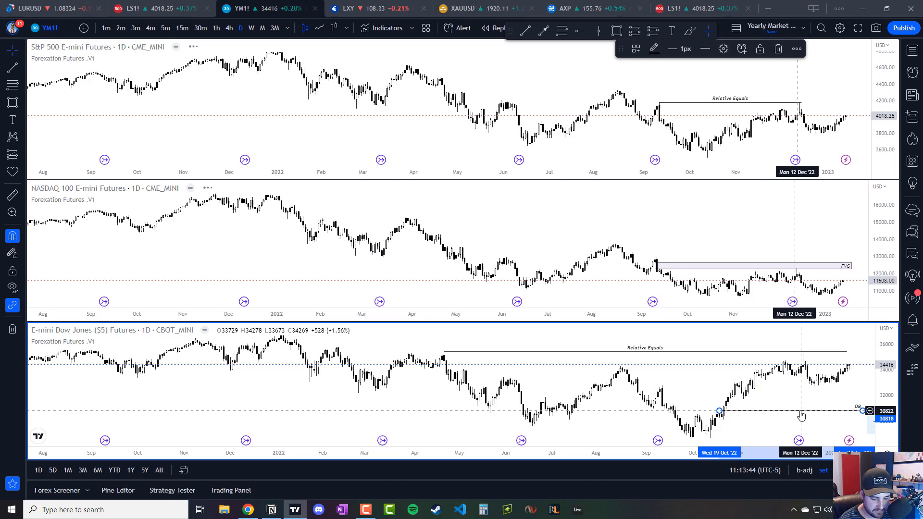
pyautogui.moveTo(741, 201)
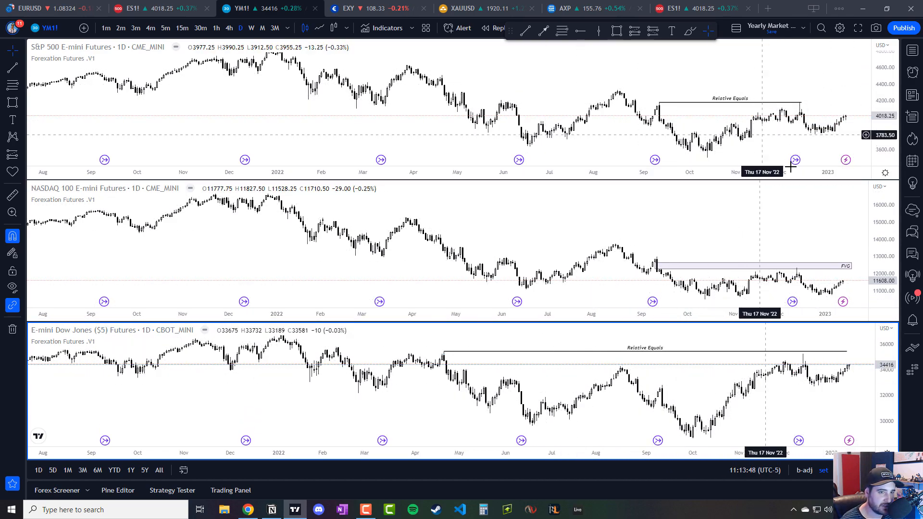
pyautogui.moveTo(609, 160)
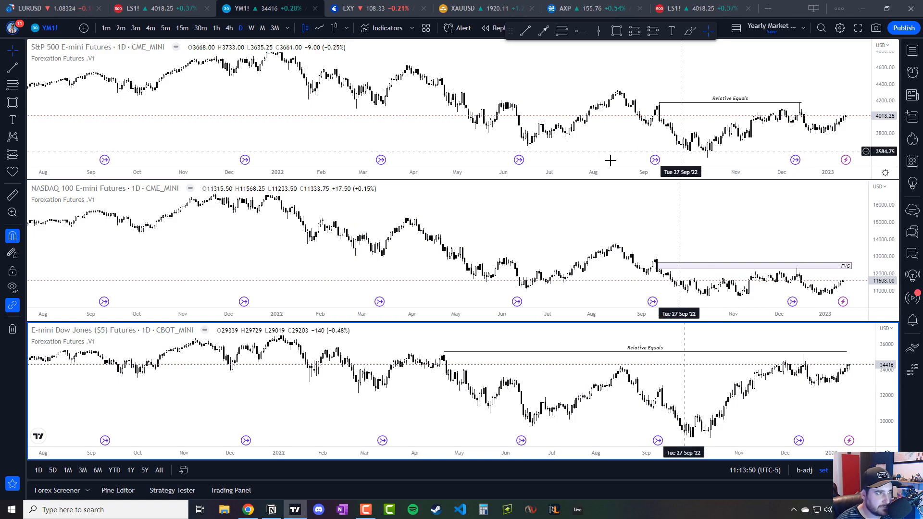
# - Switch to Notion and move down to the empty line under the Daily Futures Comparison notes
pyautogui.click(271, 509)
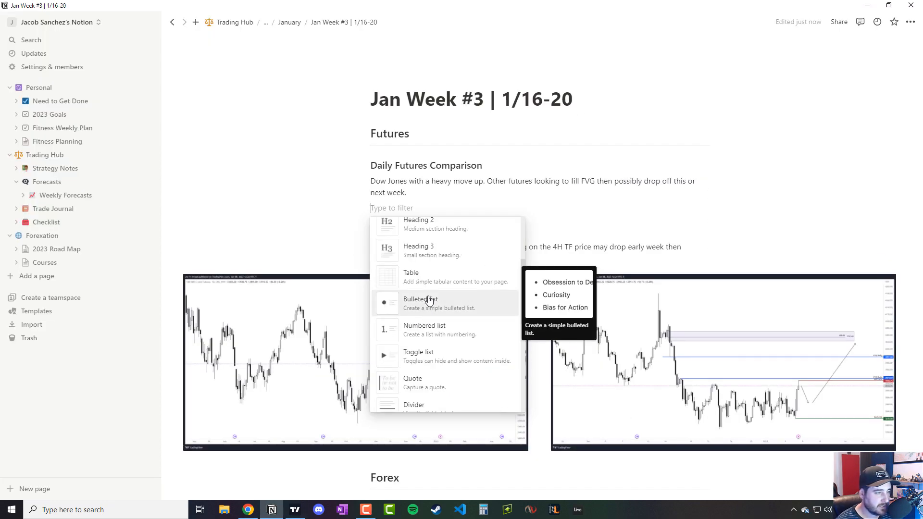
pyautogui.moveTo(407, 296)
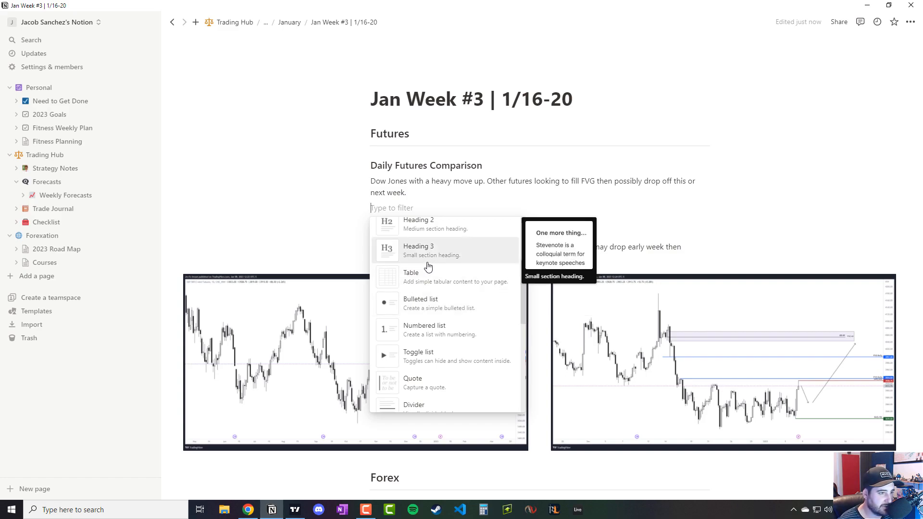
pyautogui.scroll(-3)
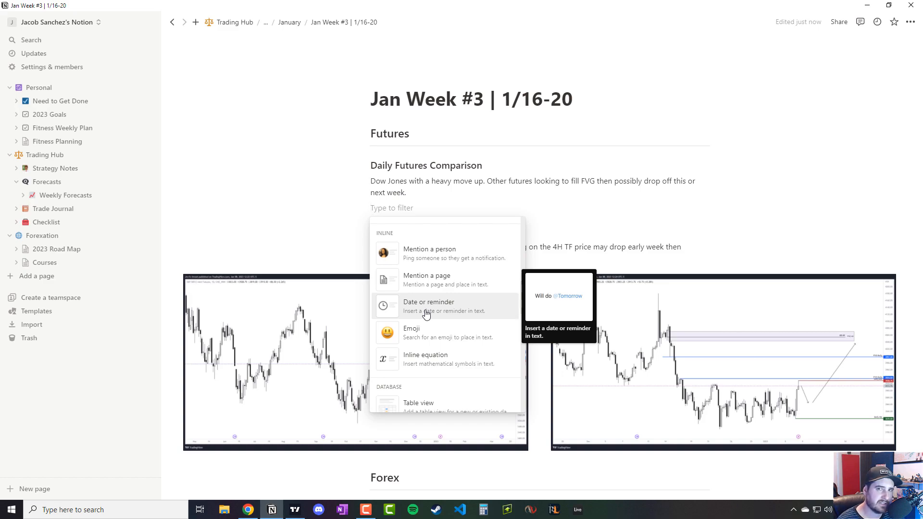
pyautogui.moveTo(428, 317)
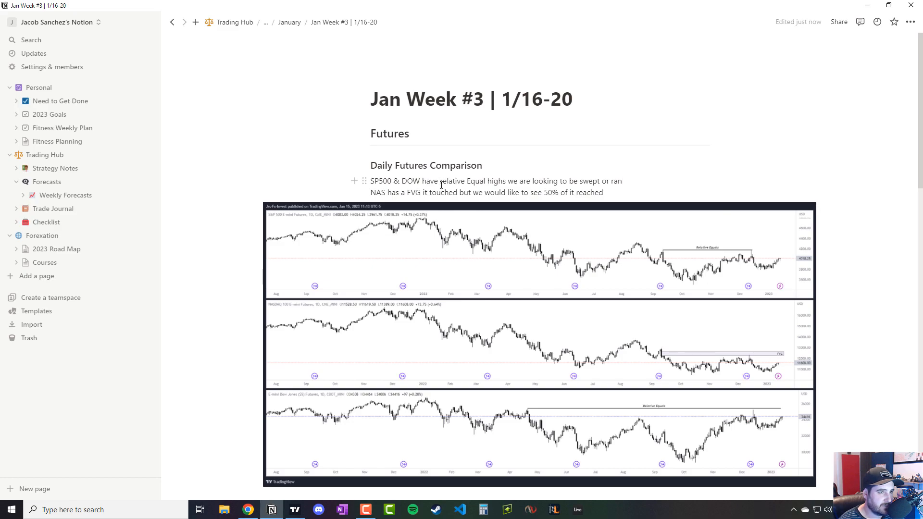
pyautogui.moveTo(690, 260)
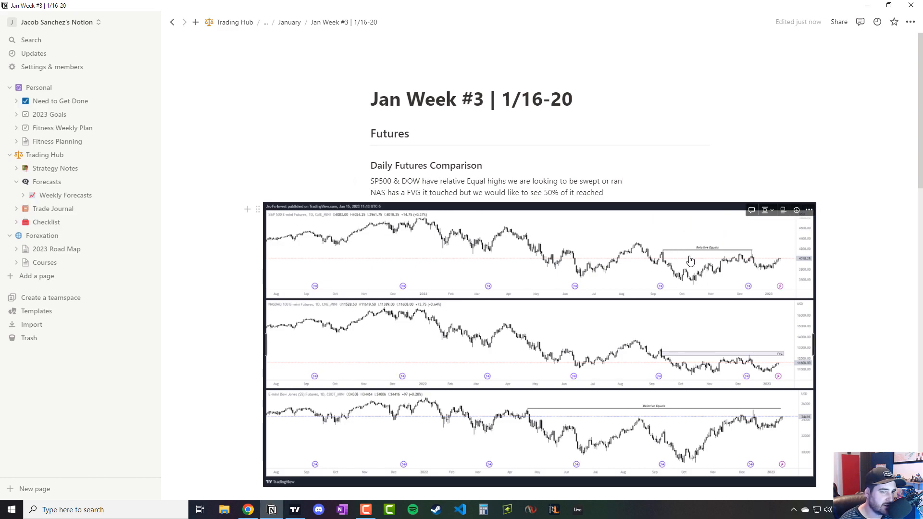
pyautogui.moveTo(771, 241)
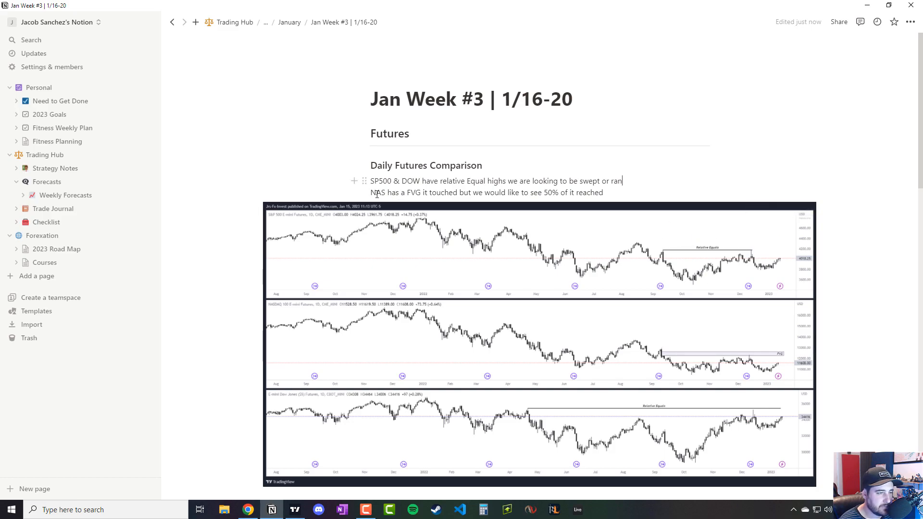
pyautogui.moveTo(761, 312)
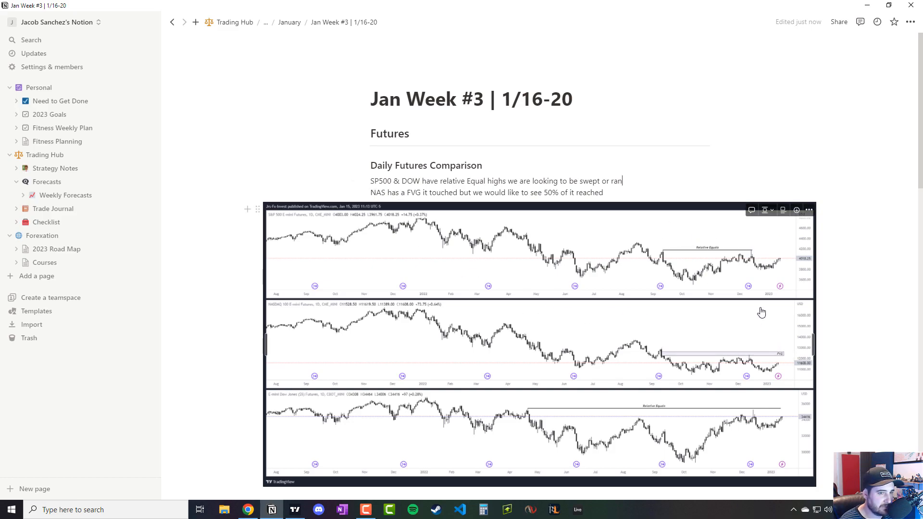
pyautogui.moveTo(731, 287)
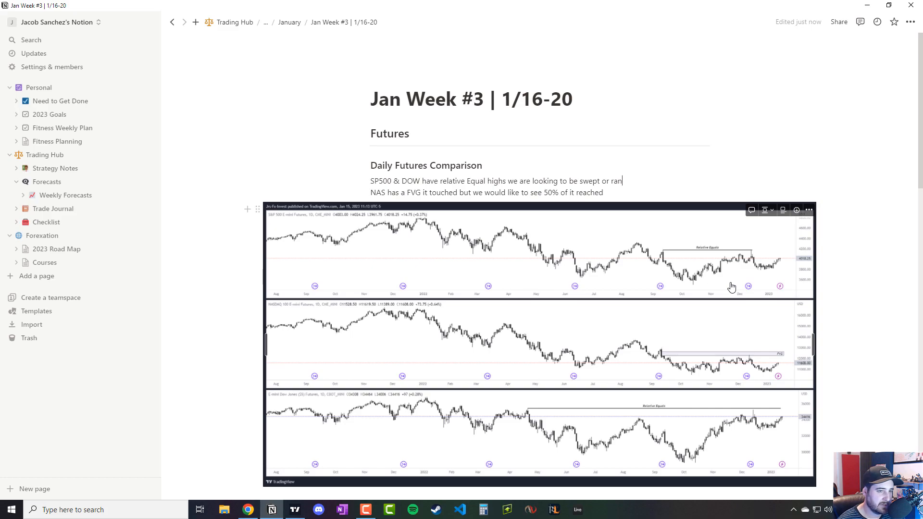
pyautogui.moveTo(554, 216)
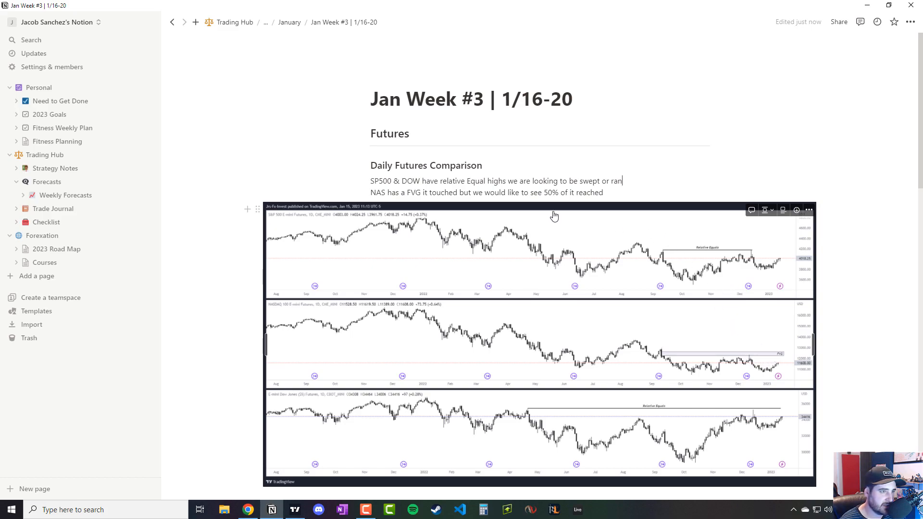
pyautogui.moveTo(749, 362)
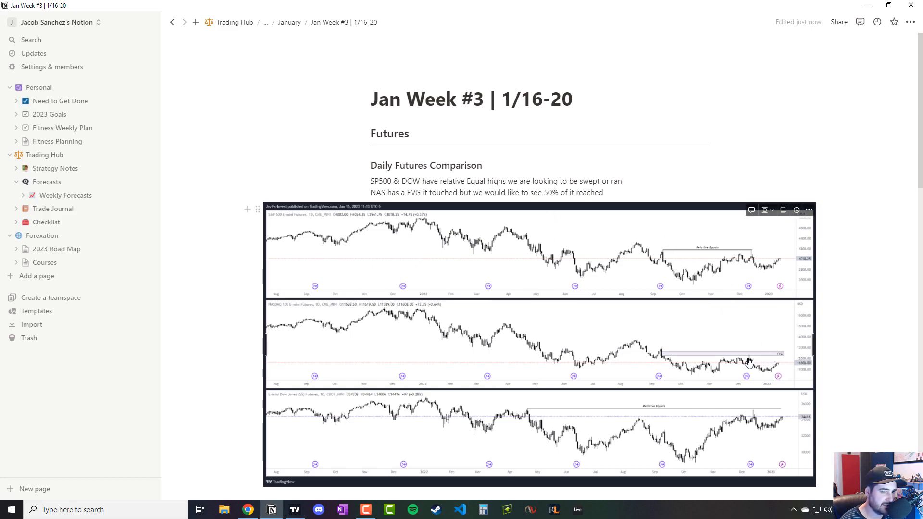
pyautogui.moveTo(772, 359)
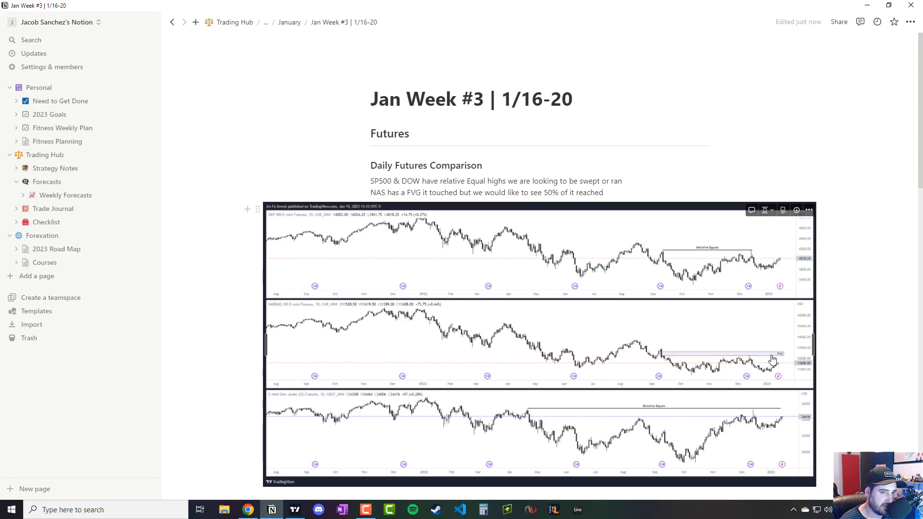
pyautogui.moveTo(778, 345)
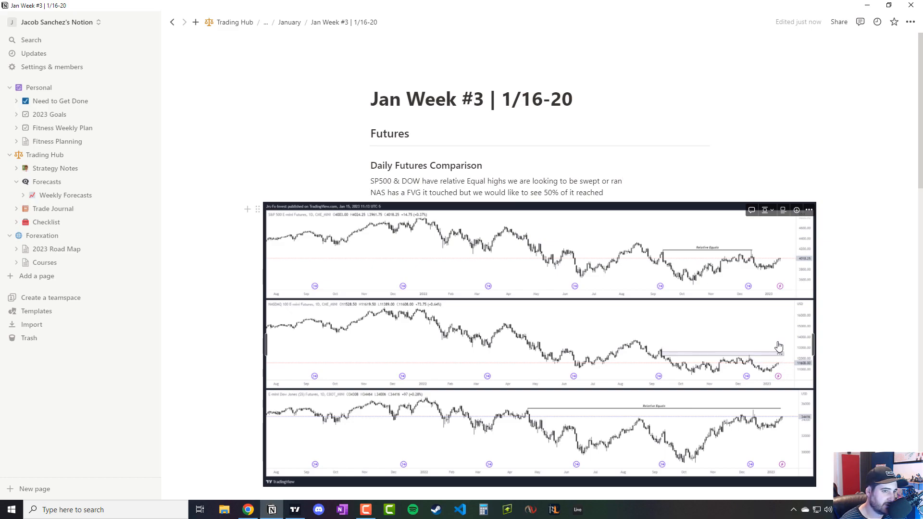
pyautogui.moveTo(537, 231)
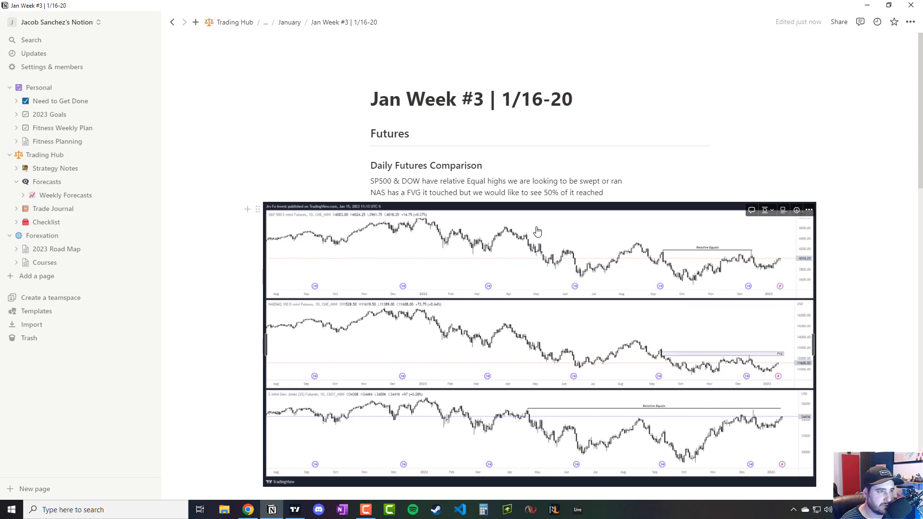
# - Review the ES Daily & 4H section, then switch to the live S&P futures chart in TradingView
pyautogui.scroll(-3)
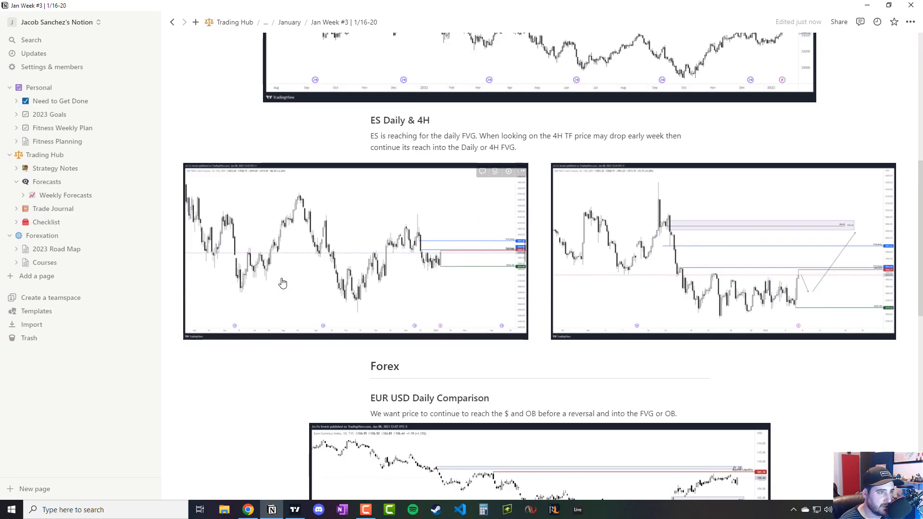
pyautogui.moveTo(363, 204)
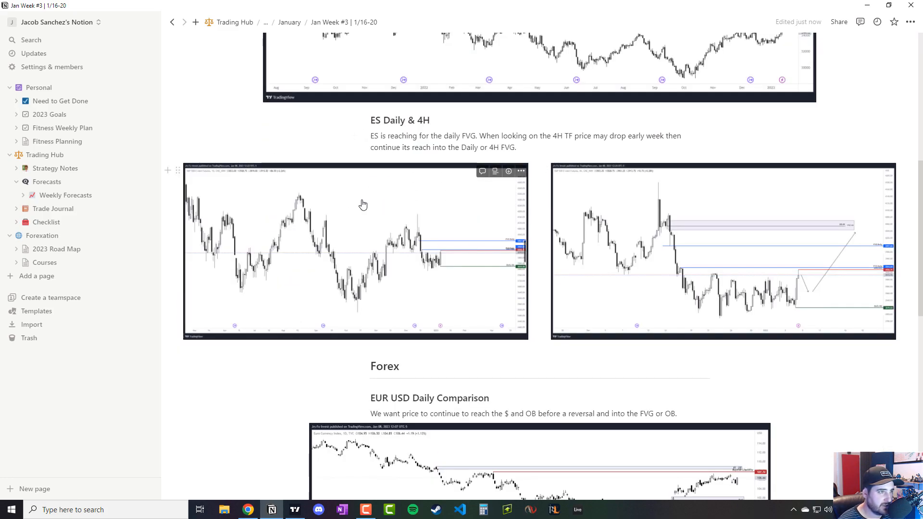
pyautogui.moveTo(464, 270)
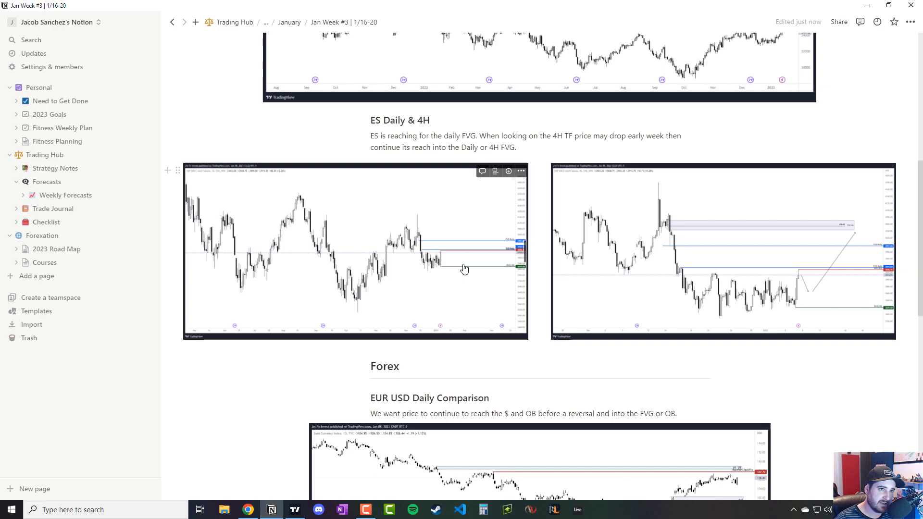
pyautogui.moveTo(317, 444)
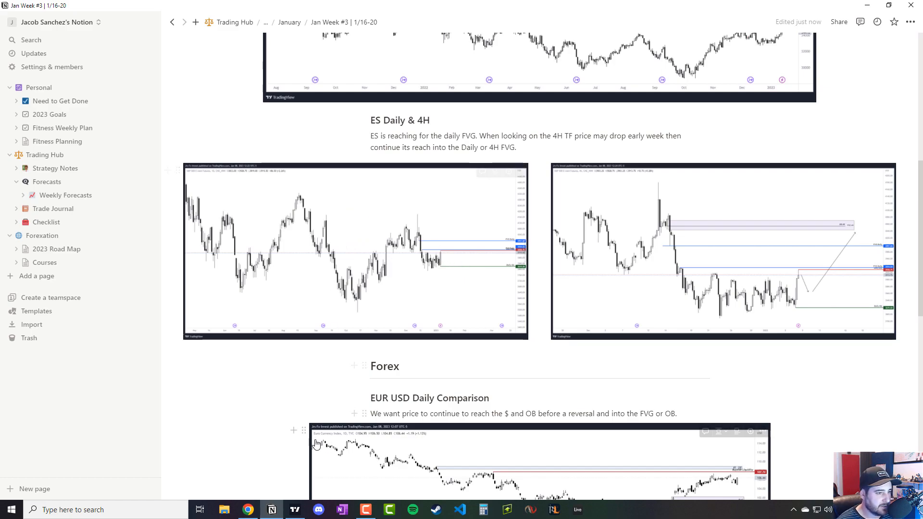
pyautogui.click(294, 509)
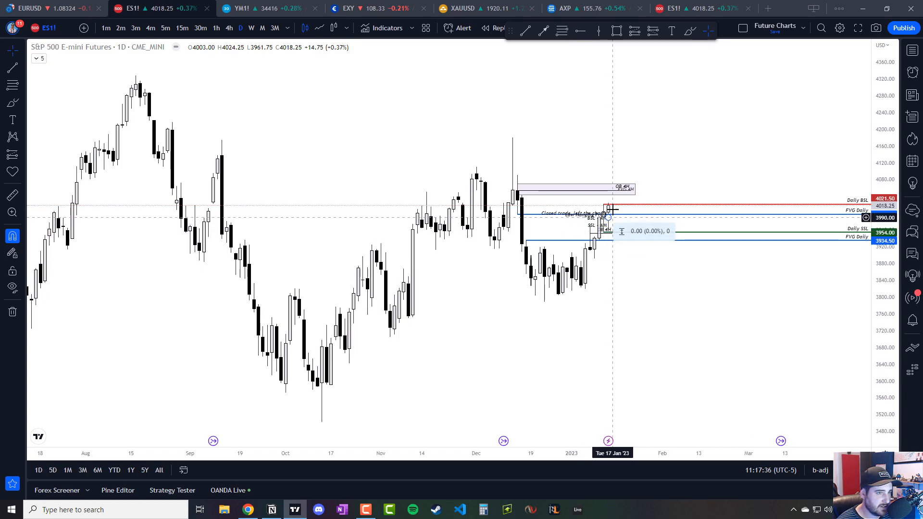
pyautogui.moveTo(606, 224)
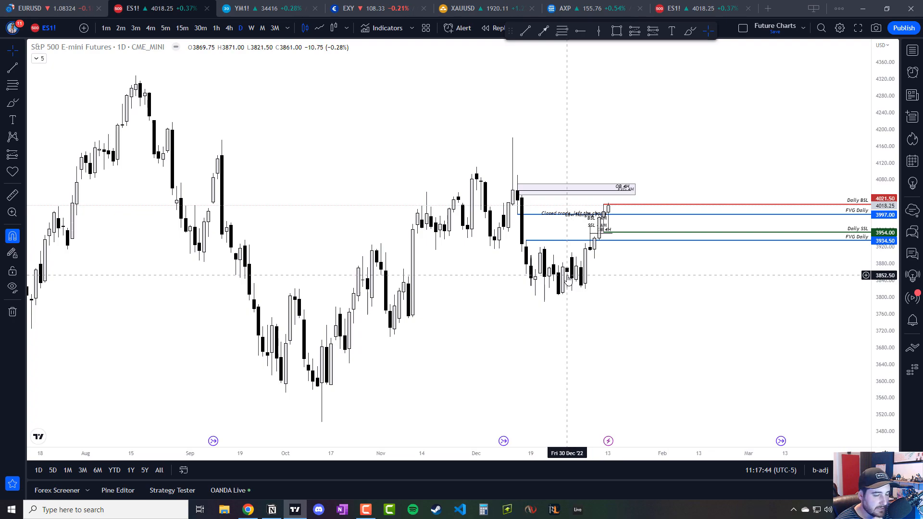
# - Return to the 1/12/23 (Thu) Notion entry and view its 4H and 15m chart sections
pyautogui.click(271, 510)
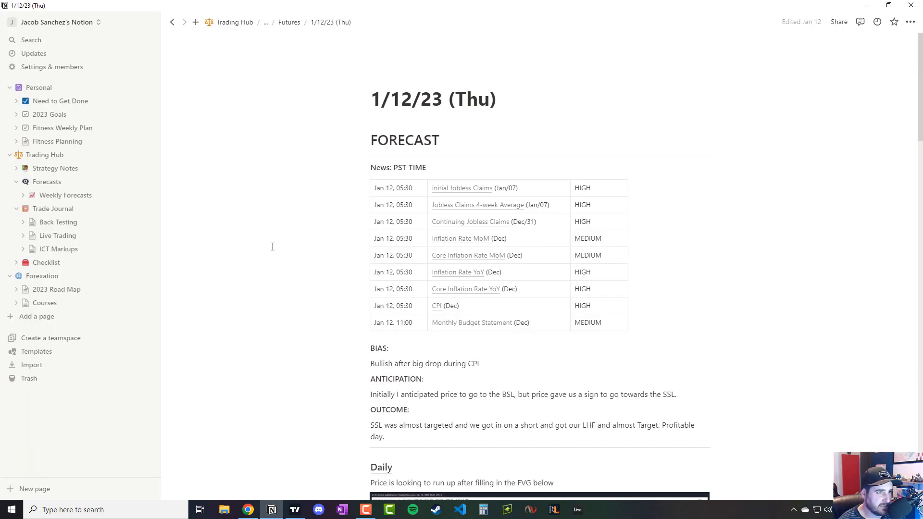
pyautogui.scroll(-3)
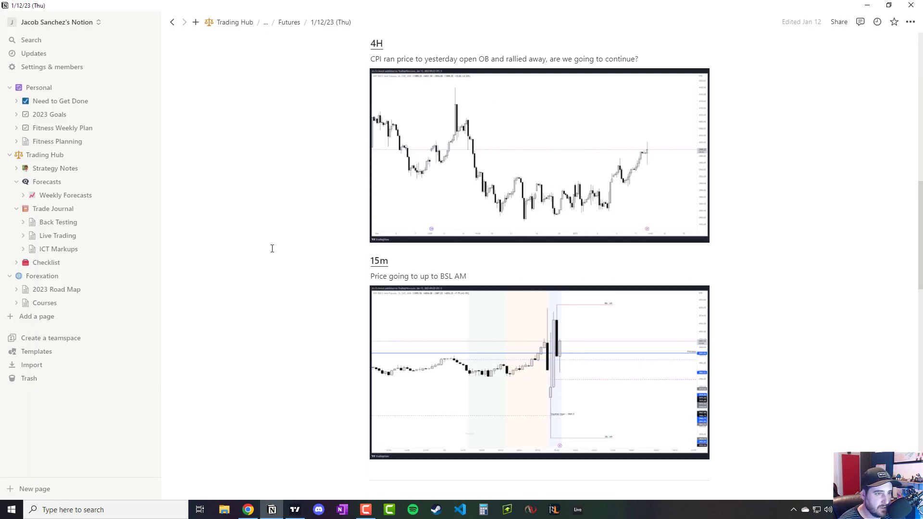
pyautogui.moveTo(595, 196)
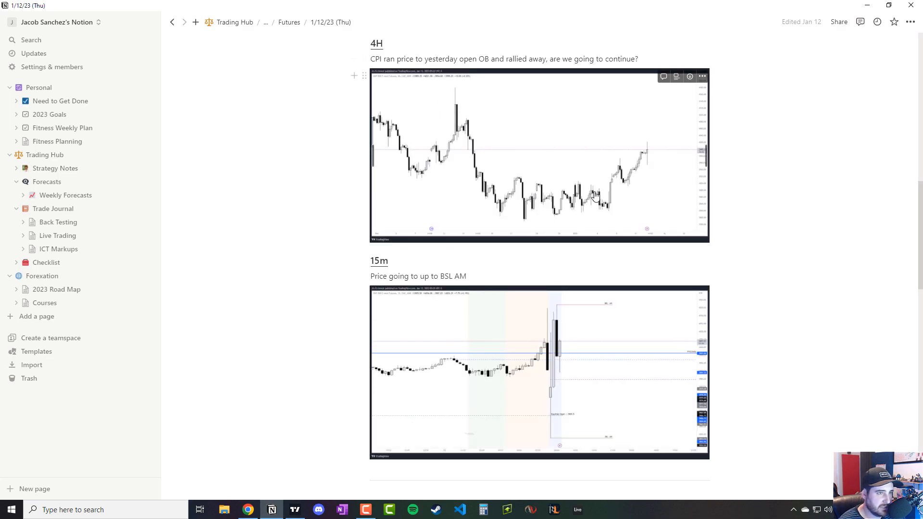
pyautogui.moveTo(529, 294)
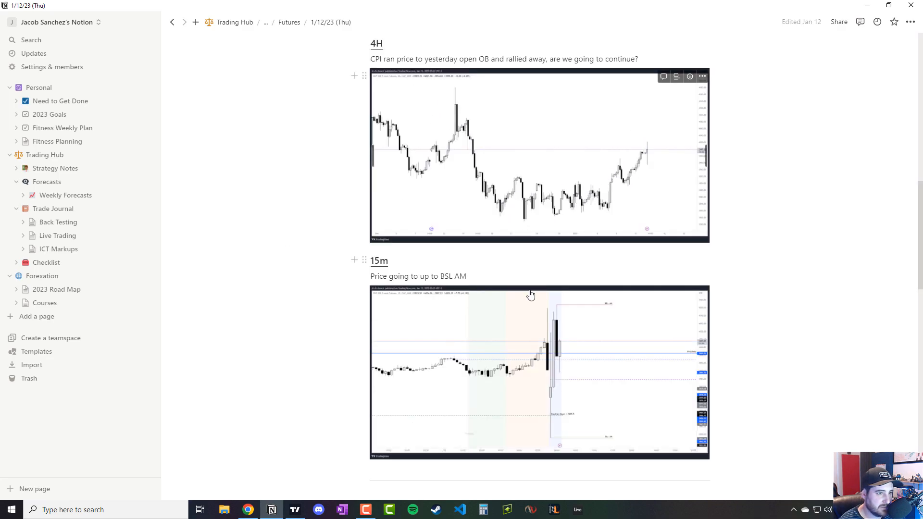
pyautogui.moveTo(251, 262)
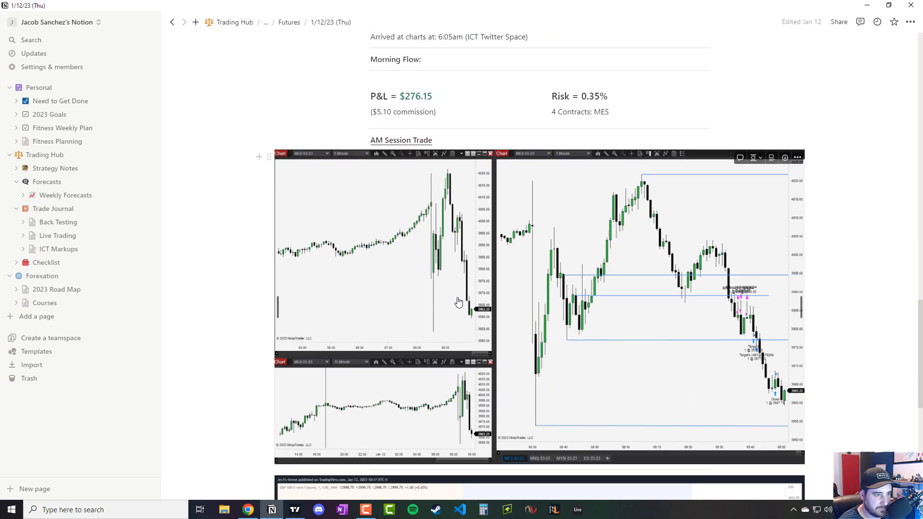
pyautogui.moveTo(468, 253)
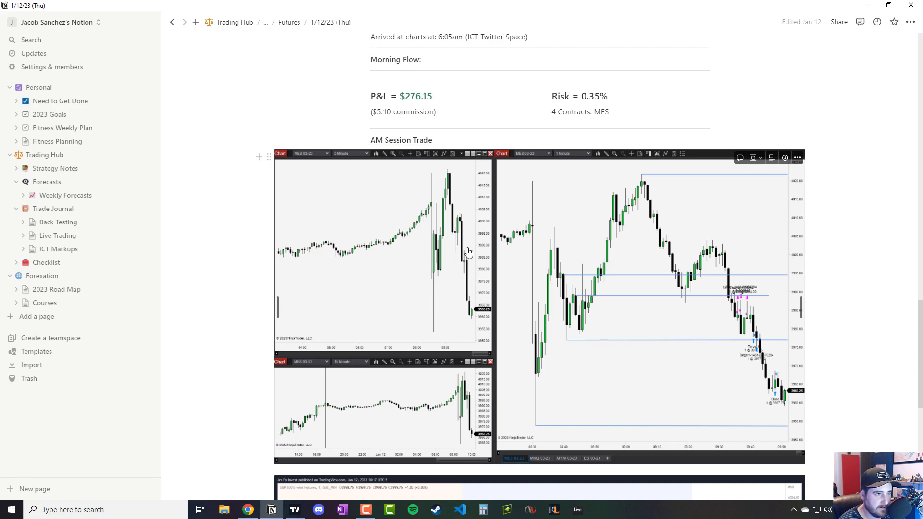
pyautogui.moveTo(621, 246)
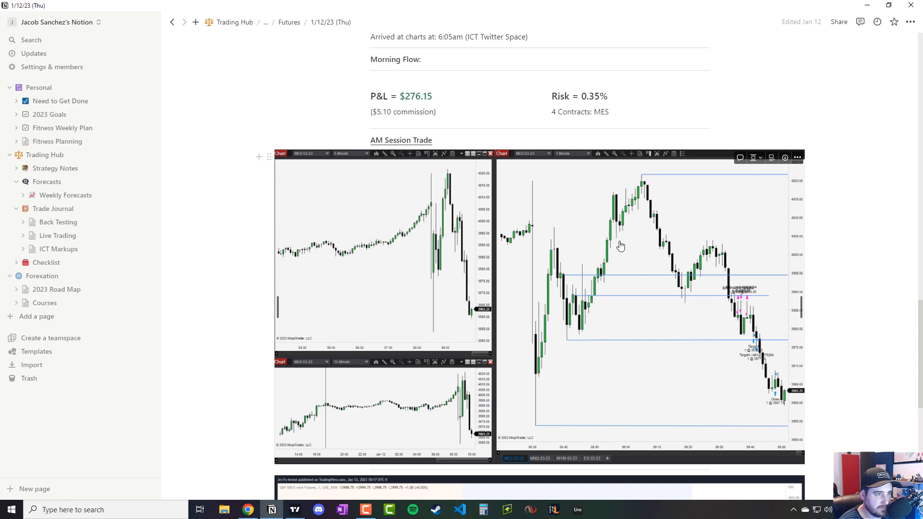
pyautogui.moveTo(435, 189)
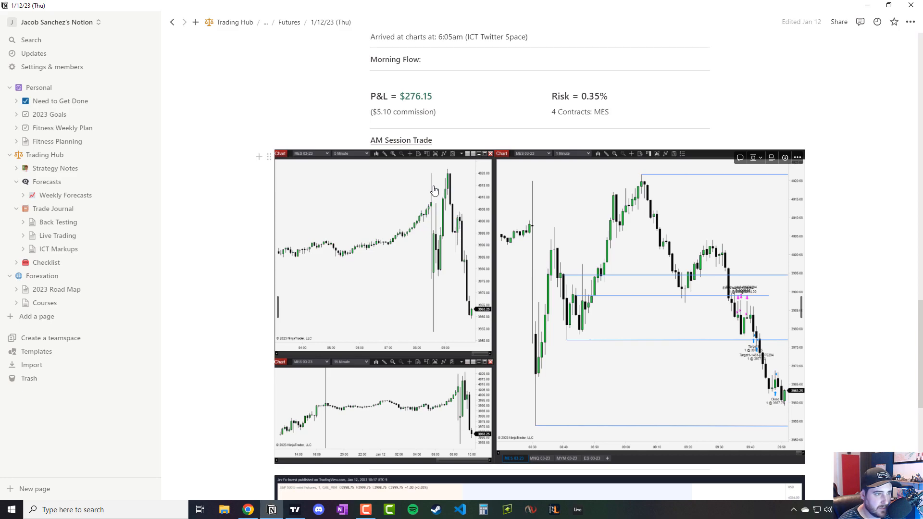
pyautogui.moveTo(642, 181)
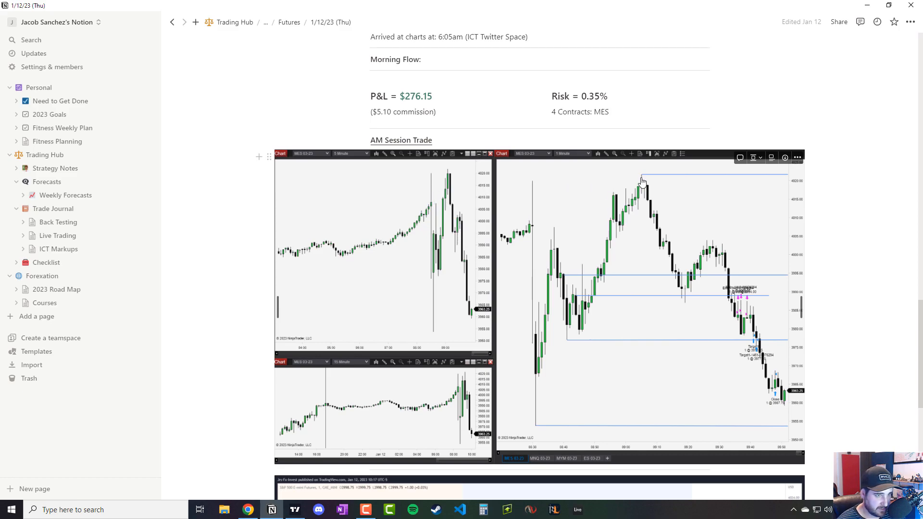
pyautogui.moveTo(671, 246)
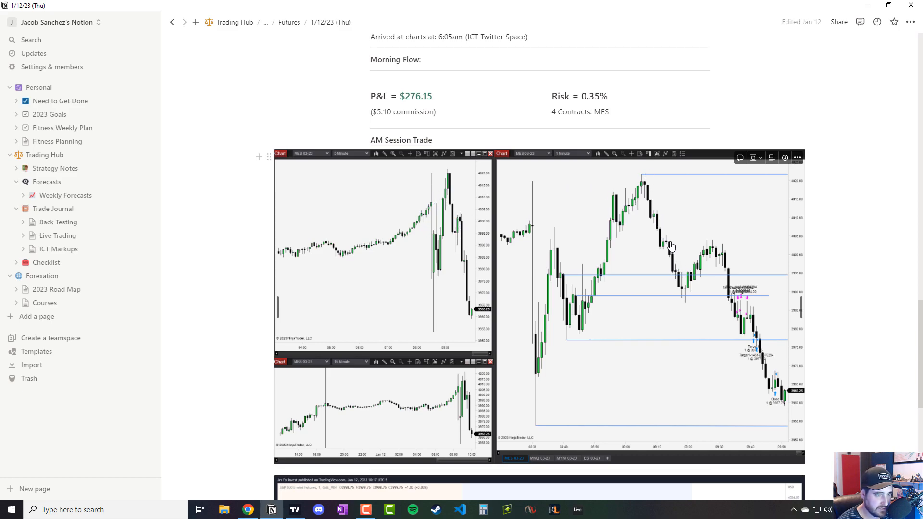
pyautogui.moveTo(671, 253)
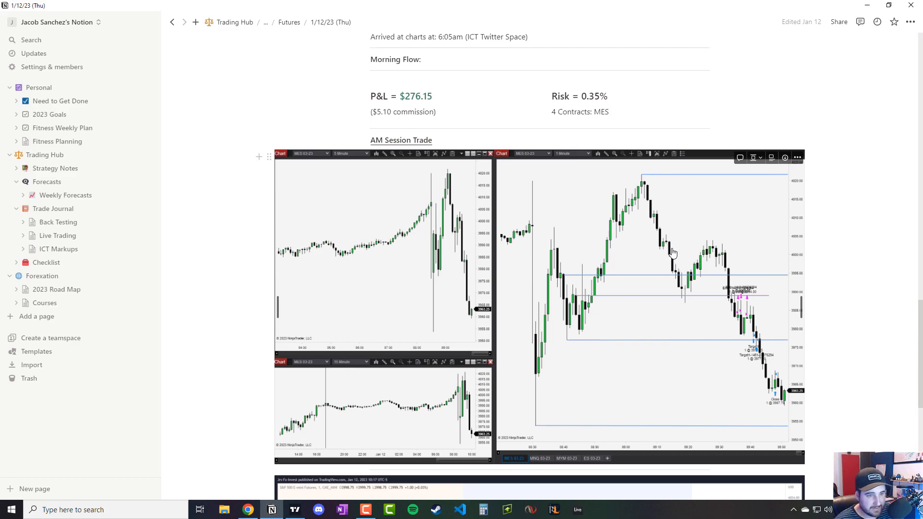
pyautogui.moveTo(688, 263)
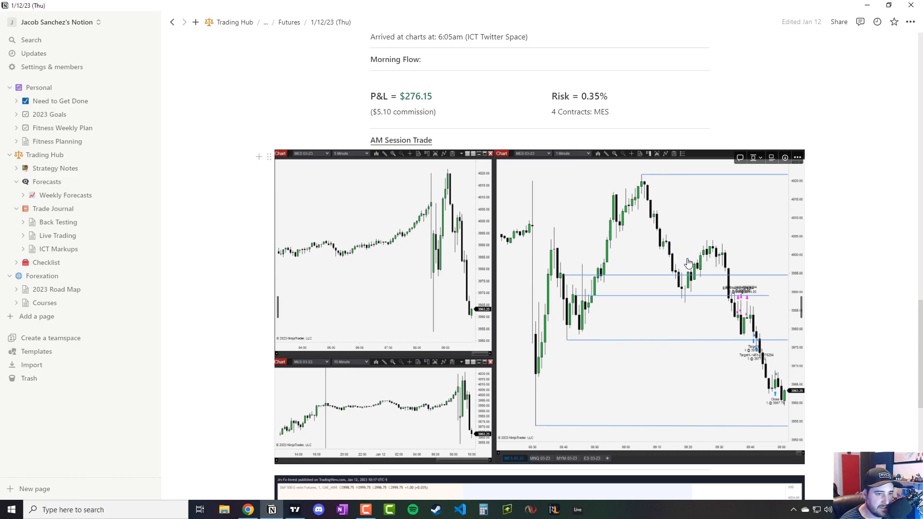
pyautogui.moveTo(719, 259)
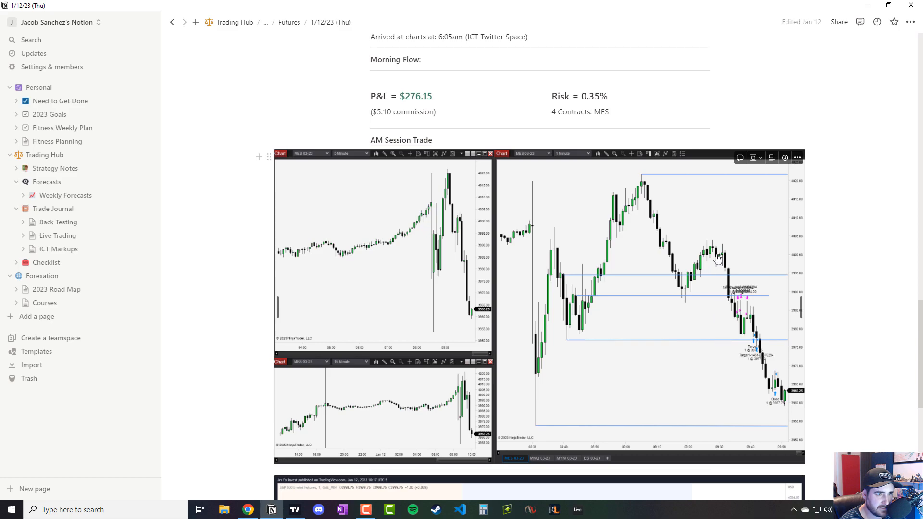
pyautogui.moveTo(737, 327)
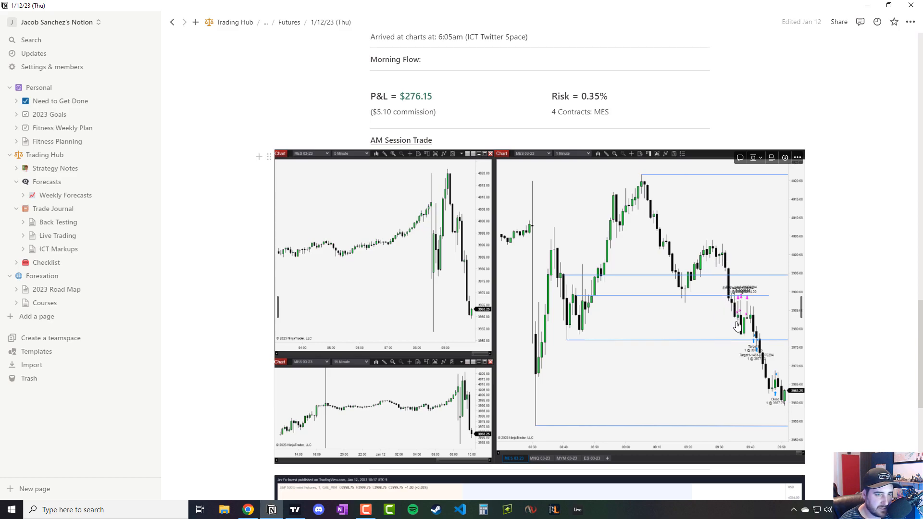
pyautogui.moveTo(733, 298)
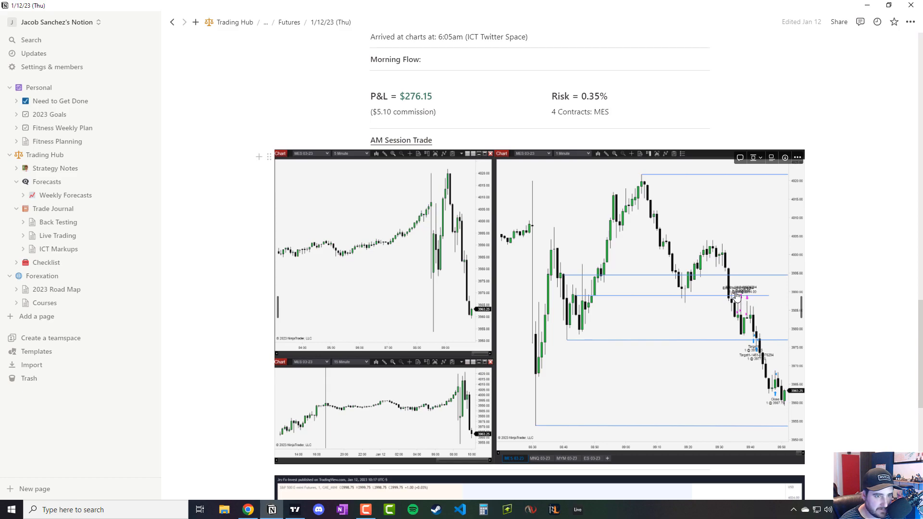
pyautogui.moveTo(736, 302)
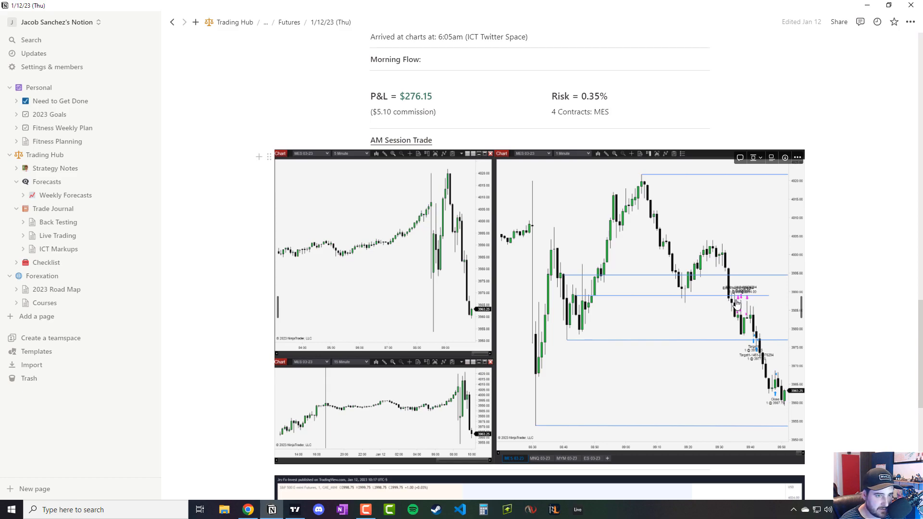
pyautogui.moveTo(748, 300)
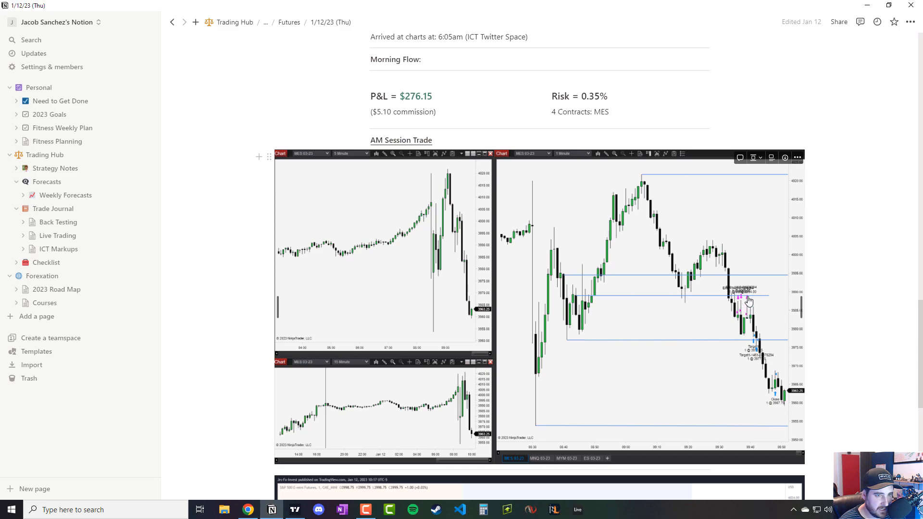
pyautogui.moveTo(760, 312)
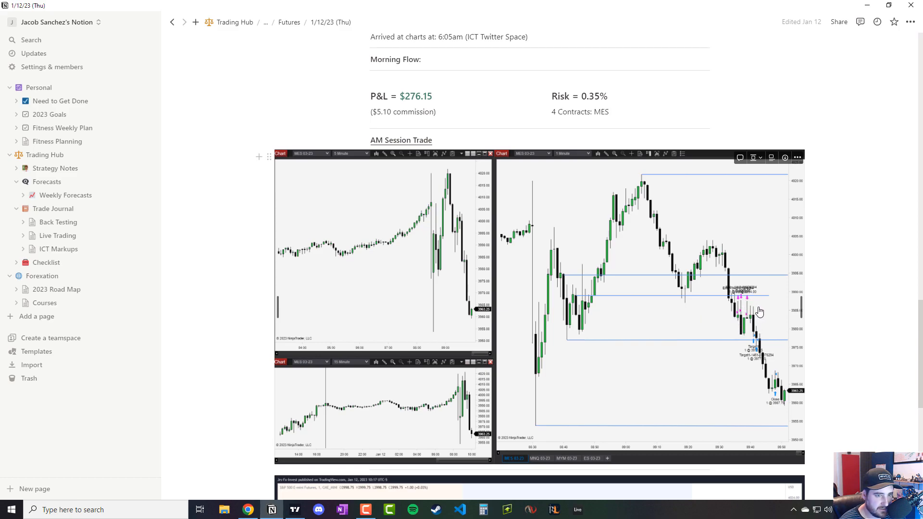
pyautogui.moveTo(640, 340)
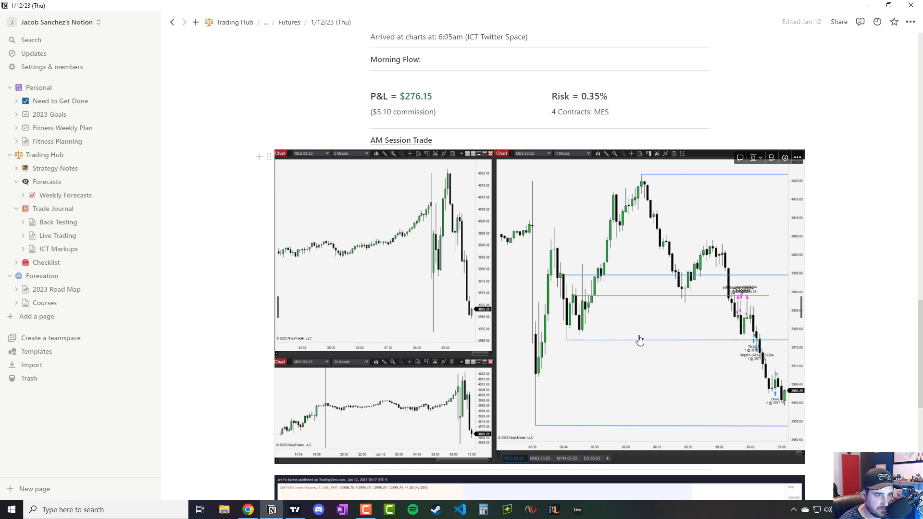
pyautogui.moveTo(548, 382)
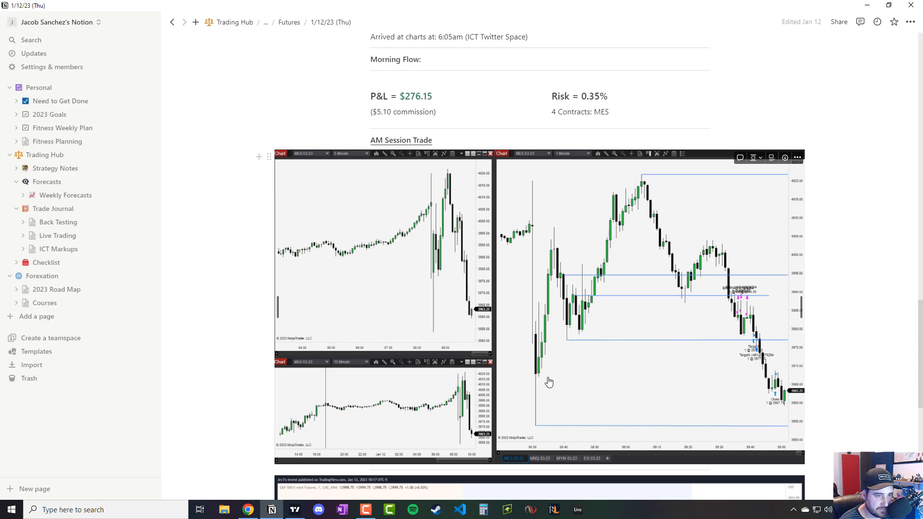
pyautogui.moveTo(540, 378)
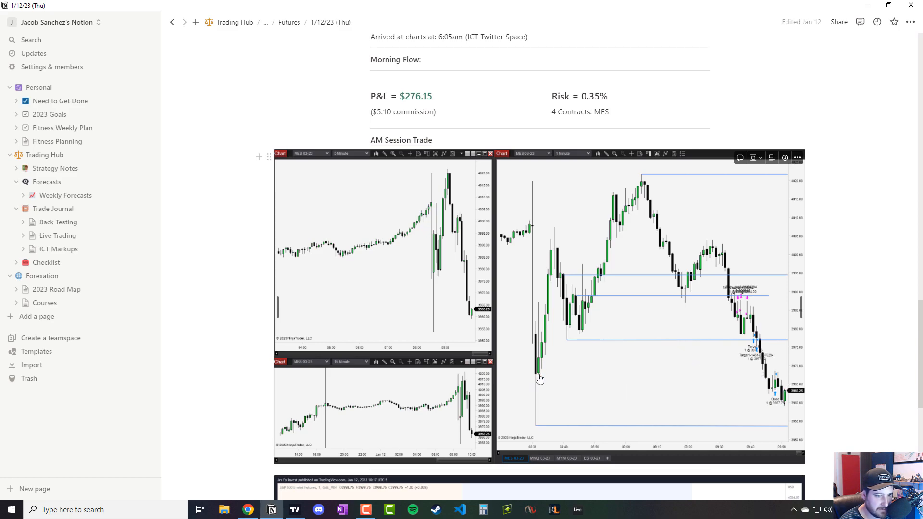
pyautogui.moveTo(787, 359)
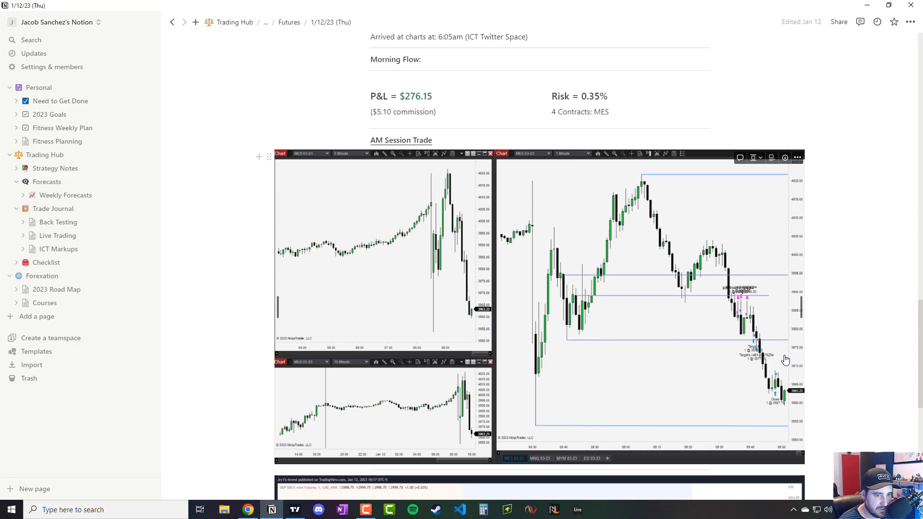
pyautogui.moveTo(622, 430)
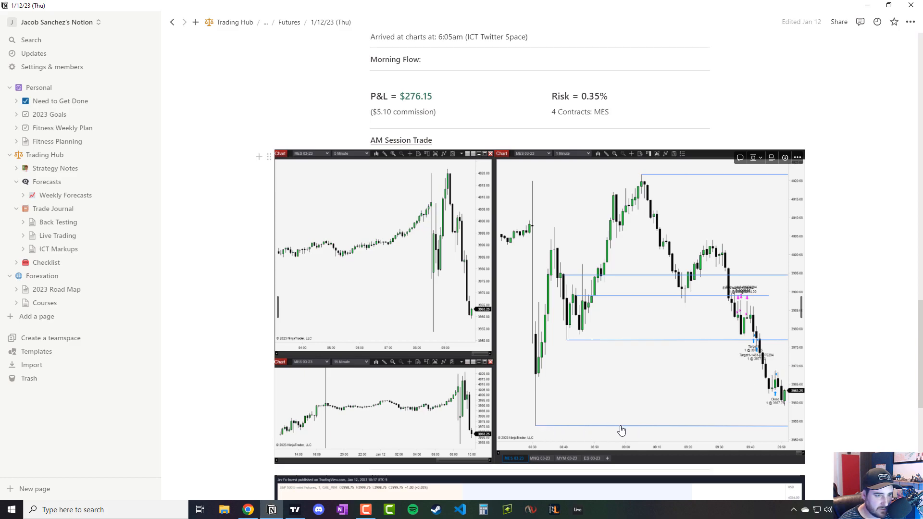
pyautogui.moveTo(702, 410)
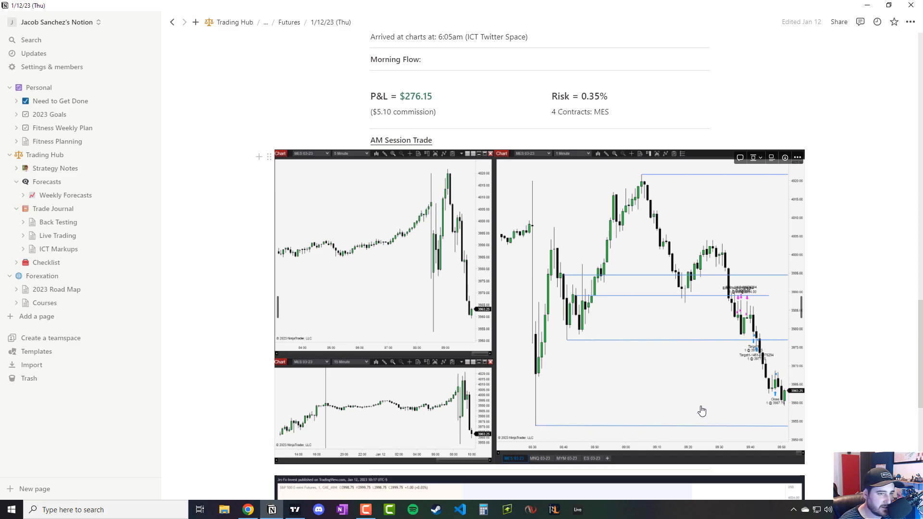
pyautogui.moveTo(537, 407)
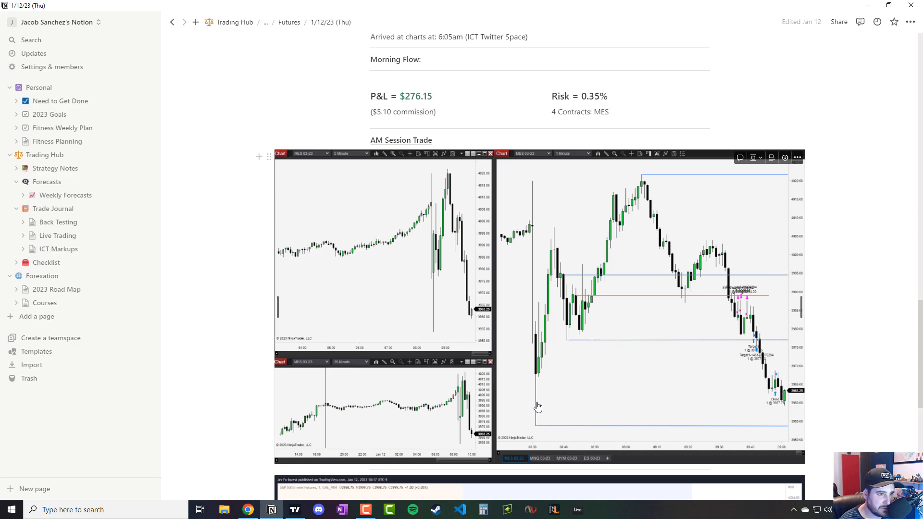
pyautogui.moveTo(776, 389)
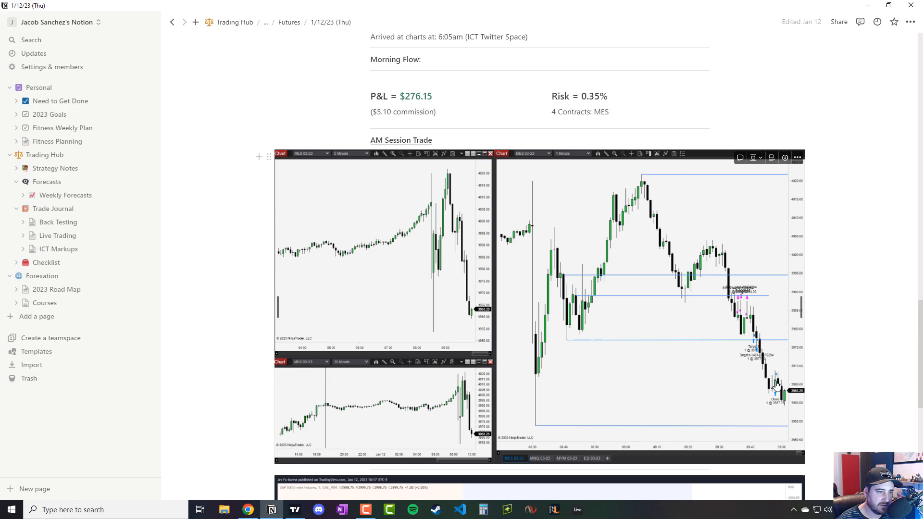
pyautogui.moveTo(538, 196)
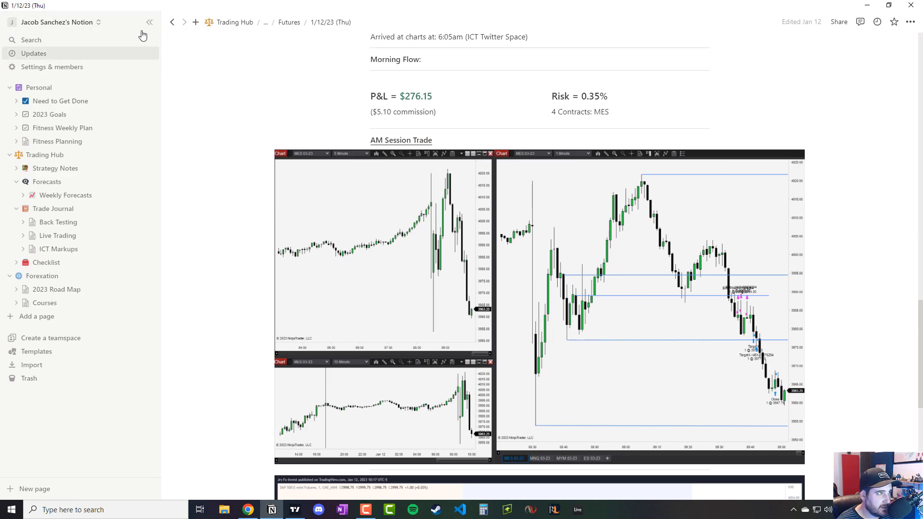
# - From the Futures weekly overview, open the 1/13/23 (Fri) entry showing its AM session trade
pyautogui.click(289, 22)
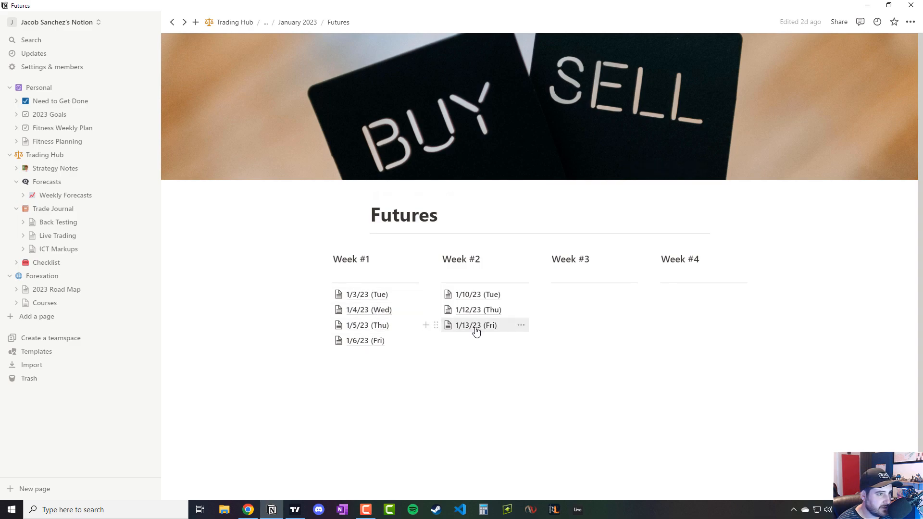
pyautogui.click(474, 325)
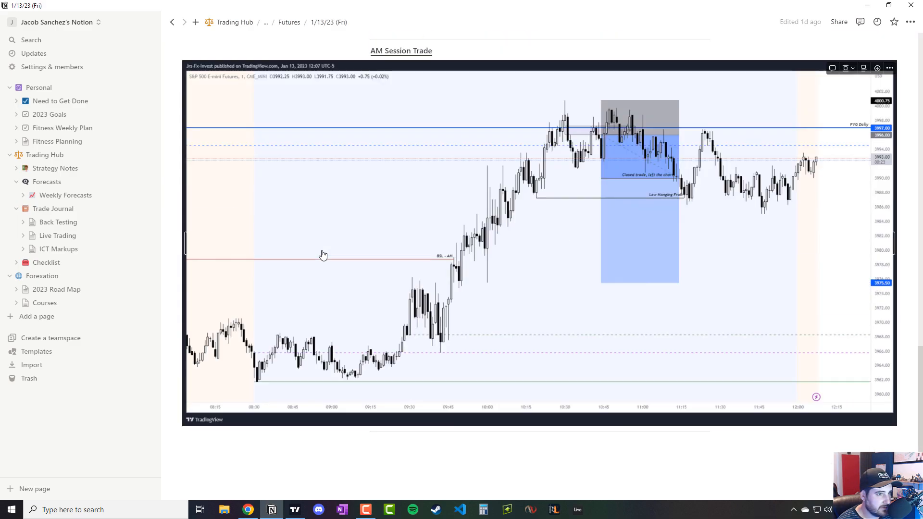
pyautogui.scroll(3)
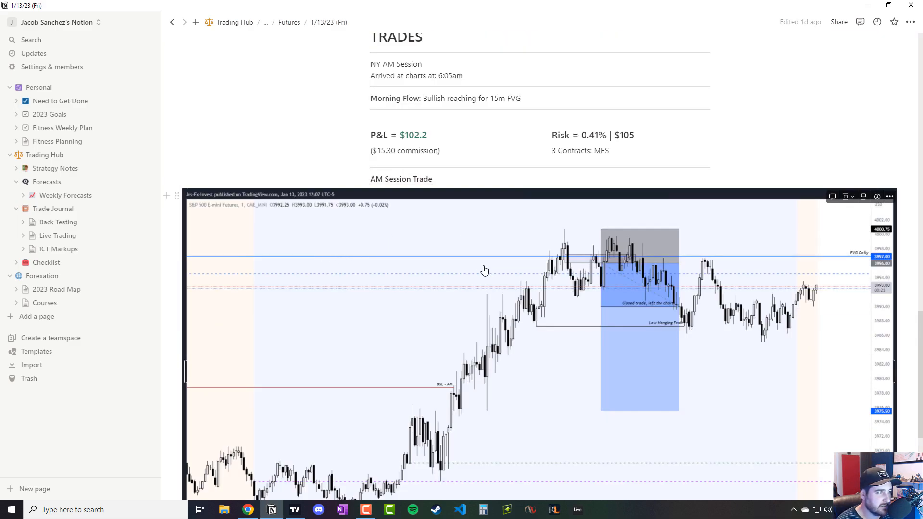
pyautogui.moveTo(606, 291)
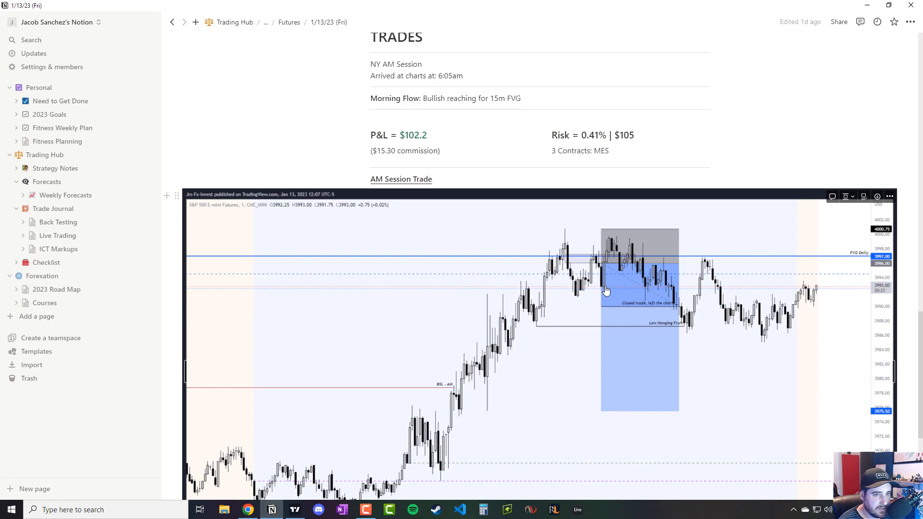
pyautogui.moveTo(608, 311)
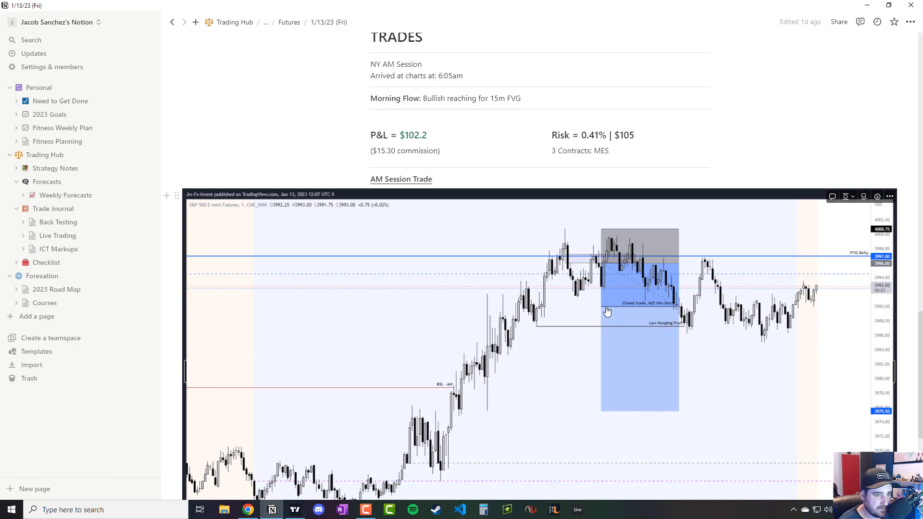
pyautogui.moveTo(641, 331)
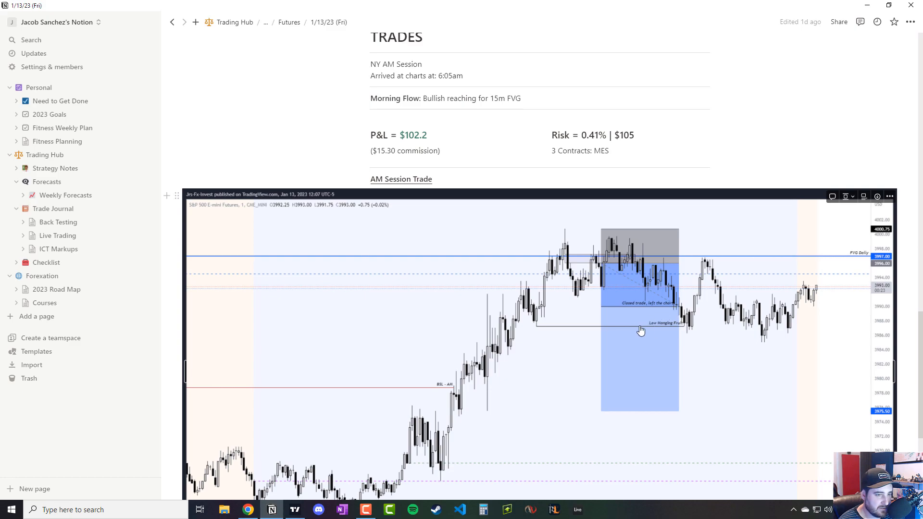
pyautogui.moveTo(666, 330)
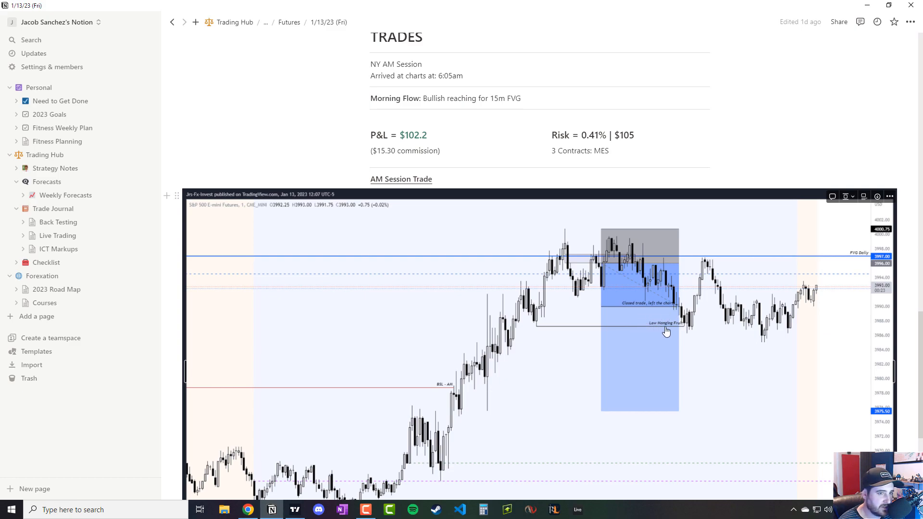
pyautogui.moveTo(530, 347)
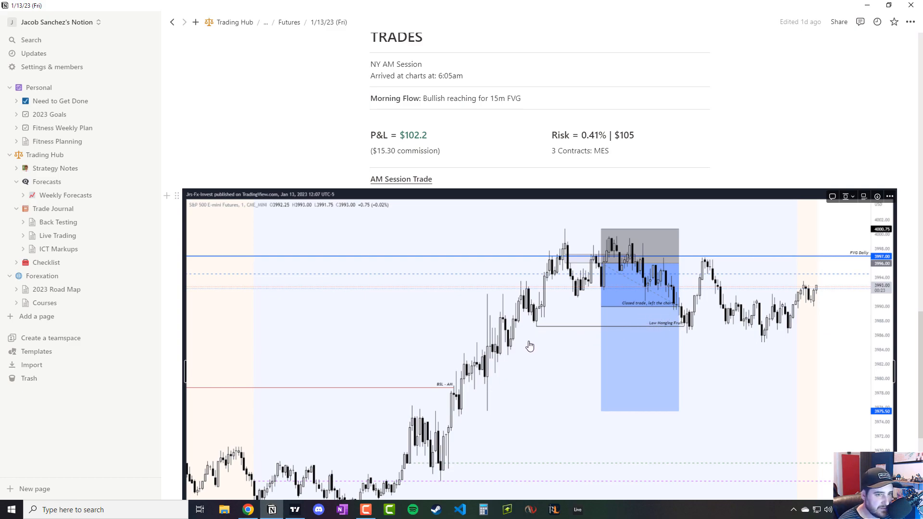
pyautogui.moveTo(586, 349)
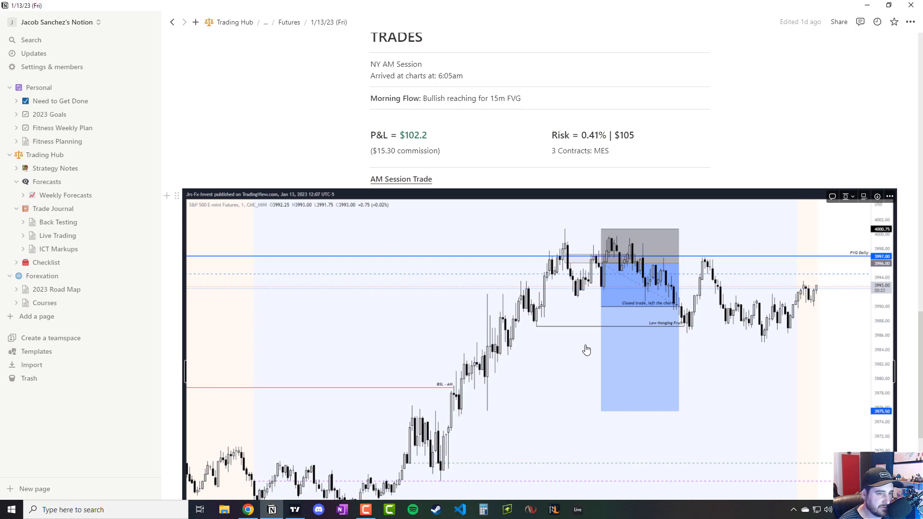
pyautogui.moveTo(634, 323)
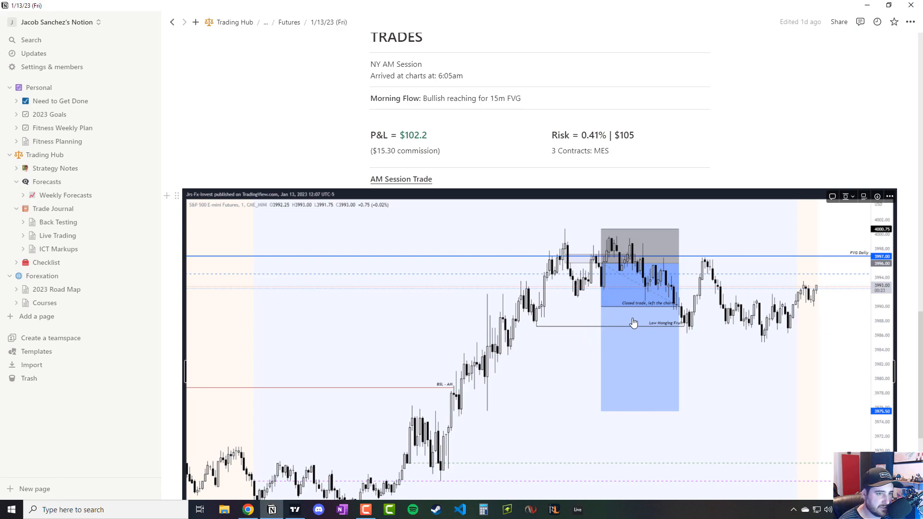
pyautogui.moveTo(696, 314)
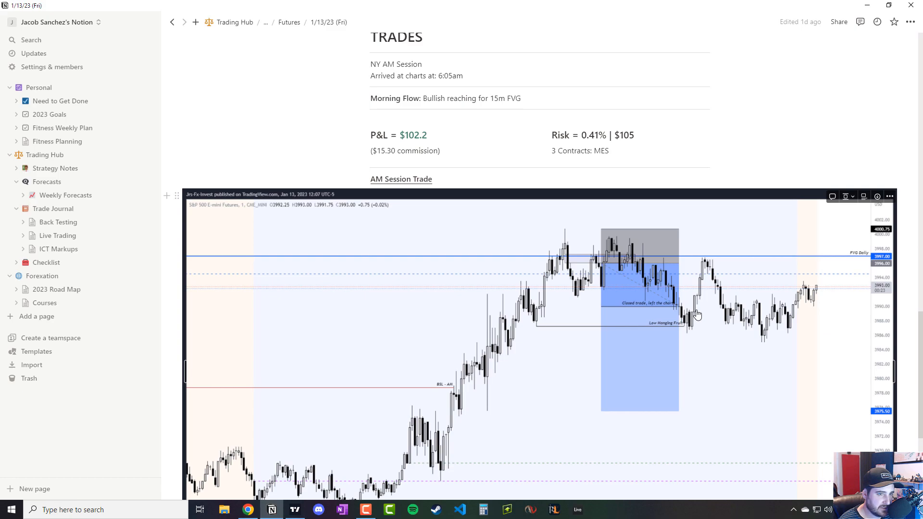
pyautogui.moveTo(691, 311)
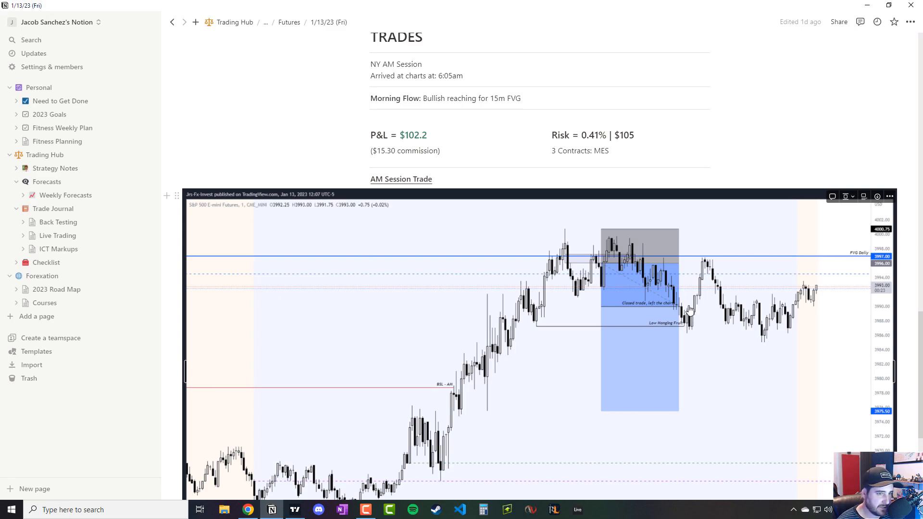
pyautogui.moveTo(702, 309)
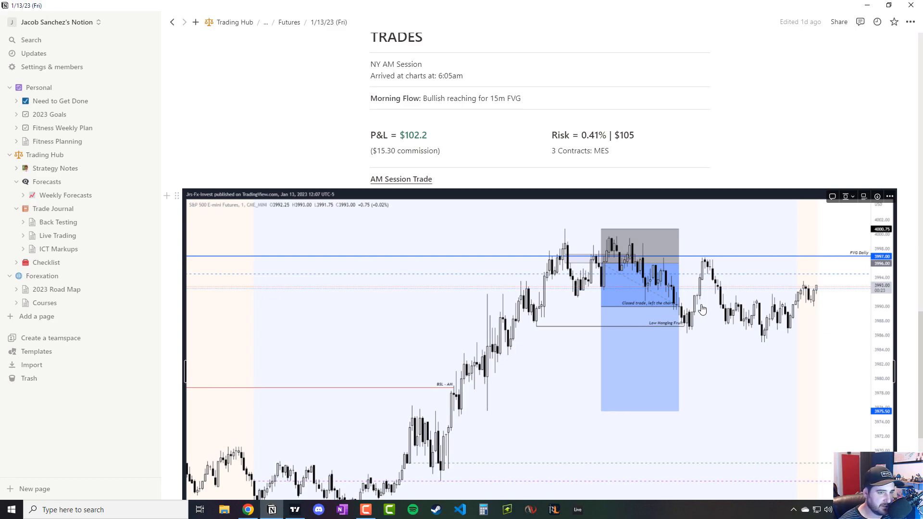
pyautogui.moveTo(813, 272)
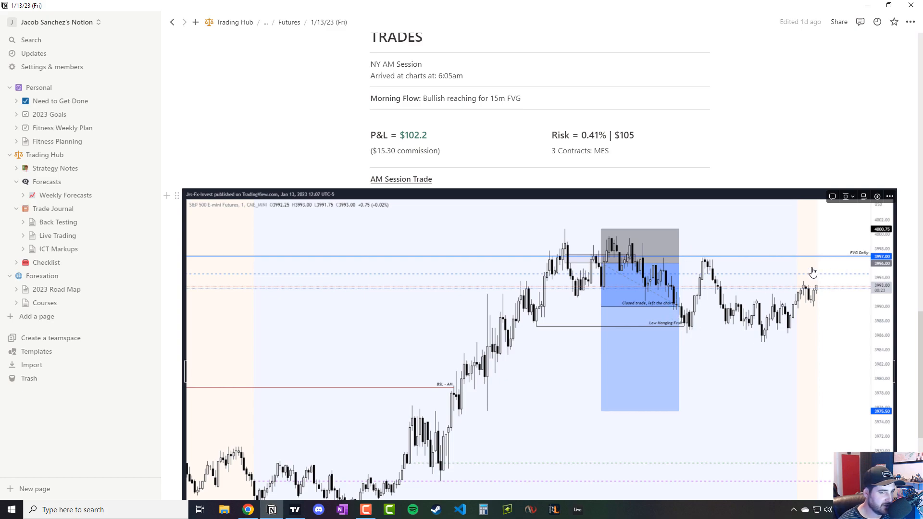
pyautogui.moveTo(788, 283)
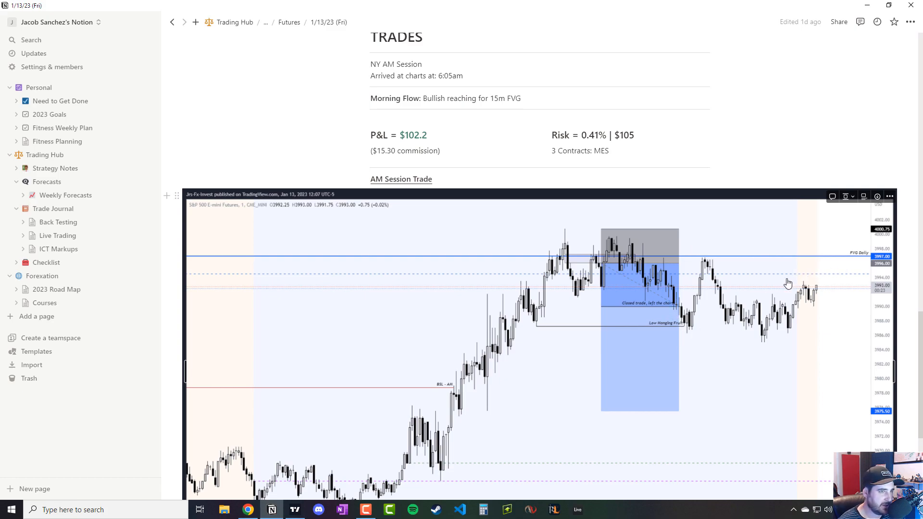
pyautogui.moveTo(659, 273)
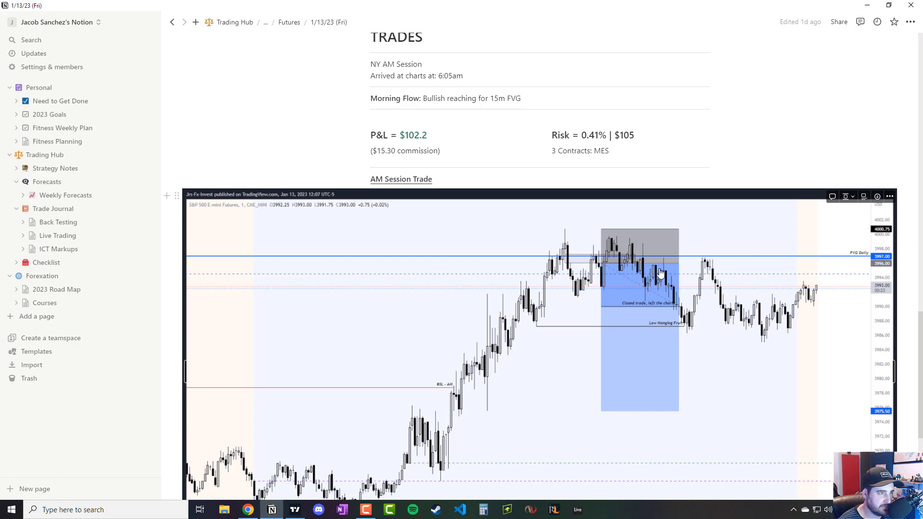
# - Review the 1/12/23 (Thu) TRADES section and P&L, then go back to the previous page
pyautogui.scroll(-3)
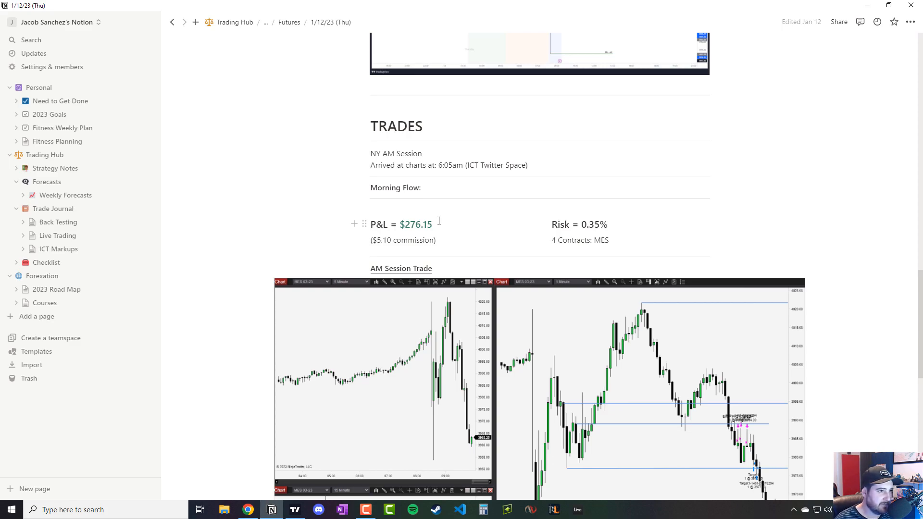
pyautogui.moveTo(334, 164)
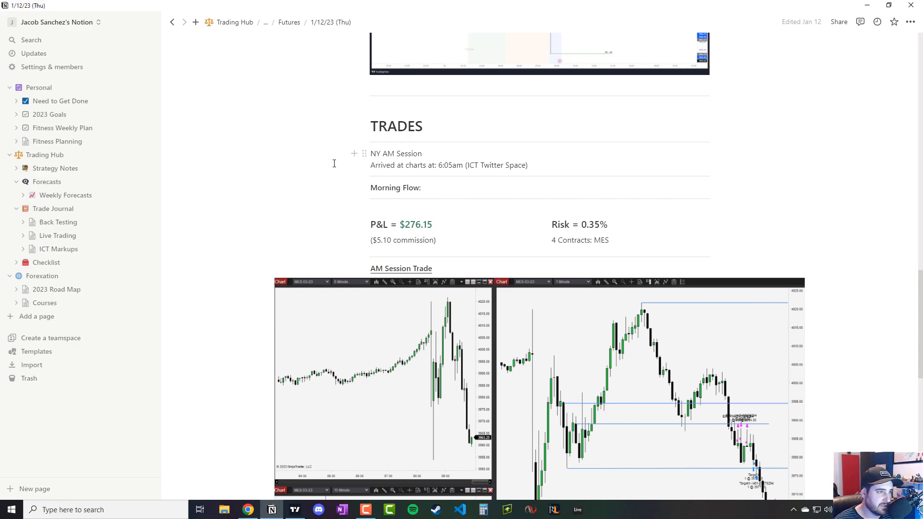
pyautogui.moveTo(331, 186)
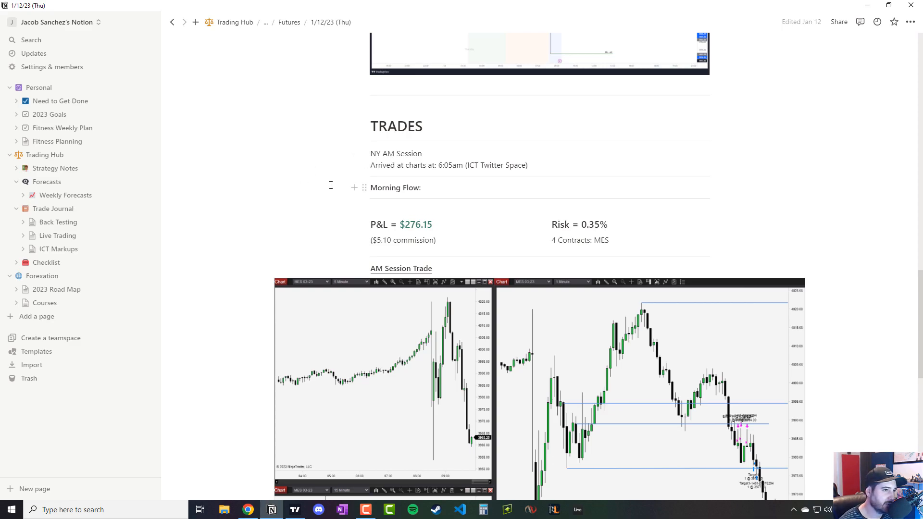
pyautogui.moveTo(173, 22)
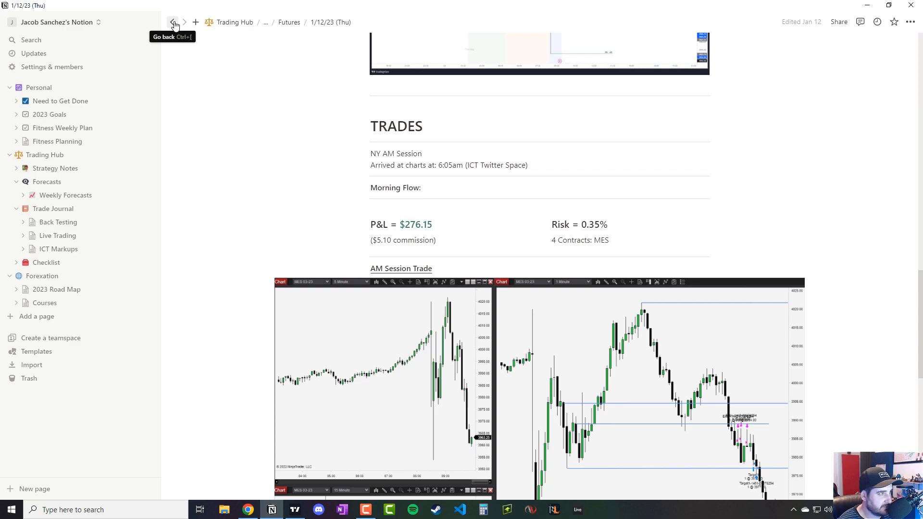
pyautogui.click(172, 23)
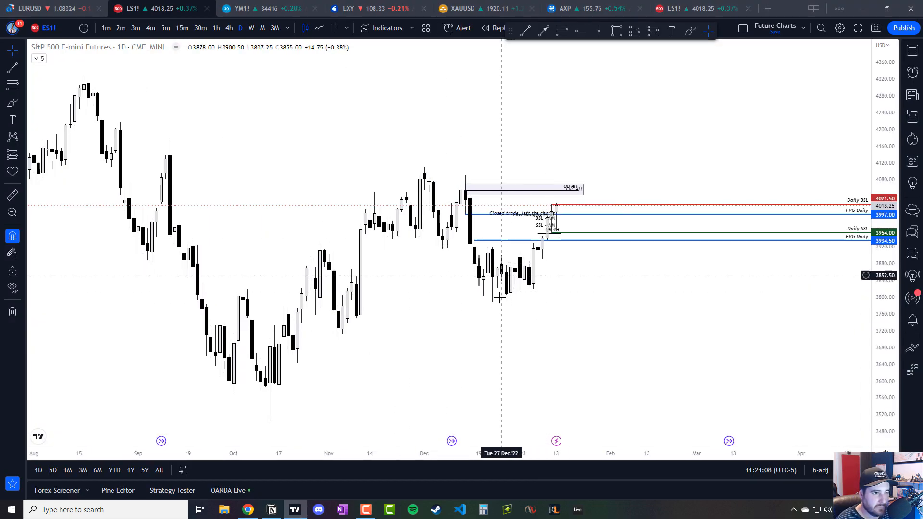
pyautogui.moveTo(559, 215)
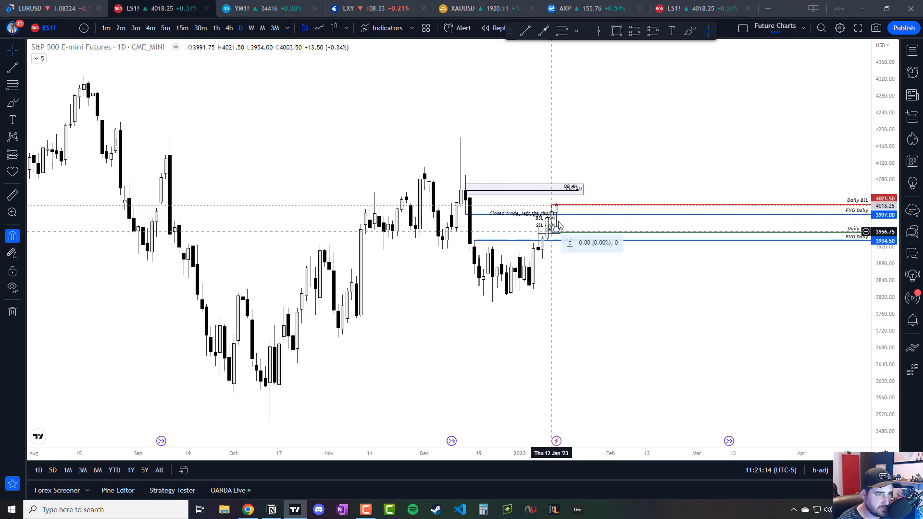
pyautogui.moveTo(580, 188)
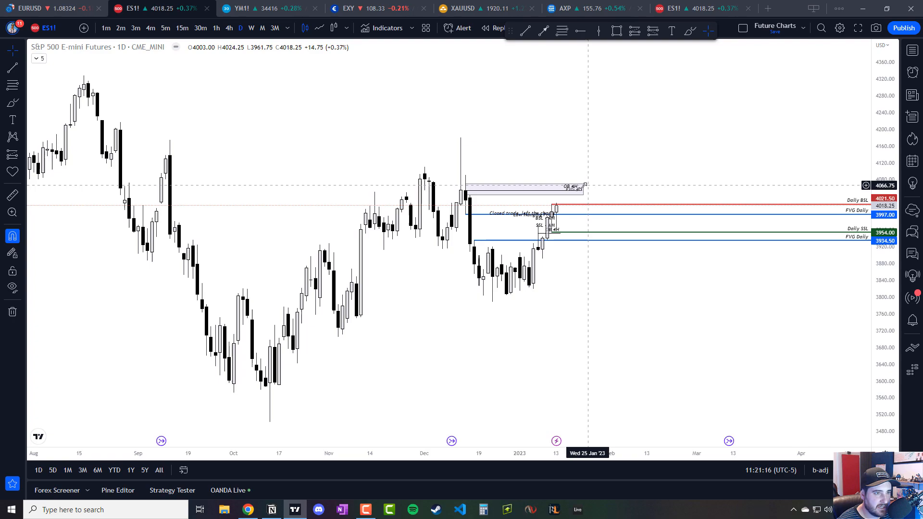
pyautogui.moveTo(571, 191)
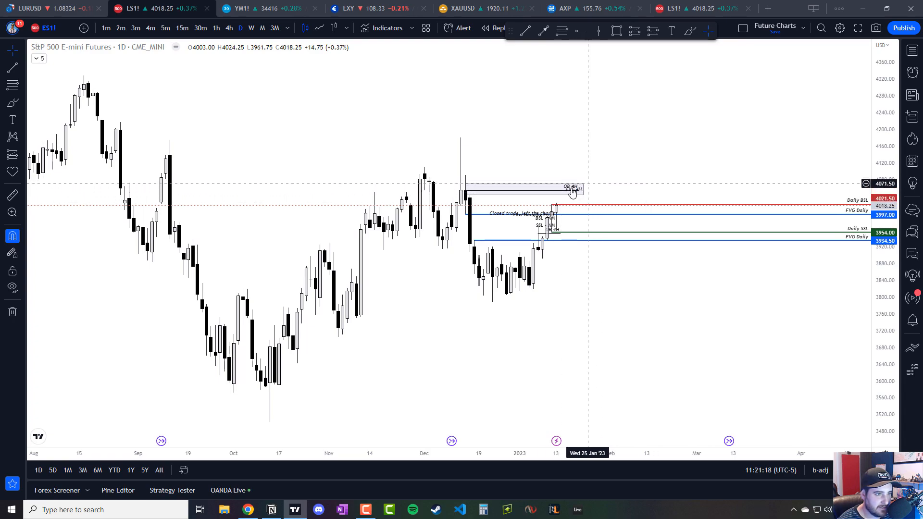
pyautogui.moveTo(459, 189)
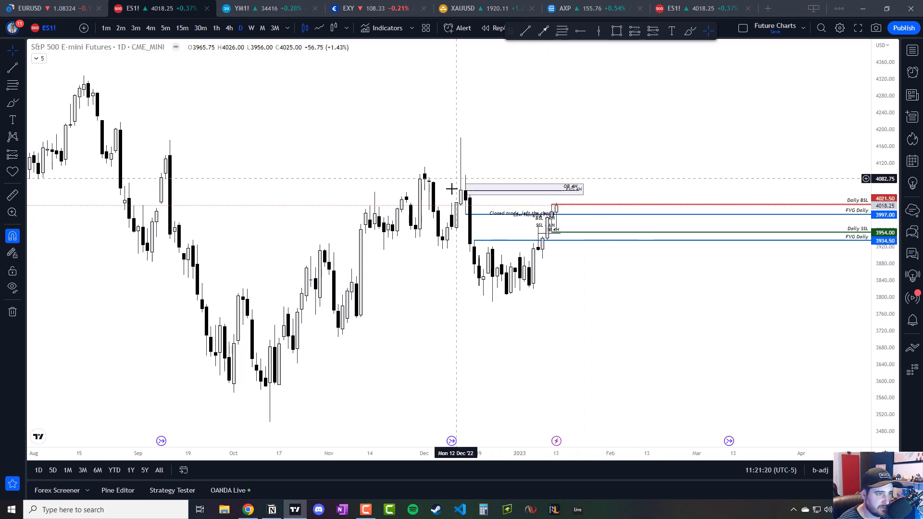
pyautogui.moveTo(576, 140)
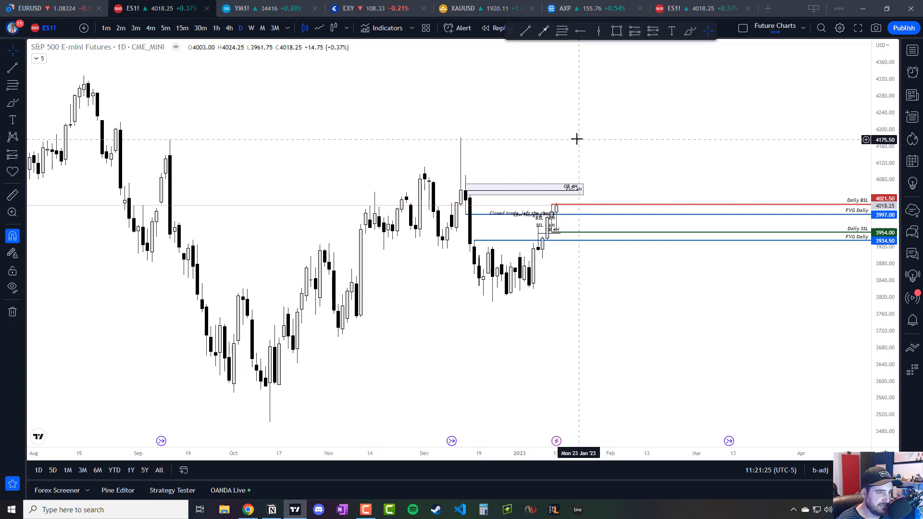
pyautogui.rightClick(406, 335)
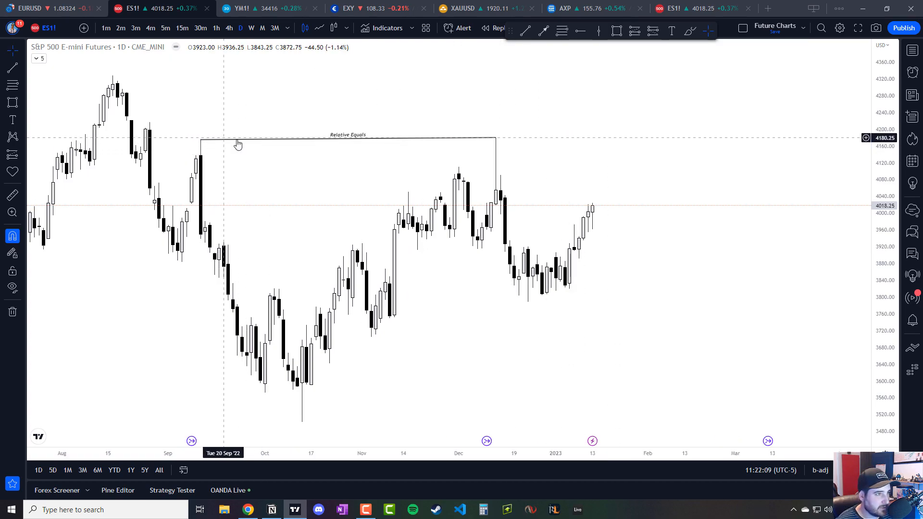
pyautogui.moveTo(178, 129)
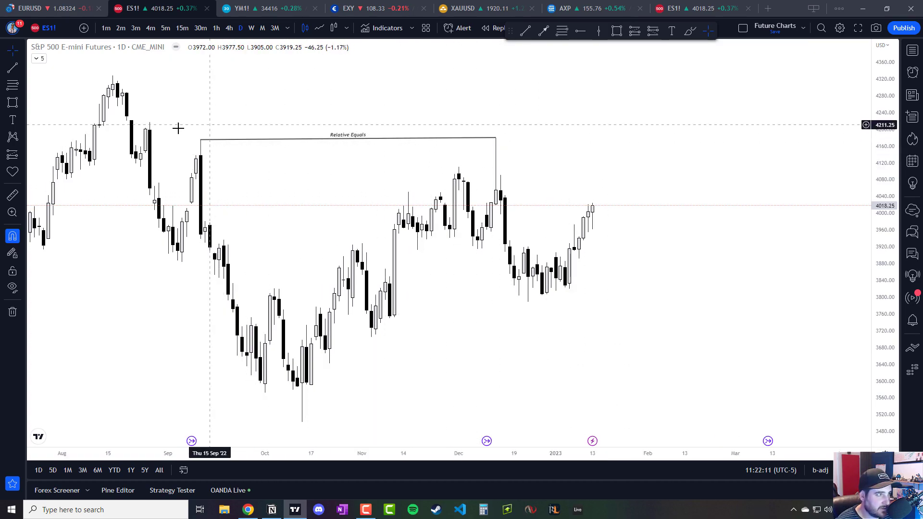
pyautogui.moveTo(170, 123)
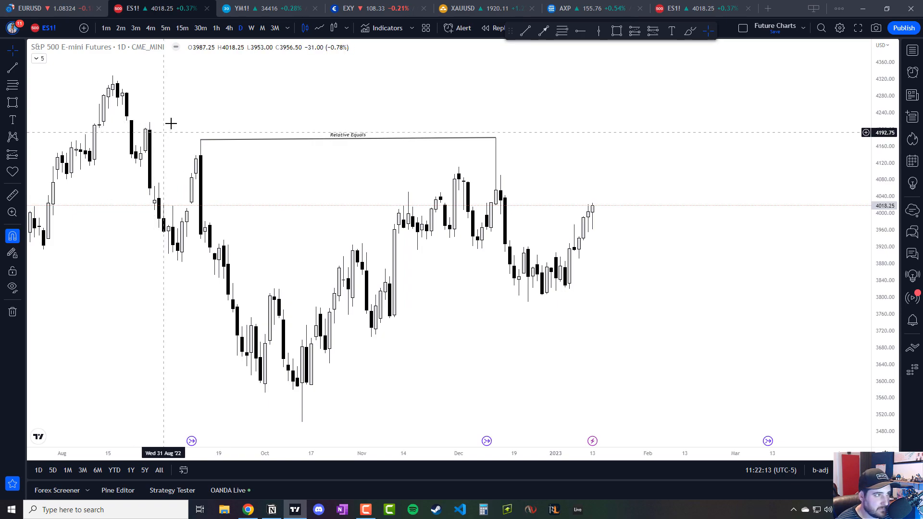
pyautogui.moveTo(545, 55)
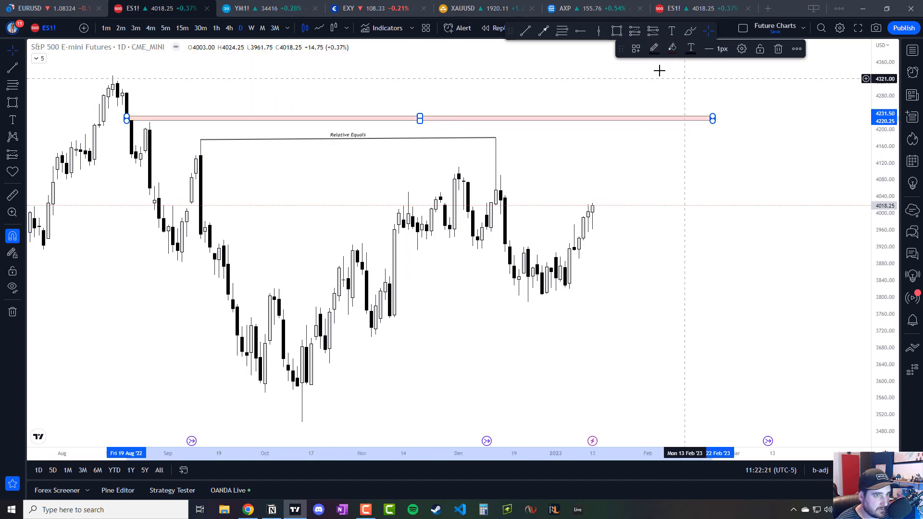
# - Place a thin red zone at the mid-August high on the ES daily chart
pyautogui.click(734, 173)
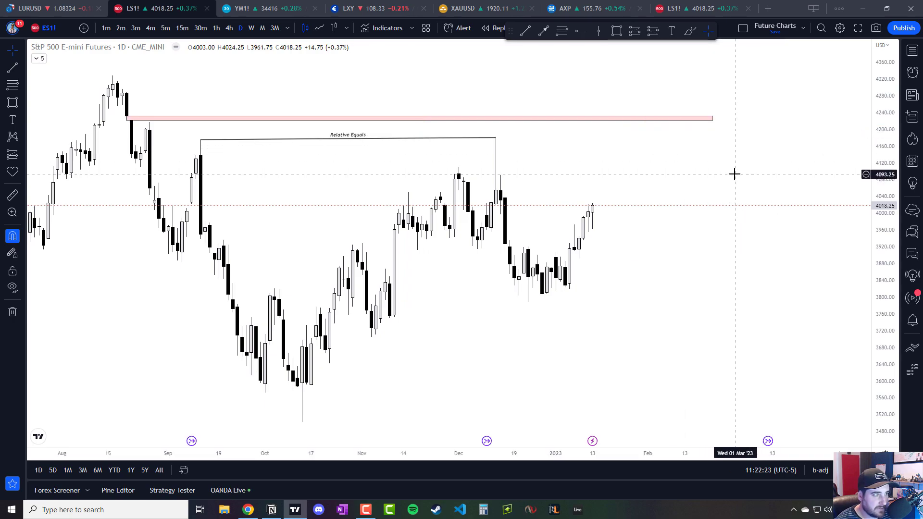
pyautogui.moveTo(593, 240)
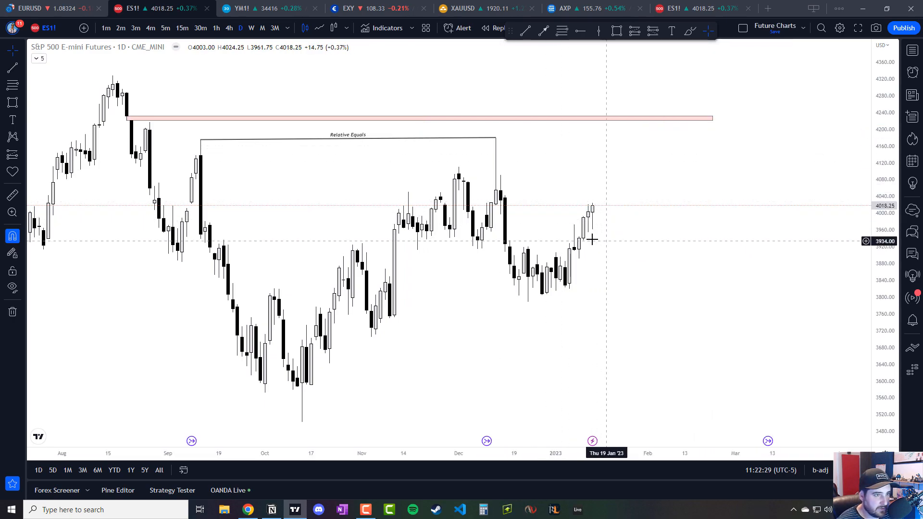
pyautogui.moveTo(593, 239)
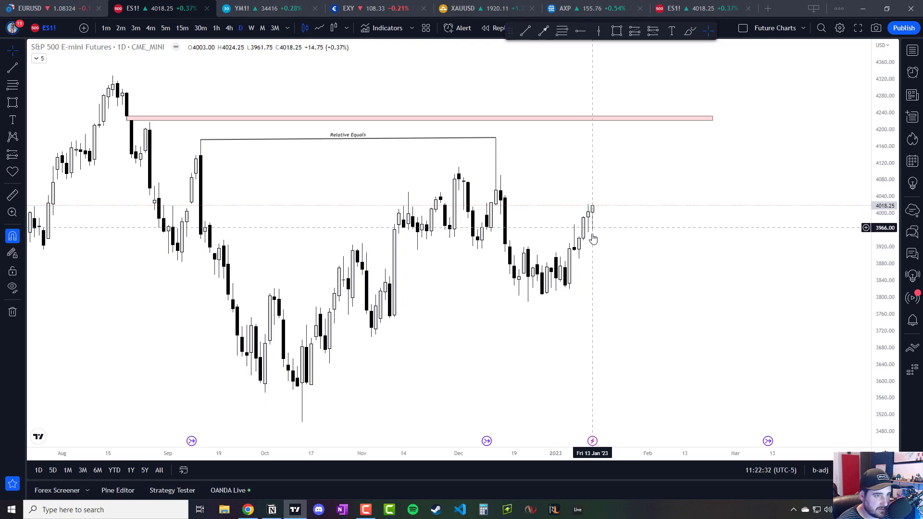
pyautogui.moveTo(590, 226)
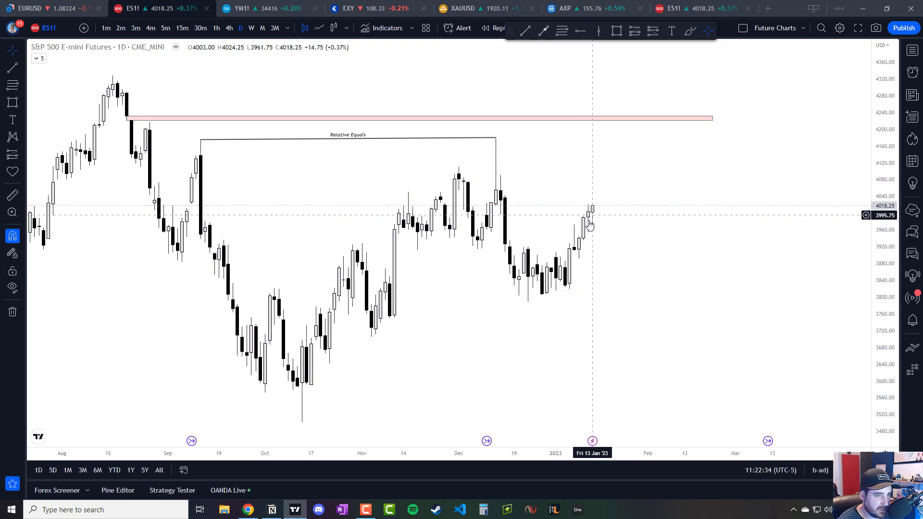
pyautogui.moveTo(550, 250)
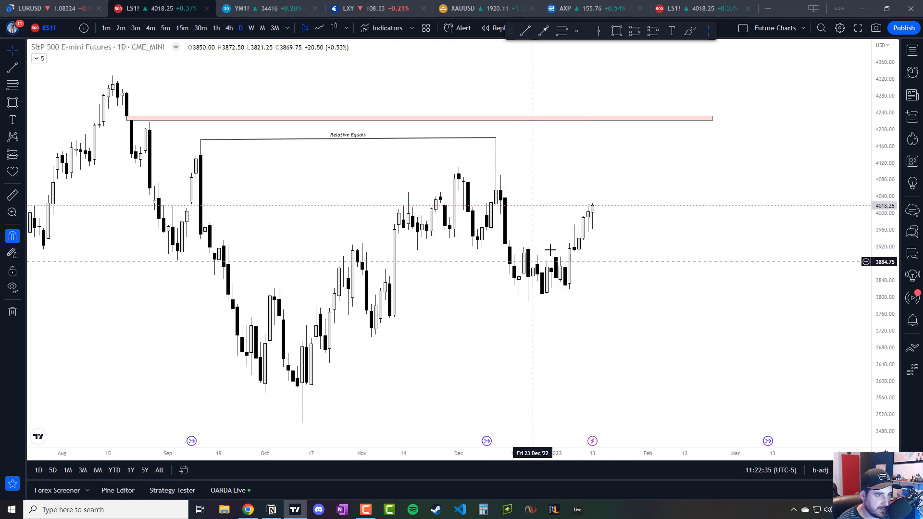
pyautogui.moveTo(622, 183)
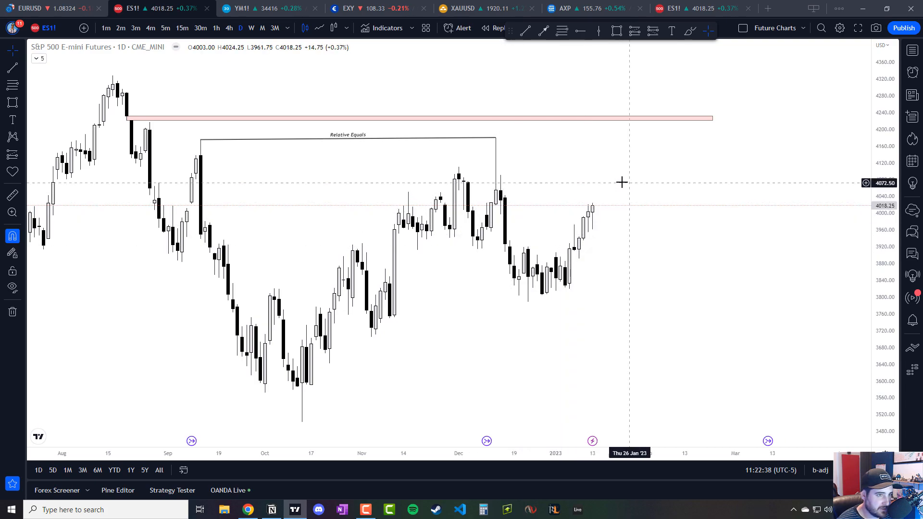
pyautogui.moveTo(639, 300)
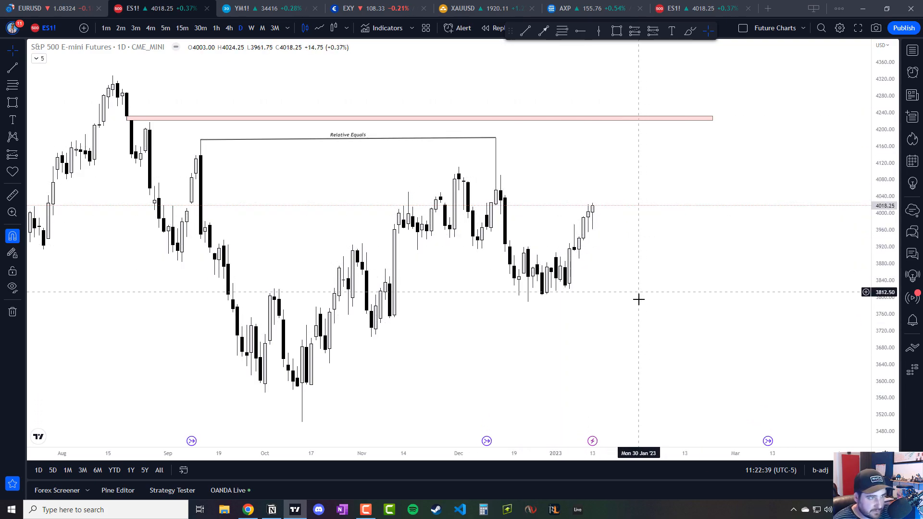
# - On the ES 4-hour chart, box the FVG gap and add a line styled OB with the label 'OB 4H'
pyautogui.click(216, 28)
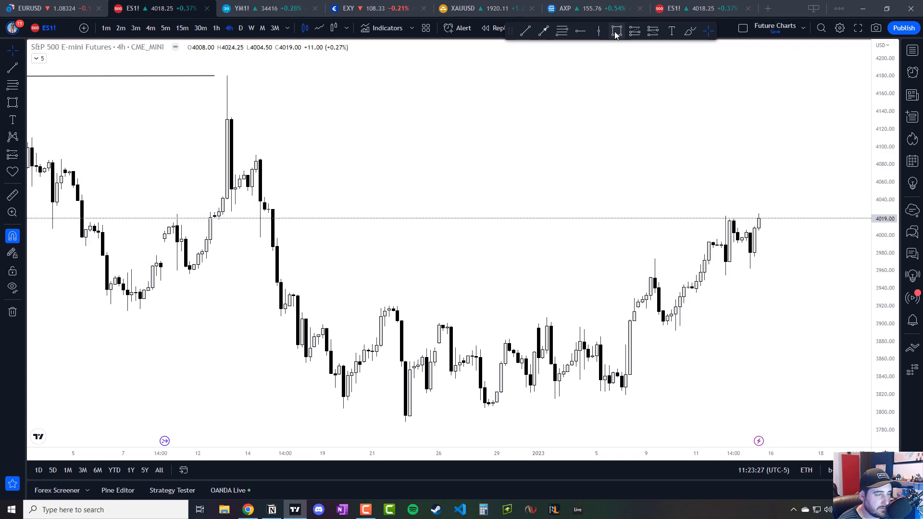
pyautogui.click(616, 30)
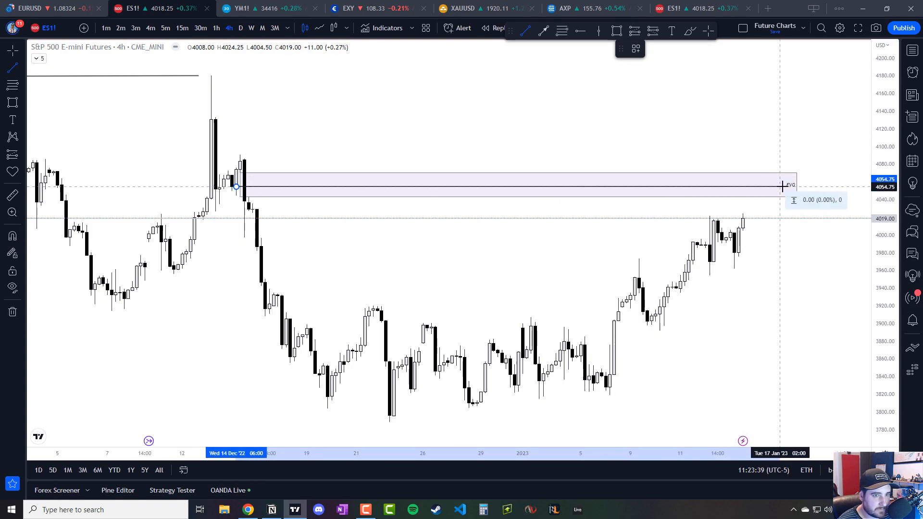
pyautogui.click(636, 48)
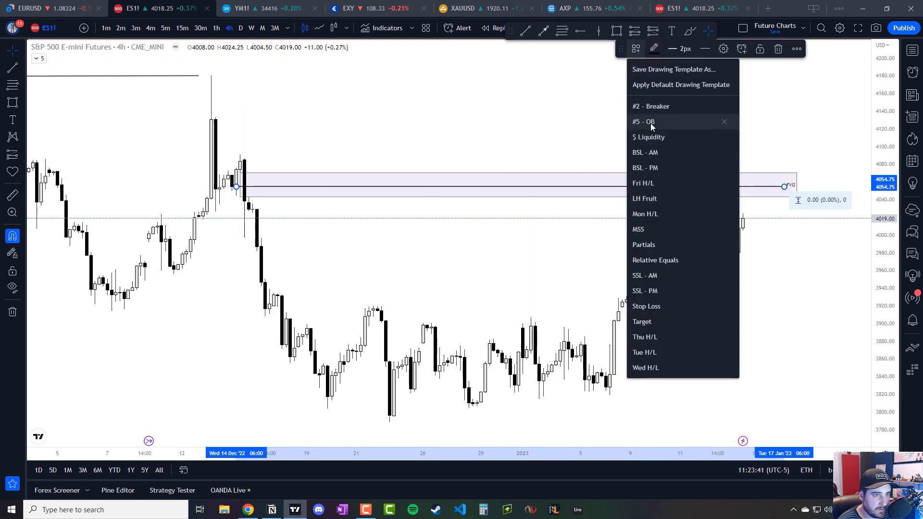
pyautogui.click(643, 122)
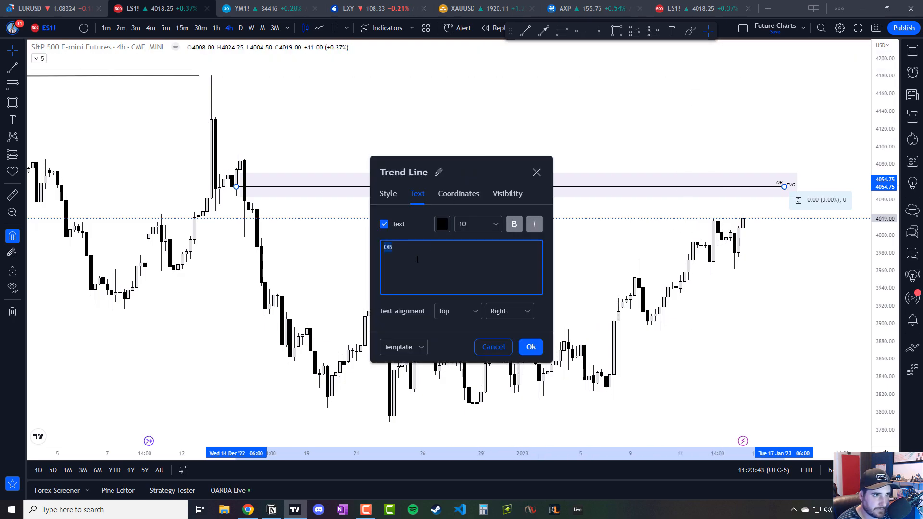
pyautogui.write('4H')
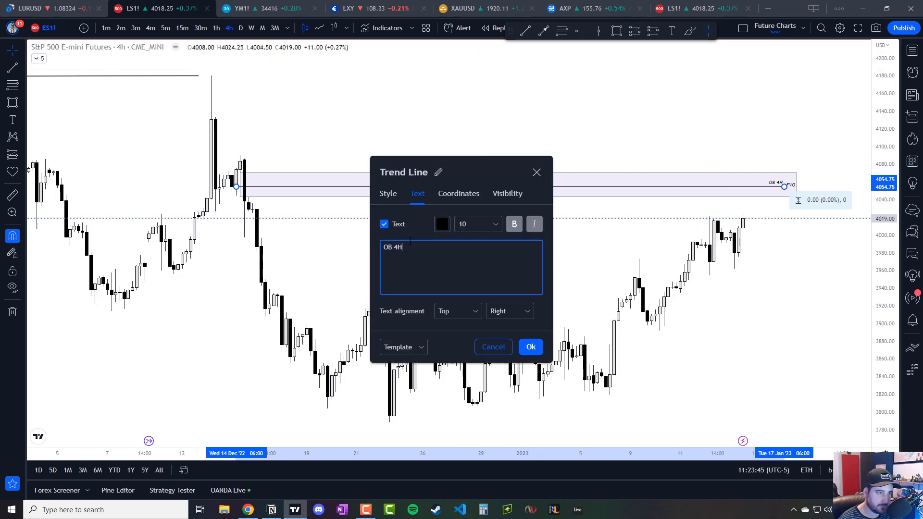
pyautogui.click(529, 347)
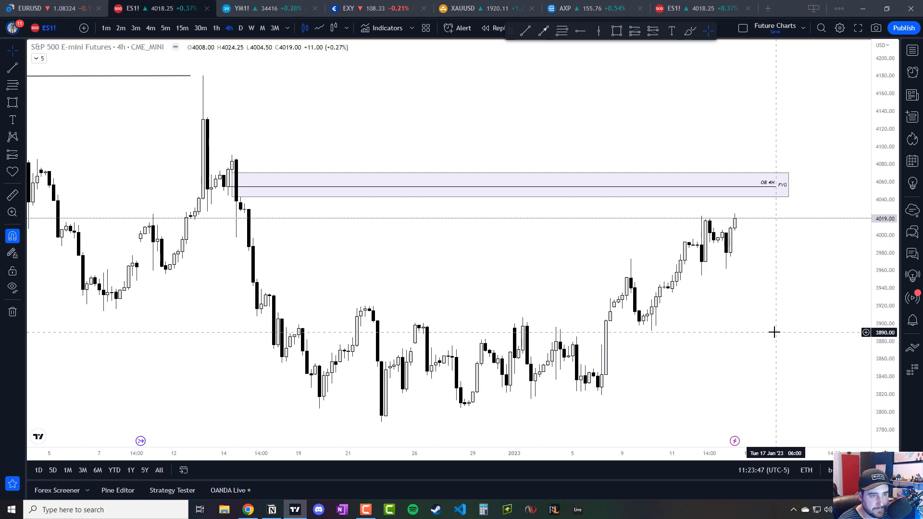
pyautogui.moveTo(678, 187)
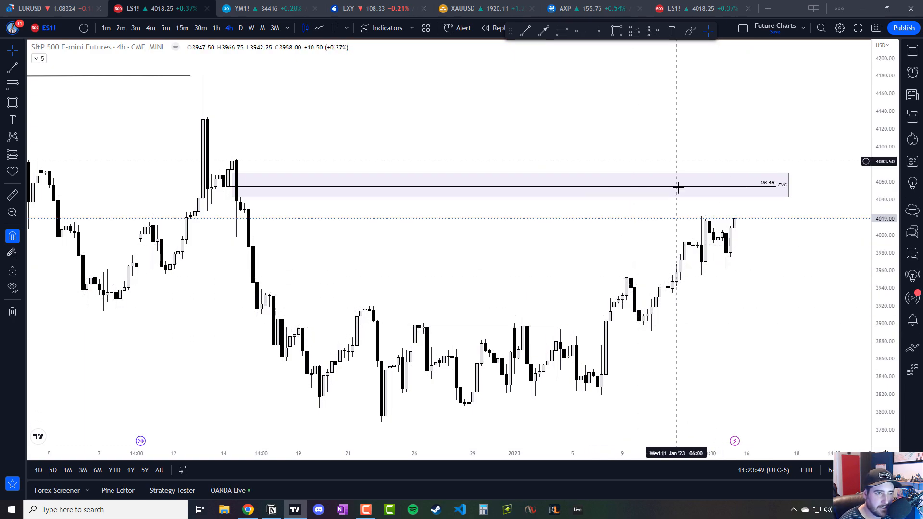
pyautogui.moveTo(601, 332)
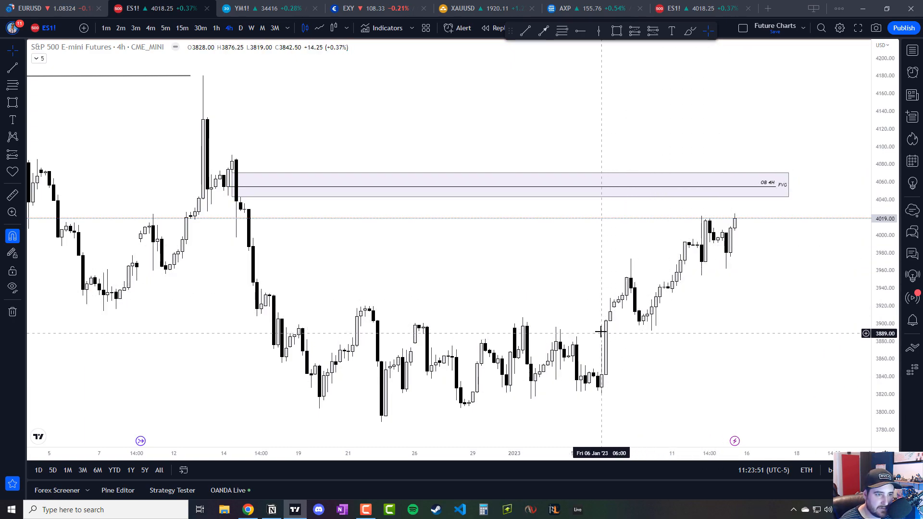
pyautogui.moveTo(683, 242)
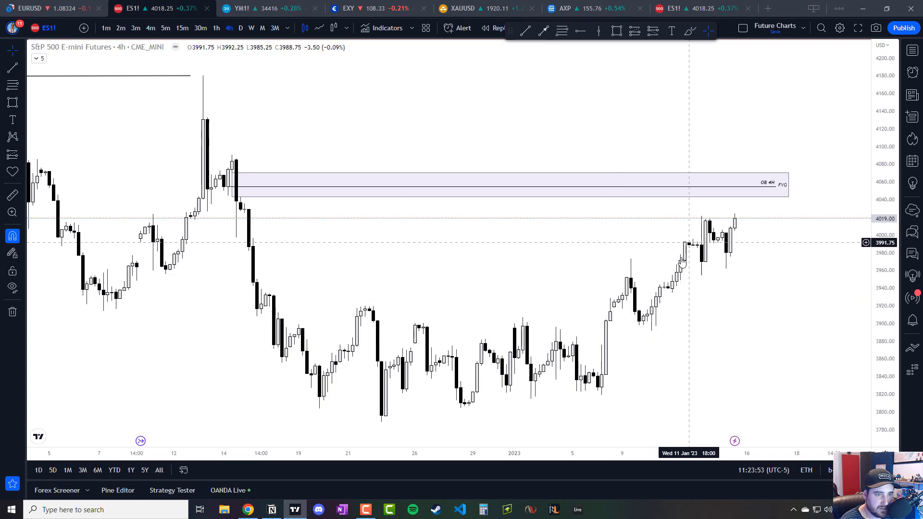
pyautogui.moveTo(729, 204)
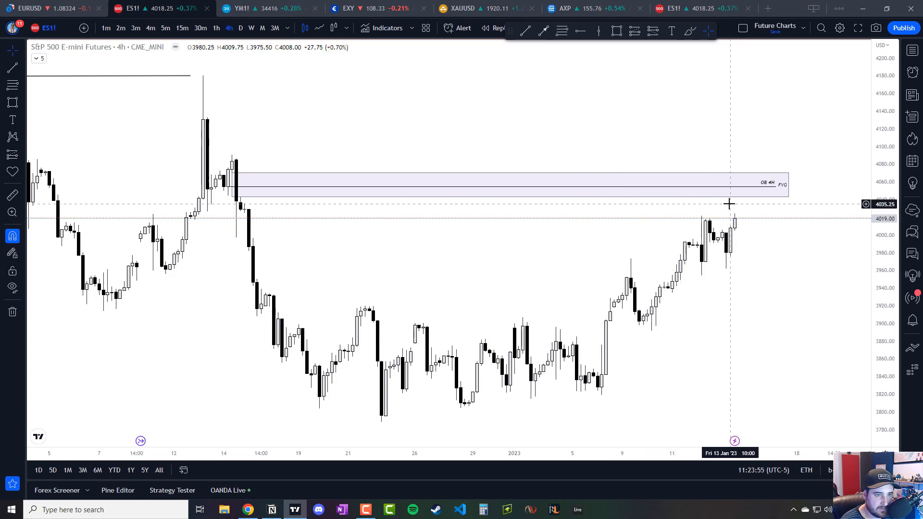
pyautogui.moveTo(710, 227)
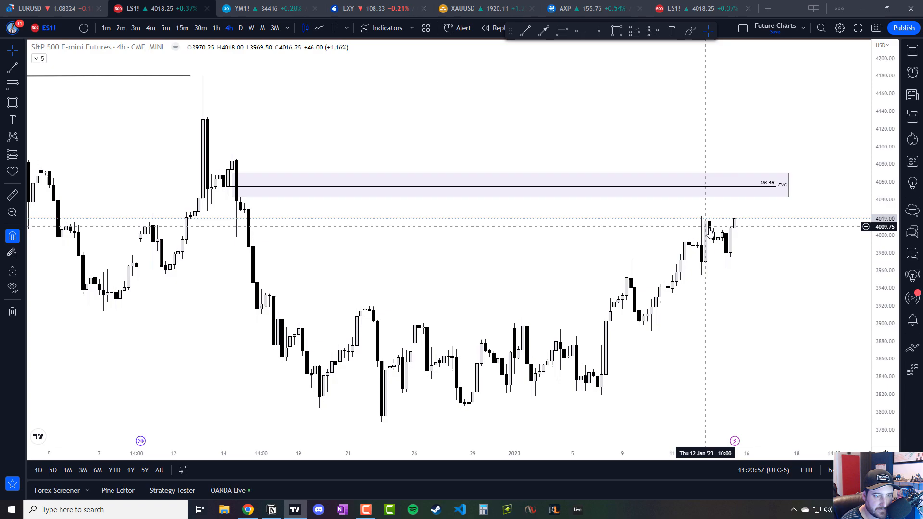
pyautogui.moveTo(743, 230)
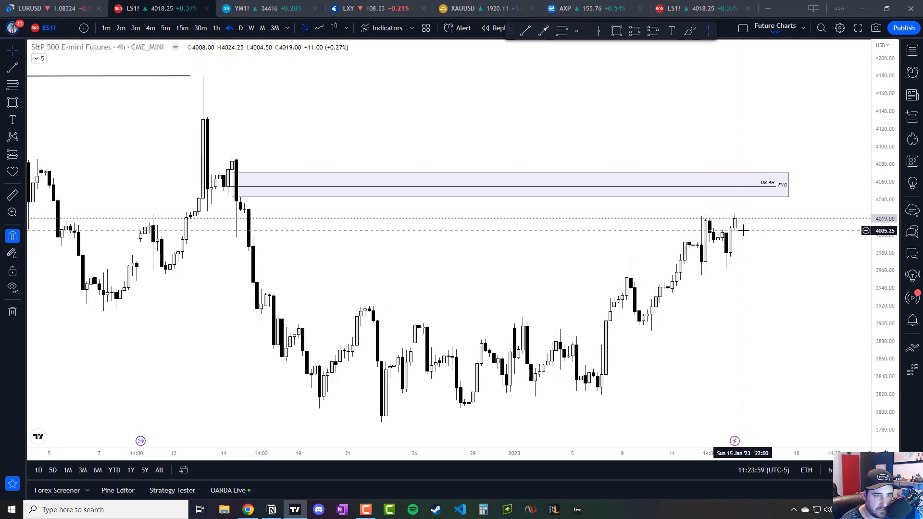
pyautogui.moveTo(740, 222)
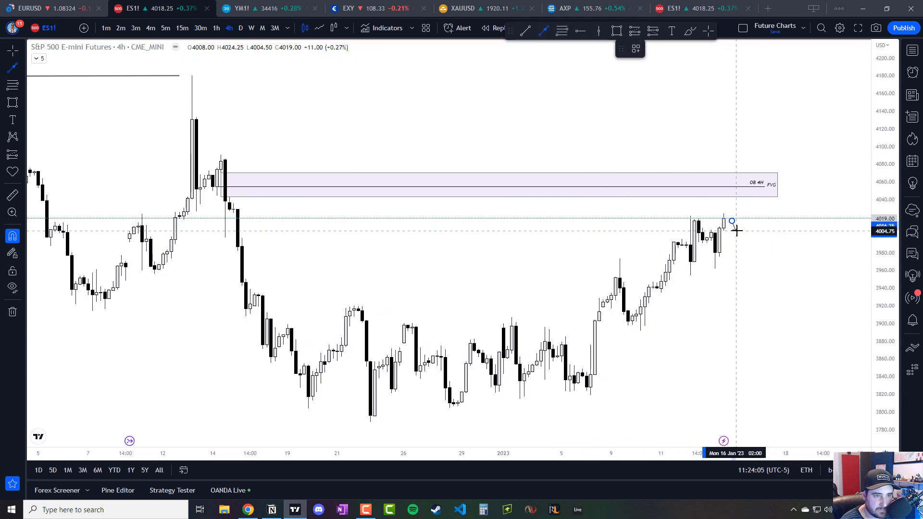
pyautogui.moveTo(738, 240)
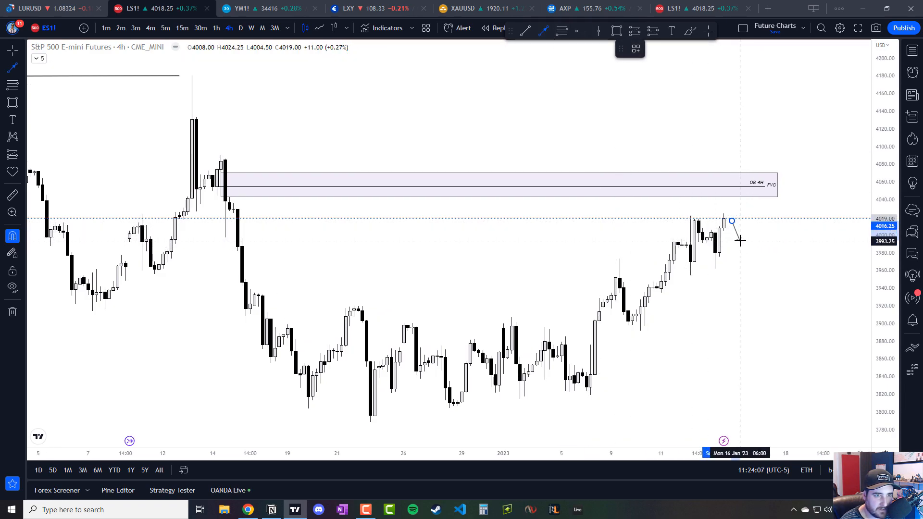
# - Sketch arrows projecting a dip after the last candle, then a rally into the FVG zone
pyautogui.click(542, 31)
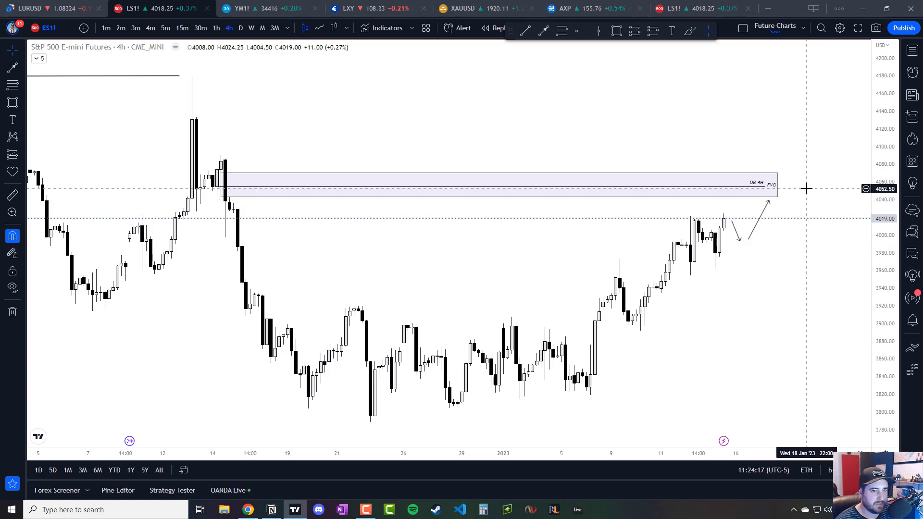
pyautogui.click(271, 510)
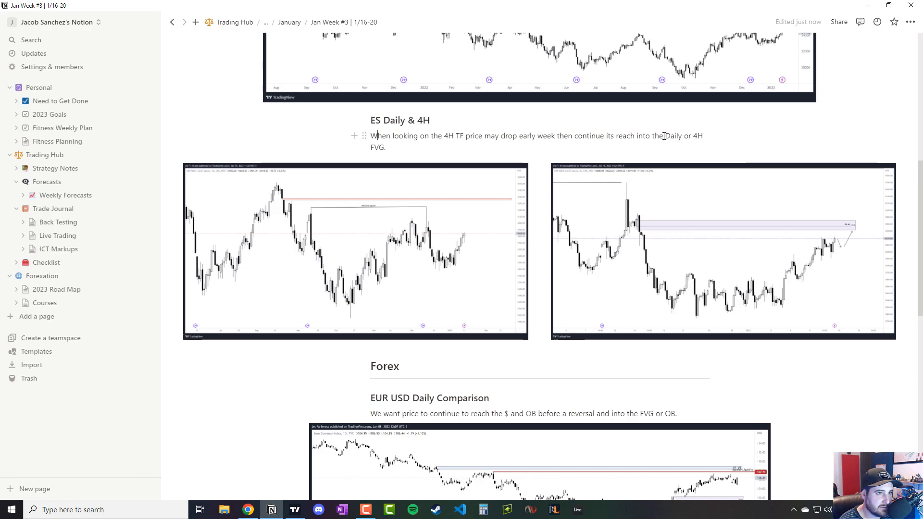
pyautogui.doubleClick(672, 136)
pyautogui.write('/OB')
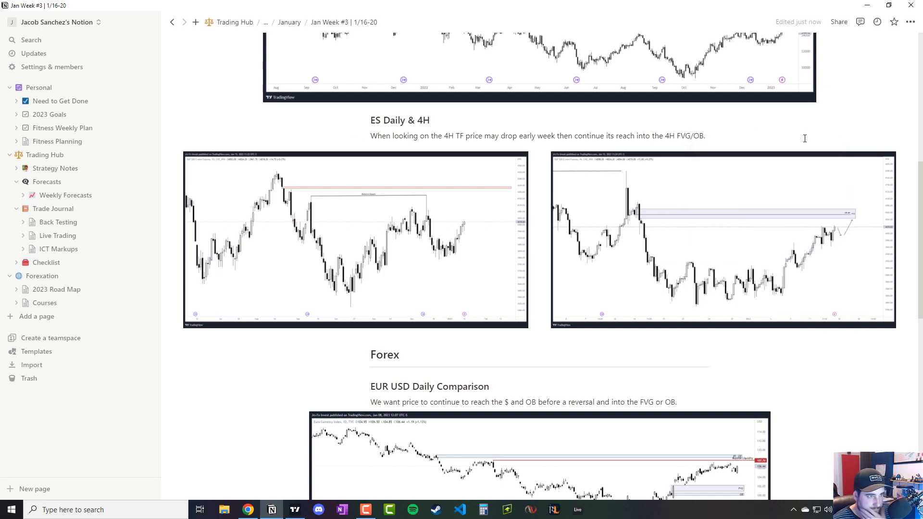
pyautogui.moveTo(785, 223)
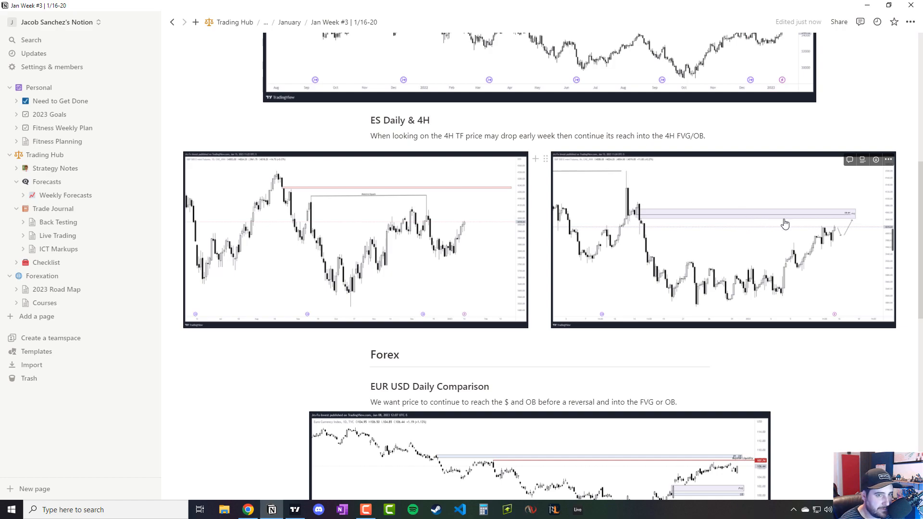
pyautogui.moveTo(800, 215)
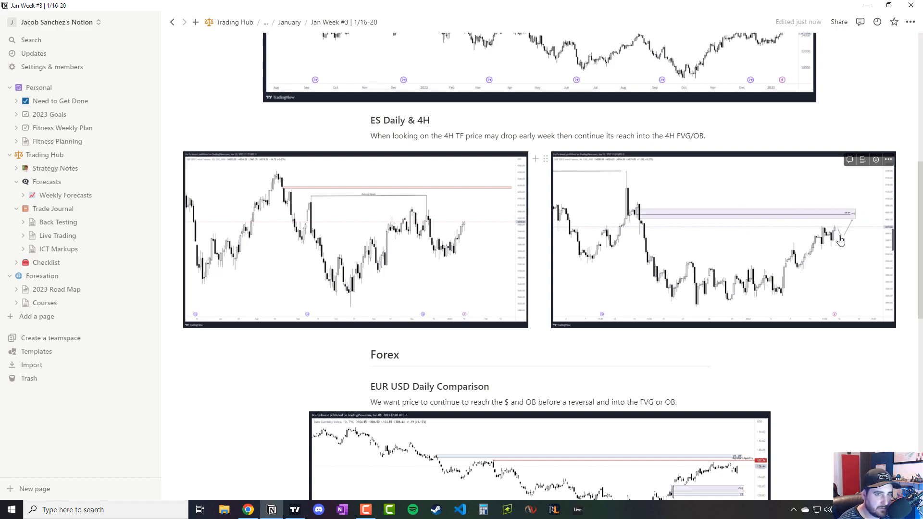
pyautogui.moveTo(286, 346)
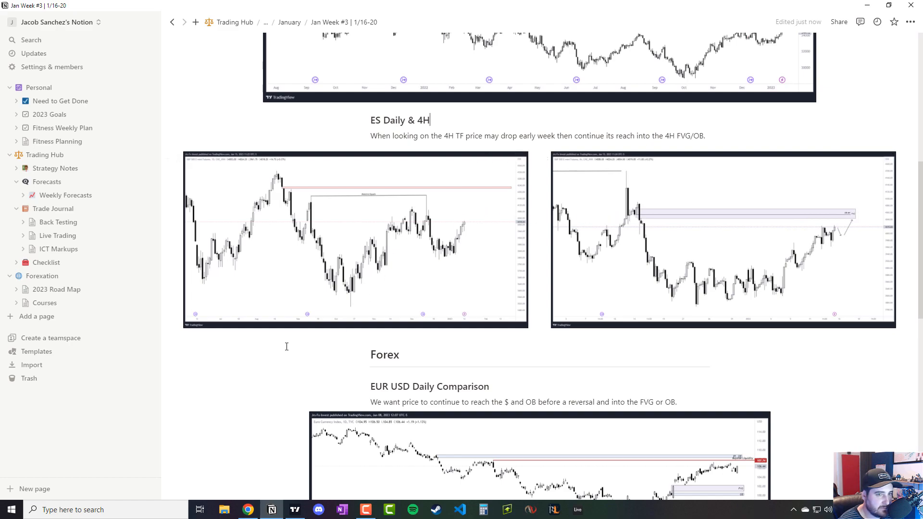
pyautogui.moveTo(227, 374)
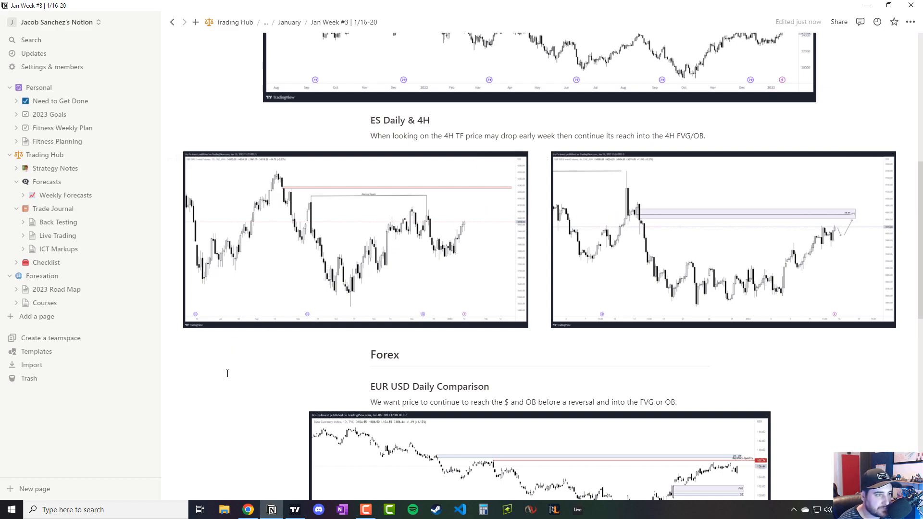
pyautogui.moveTo(829, 221)
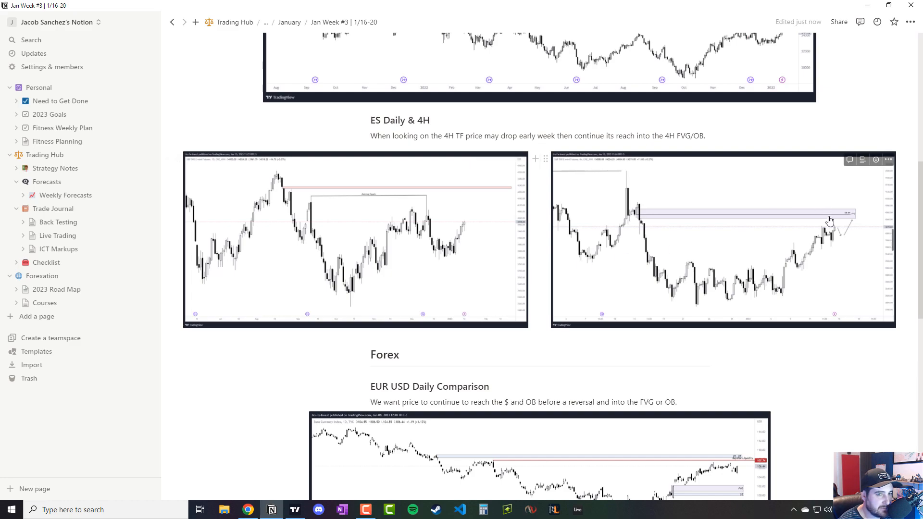
pyautogui.moveTo(834, 236)
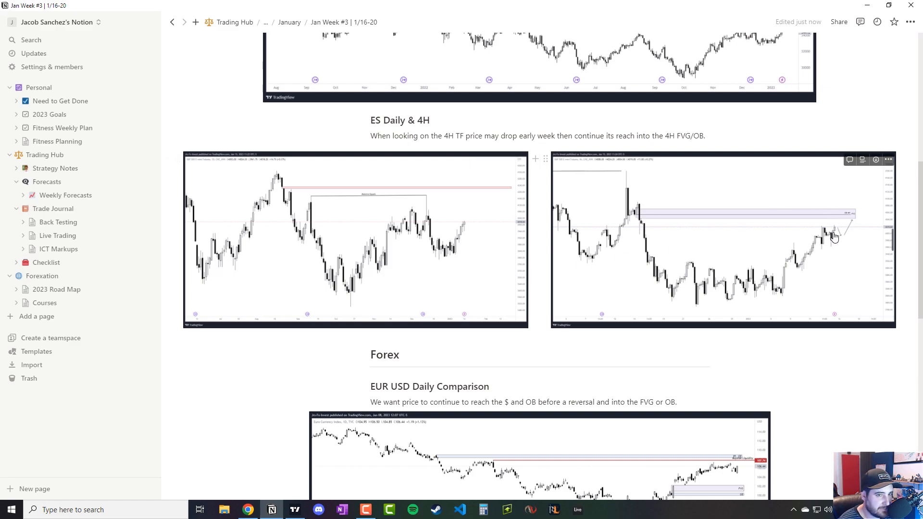
pyautogui.moveTo(836, 230)
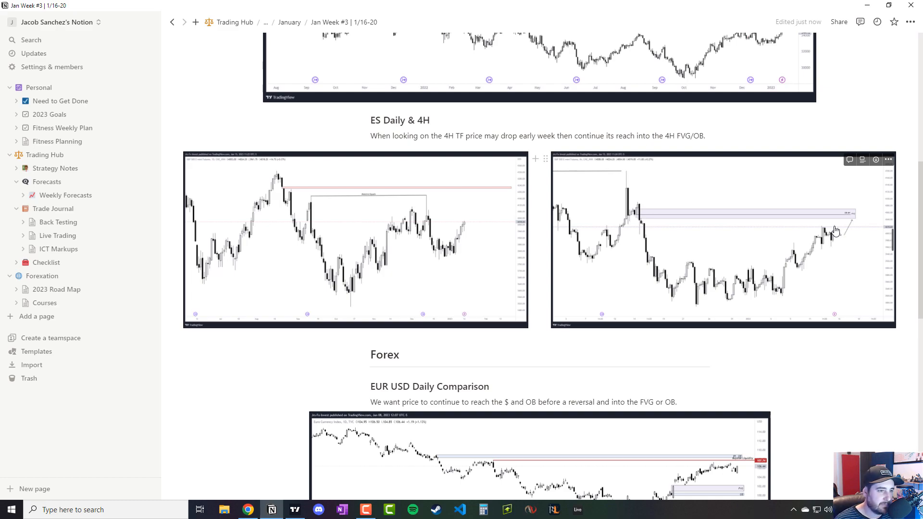
pyautogui.scroll(-3)
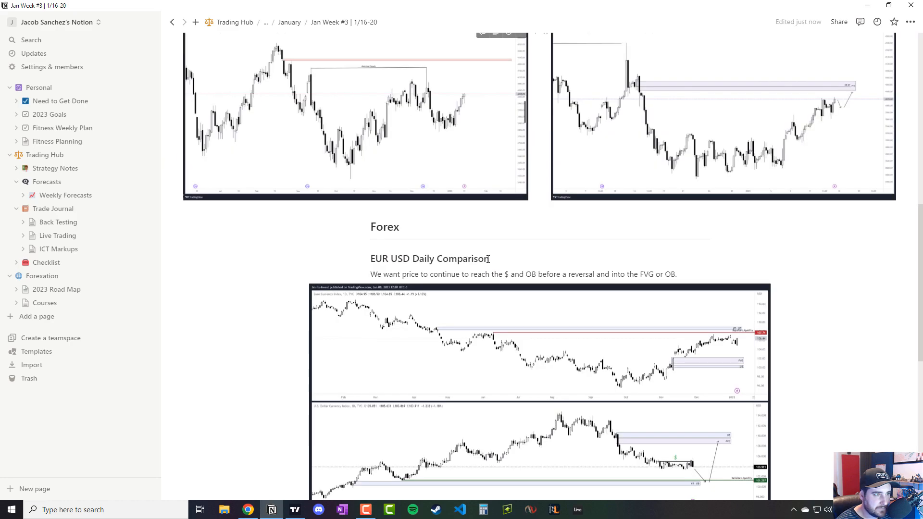
pyautogui.scroll(-3)
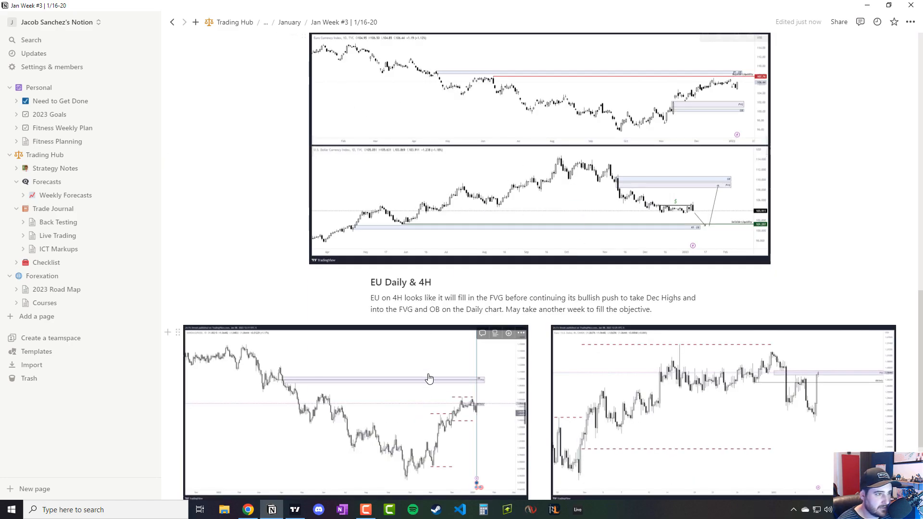
# - Bring up the EXY/DXY comparison layout, mark the LV and OB/FVG zones, and snapshot the chart
pyautogui.click(294, 509)
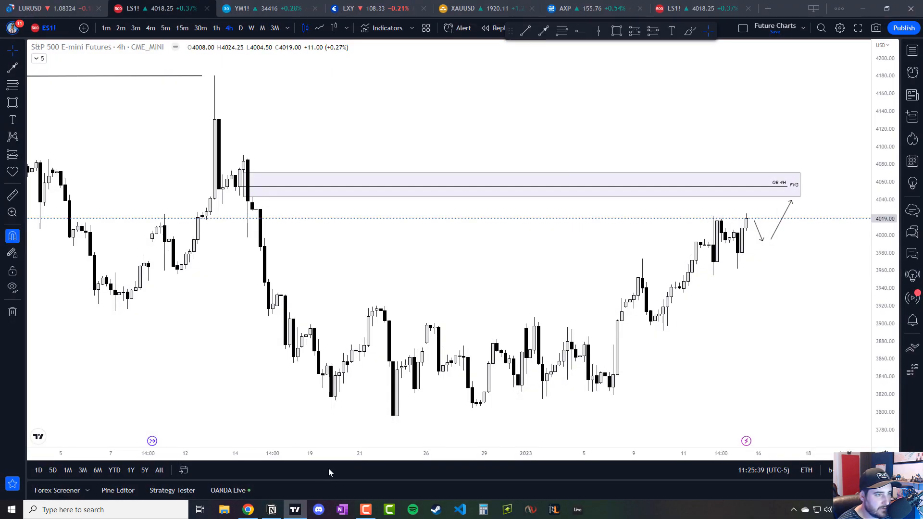
pyautogui.click(29, 8)
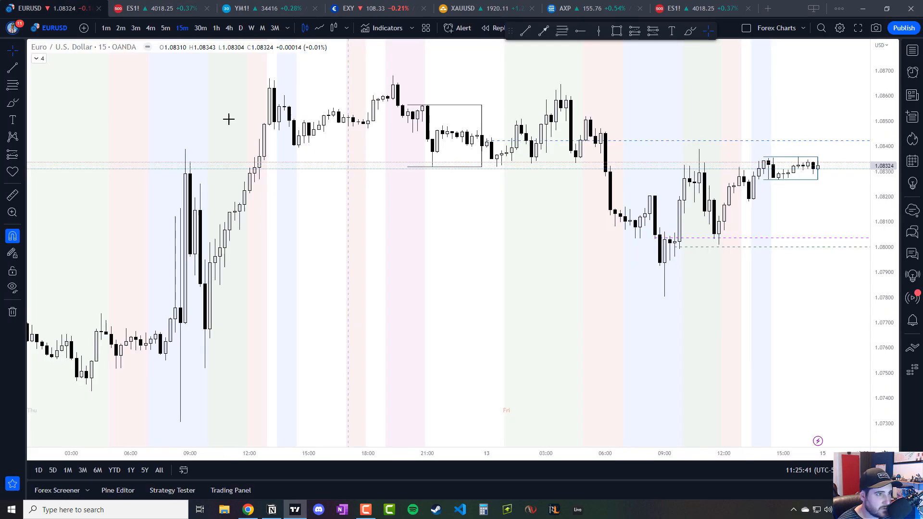
pyautogui.click(346, 8)
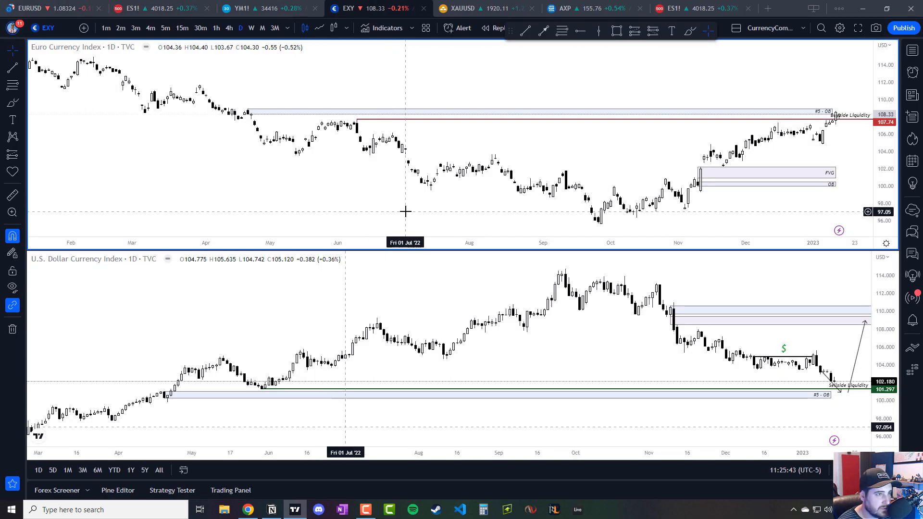
pyautogui.moveTo(580, 186)
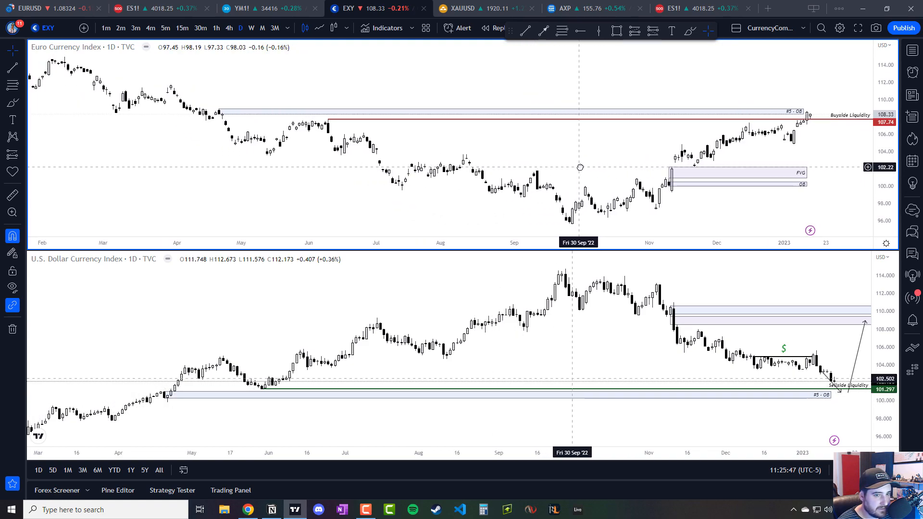
pyautogui.moveTo(809, 111)
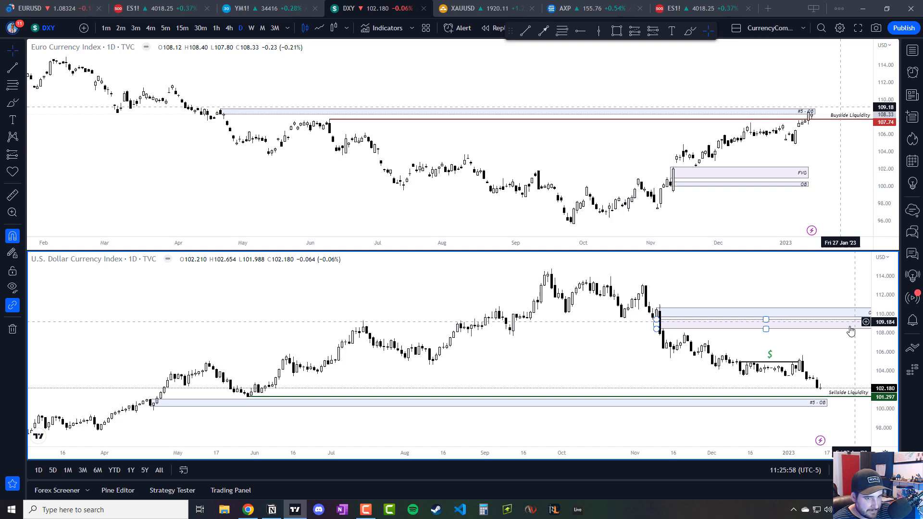
pyautogui.moveTo(723, 323)
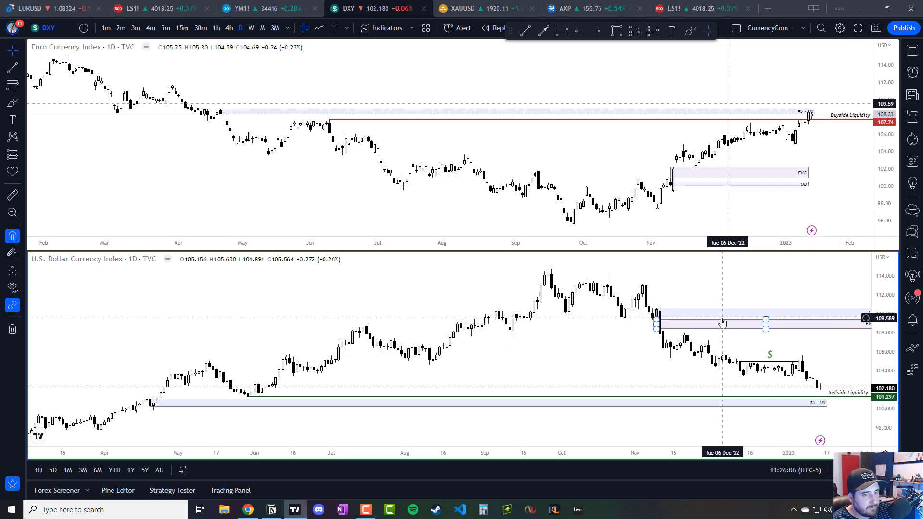
pyautogui.moveTo(657, 210)
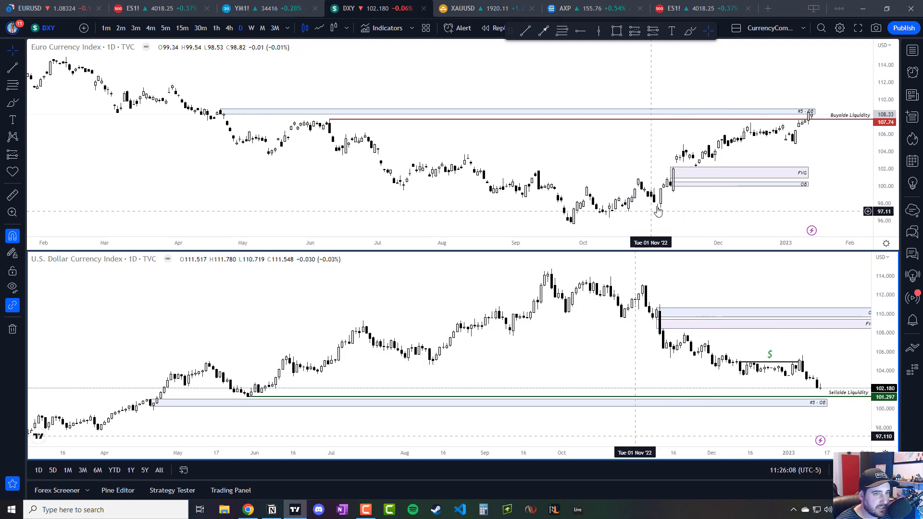
pyautogui.moveTo(816, 86)
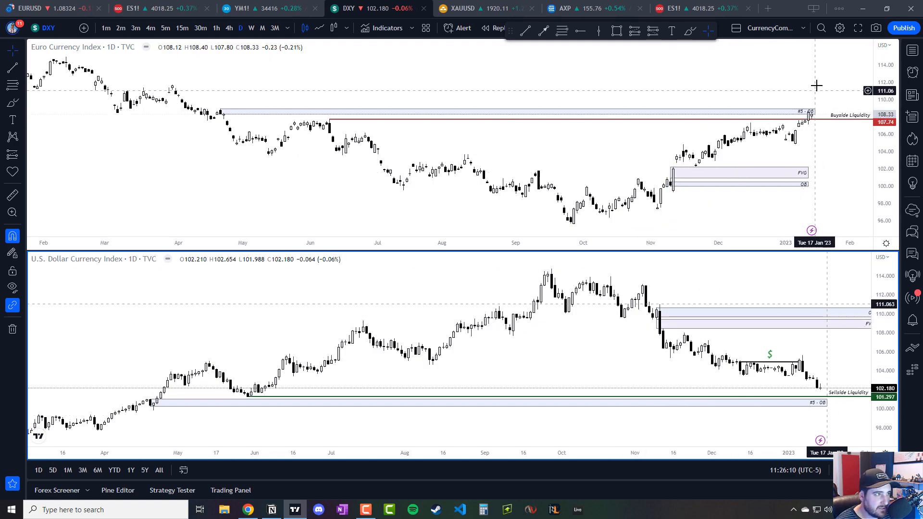
pyautogui.moveTo(743, 99)
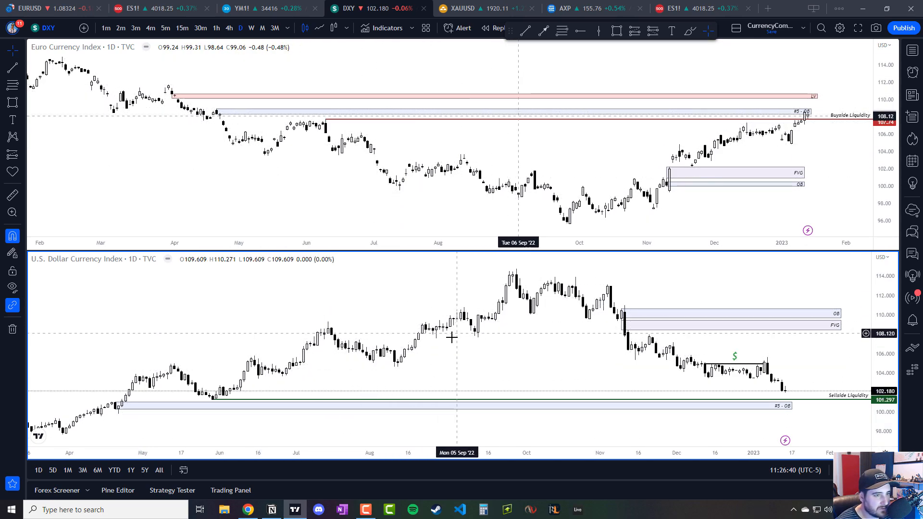
pyautogui.moveTo(485, 325)
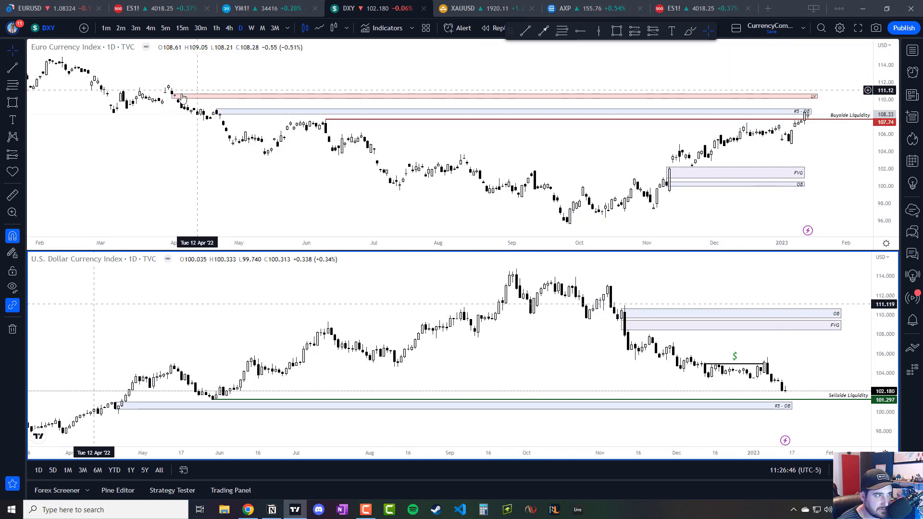
pyautogui.moveTo(780, 370)
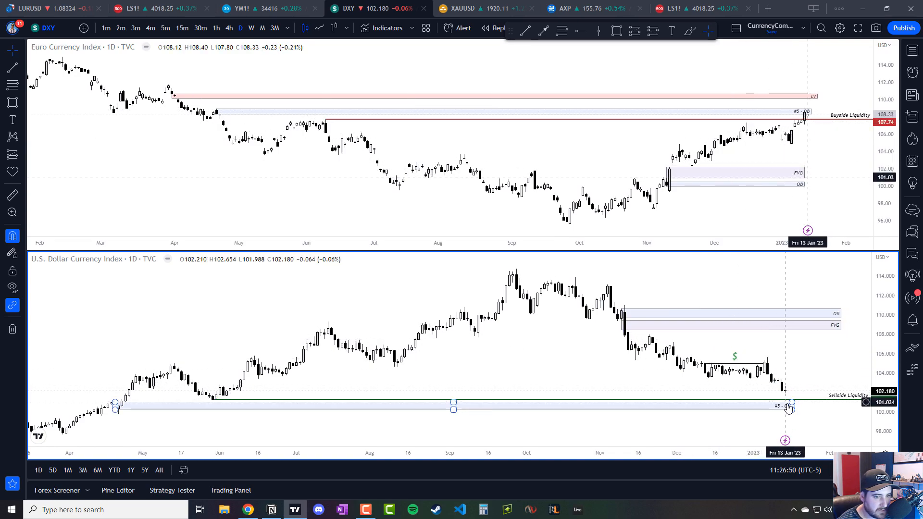
pyautogui.moveTo(789, 409)
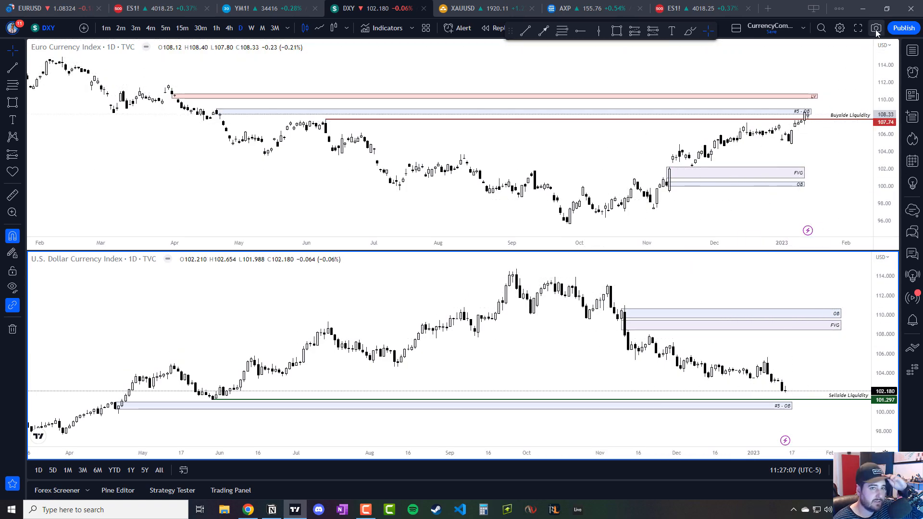
pyautogui.click(876, 28)
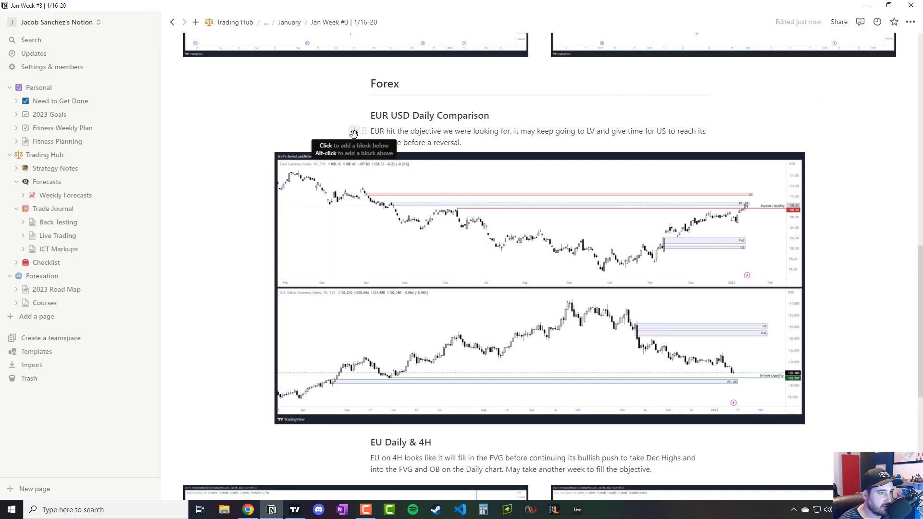
pyautogui.moveTo(438, 148)
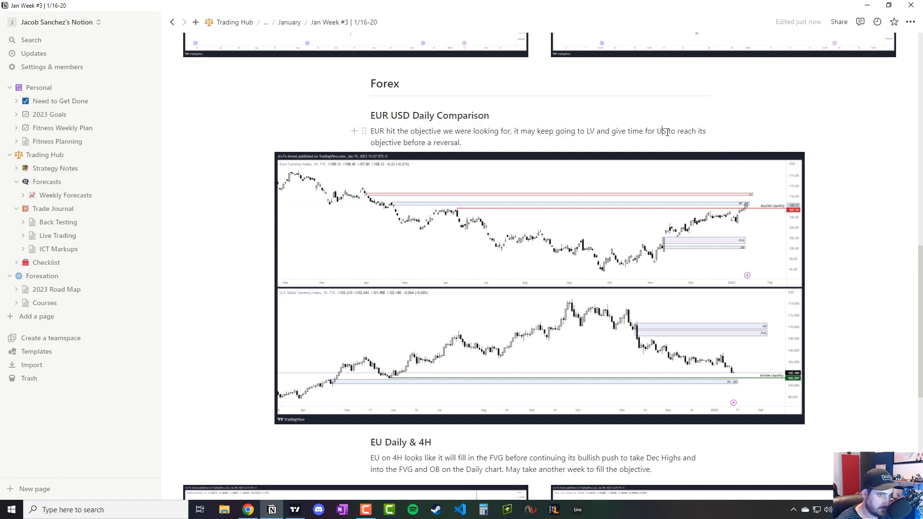
pyautogui.moveTo(740, 388)
pyautogui.write('D')
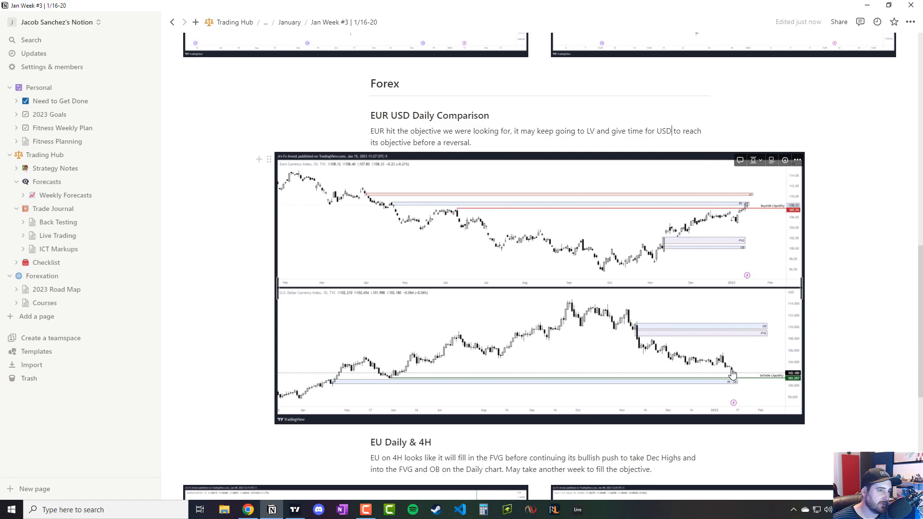
pyautogui.moveTo(690, 262)
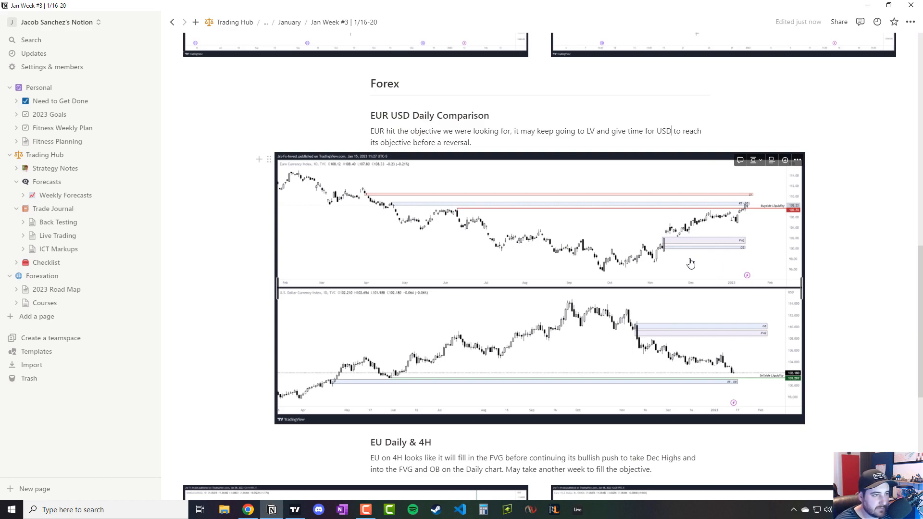
# - Scroll the Jan Week #3 page down to the EU Daily & 4H notes and charts
pyautogui.scroll(-3)
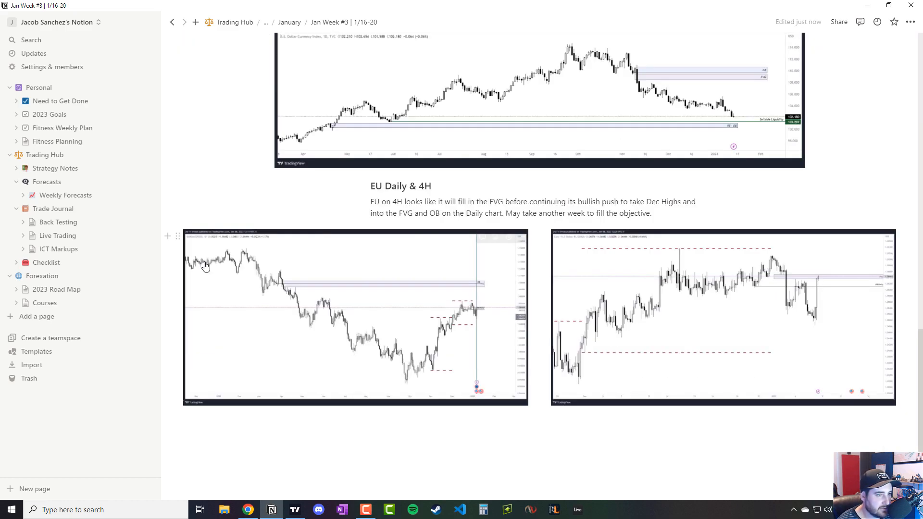
pyautogui.moveTo(325, 241)
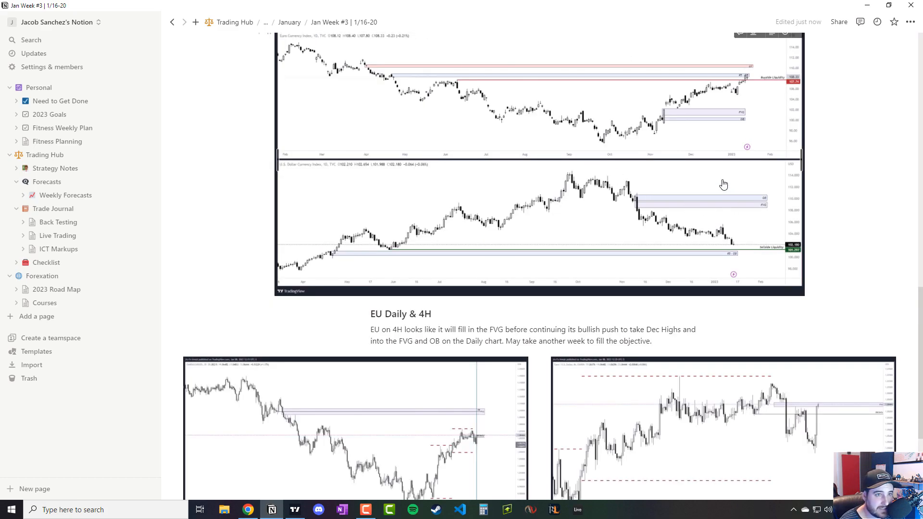
pyautogui.moveTo(793, 155)
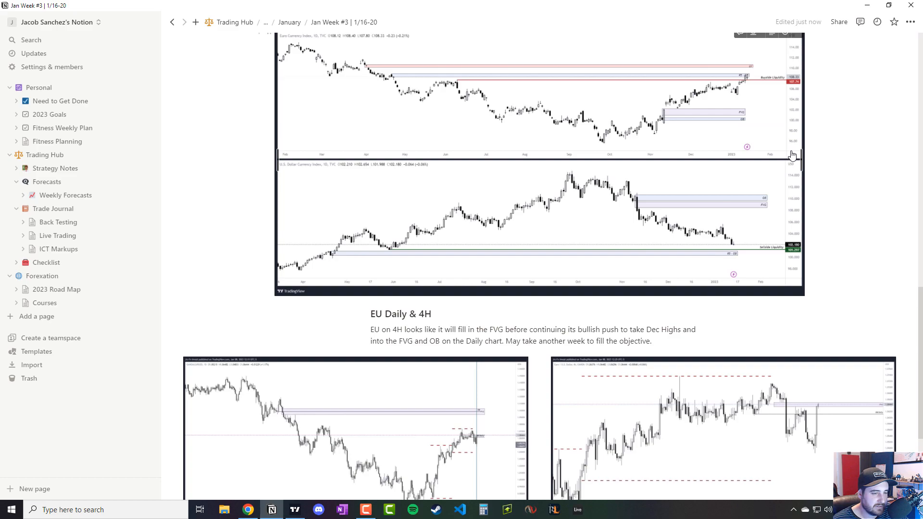
pyautogui.moveTo(751, 158)
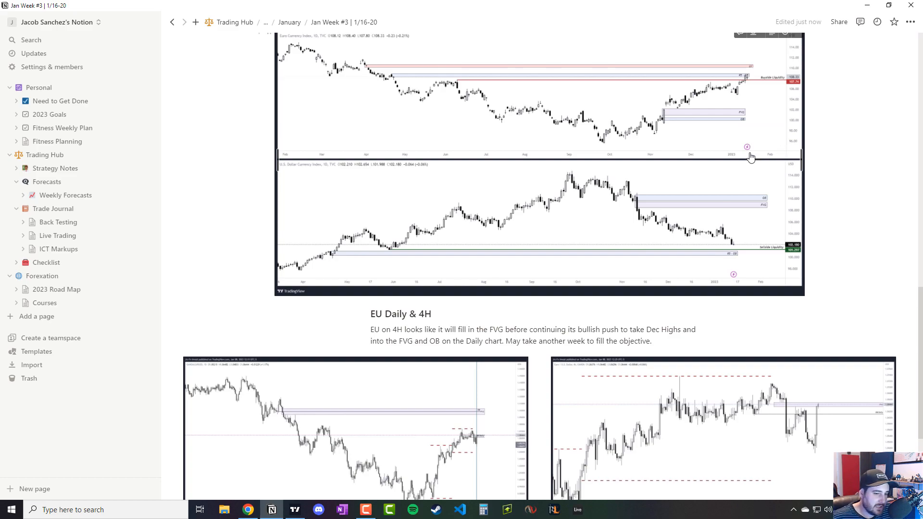
pyautogui.moveTo(684, 126)
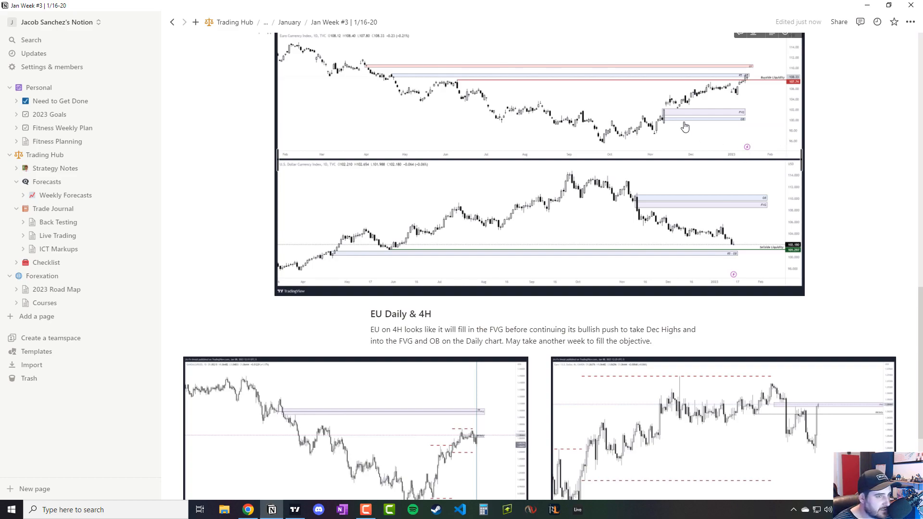
pyautogui.moveTo(450, 162)
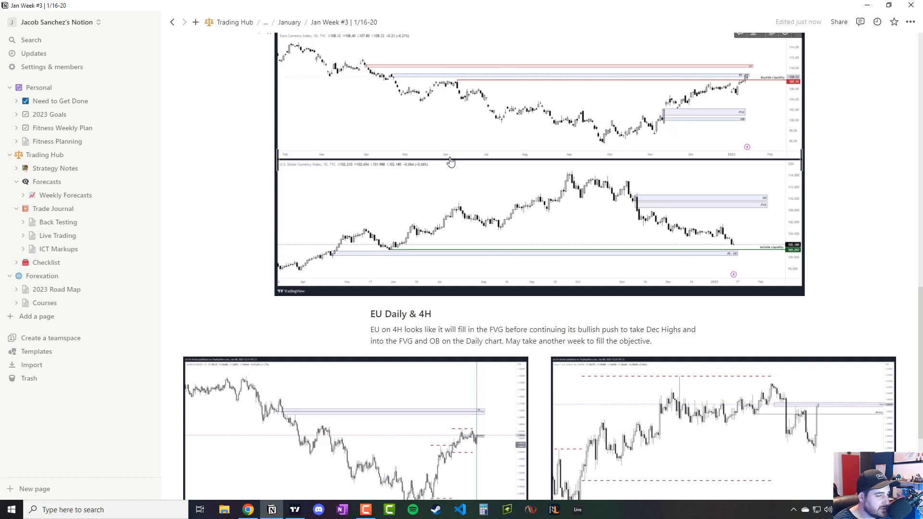
pyautogui.moveTo(444, 164)
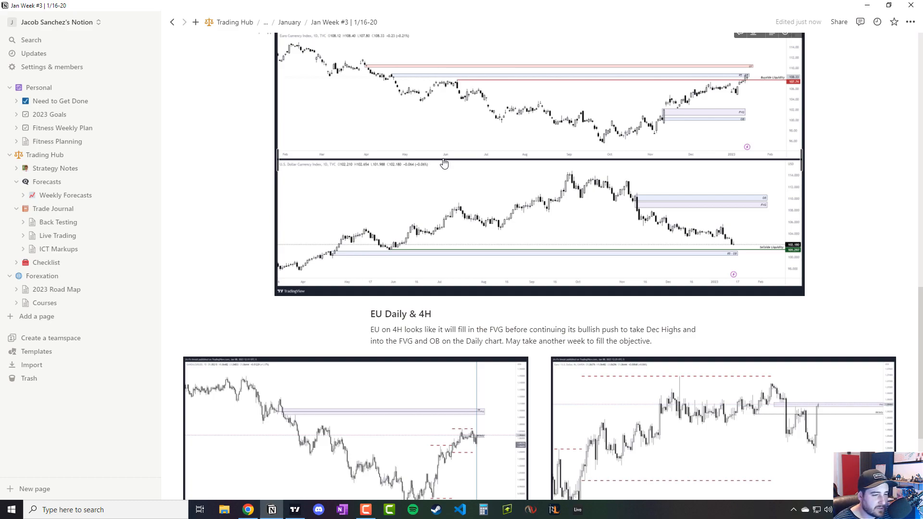
pyautogui.moveTo(620, 435)
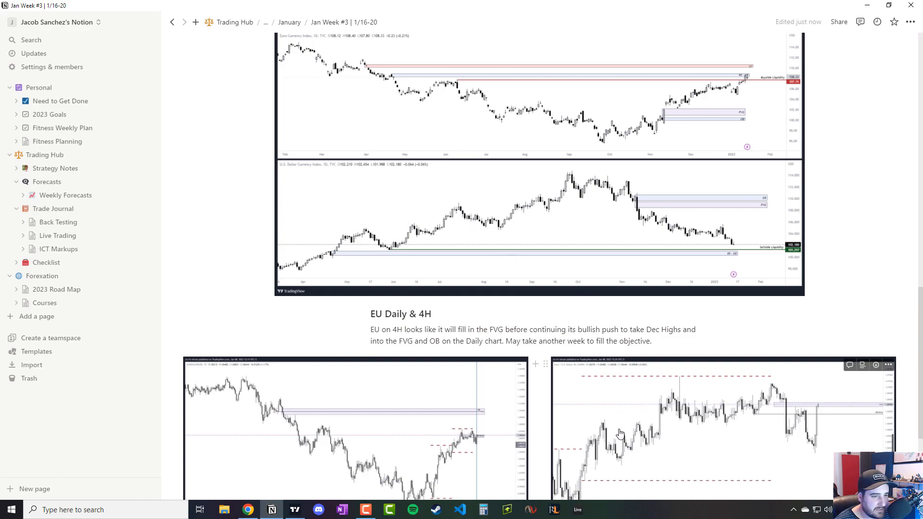
pyautogui.moveTo(722, 252)
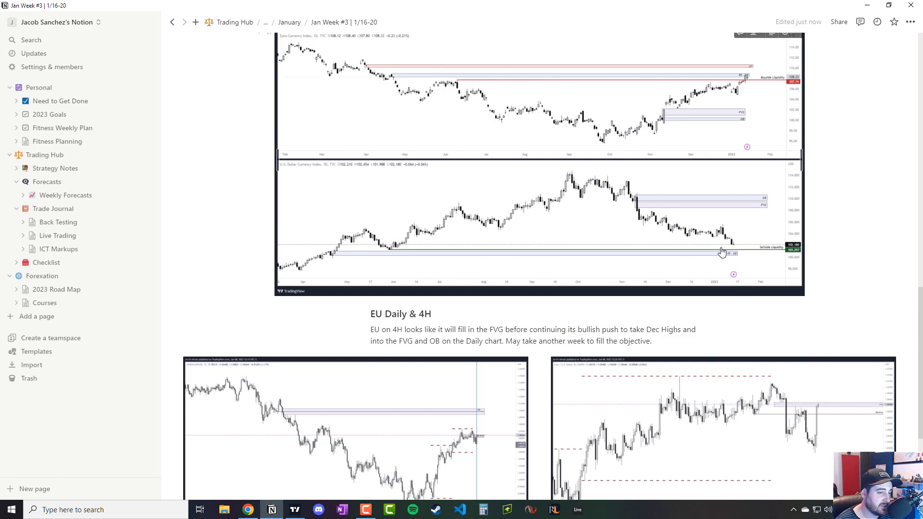
pyautogui.moveTo(764, 310)
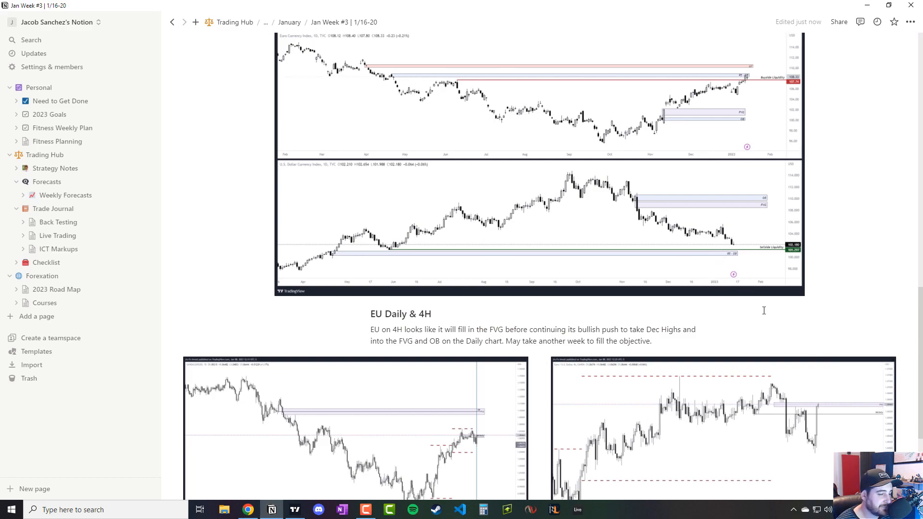
pyautogui.moveTo(785, 311)
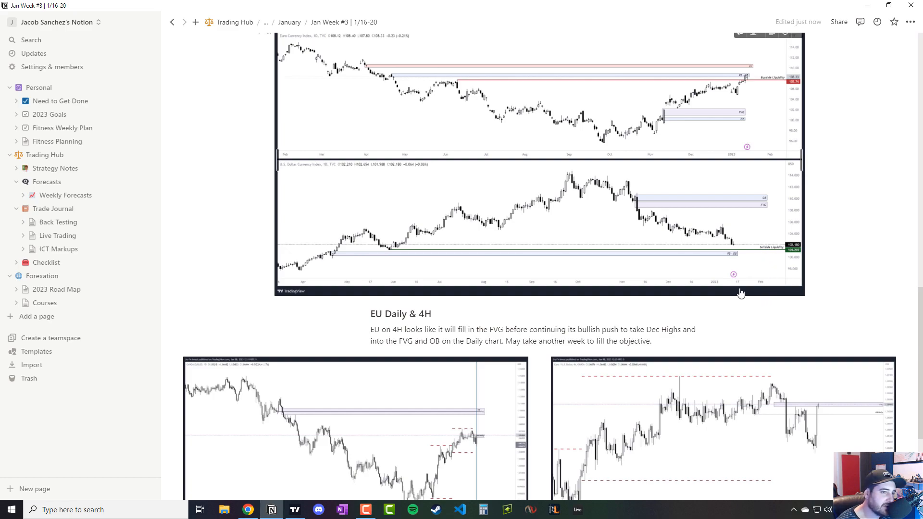
pyautogui.moveTo(748, 330)
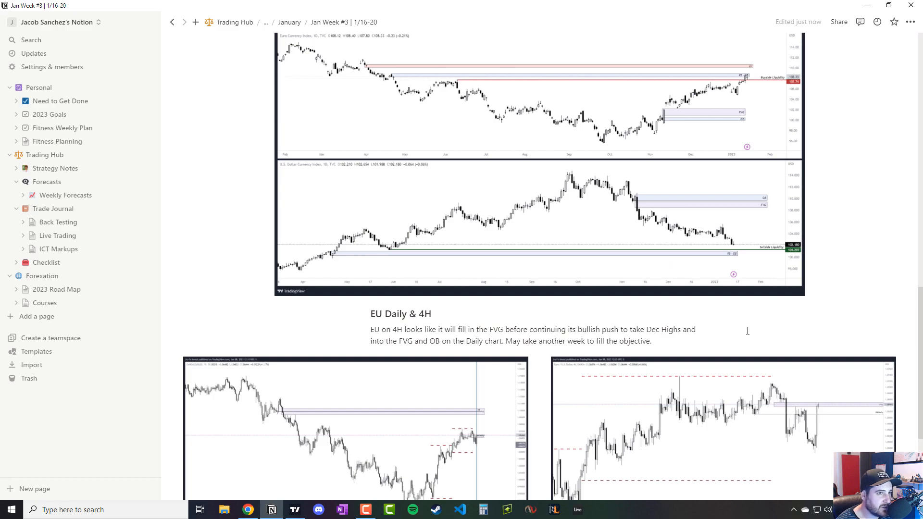
pyautogui.moveTo(474, 345)
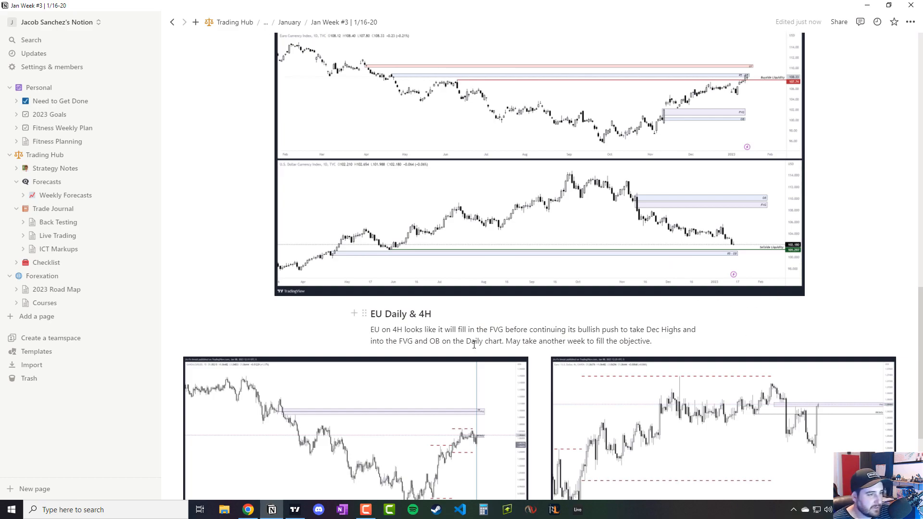
pyautogui.scroll(-3)
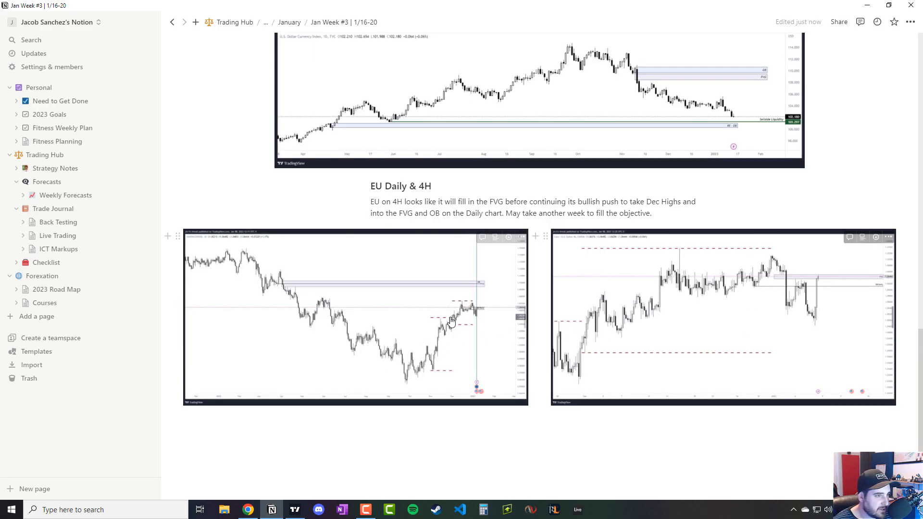
pyautogui.moveTo(421, 312)
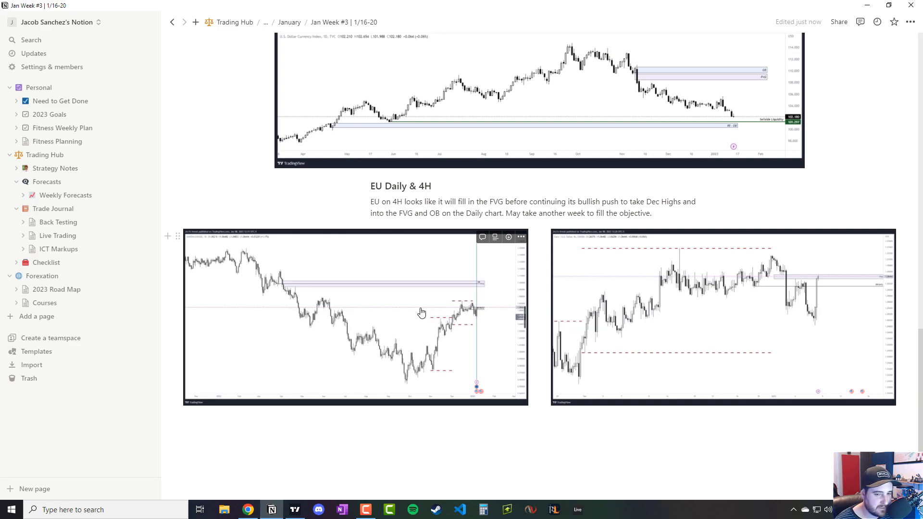
pyautogui.moveTo(397, 308)
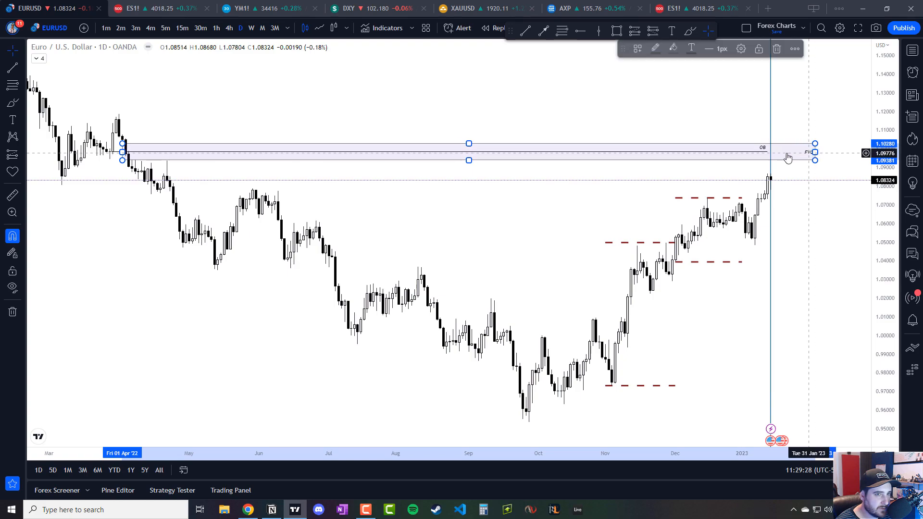
# - Change the upper zone line's text to 'OB Daily' and confirm it
pyautogui.click(824, 102)
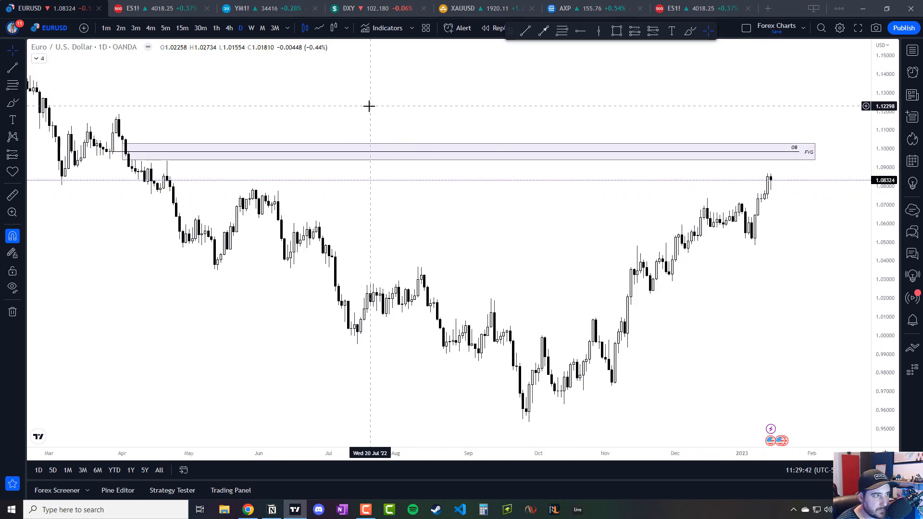
pyautogui.moveTo(365, 100)
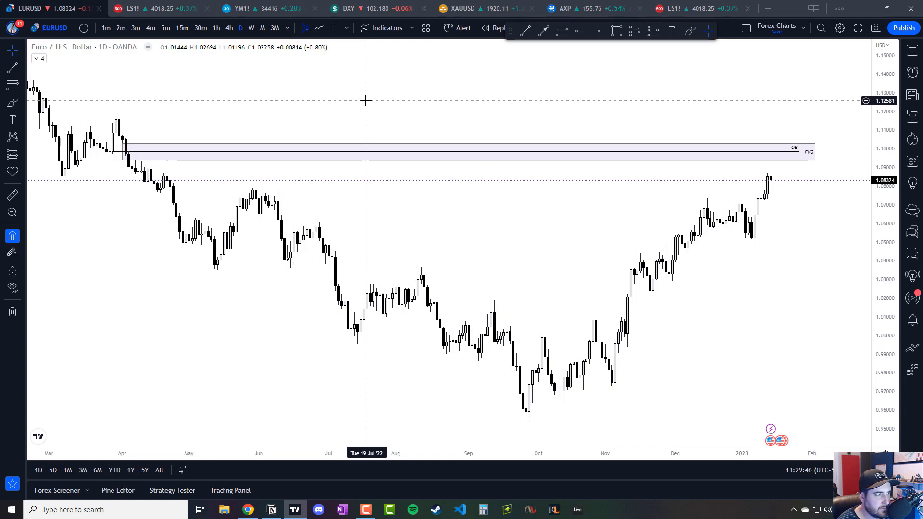
pyautogui.moveTo(122, 115)
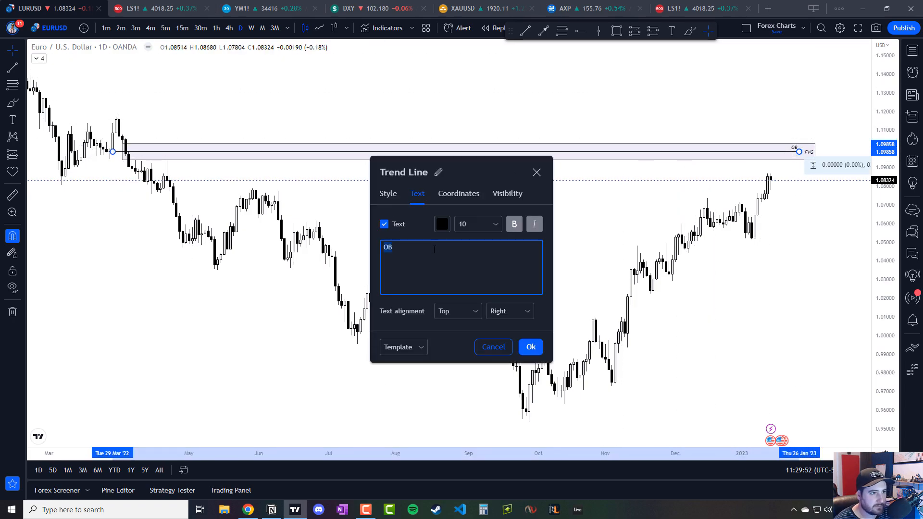
pyautogui.write('Daily')
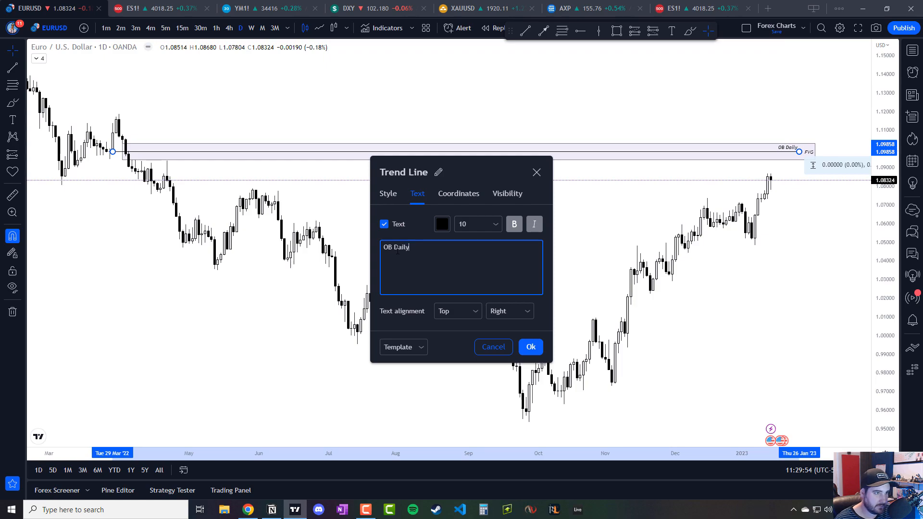
pyautogui.click(529, 347)
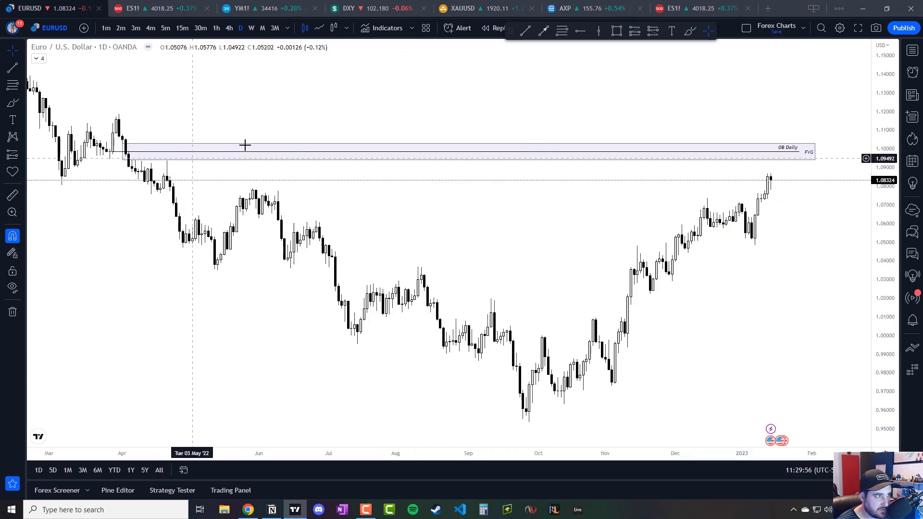
pyautogui.moveTo(779, 171)
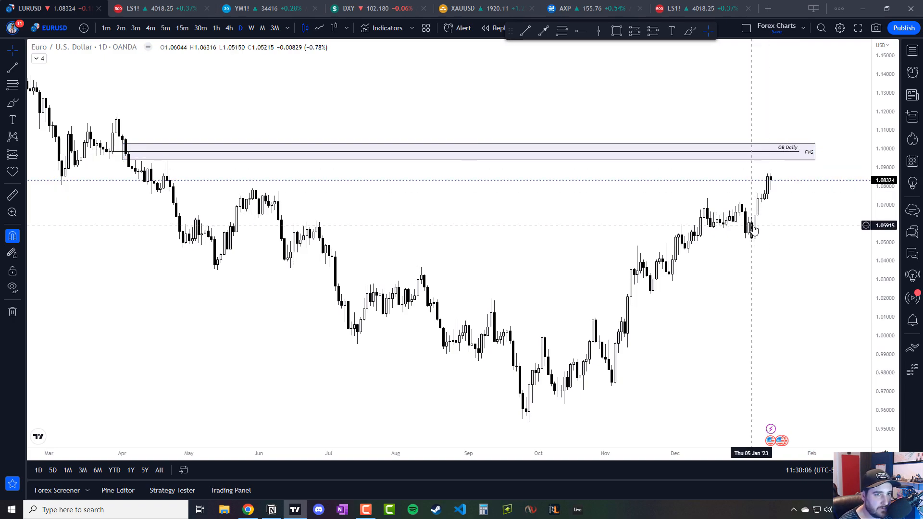
pyautogui.moveTo(788, 189)
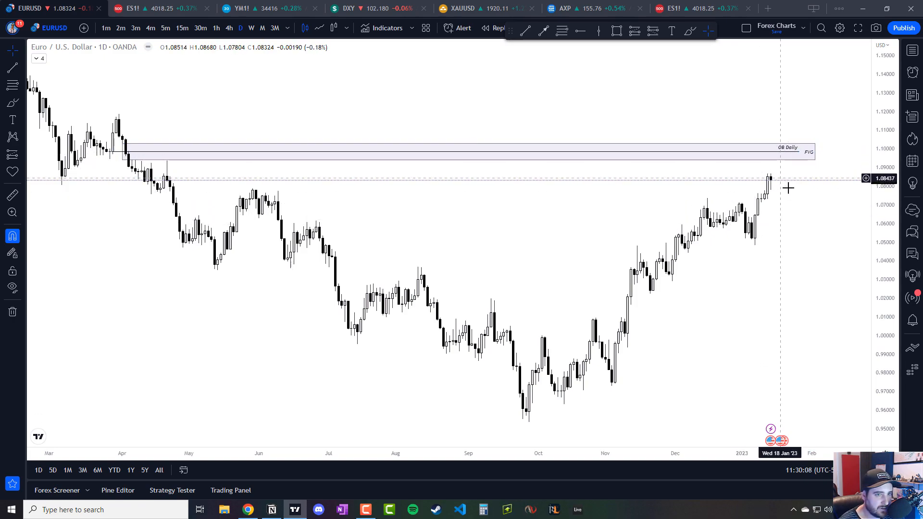
pyautogui.moveTo(786, 158)
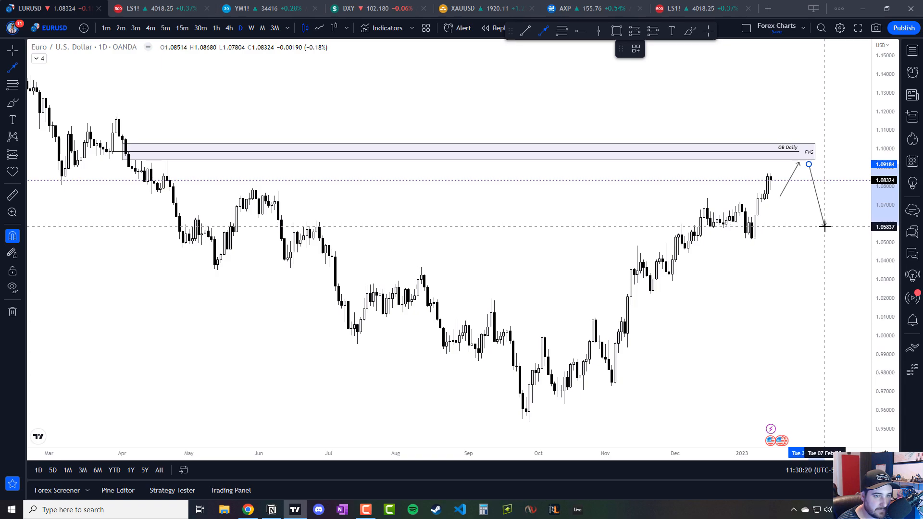
pyautogui.moveTo(735, 249)
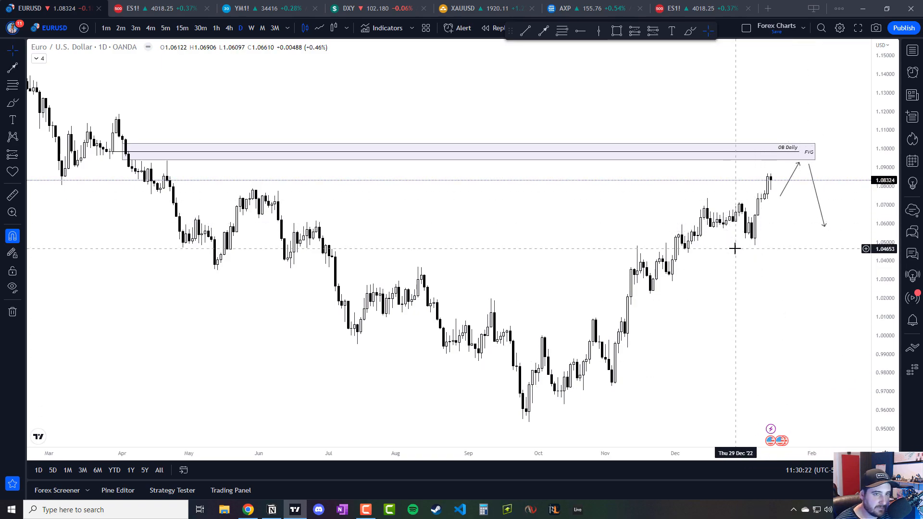
pyautogui.moveTo(735, 246)
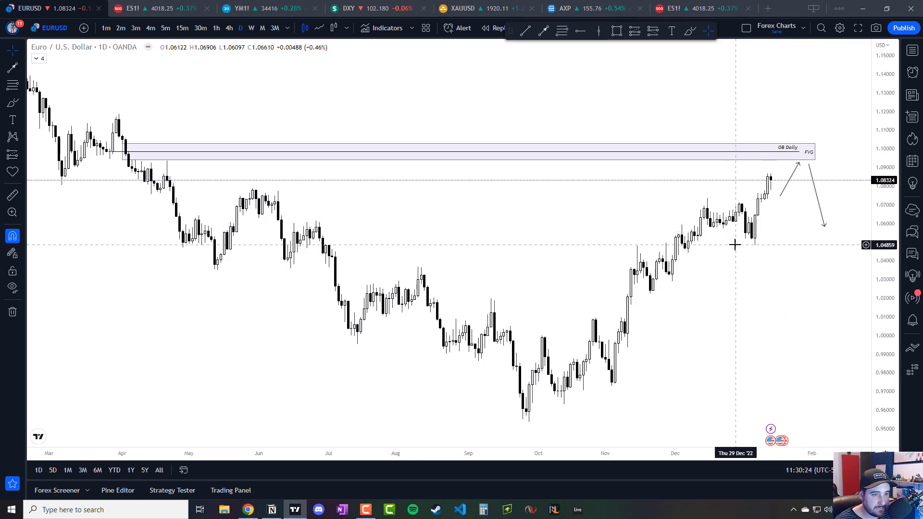
pyautogui.moveTo(636, 297)
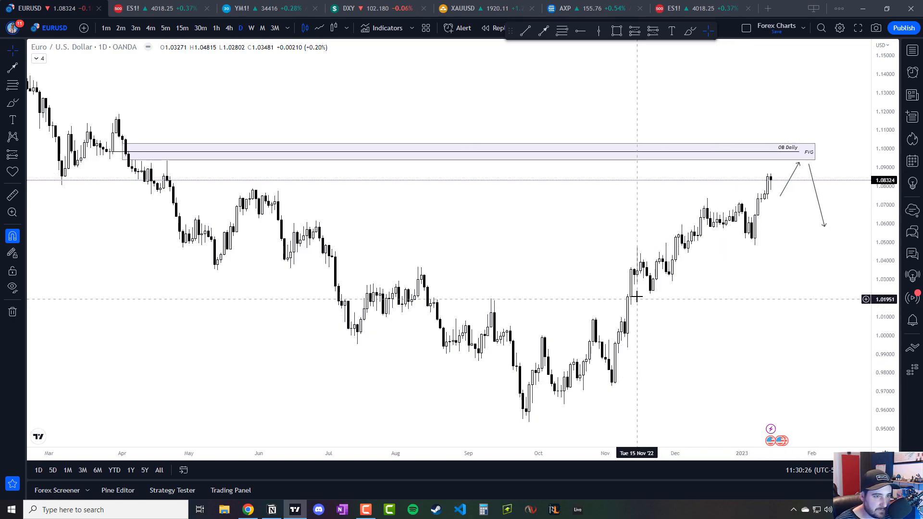
pyautogui.moveTo(633, 322)
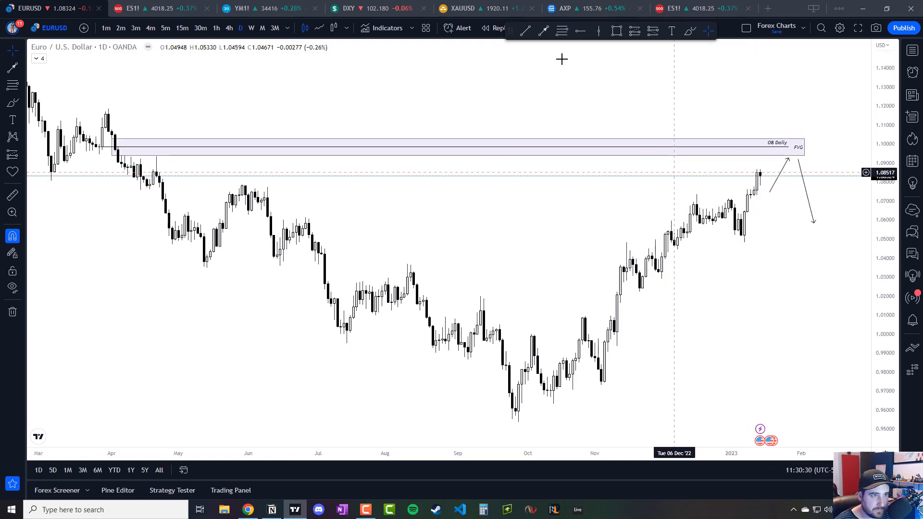
# - Mark the lower FVG zone near 1.01–1.015 and save a snapshot of the daily chart
pyautogui.click(616, 30)
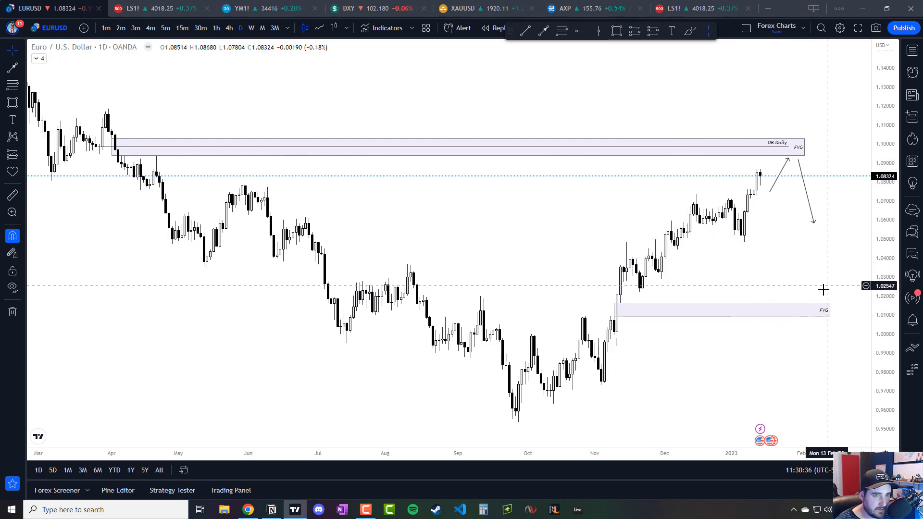
pyautogui.moveTo(536, 116)
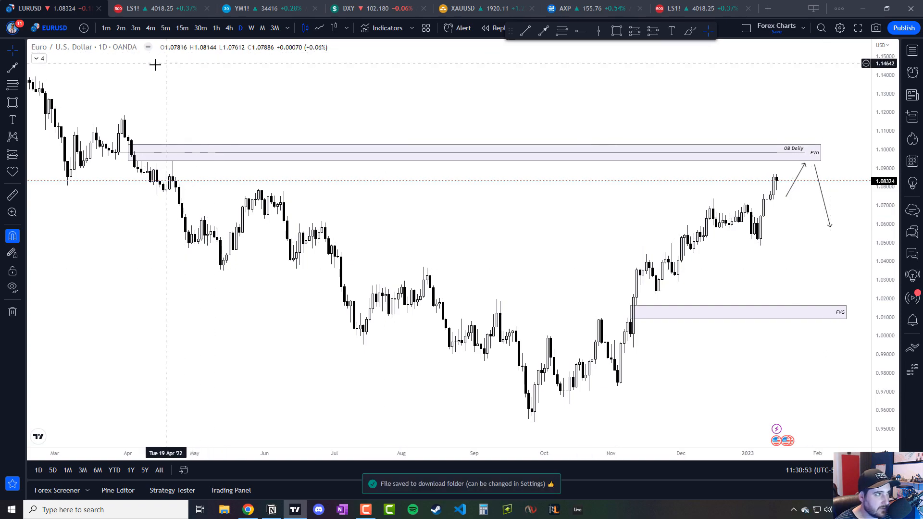
pyautogui.click(229, 27)
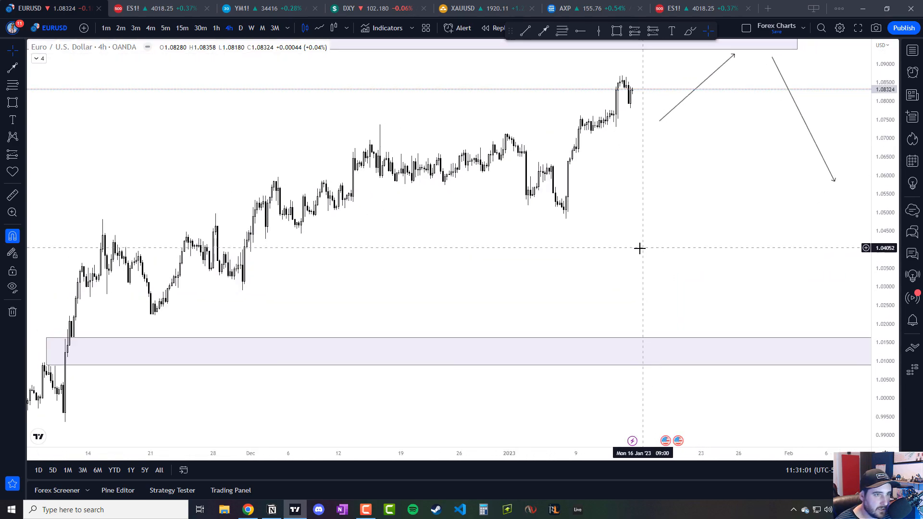
pyautogui.moveTo(620, 112)
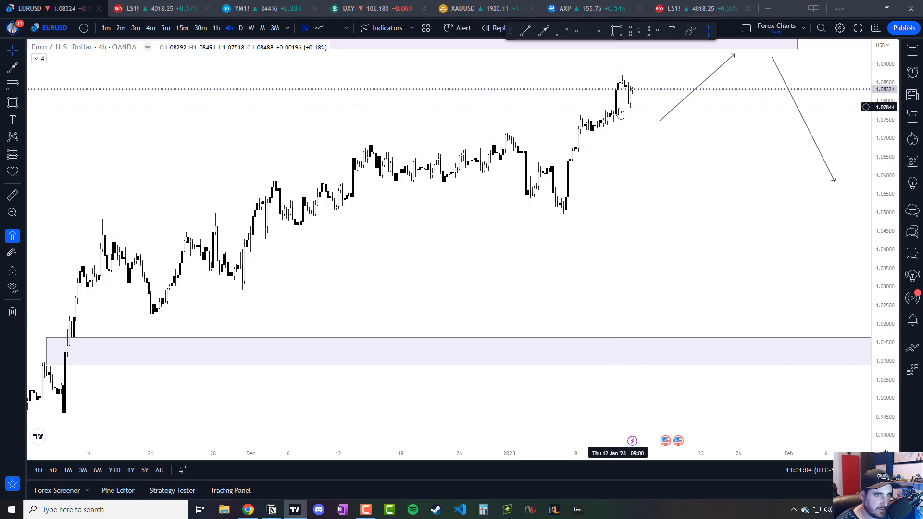
pyautogui.moveTo(621, 123)
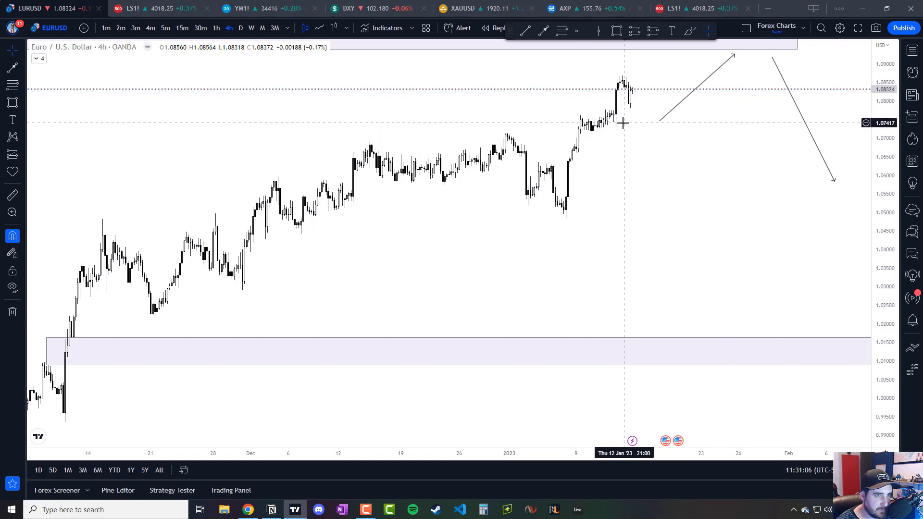
pyautogui.moveTo(629, 108)
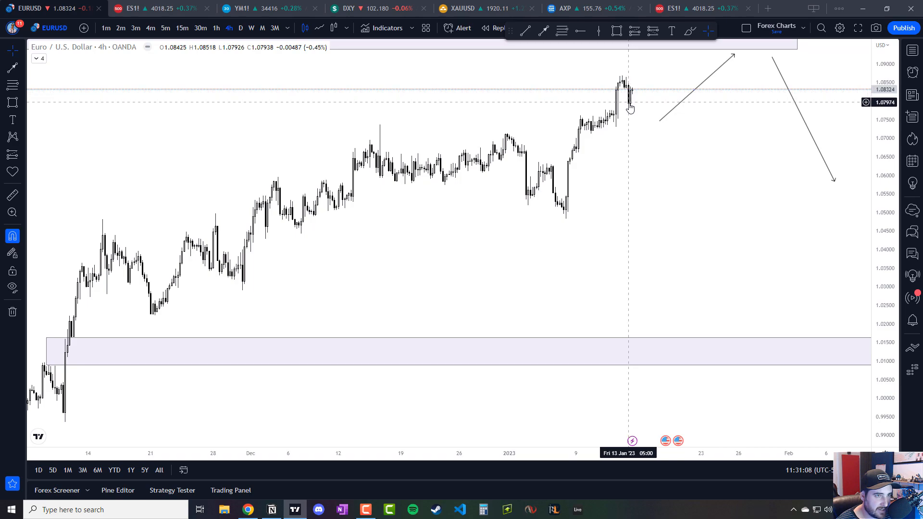
pyautogui.moveTo(645, 110)
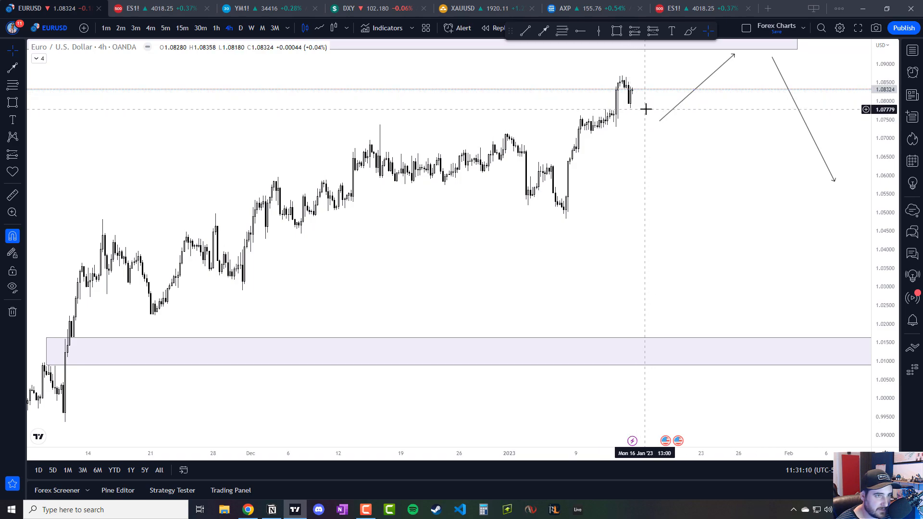
pyautogui.moveTo(646, 103)
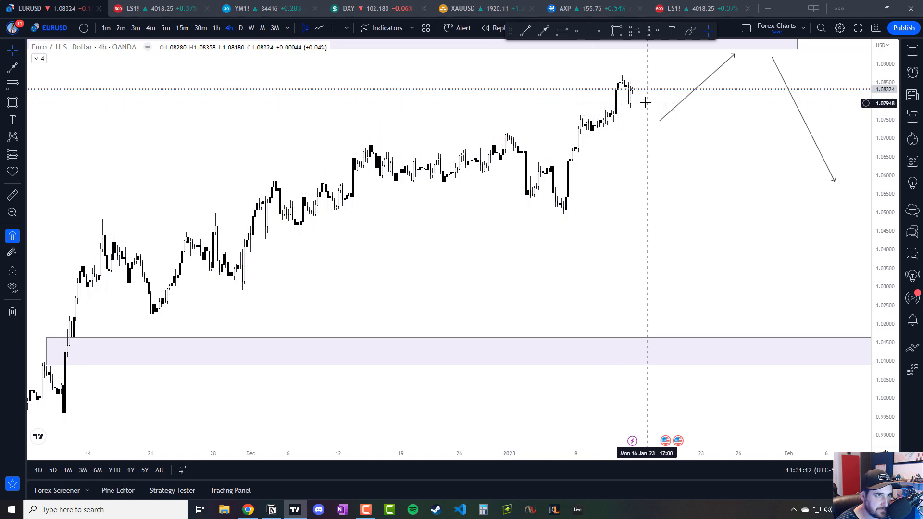
pyautogui.moveTo(635, 96)
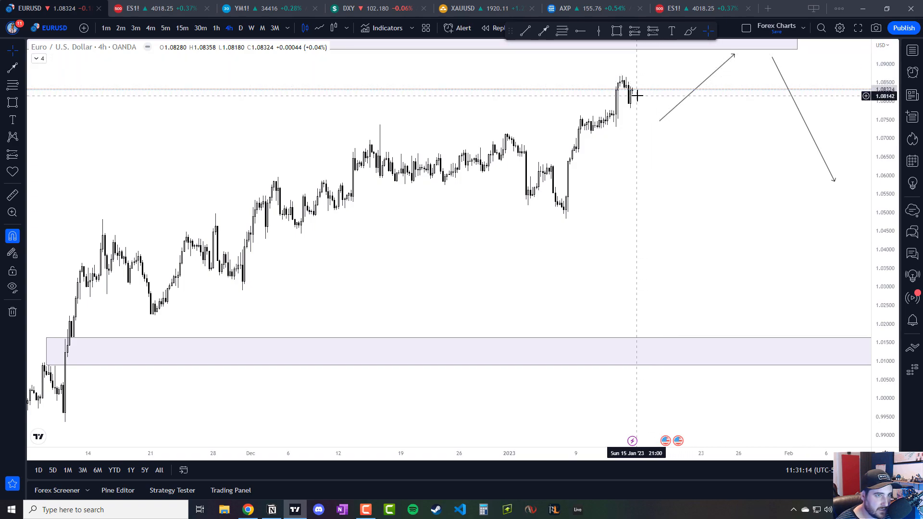
pyautogui.moveTo(644, 175)
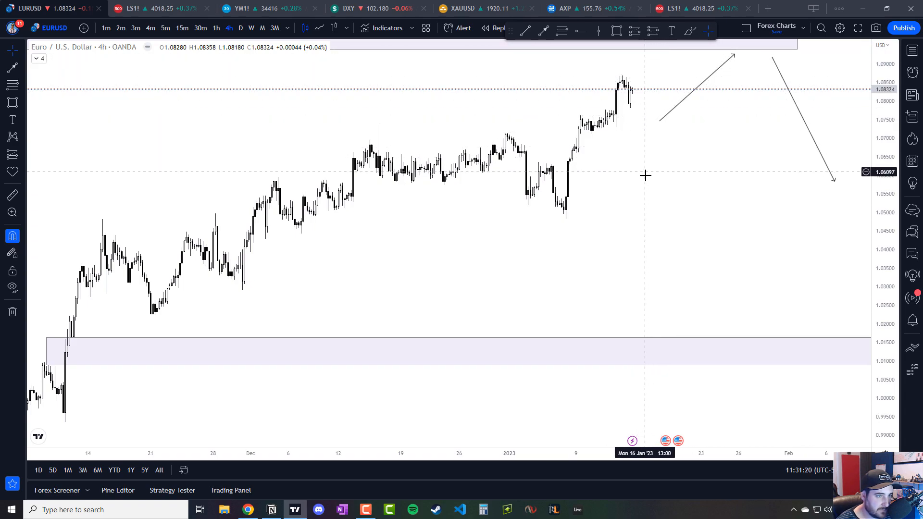
pyautogui.moveTo(575, 177)
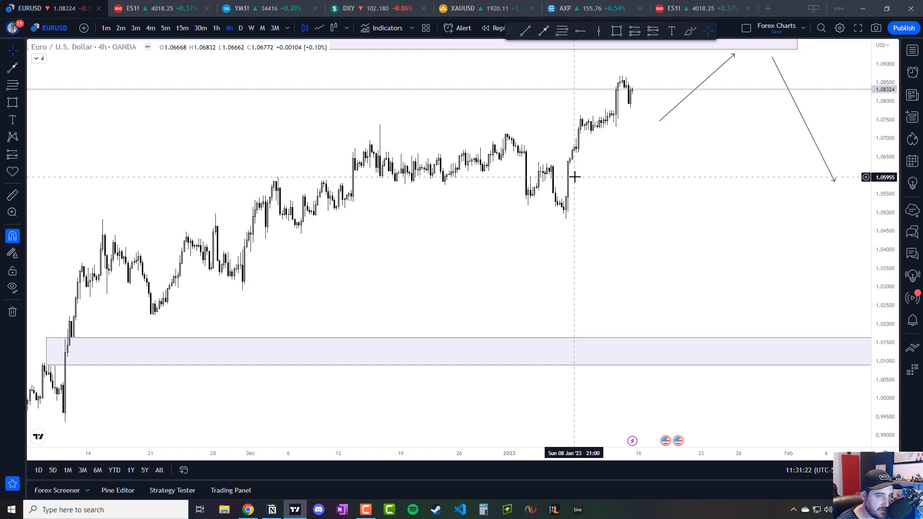
pyautogui.moveTo(580, 176)
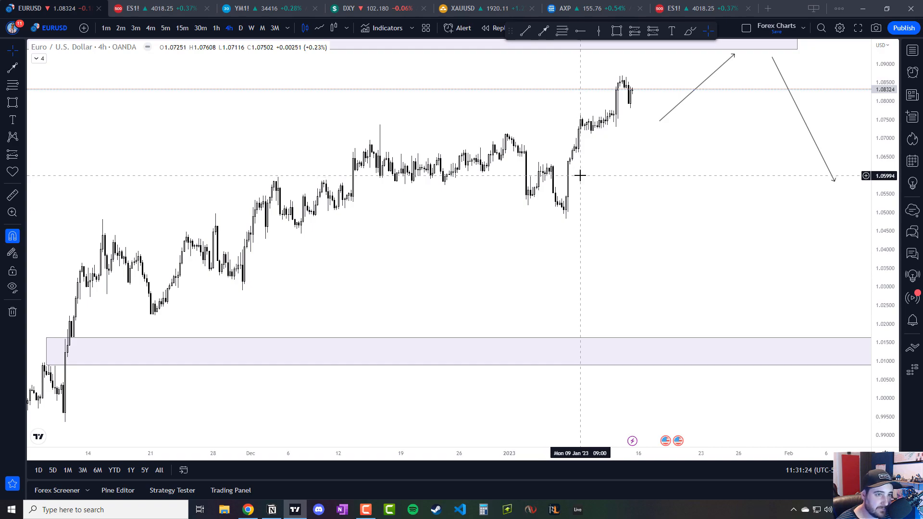
pyautogui.moveTo(686, 55)
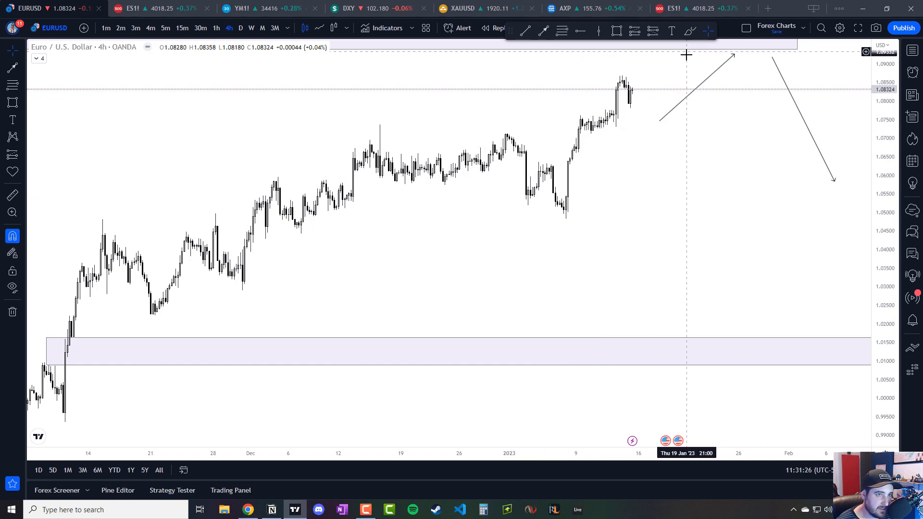
pyautogui.moveTo(707, 65)
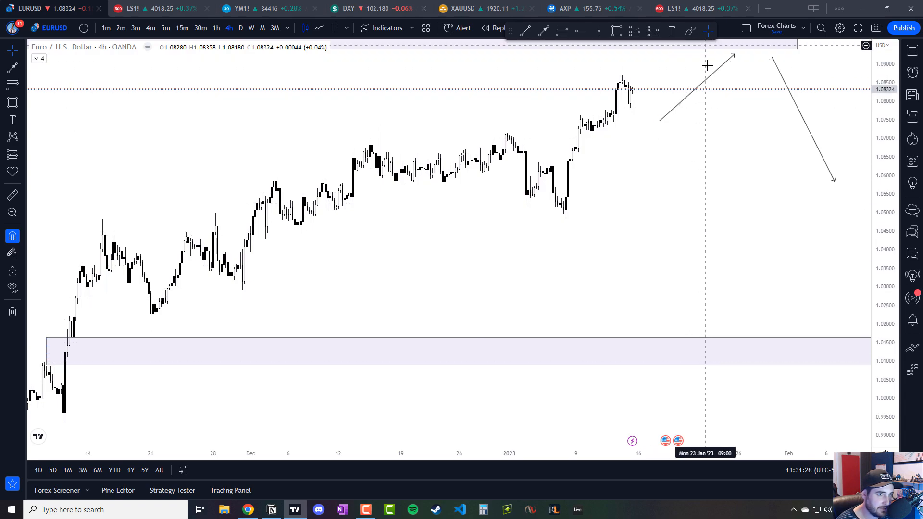
pyautogui.moveTo(640, 86)
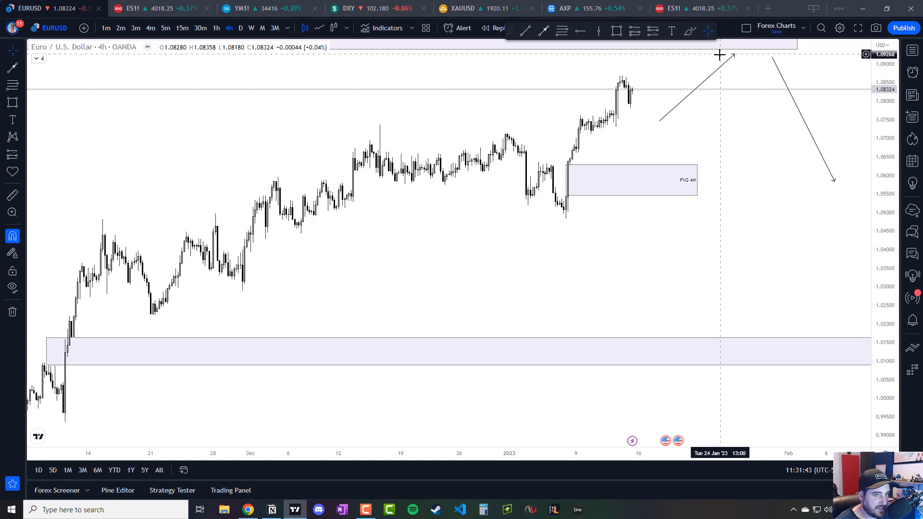
pyautogui.moveTo(730, 307)
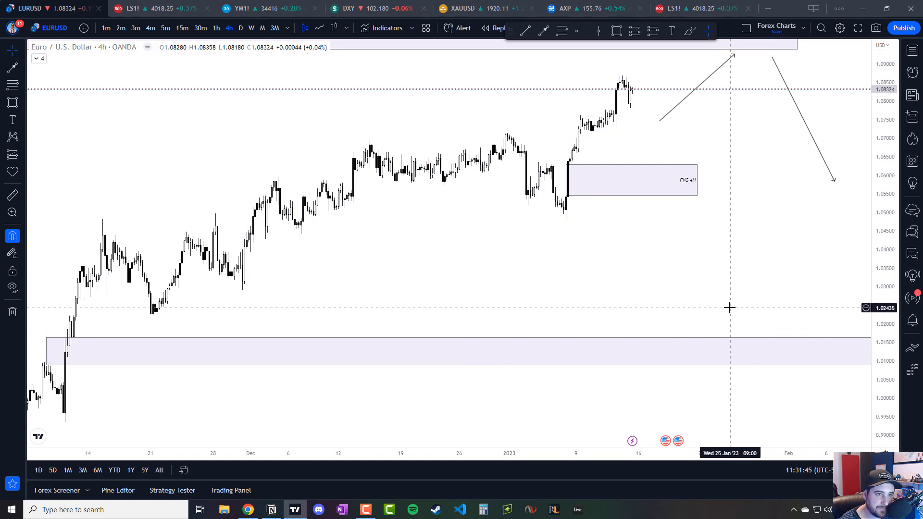
pyautogui.moveTo(742, 266)
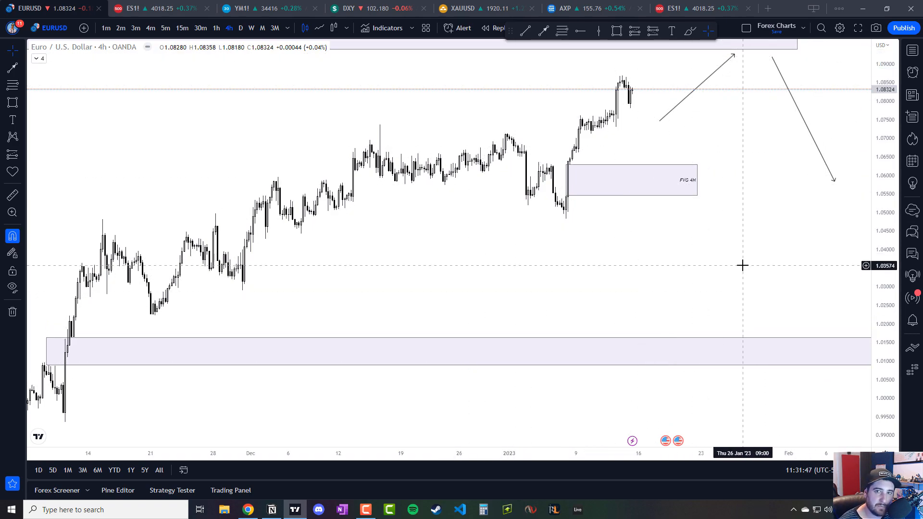
pyautogui.moveTo(700, 30)
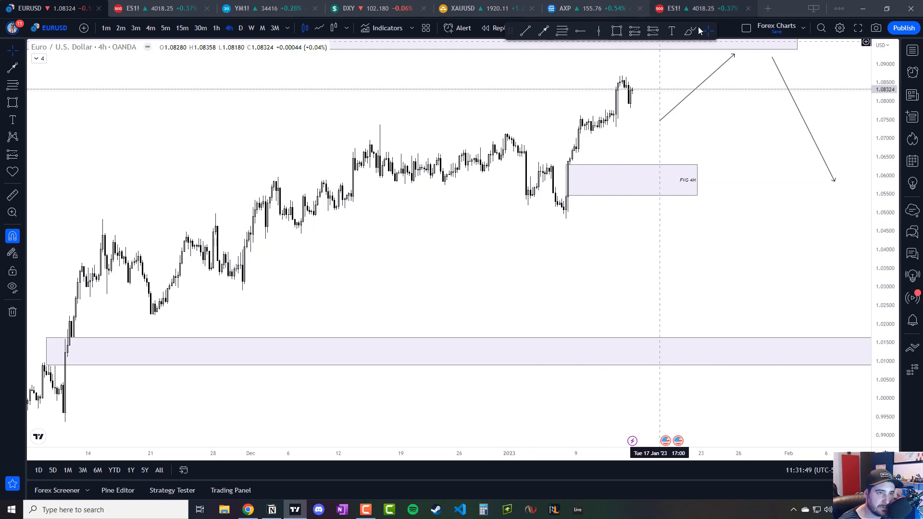
pyautogui.moveTo(755, 270)
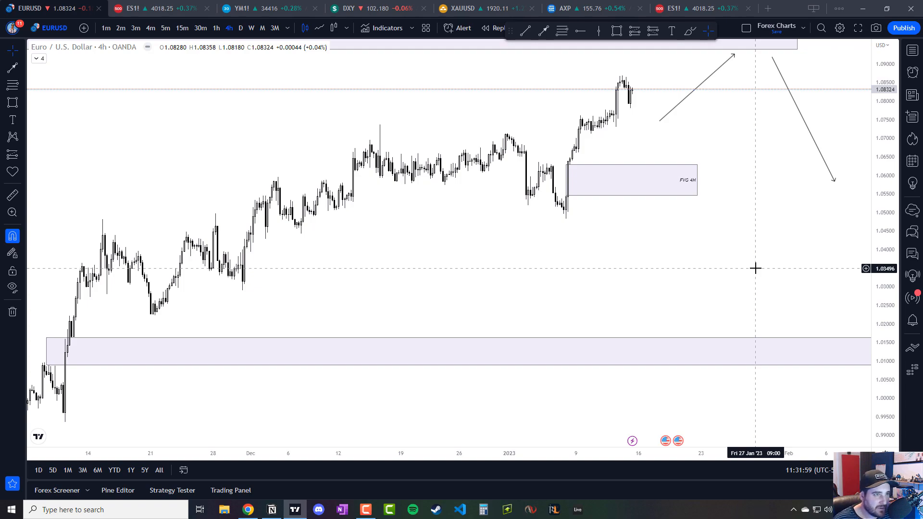
pyautogui.moveTo(336, 187)
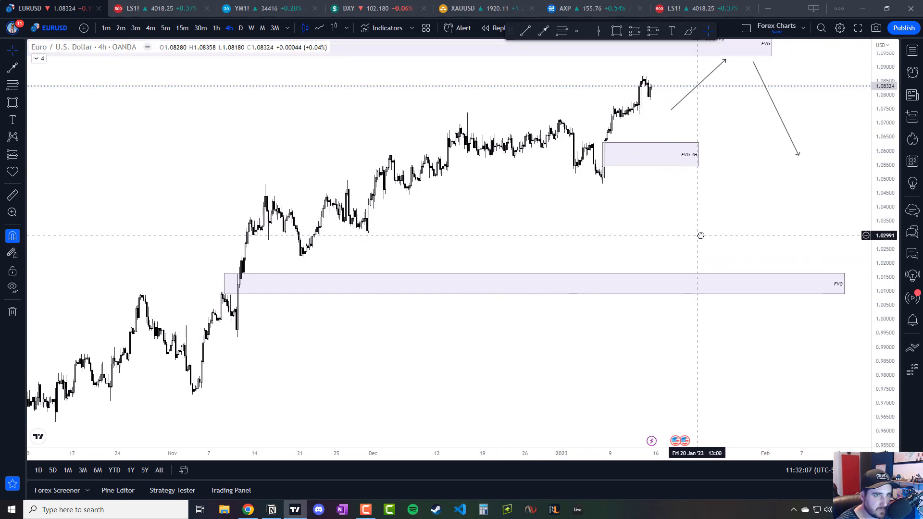
# - After shading the FVG 4H zone, switch back to the Notion journal
pyautogui.click(271, 509)
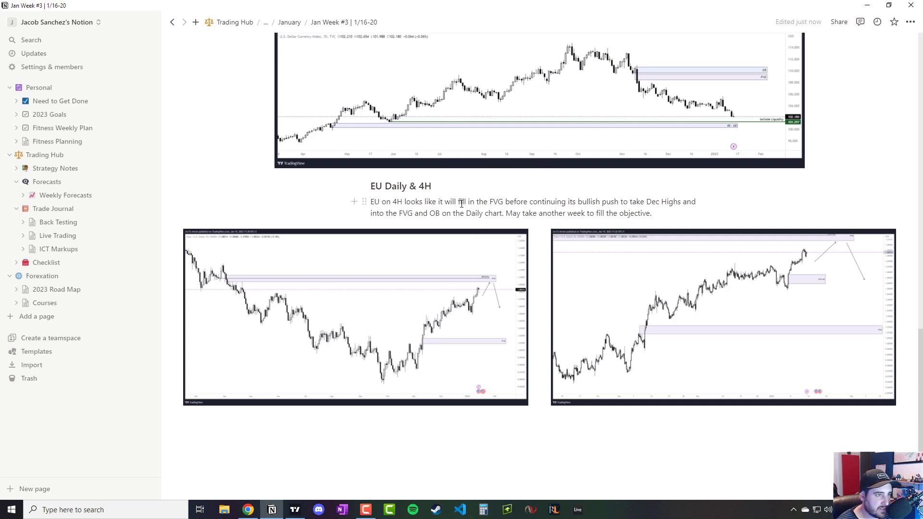
pyautogui.moveTo(504, 266)
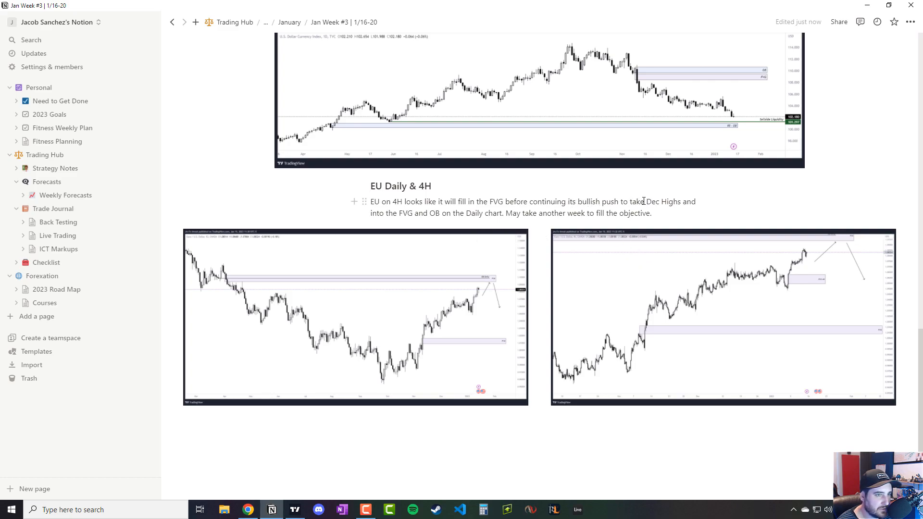
pyautogui.moveTo(653, 216)
pyautogui.write('EU looking to hit Daily FVG or 4H OB and then reverse to the downside on our Daily FVG')
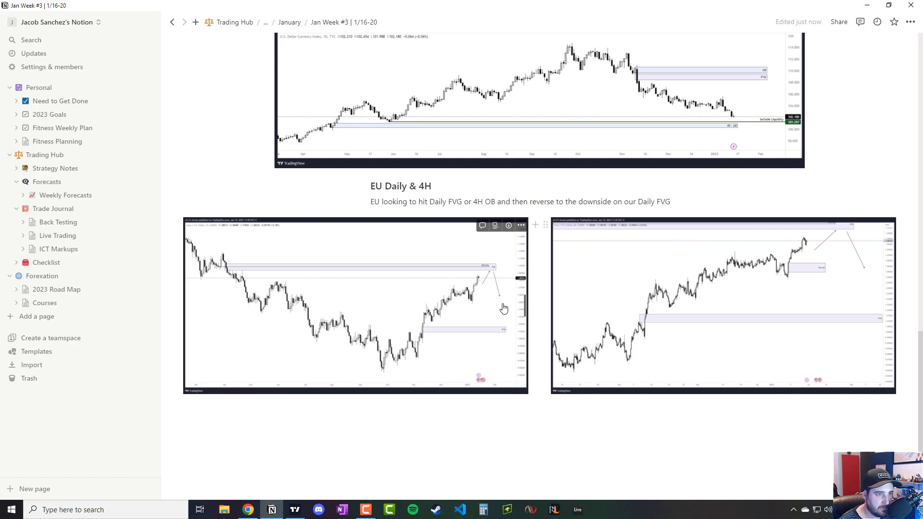
pyautogui.moveTo(485, 336)
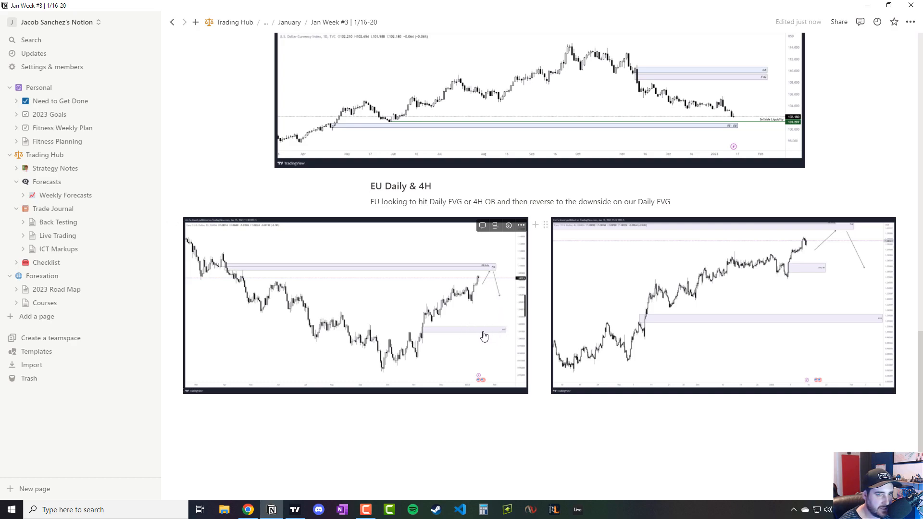
pyautogui.moveTo(816, 236)
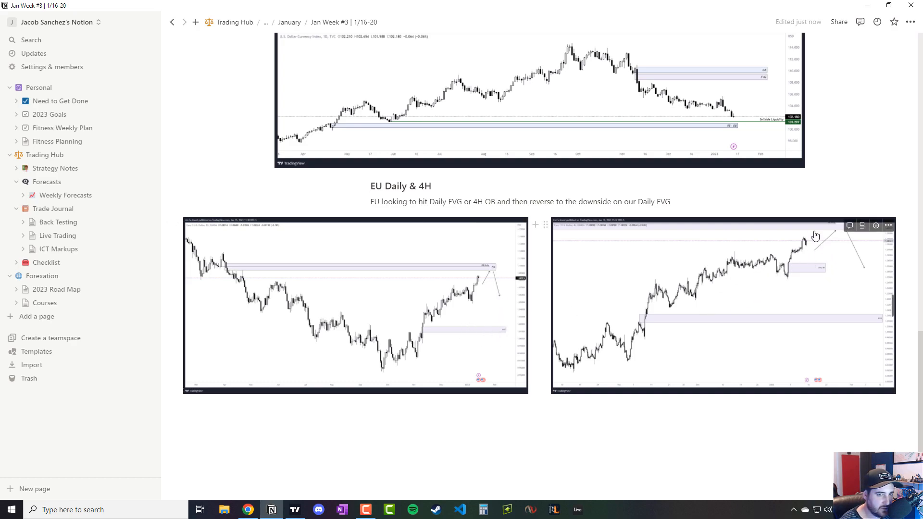
pyautogui.moveTo(828, 250)
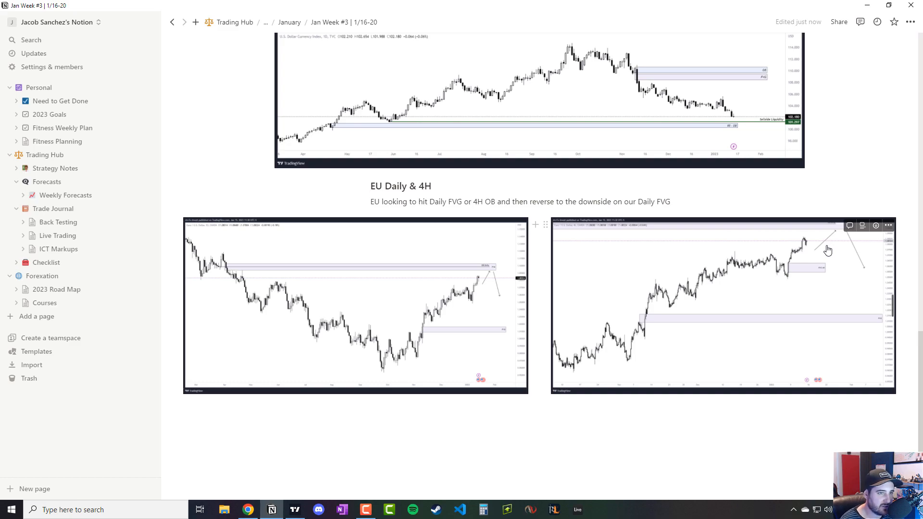
# - Edit the EU Daily & 4H note to the Daily FVG / 4H OB then reverse-down outlook
pyautogui.click(470, 201)
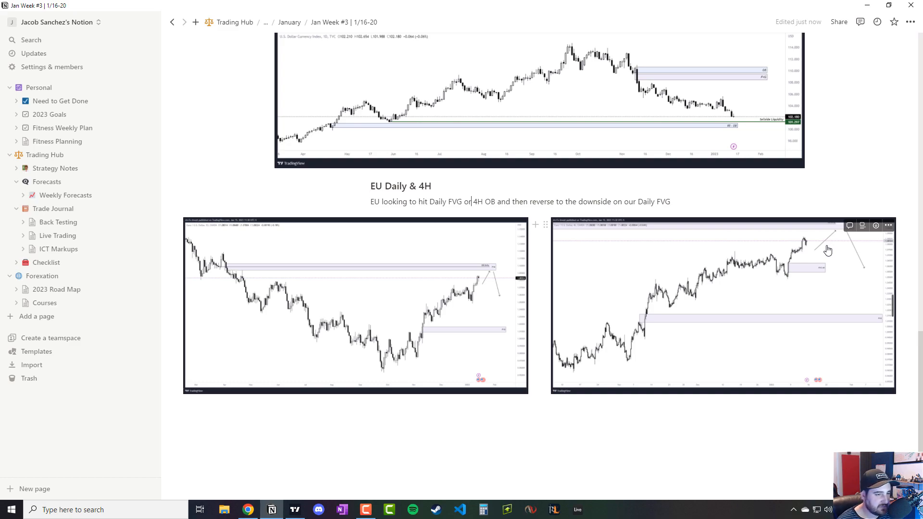
pyautogui.moveTo(539, 419)
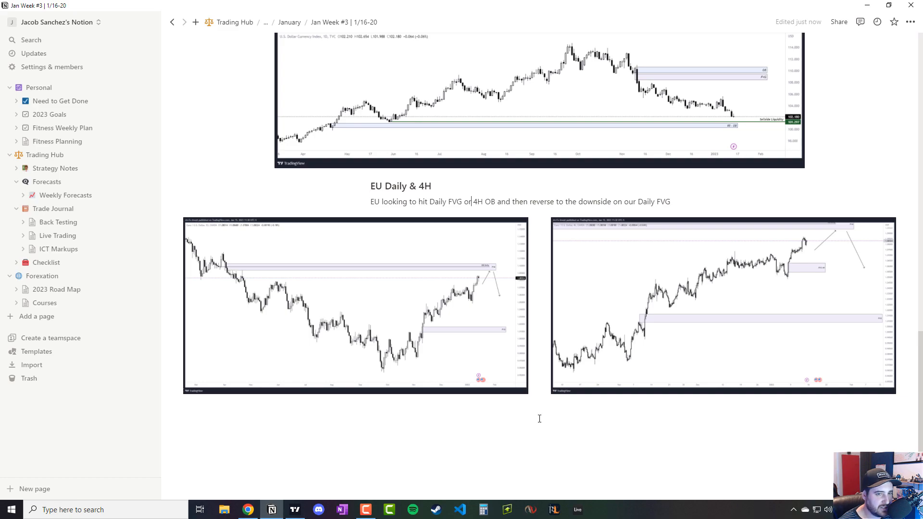
pyautogui.moveTo(247, 509)
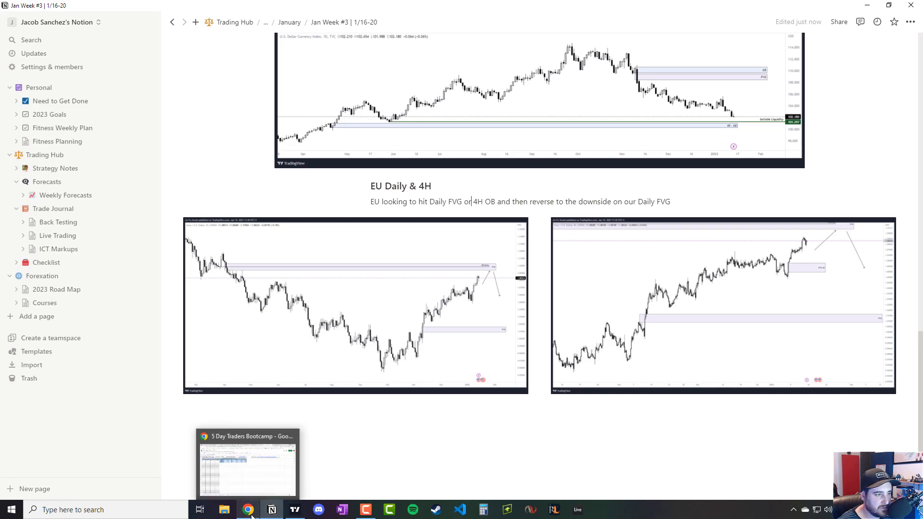
# - Bring the Myfxbook calendar forward and scroll through the Wednesday, Jan 18 events
pyautogui.click(247, 509)
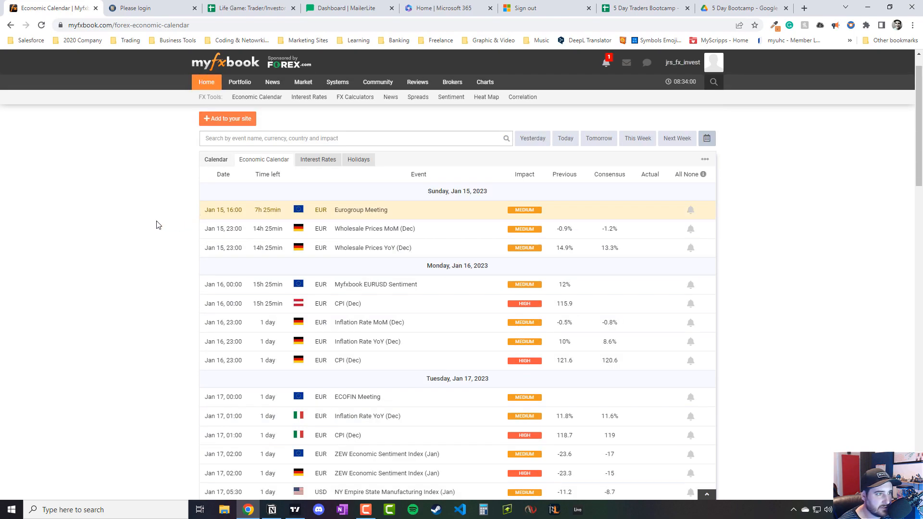
pyautogui.scroll(-3)
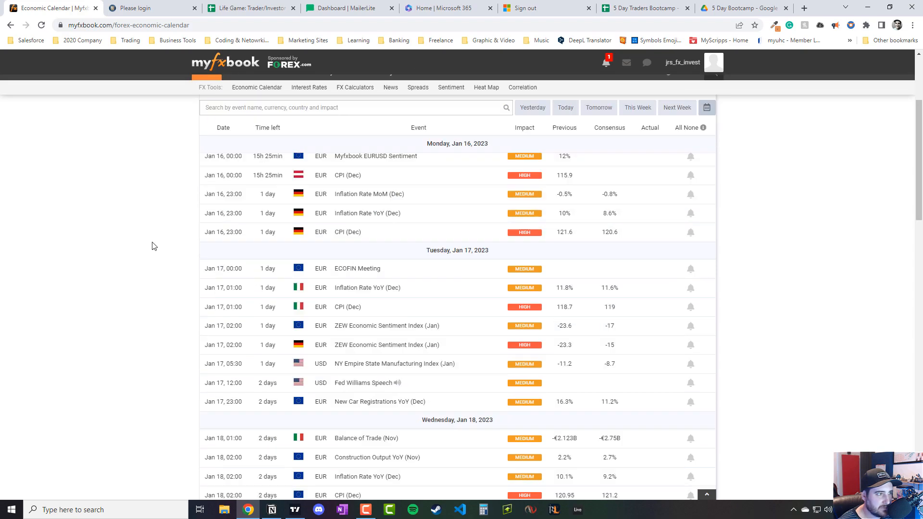
pyautogui.scroll(3)
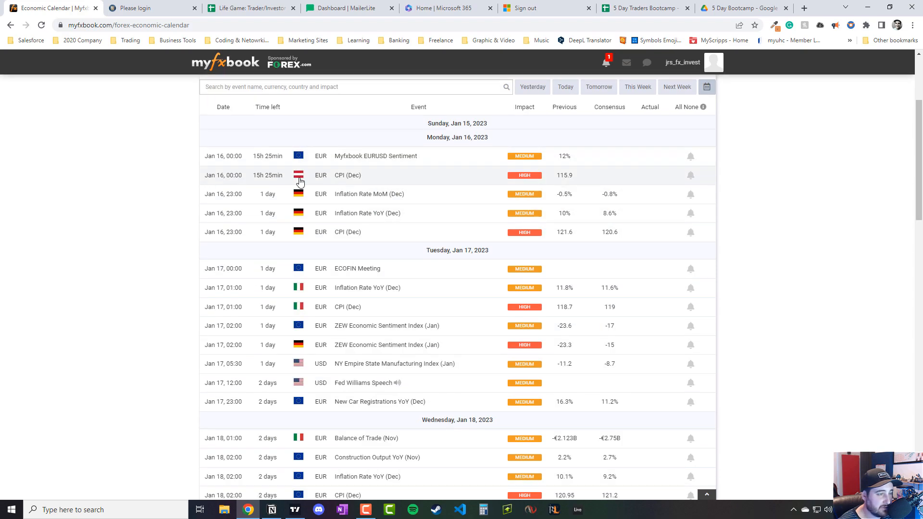
pyautogui.scroll(3)
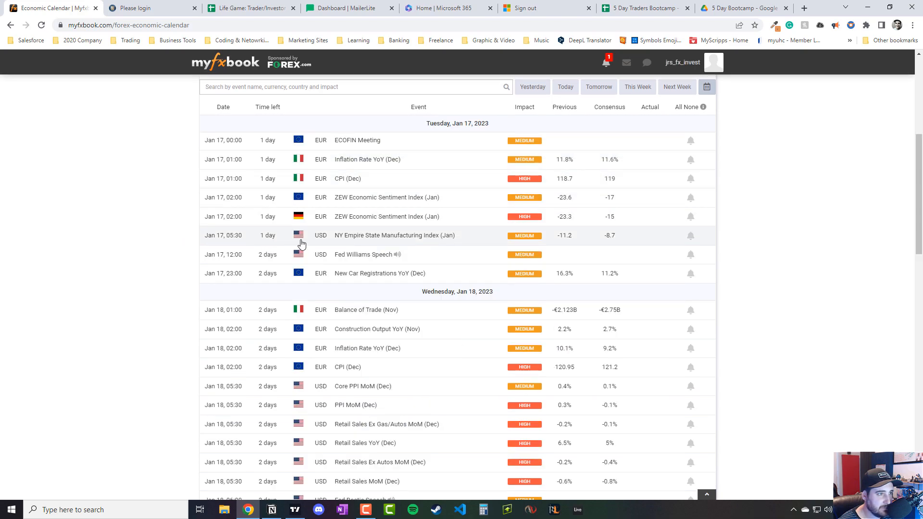
pyautogui.moveTo(378, 250)
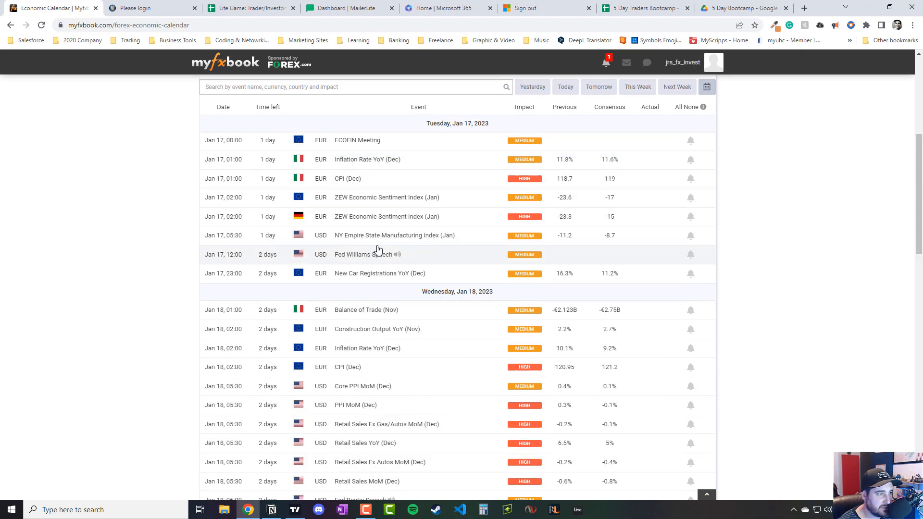
pyautogui.scroll(-3)
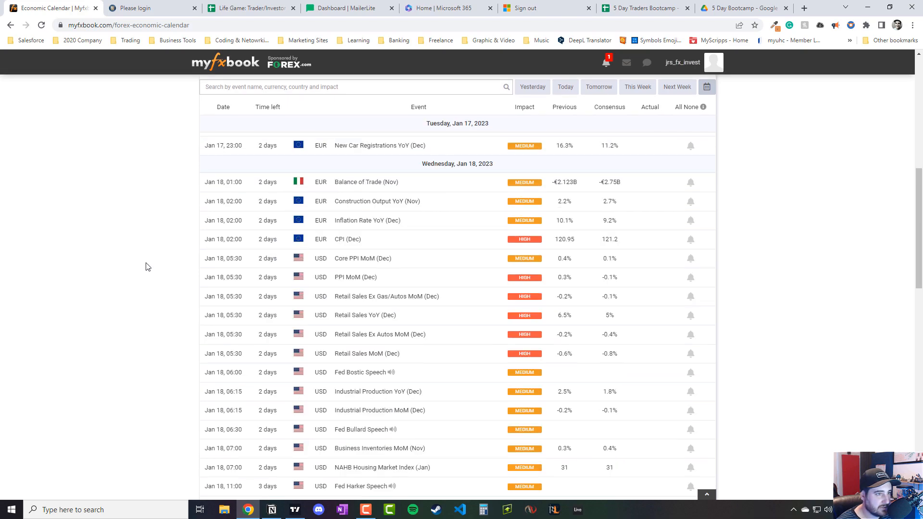
pyautogui.scroll(-3)
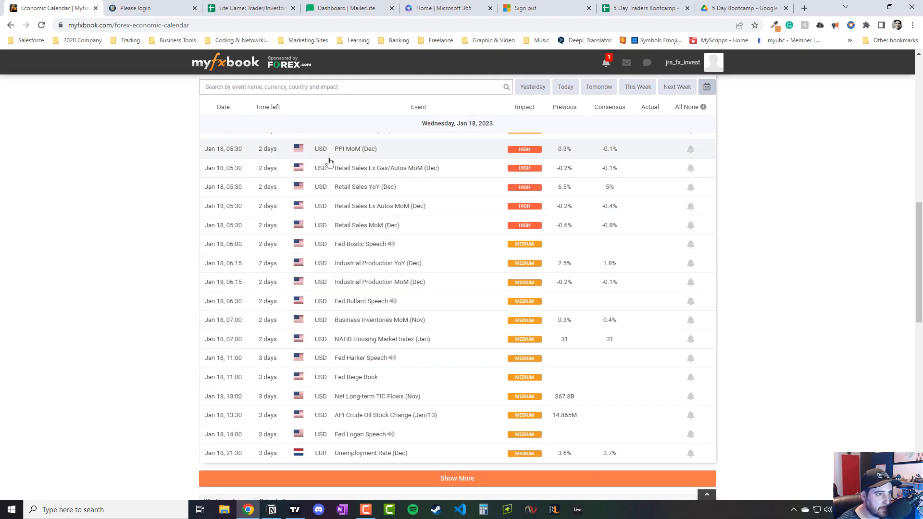
pyautogui.moveTo(161, 241)
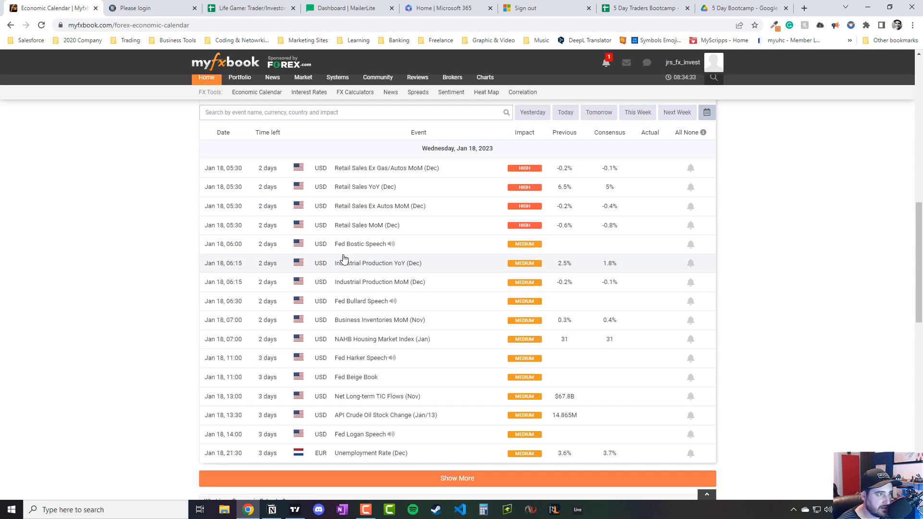
# - Continue to the Thursday, Jan 19 releases, dismissing the accidentally opened page options
pyautogui.scroll(3)
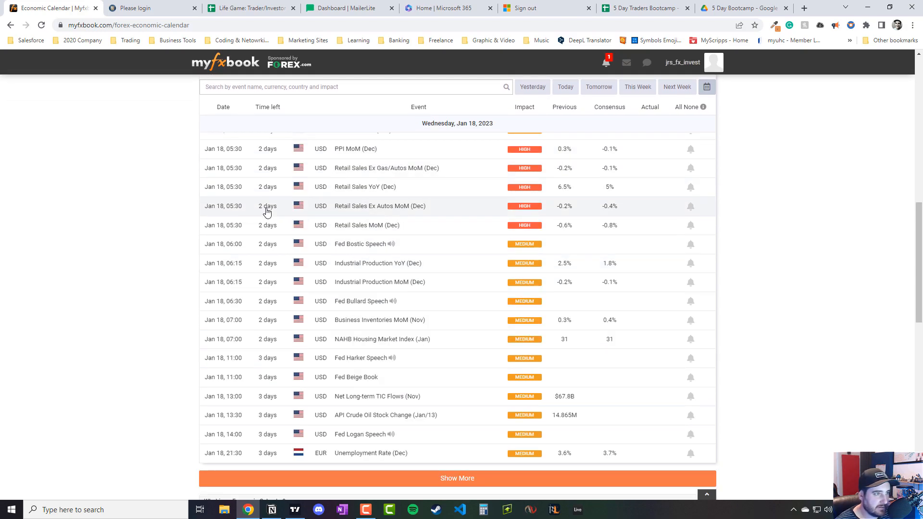
pyautogui.moveTo(348, 247)
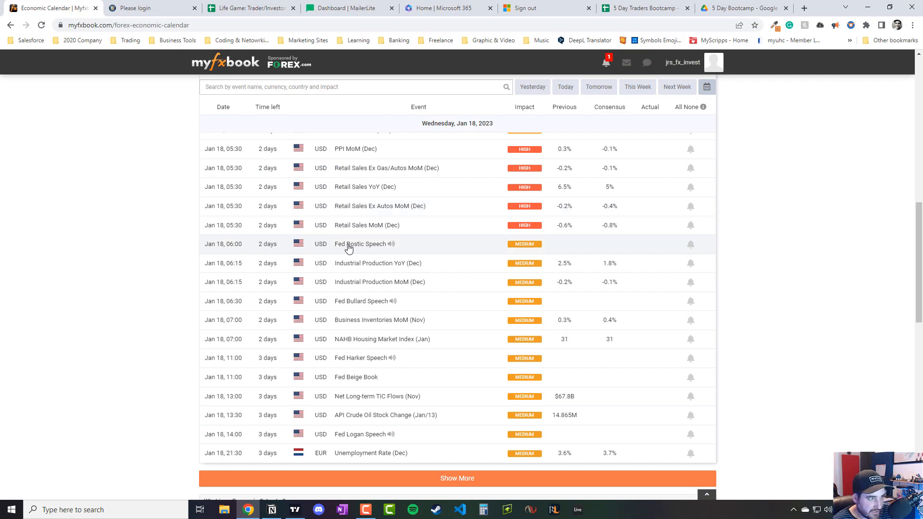
pyautogui.moveTo(343, 281)
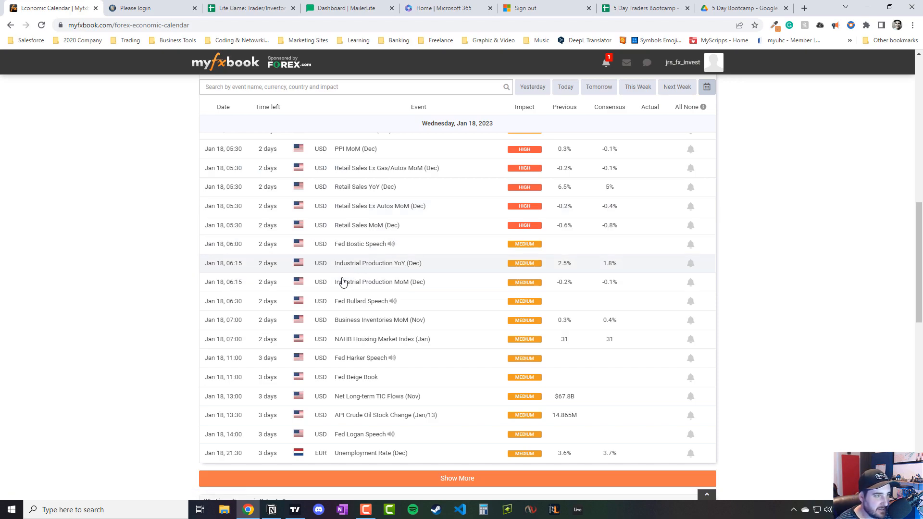
pyautogui.moveTo(383, 277)
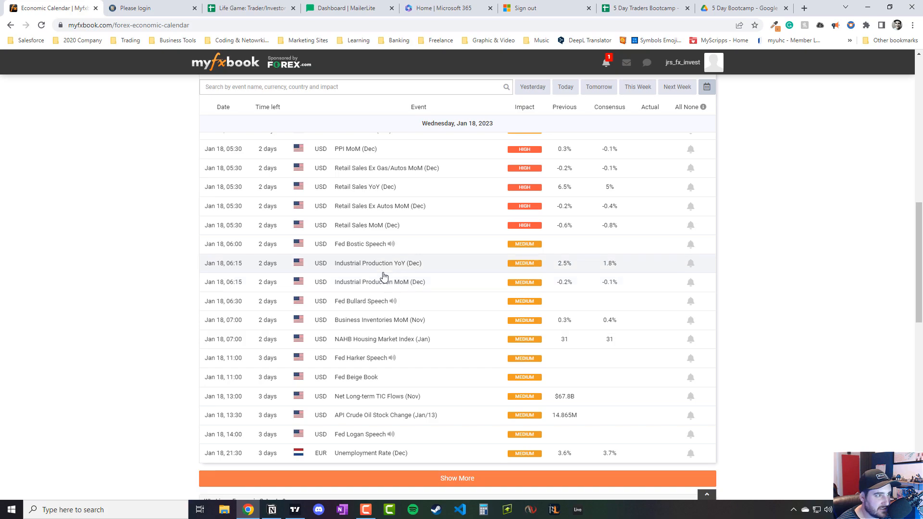
pyautogui.moveTo(360, 301)
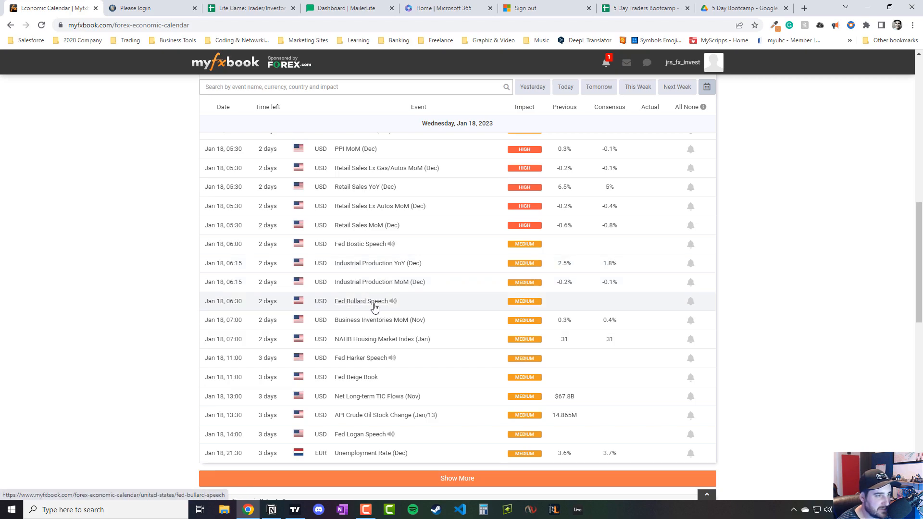
pyautogui.moveTo(365, 339)
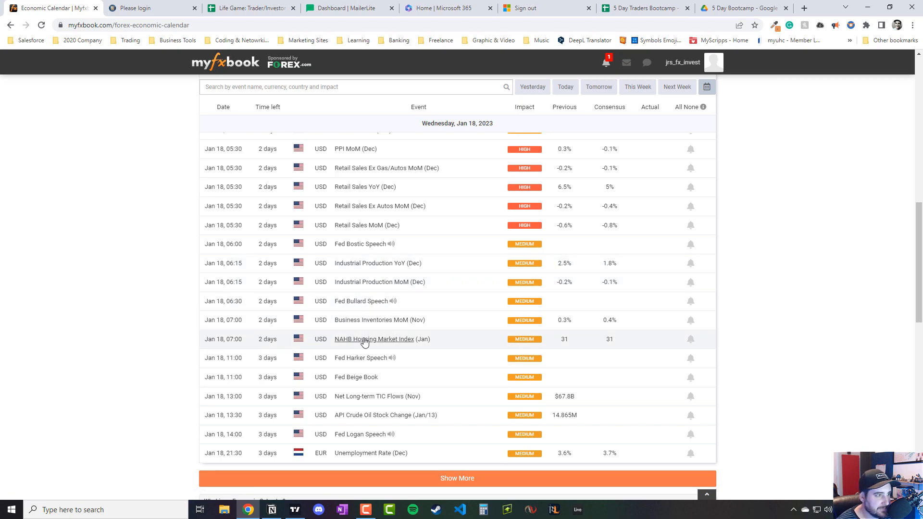
pyautogui.moveTo(441, 322)
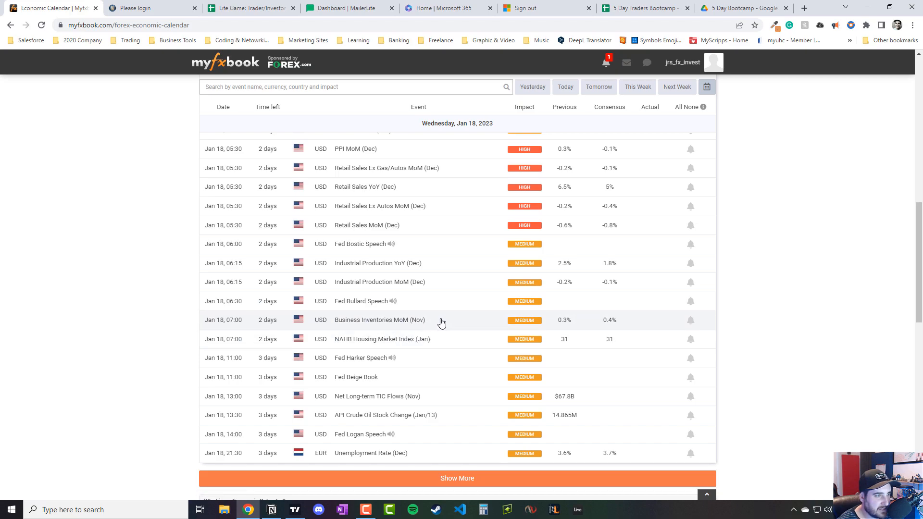
pyautogui.moveTo(299, 358)
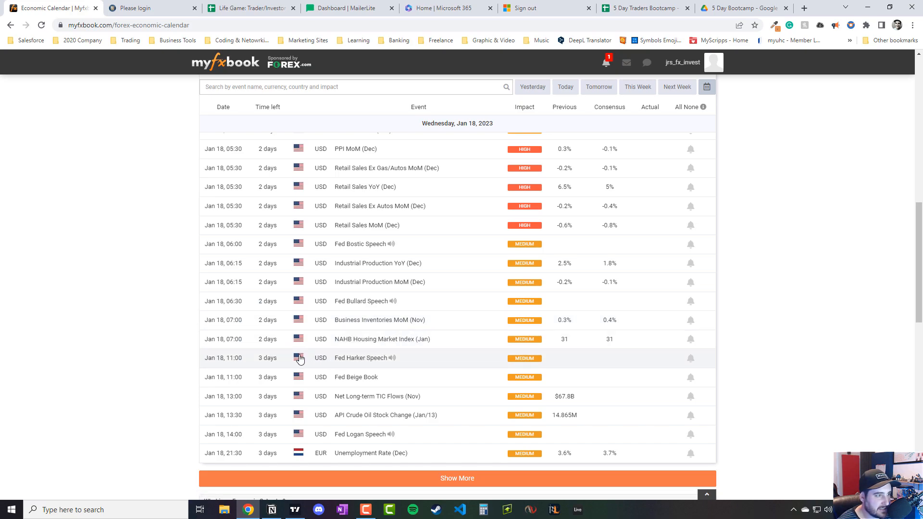
pyautogui.moveTo(355, 377)
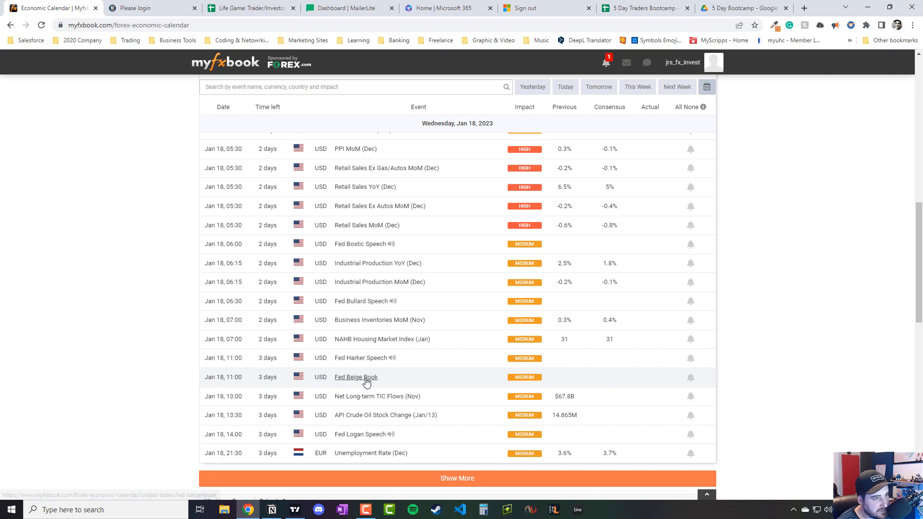
pyautogui.moveTo(348, 383)
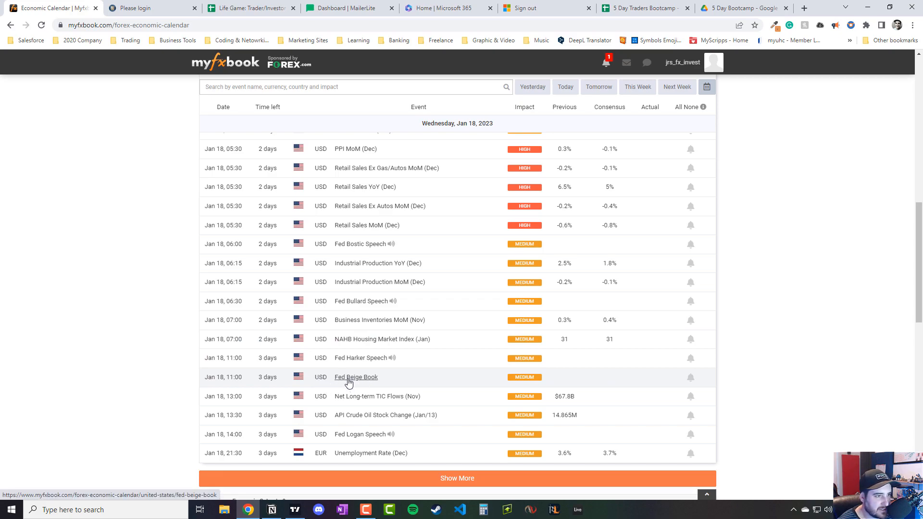
pyautogui.moveTo(289, 399)
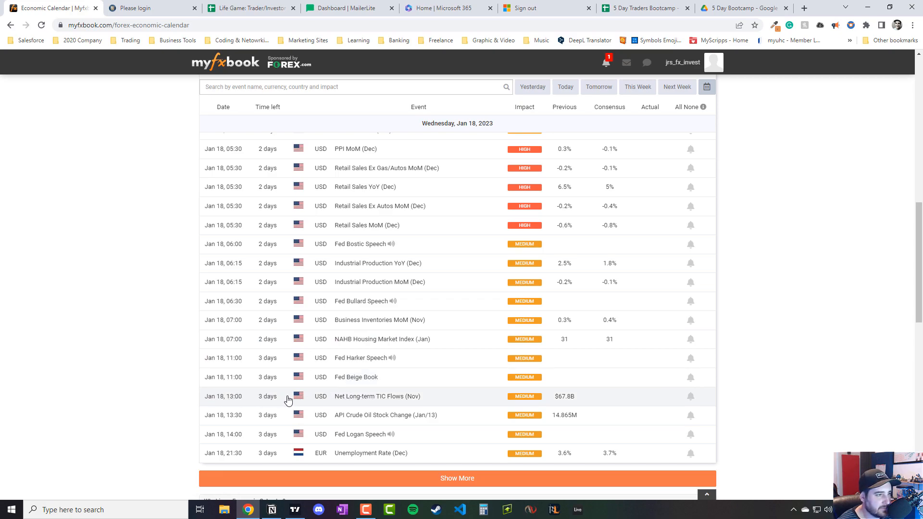
pyautogui.moveTo(369, 396)
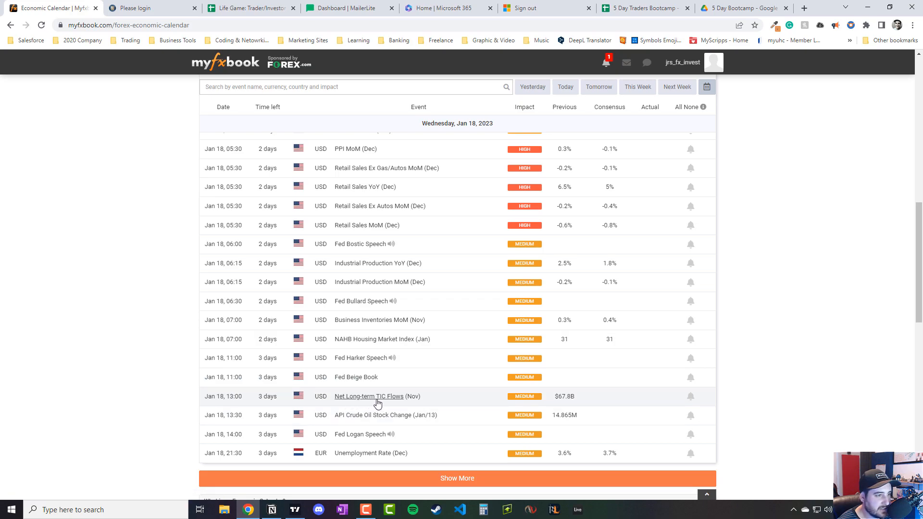
pyautogui.moveTo(399, 425)
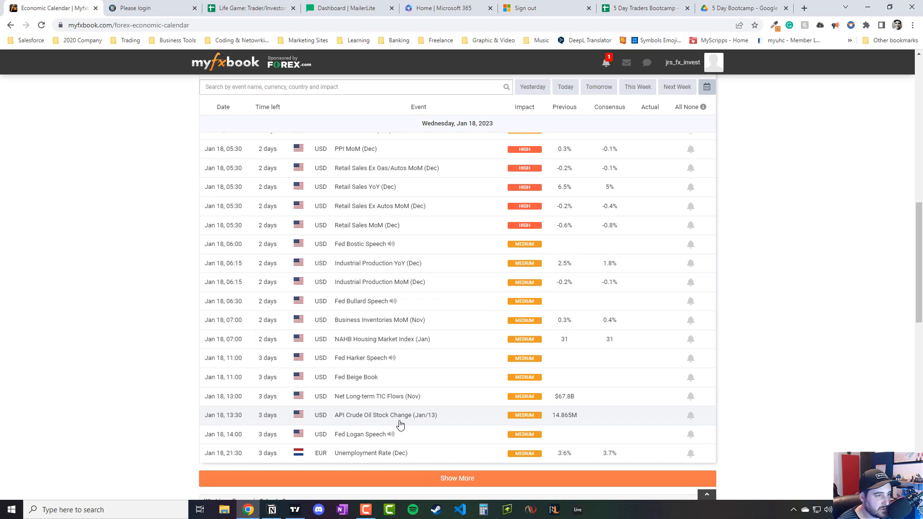
pyautogui.moveTo(391, 434)
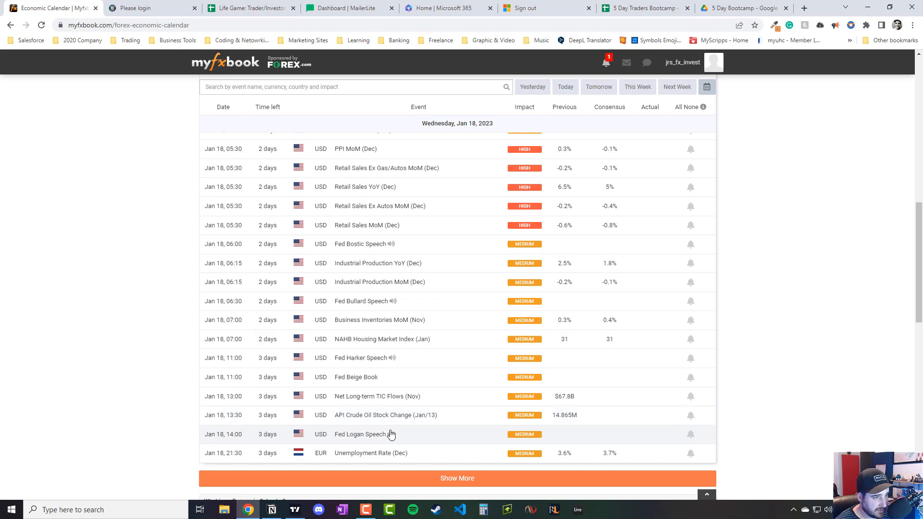
pyautogui.moveTo(410, 441)
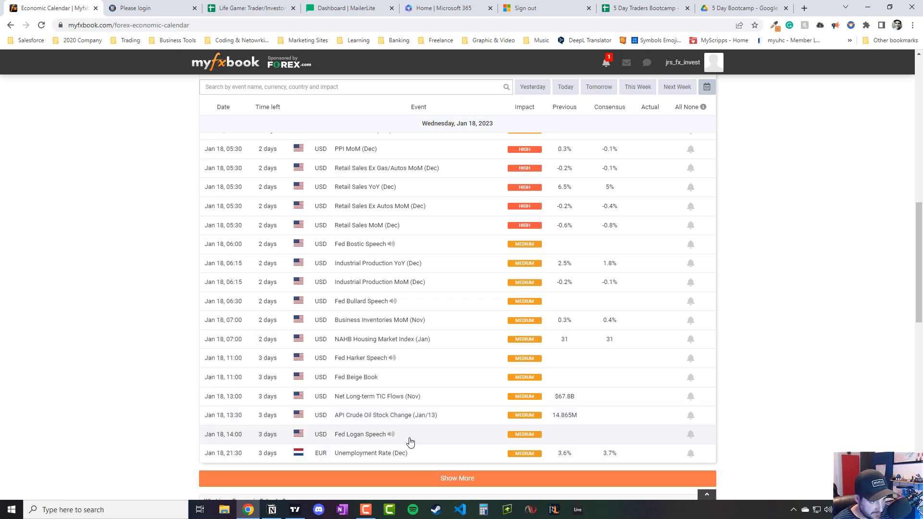
pyautogui.moveTo(244, 417)
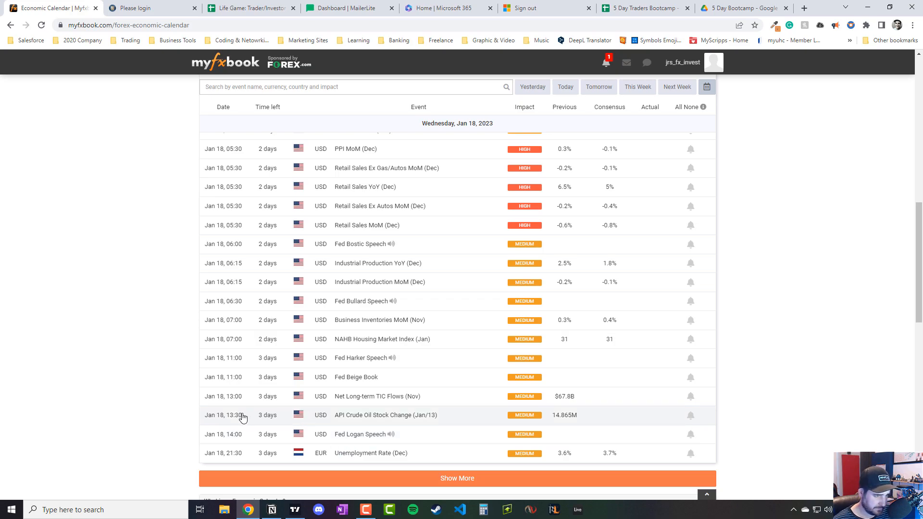
pyautogui.moveTo(184, 385)
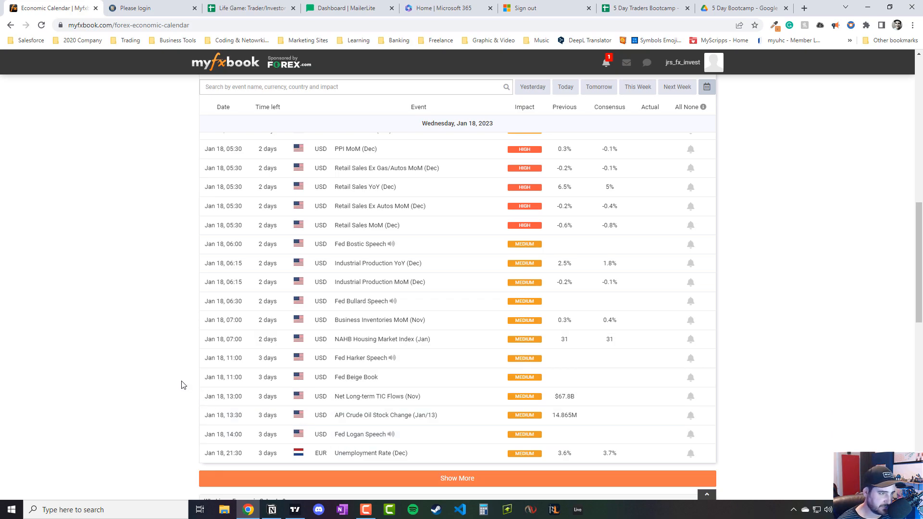
pyautogui.moveTo(371, 283)
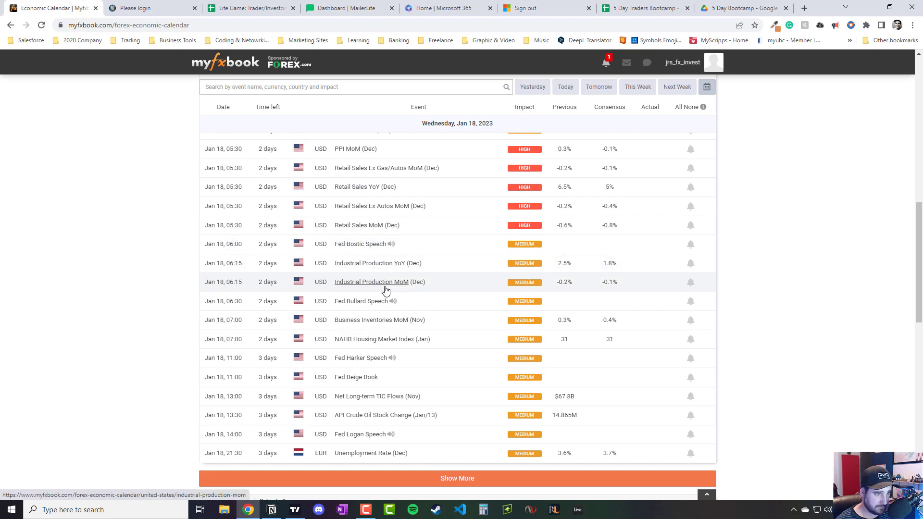
pyautogui.moveTo(393, 324)
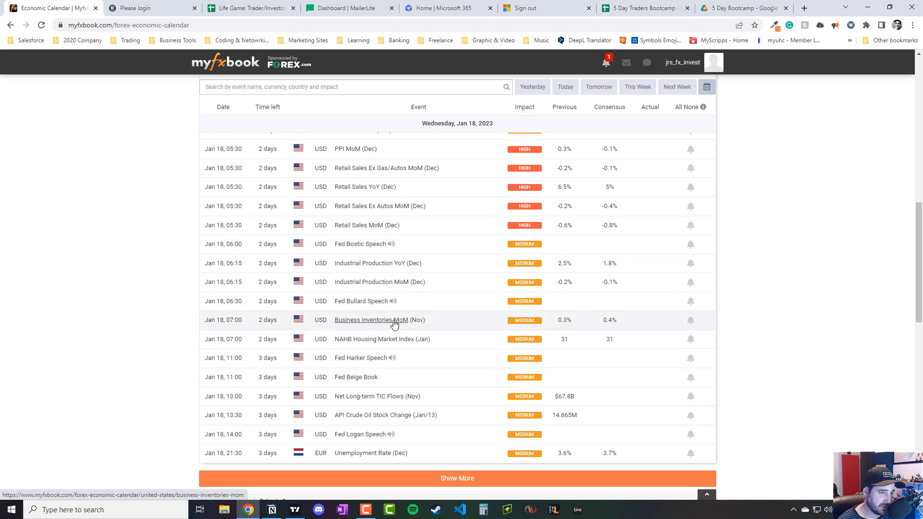
pyautogui.scroll(3)
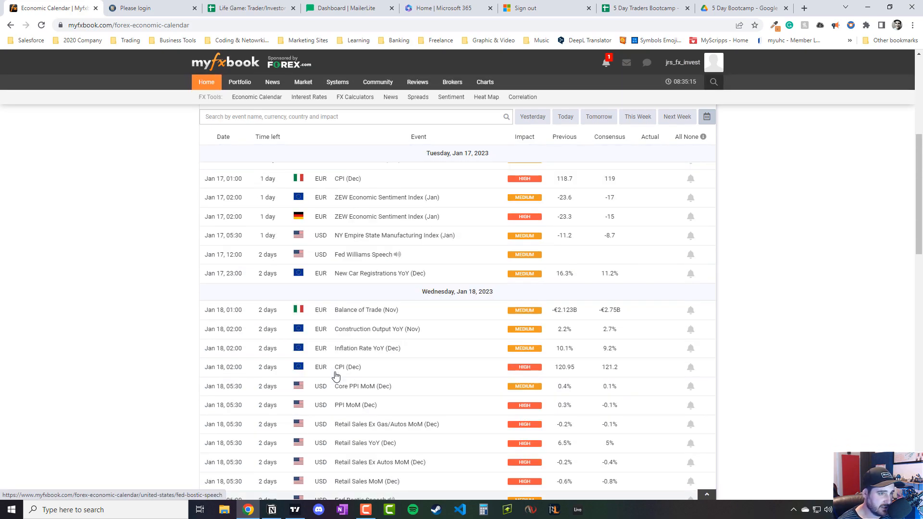
pyautogui.scroll(3)
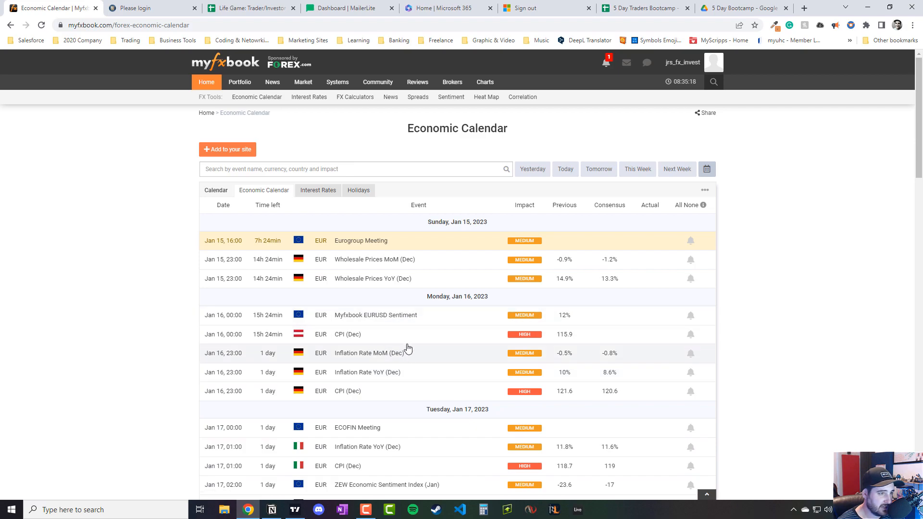
pyautogui.moveTo(301, 445)
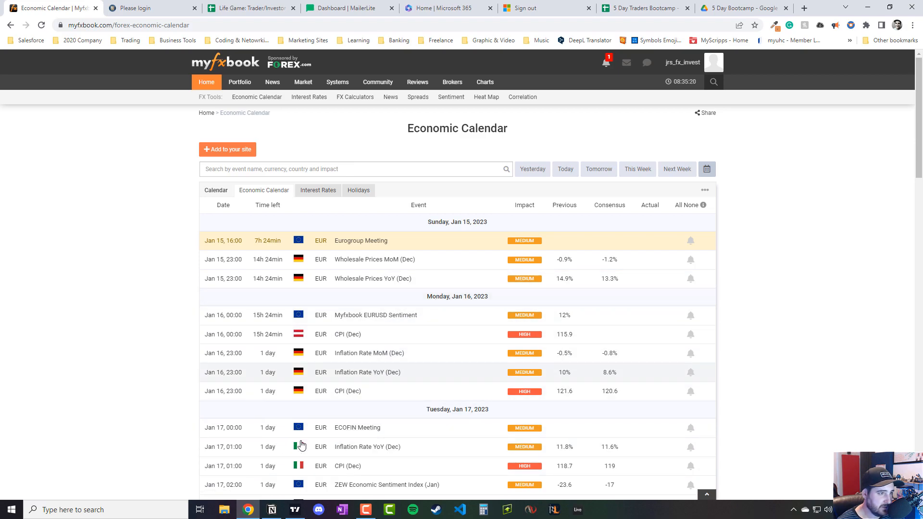
pyautogui.moveTo(354, 291)
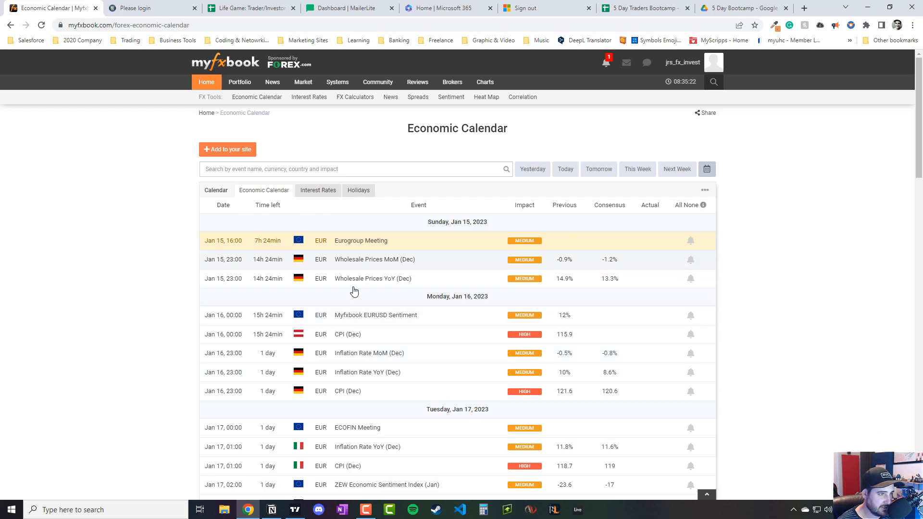
pyautogui.scroll(-3)
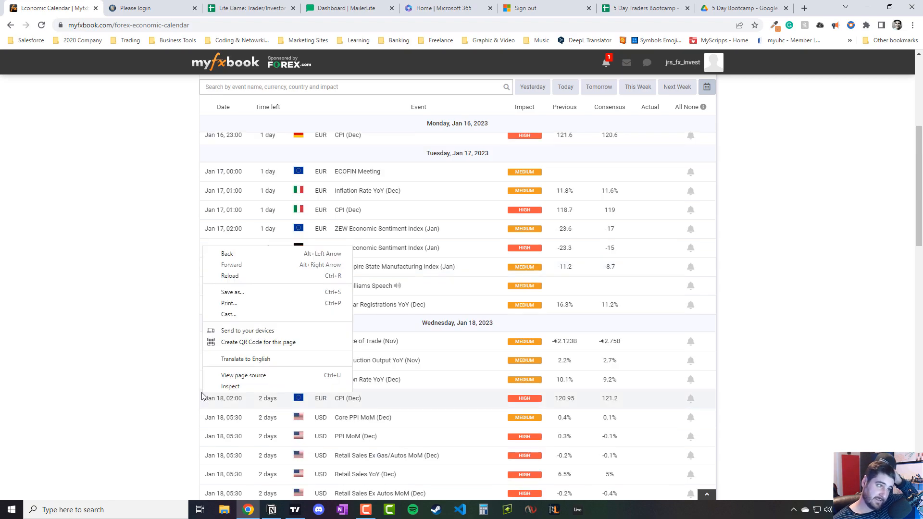
pyautogui.click(134, 339)
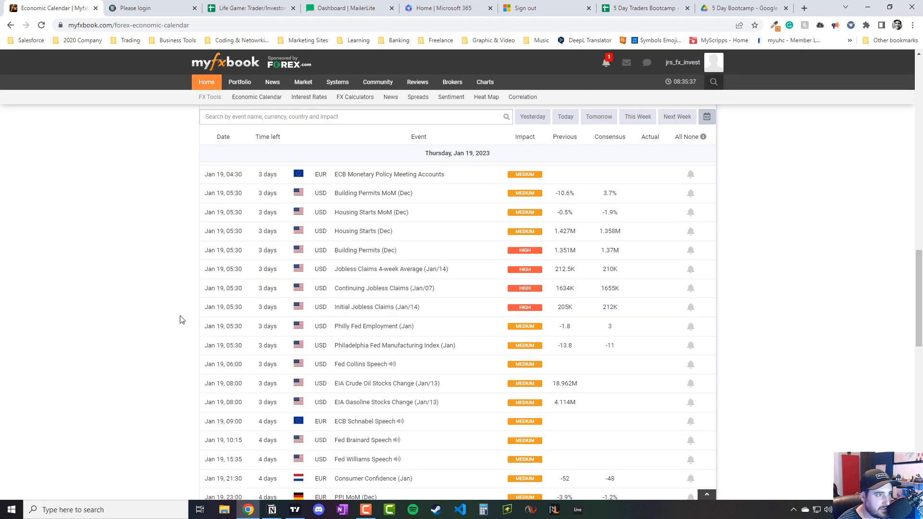
pyautogui.scroll(3)
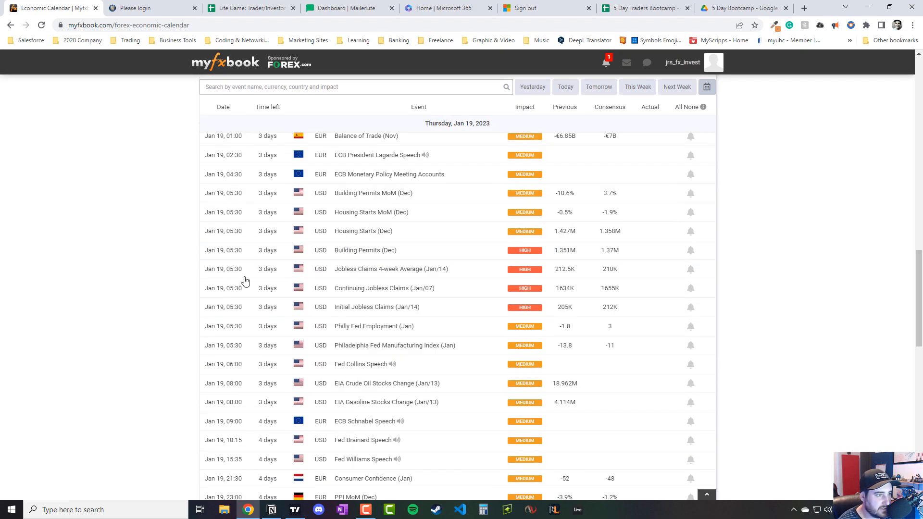
pyautogui.moveTo(388, 250)
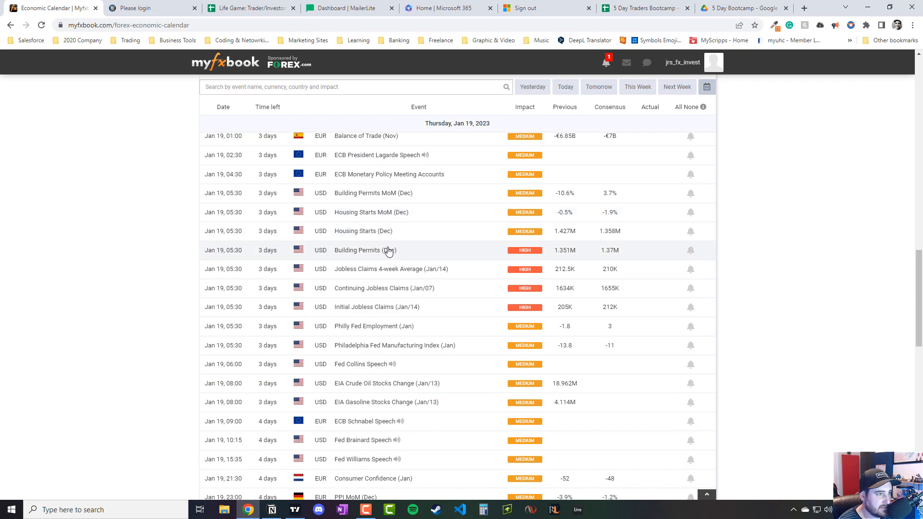
pyautogui.moveTo(402, 288)
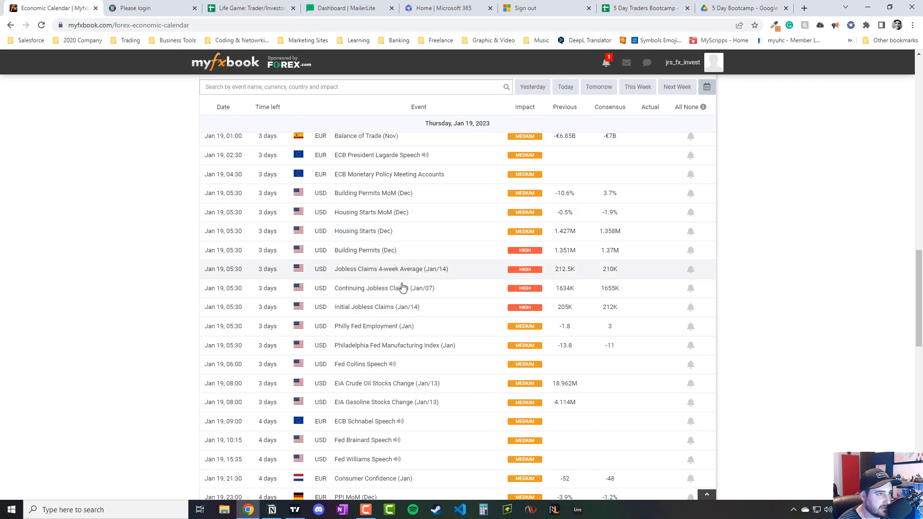
pyautogui.moveTo(376, 307)
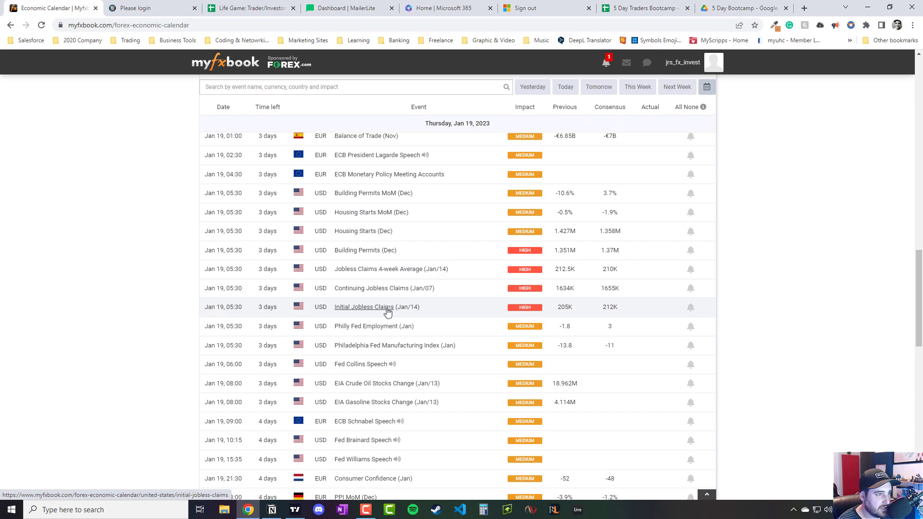
pyautogui.moveTo(370, 346)
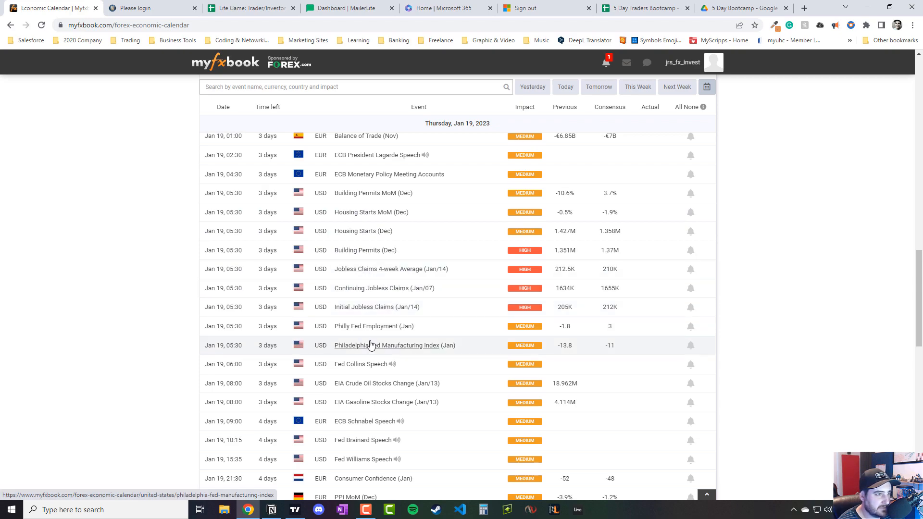
pyautogui.scroll(-3)
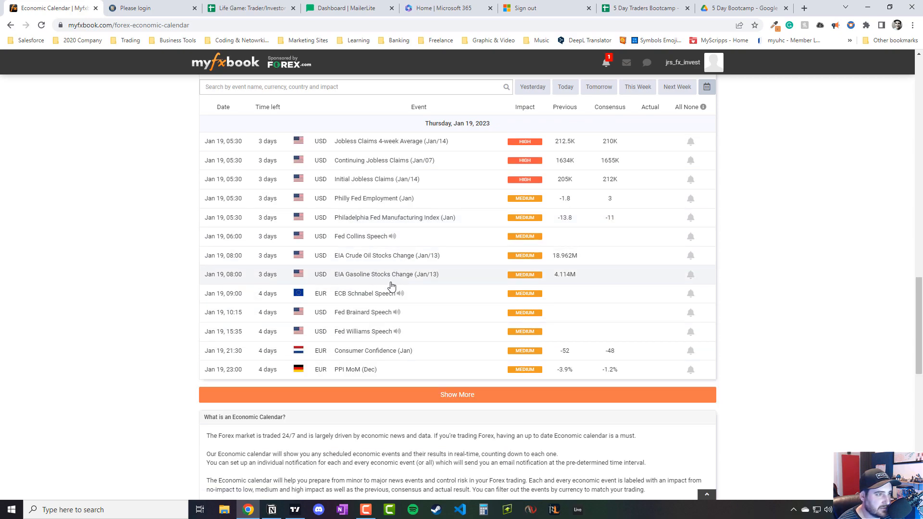
pyautogui.moveTo(364, 312)
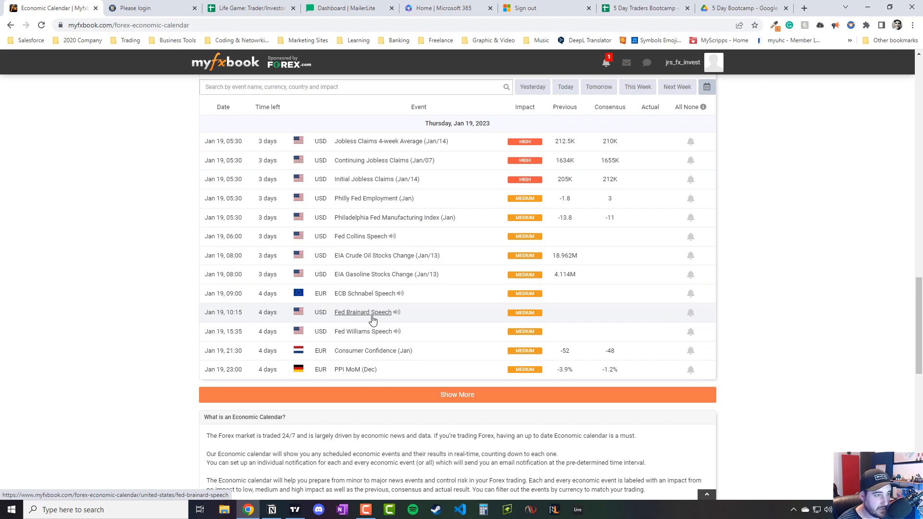
pyautogui.moveTo(404, 369)
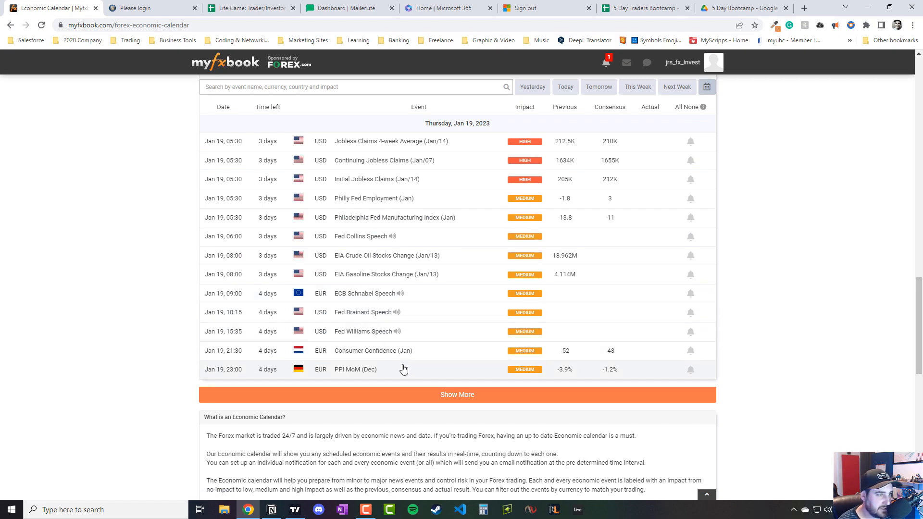
pyautogui.moveTo(428, 375)
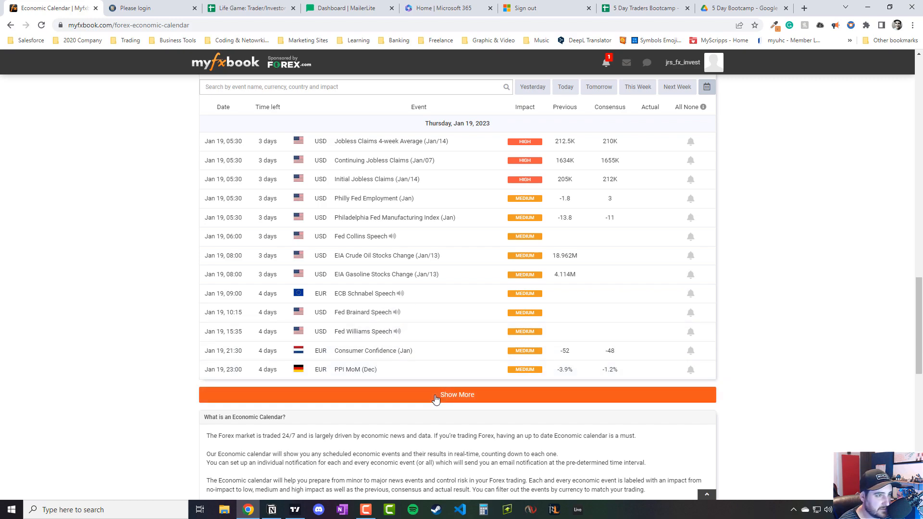
# - Load the Friday, Jan 20 events into the calendar with Show More
pyautogui.click(457, 394)
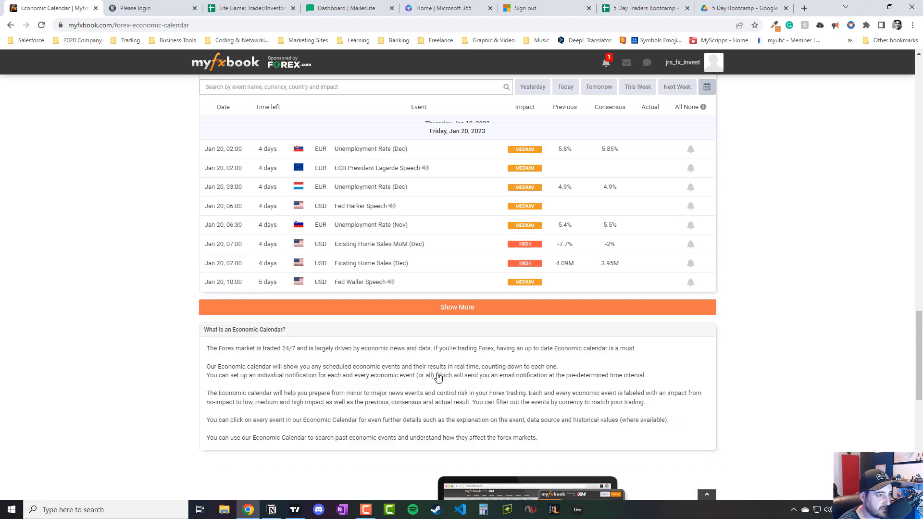
pyautogui.scroll(3)
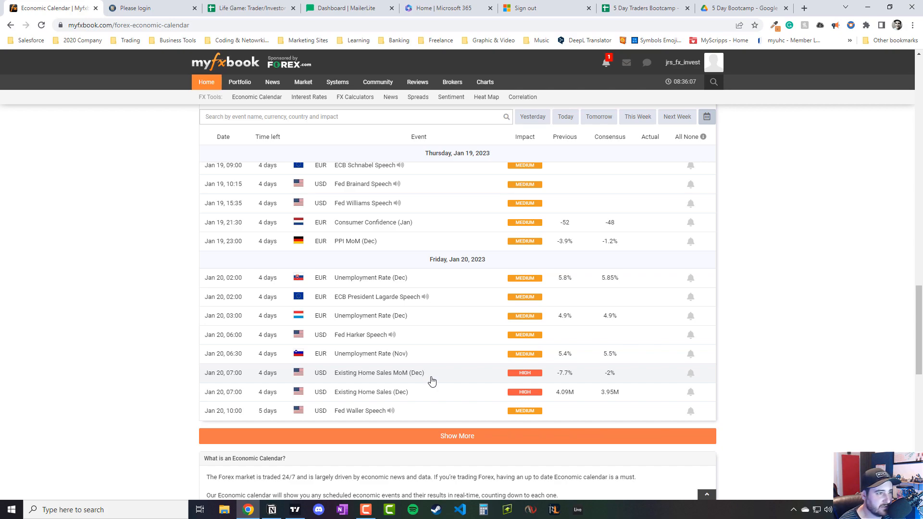
pyautogui.moveTo(424, 377)
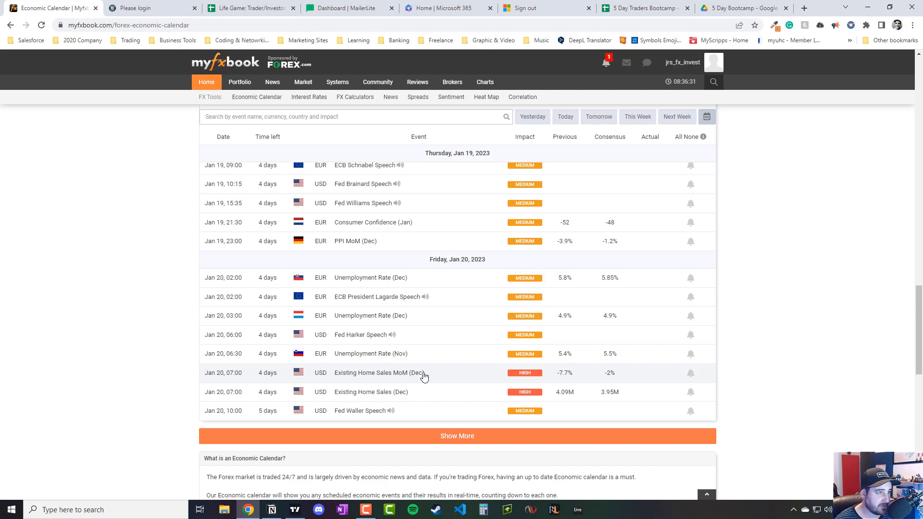
pyautogui.moveTo(419, 362)
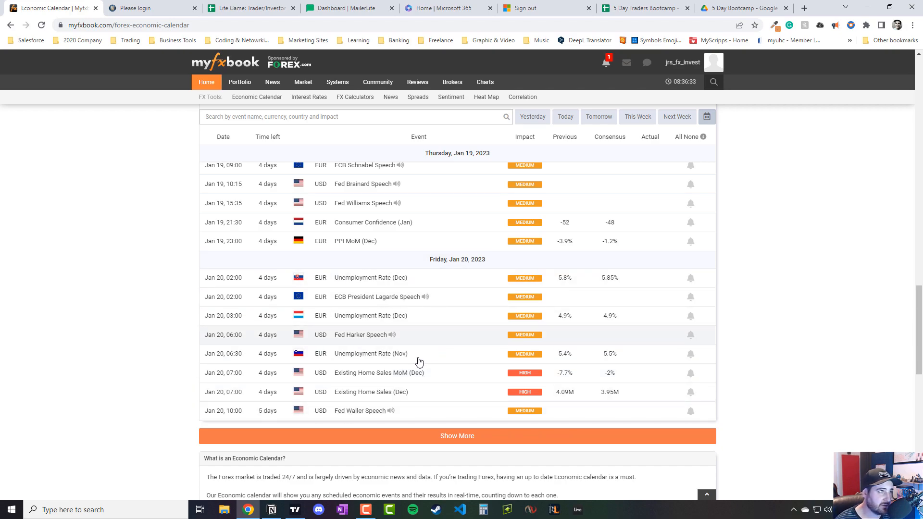
pyautogui.moveTo(543, 215)
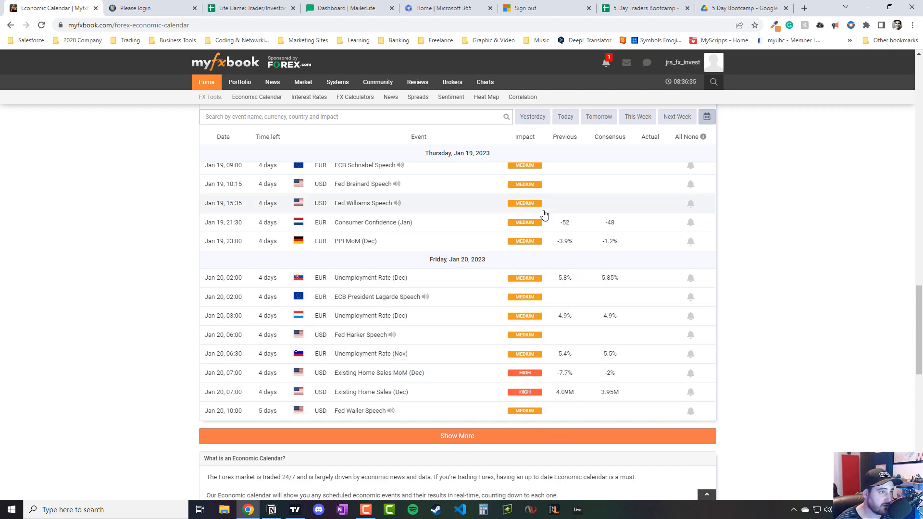
pyautogui.moveTo(296, 510)
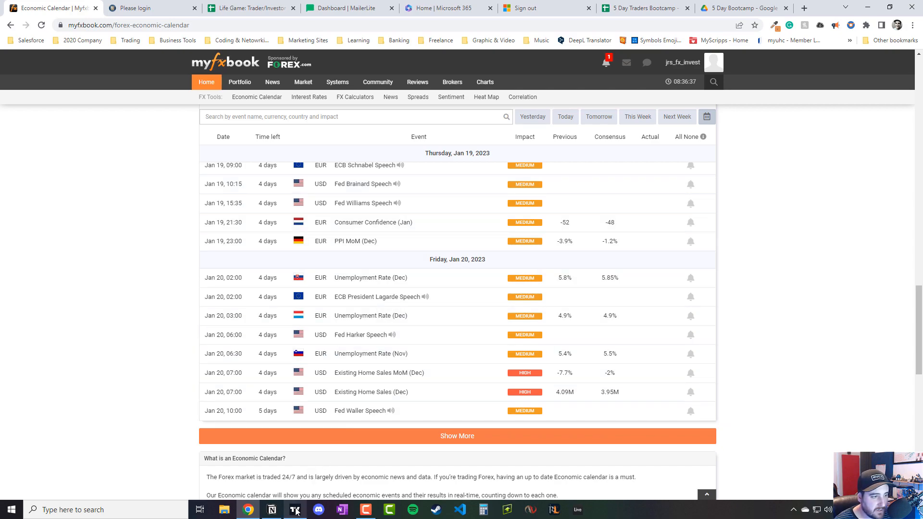
# - Switch to Notion and open the January 2023 page under Live Trading
pyautogui.click(271, 510)
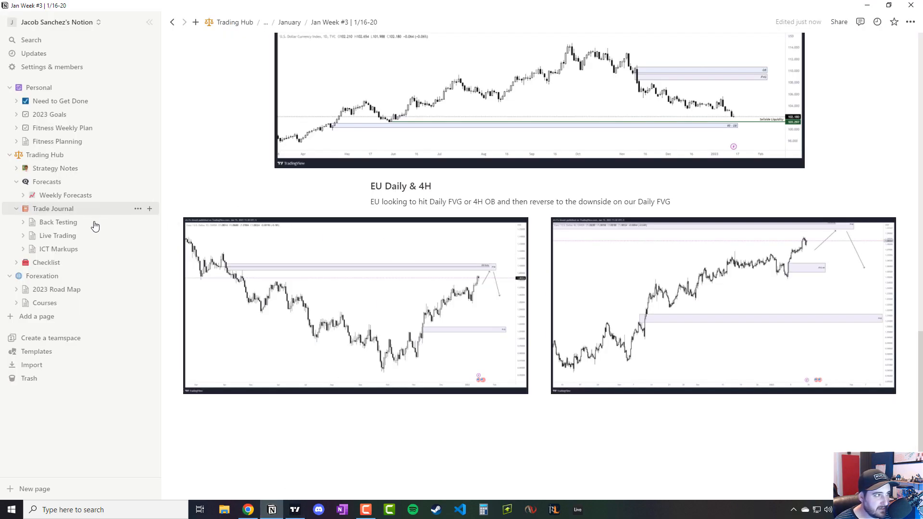
pyautogui.click(23, 235)
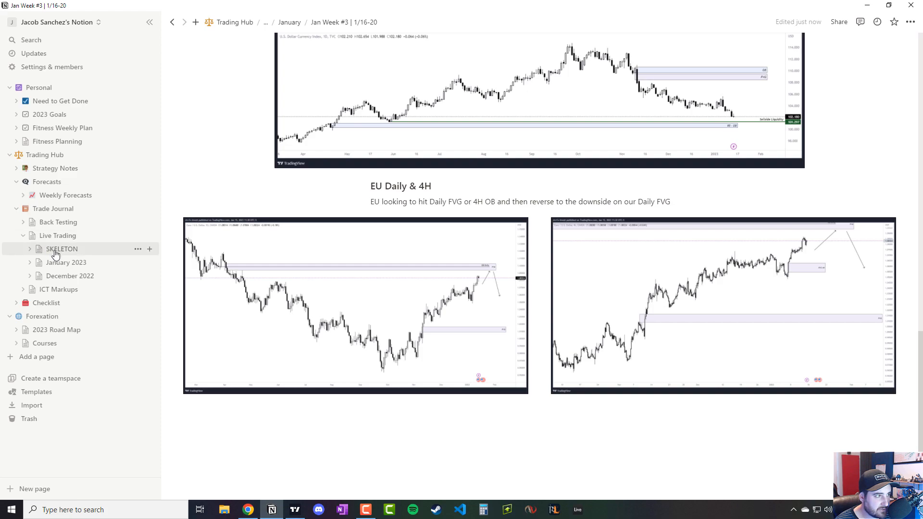
pyautogui.click(66, 262)
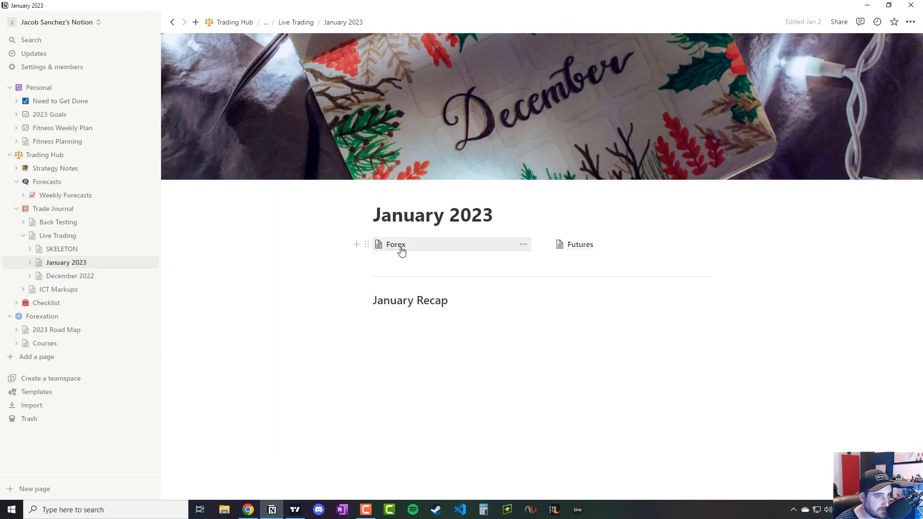
# - Review the 1/10/23 (Tue) forecast's News table, then return to the Myfxbook calendar
pyautogui.click(580, 244)
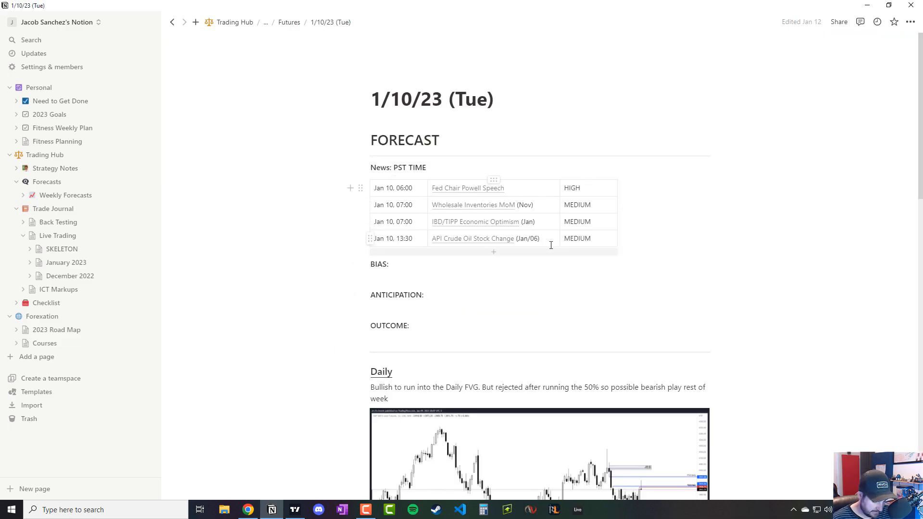
pyautogui.moveTo(174, 310)
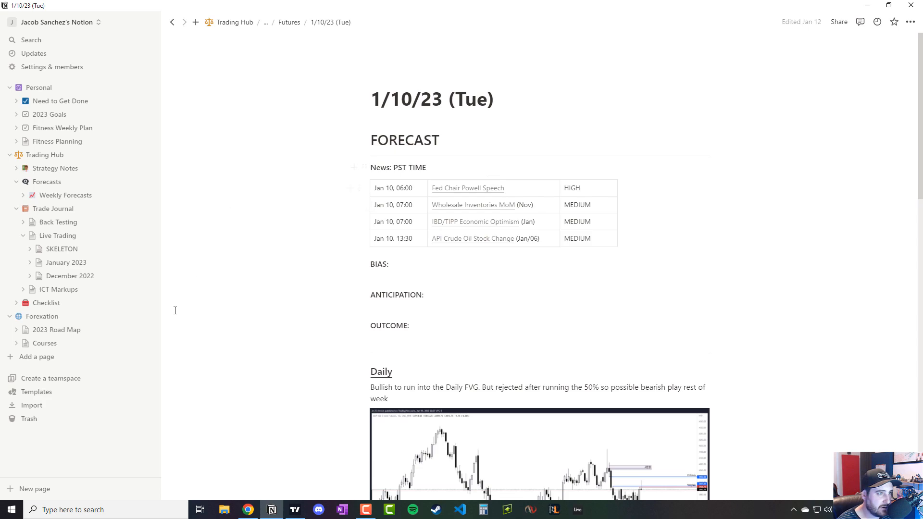
pyautogui.moveTo(165, 330)
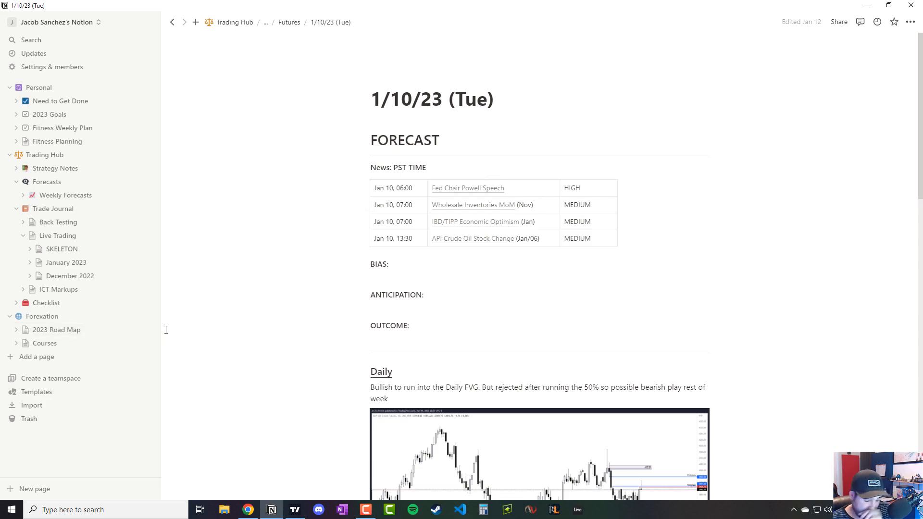
pyautogui.moveTo(262, 478)
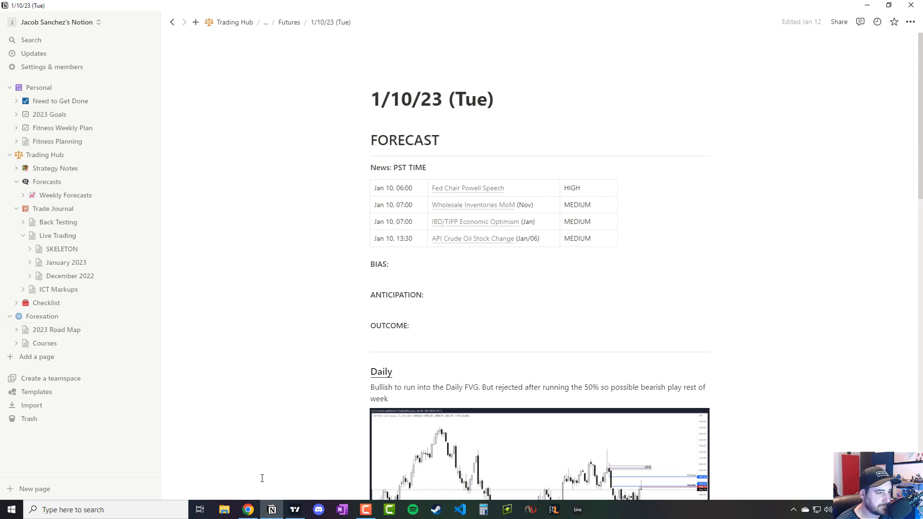
pyautogui.moveTo(475, 214)
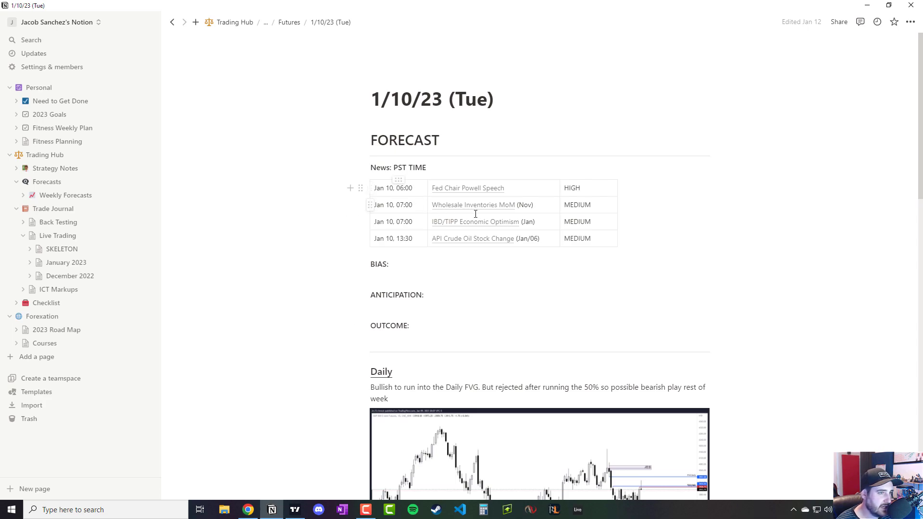
pyautogui.moveTo(619, 209)
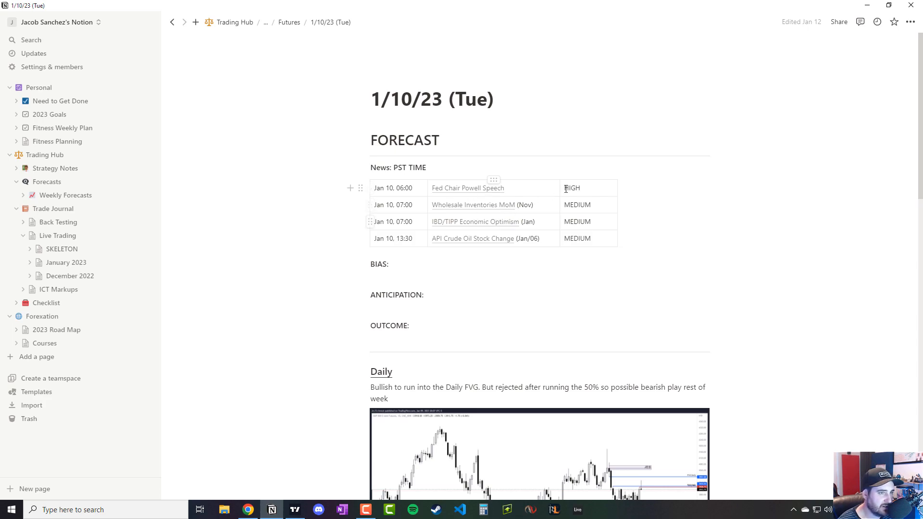
pyautogui.moveTo(407, 221)
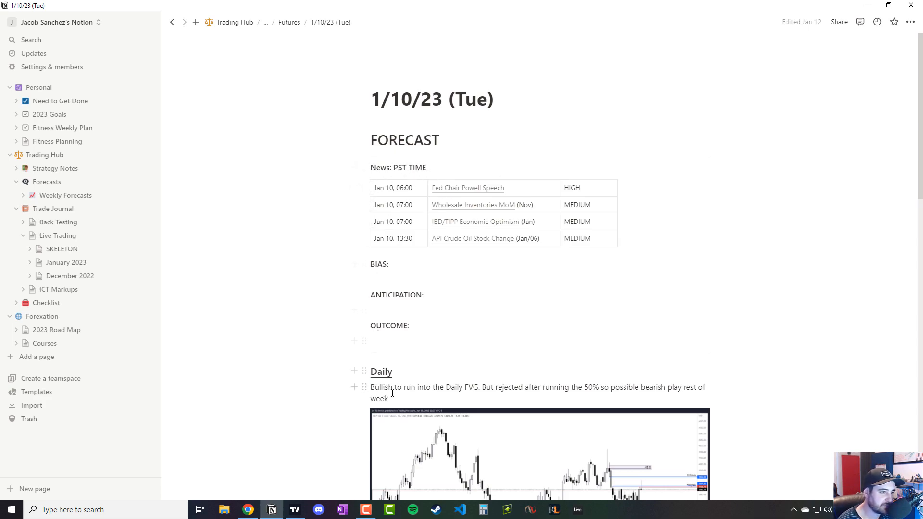
pyautogui.moveTo(404, 428)
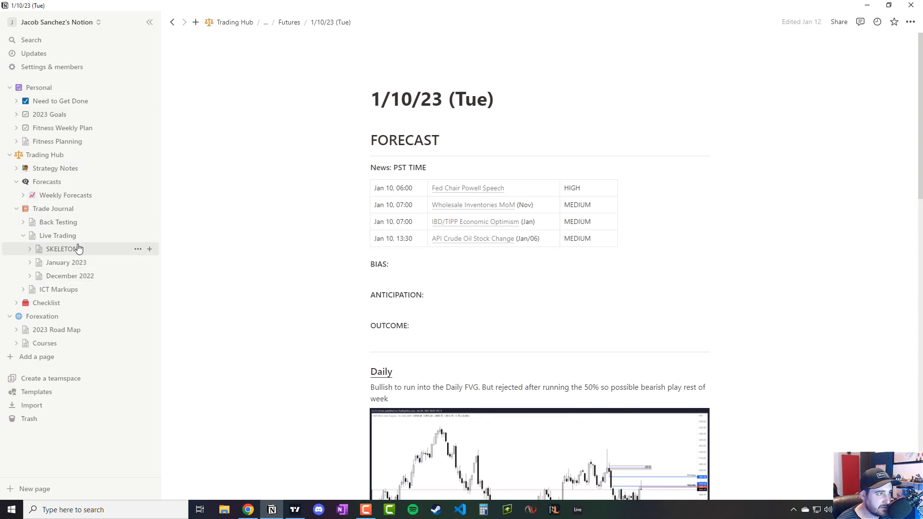
pyautogui.moveTo(325, 184)
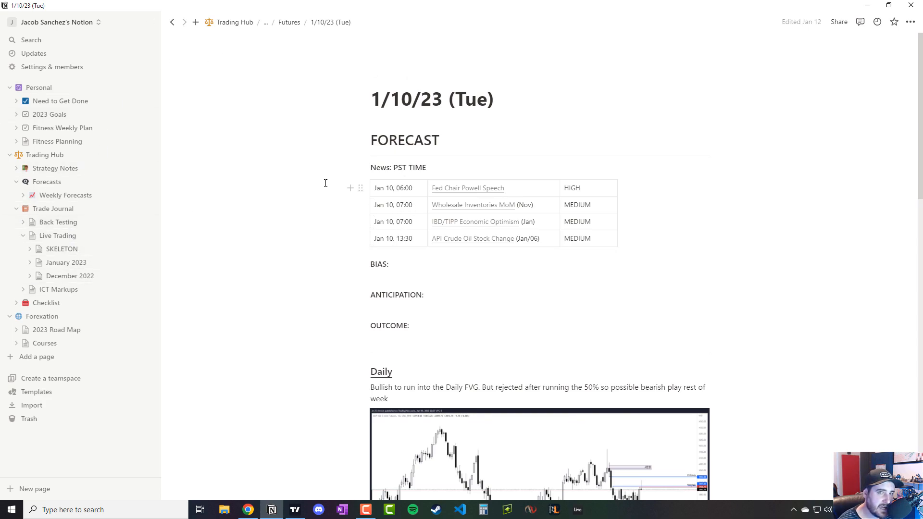
pyautogui.click(247, 509)
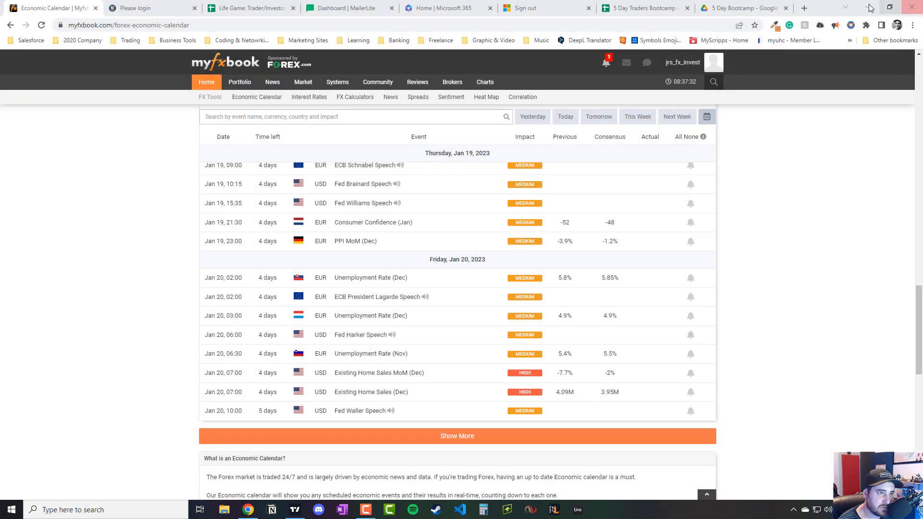